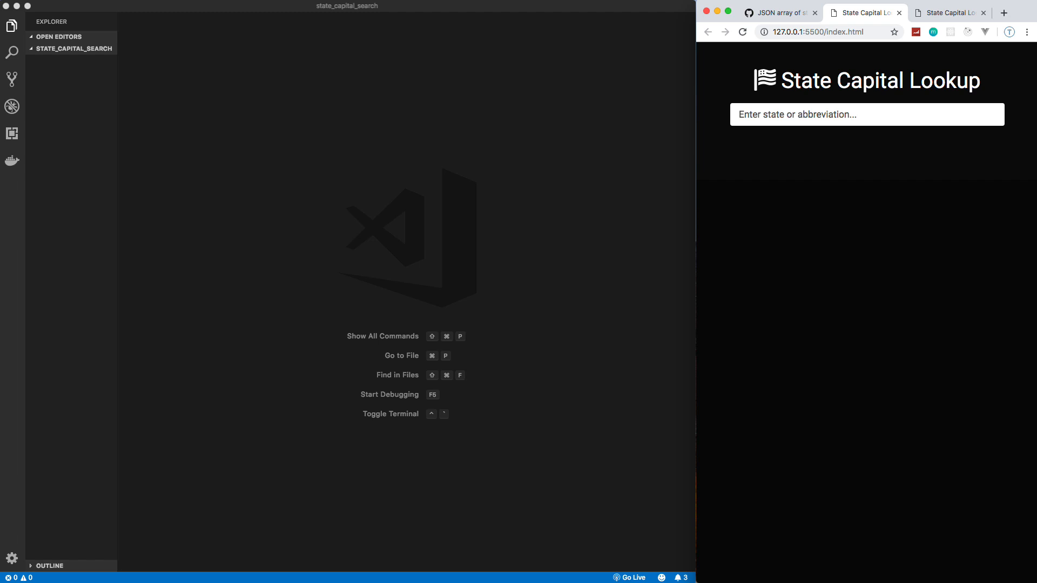
- Search the demo with m, ma, mas and md to see matching state cards, then switch to the gist
{"action": "left_click", "coordinate": [866, 115]}
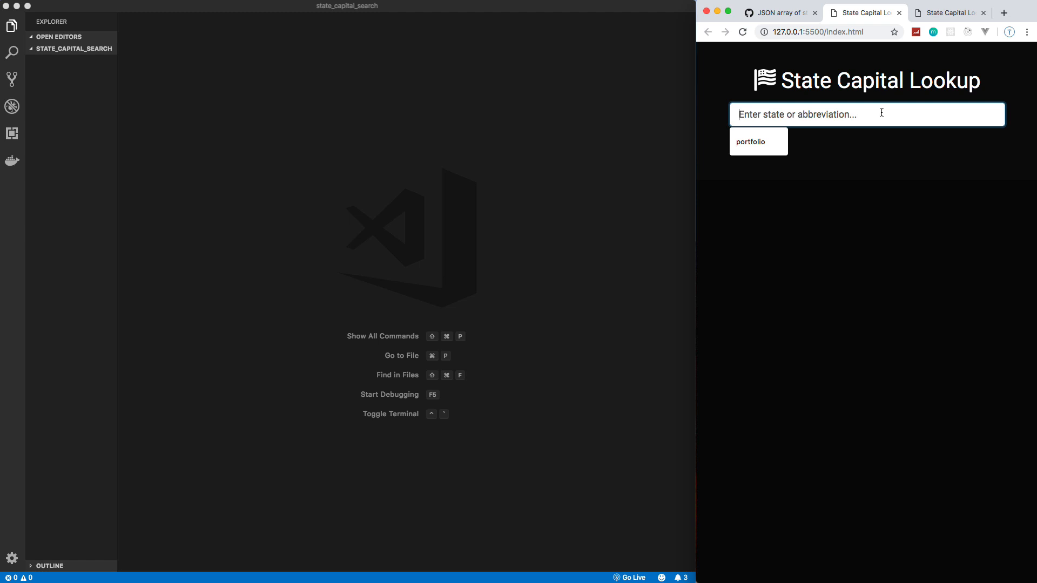
{"action": "type", "text": "m"}
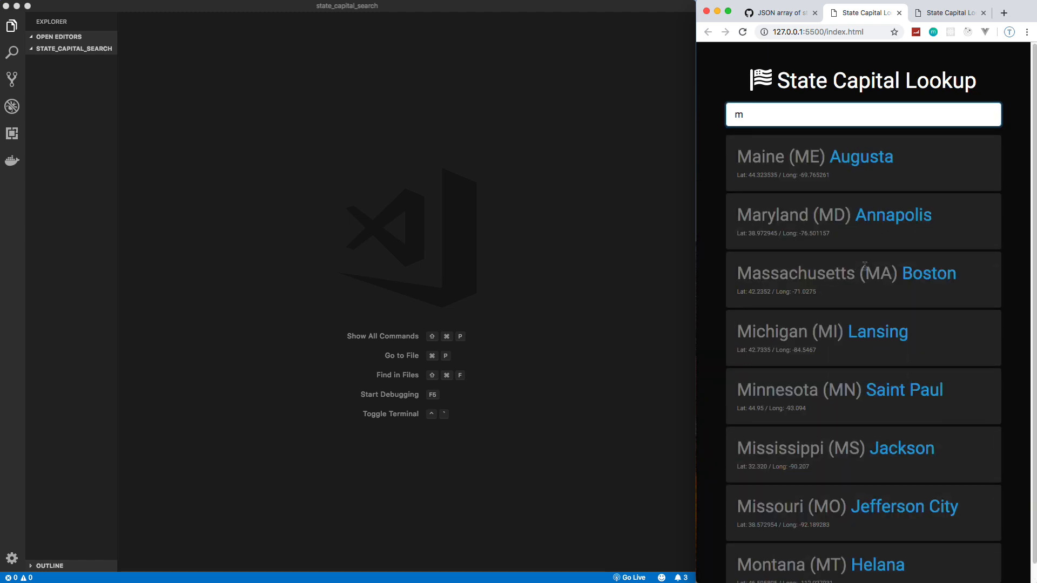
{"action": "type", "text": "a"}
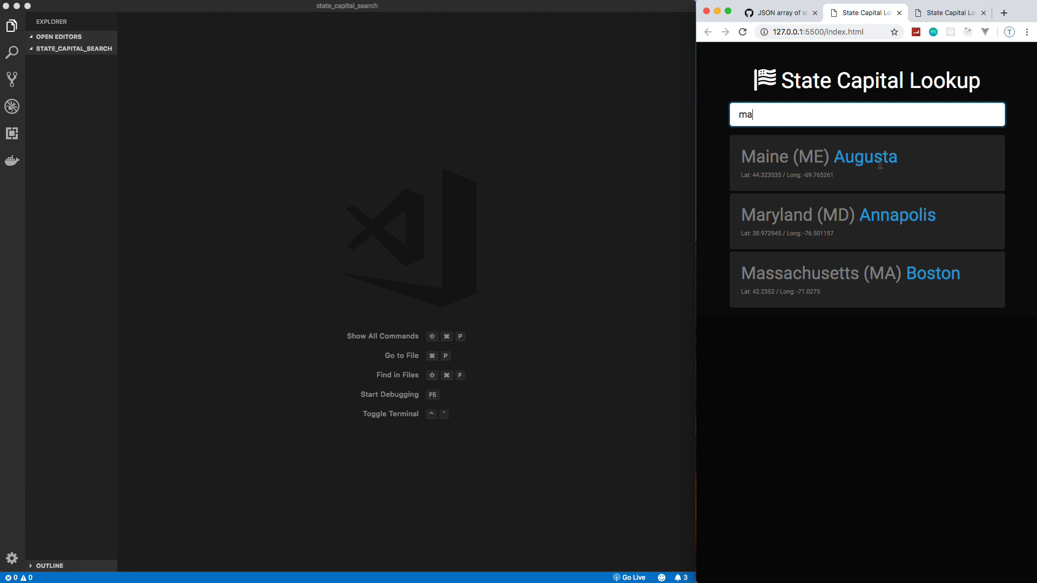
{"action": "mouse_move", "coordinate": [838, 171]}
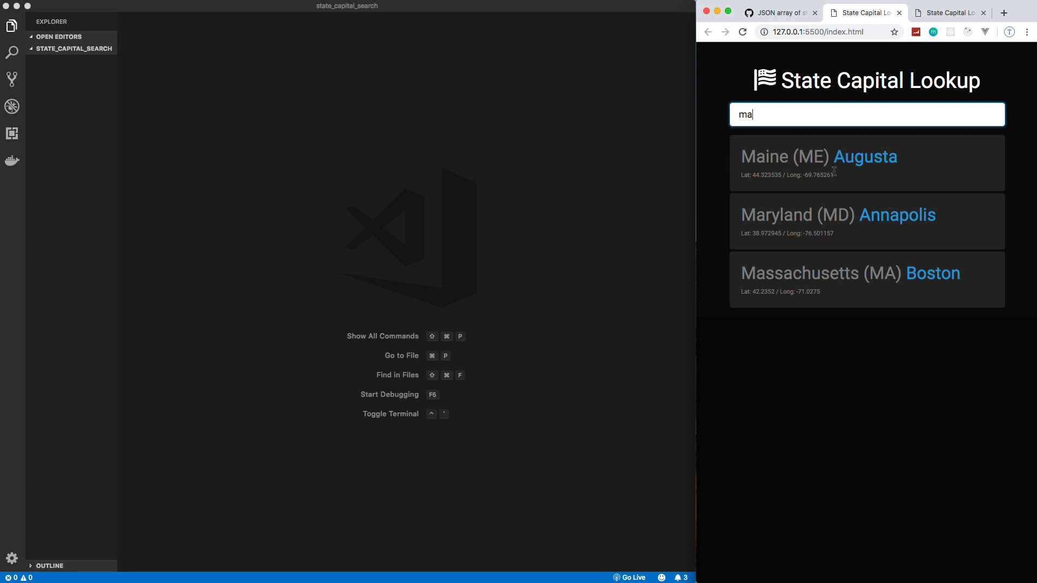
{"action": "type", "text": "s"}
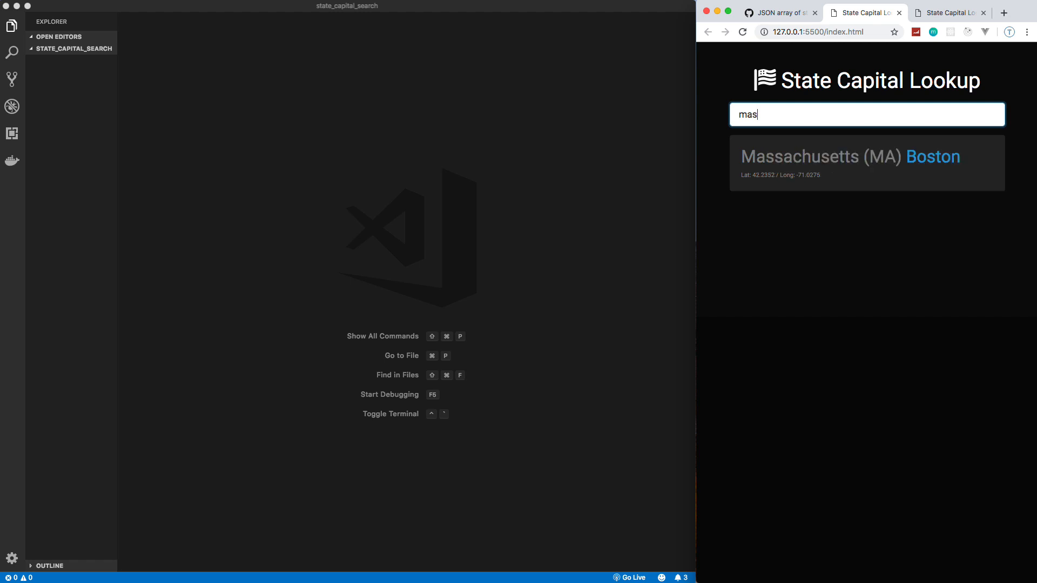
{"action": "mouse_move", "coordinate": [822, 118]}
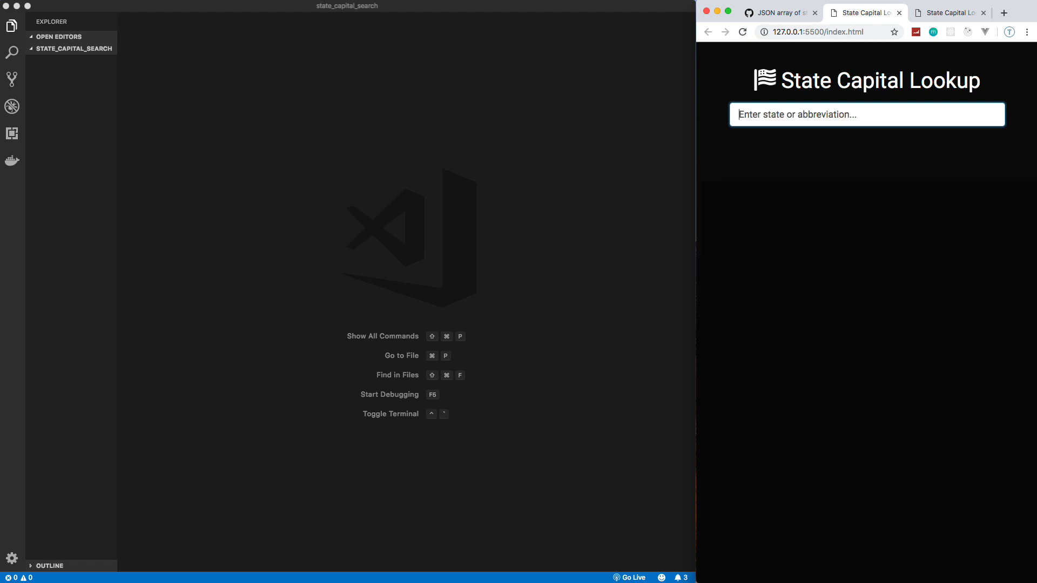
{"action": "type", "text": "md"}
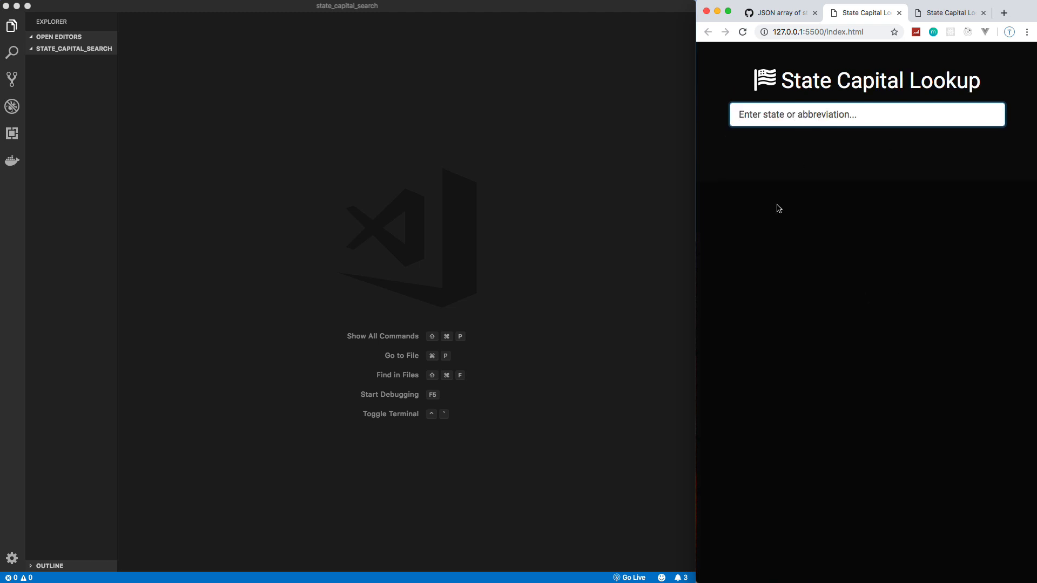
{"action": "left_click", "coordinate": [776, 13]}
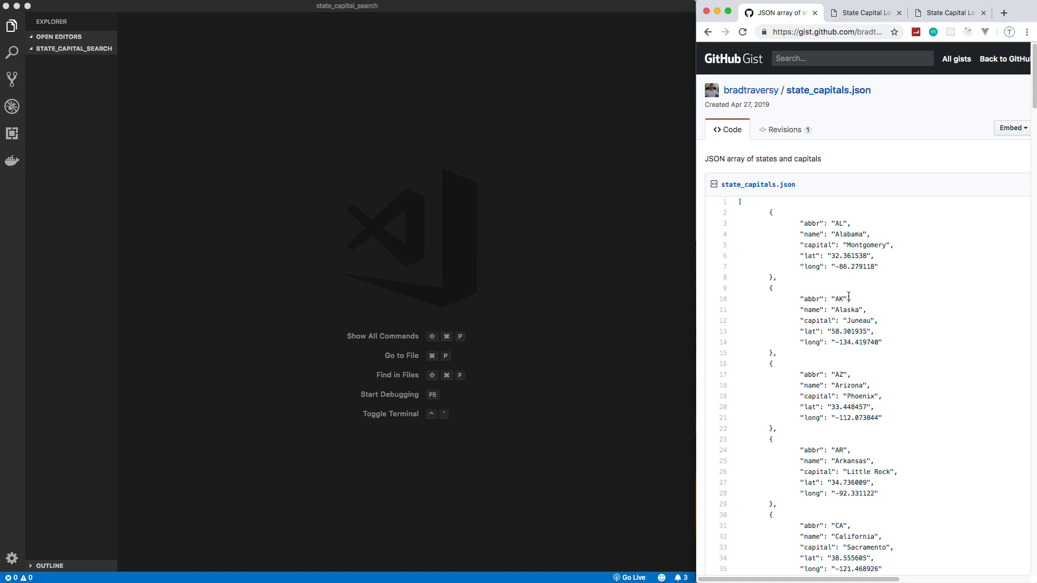
- Scroll through the state_capitals.json gist data
{"action": "scroll", "scroll_direction": "down", "scroll_amount": 3}
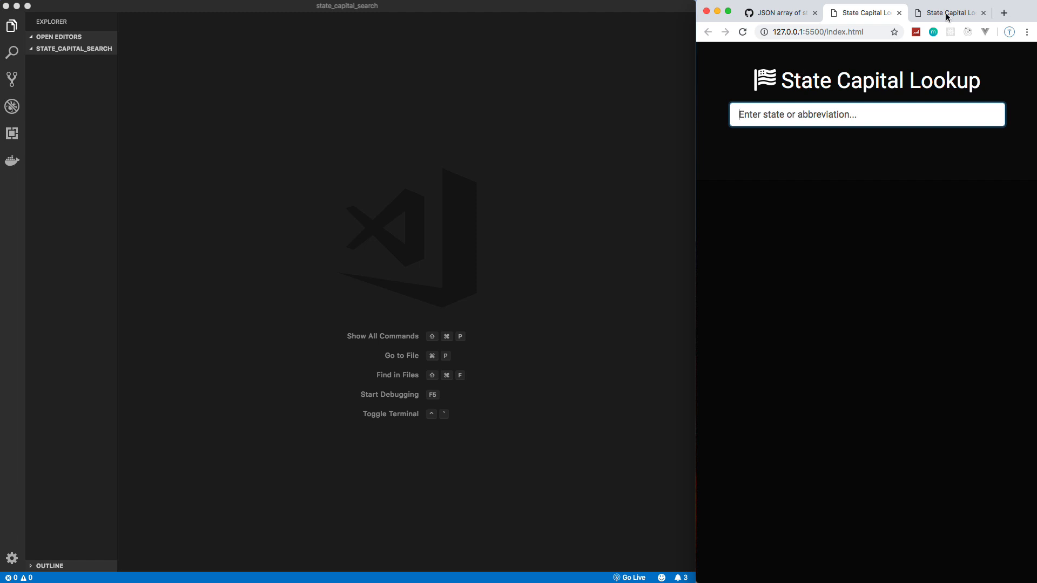
- Search m in the file:// copy and see the Fetch API CORS error in the DevTools console
{"action": "left_click", "coordinate": [949, 13]}
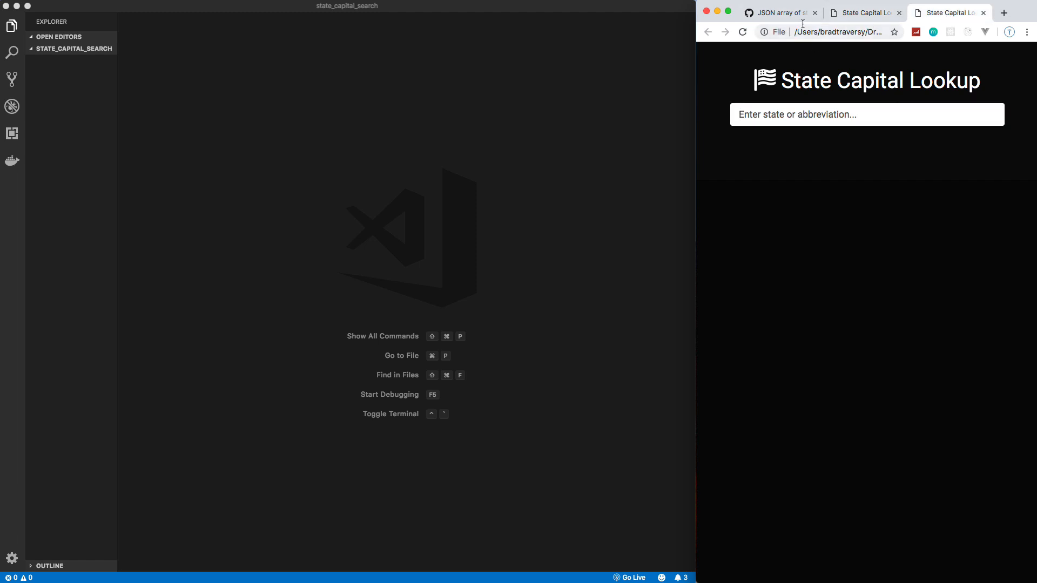
{"action": "left_click", "coordinate": [866, 114]}
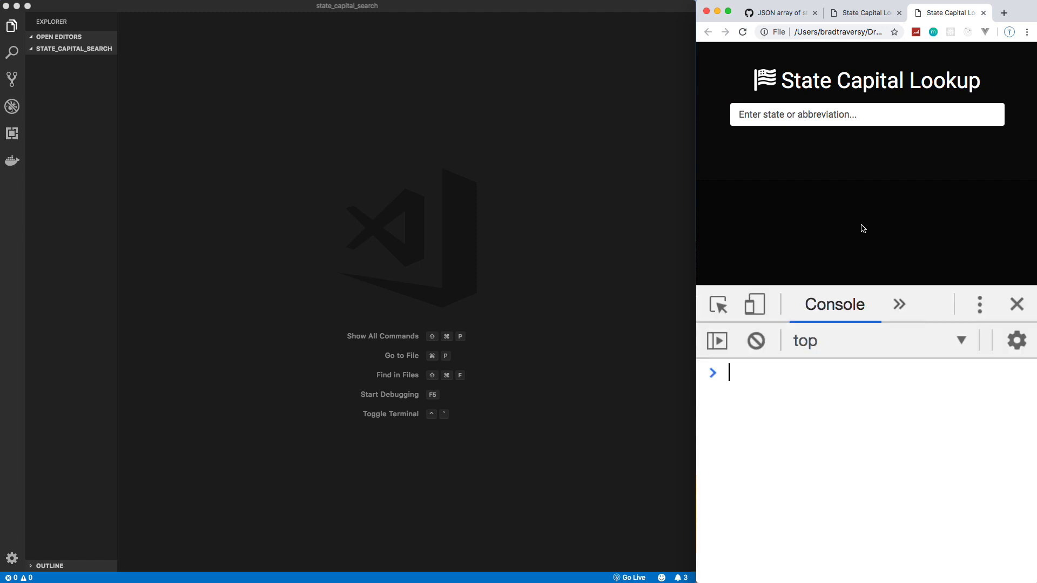
{"action": "left_click", "coordinate": [865, 114]}
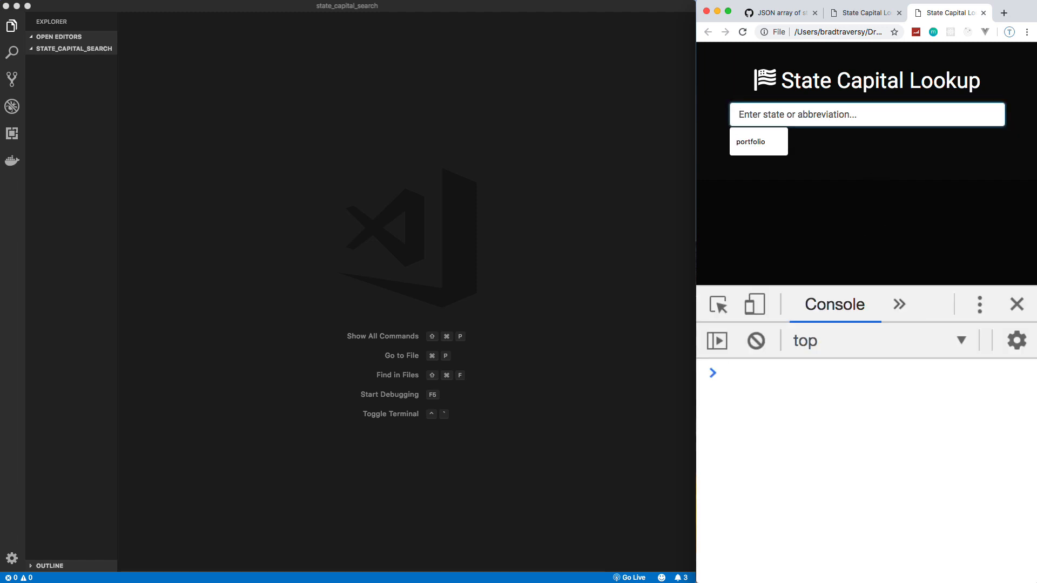
{"action": "type", "text": "m"}
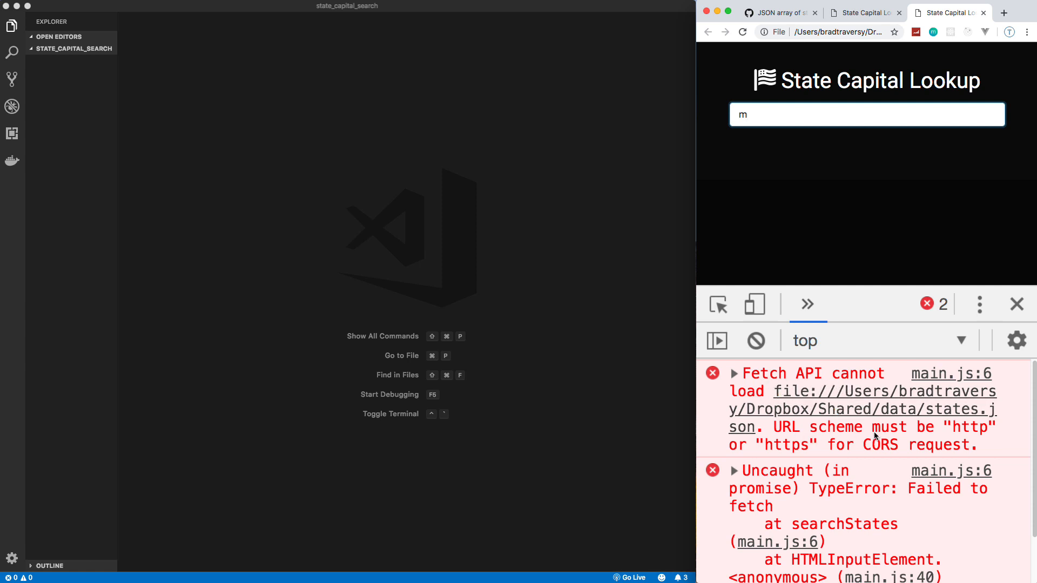
{"action": "mouse_move", "coordinate": [982, 525]}
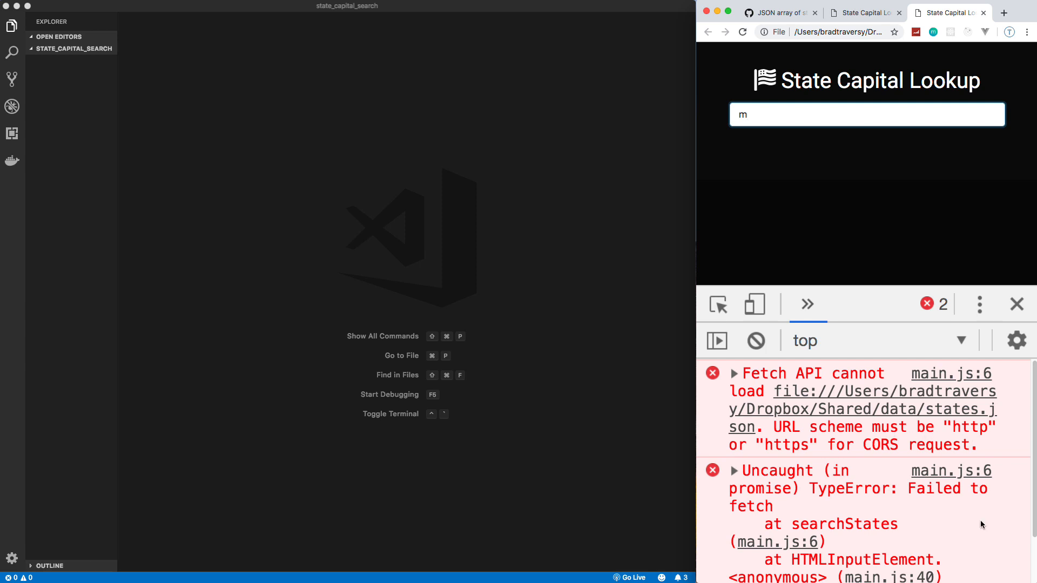
{"action": "mouse_move", "coordinate": [1017, 305]}
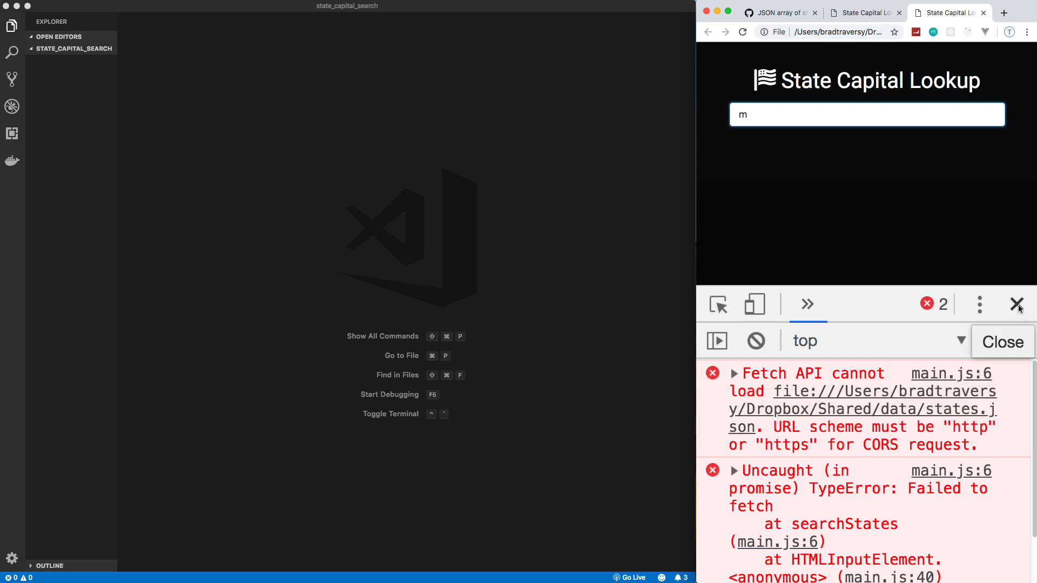
{"action": "left_click", "coordinate": [1017, 305]}
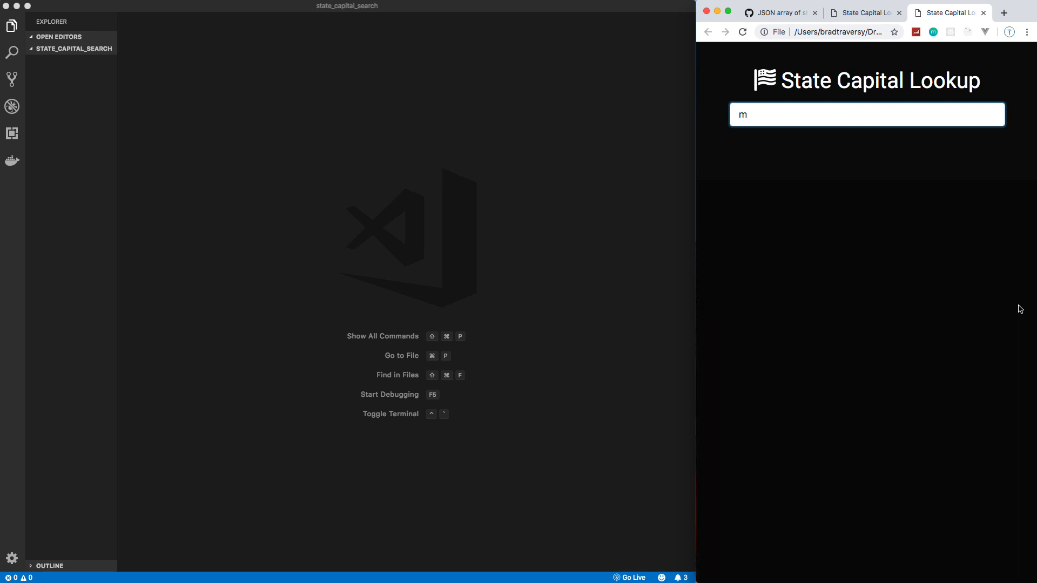
{"action": "mouse_move", "coordinate": [985, 25]}
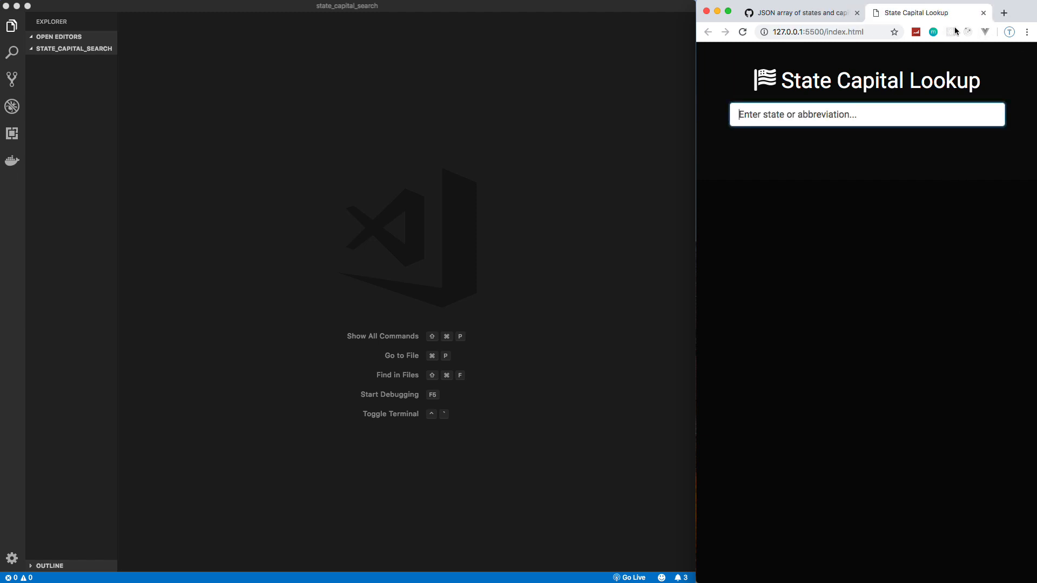
- Create index.html, the css, data and js folders, and data/states.json from the gist JSON
{"action": "left_click", "coordinate": [797, 13]}
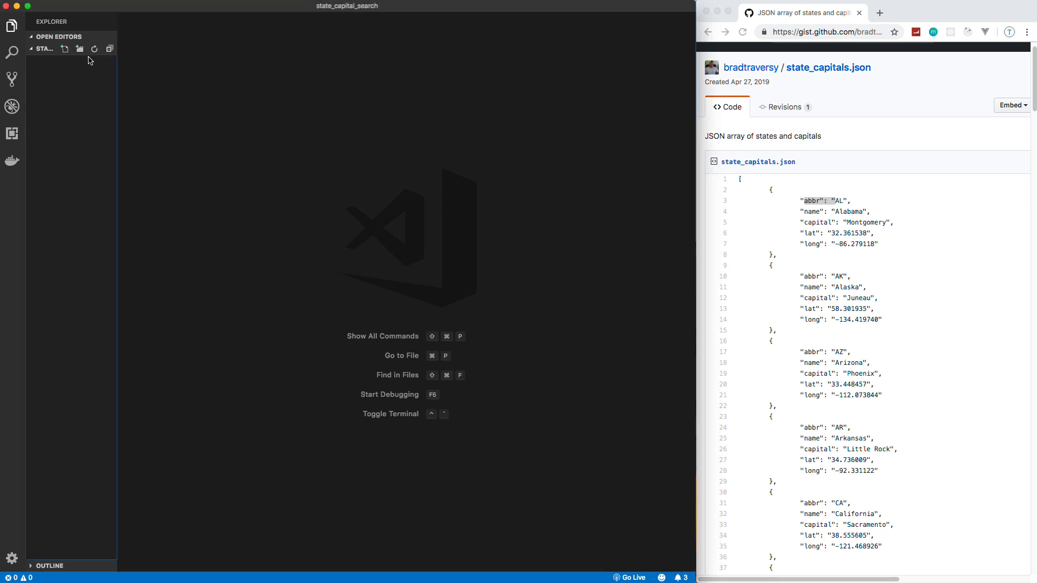
{"action": "type", "text": "index.html"}
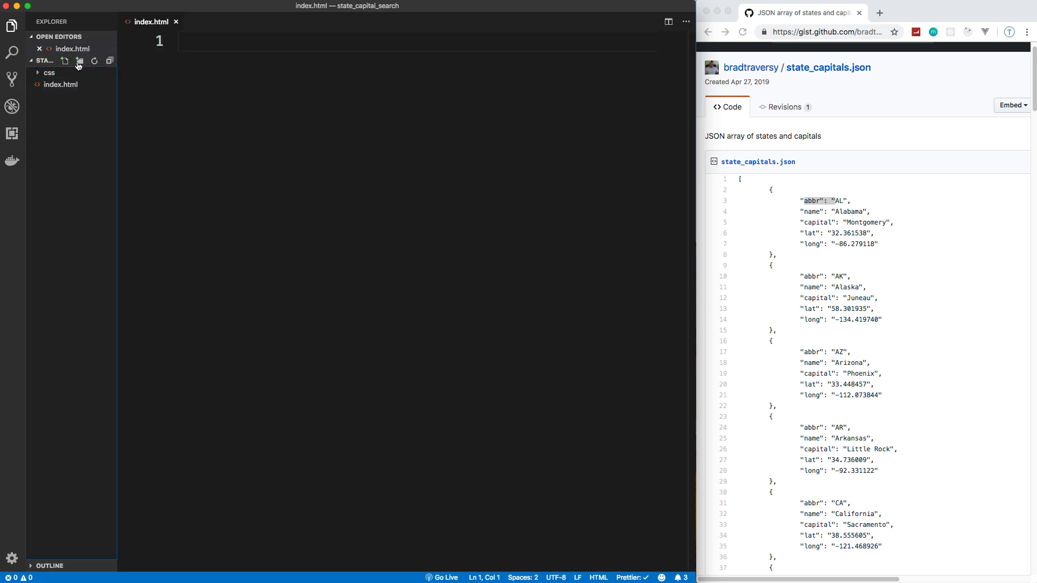
{"action": "left_click", "coordinate": [79, 60]}
{"action": "type", "text": "data"}
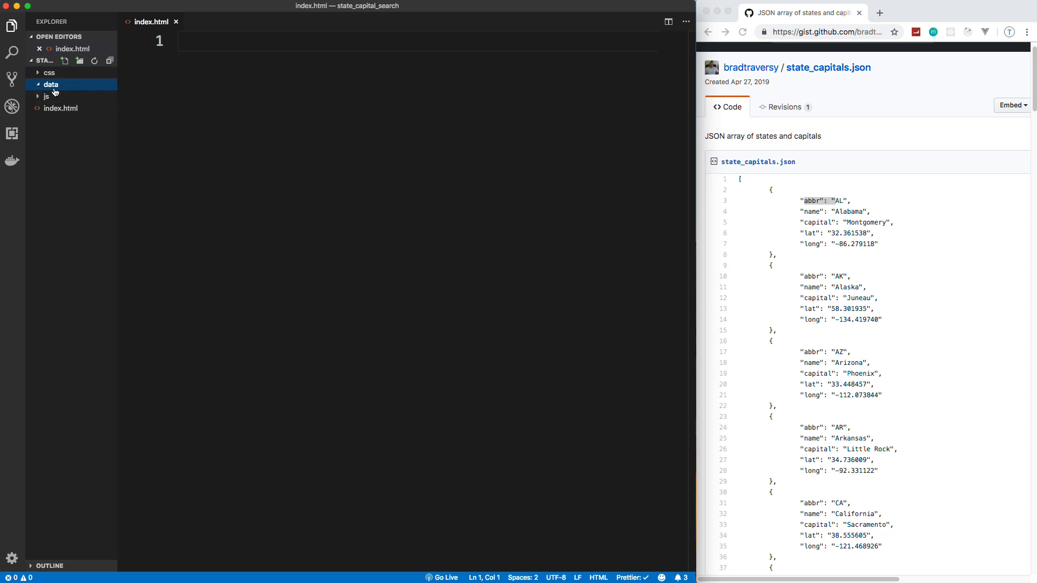
{"action": "type", "text": "states.json"}
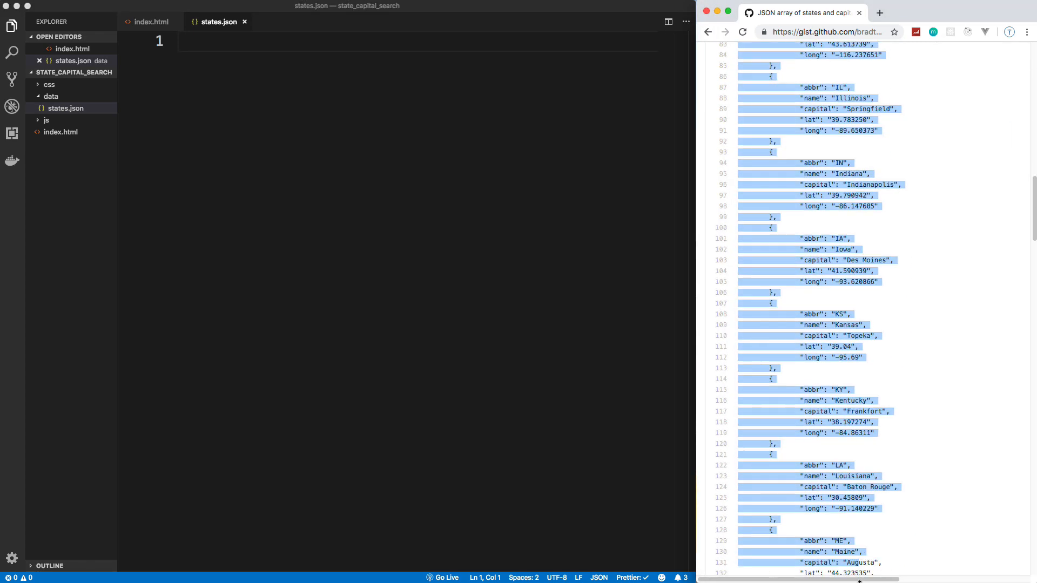
{"action": "scroll", "scroll_direction": "down", "scroll_amount": 3}
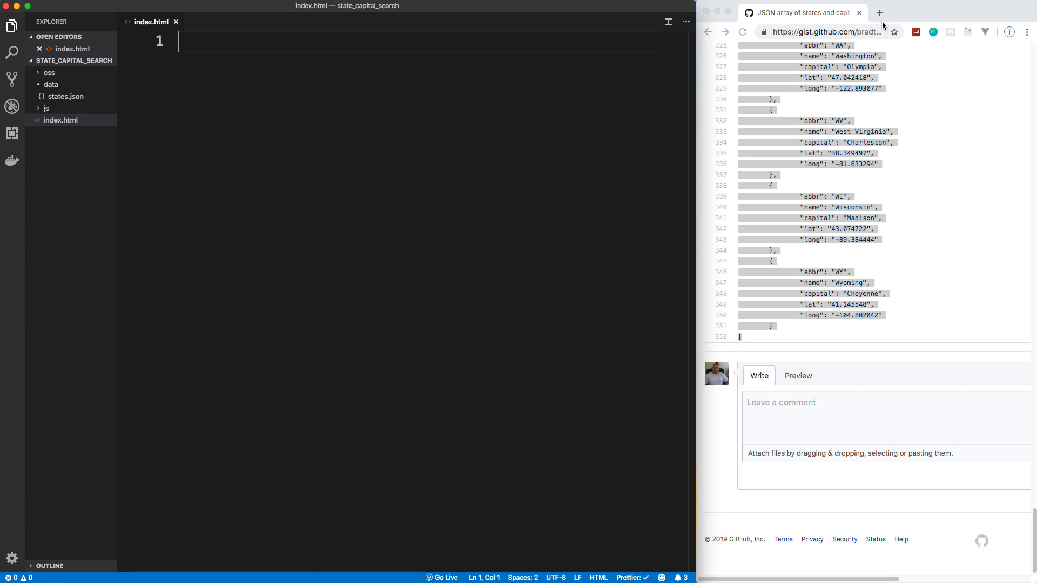
- Download a Bootswatch theme's bootstrap.min.css from bootswatch.com into the css folder
{"action": "left_click", "coordinate": [826, 32]}
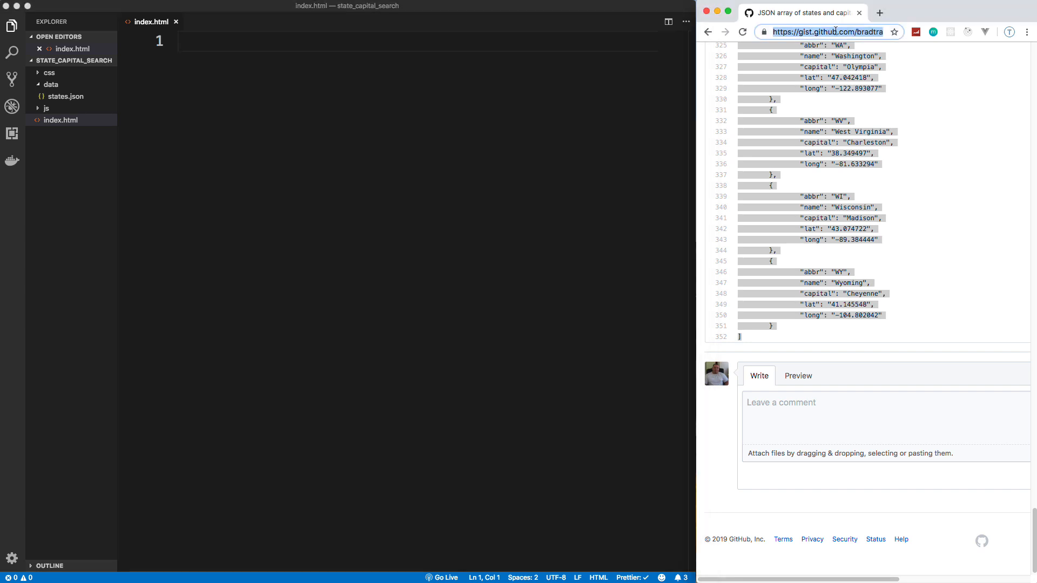
{"action": "type", "text": "bootswatch.com"}
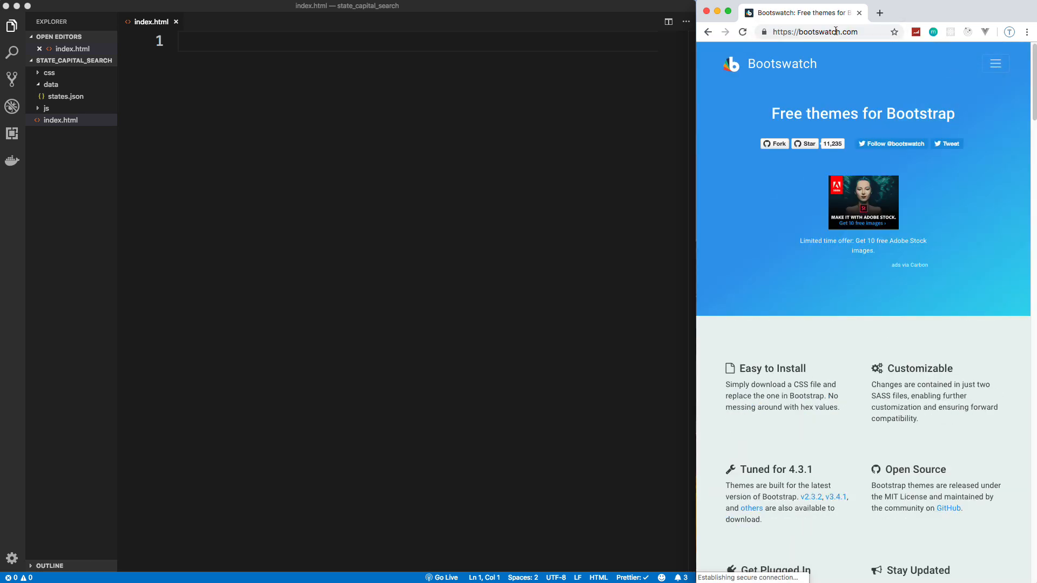
{"action": "scroll", "scroll_direction": "down", "scroll_amount": 3}
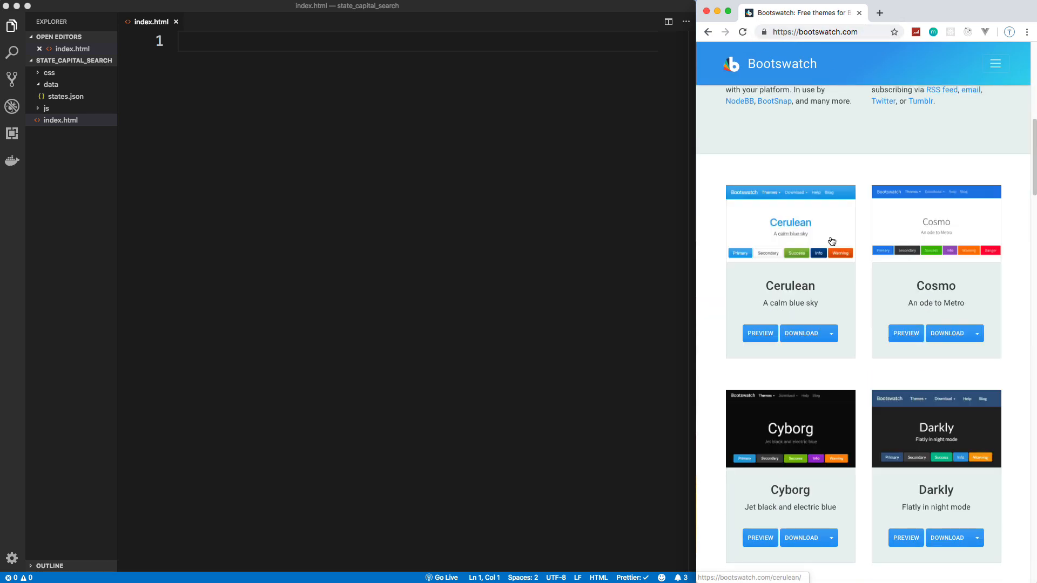
{"action": "scroll", "scroll_direction": "down", "scroll_amount": 3}
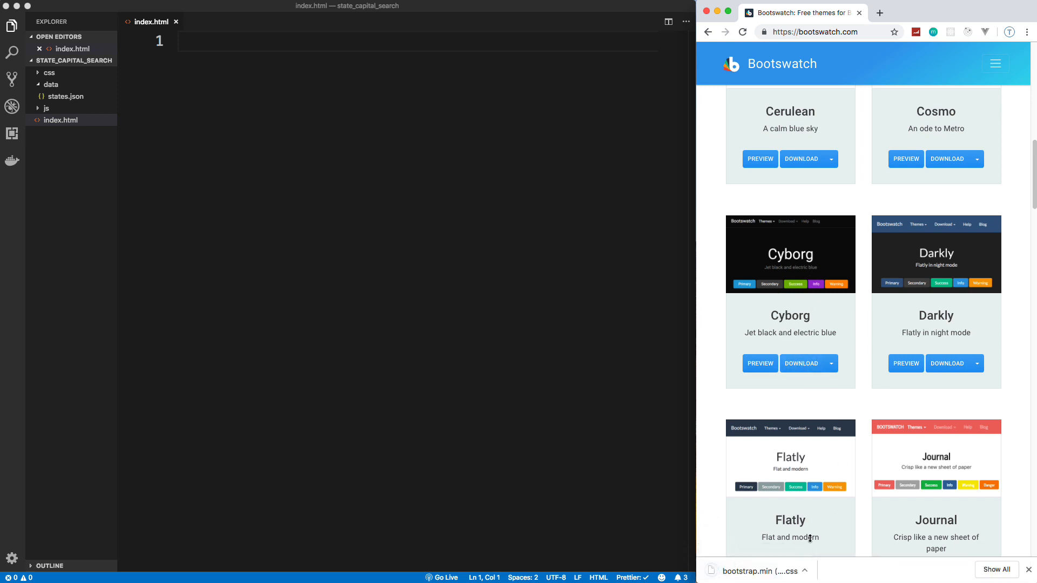
{"action": "left_click", "coordinate": [807, 570]}
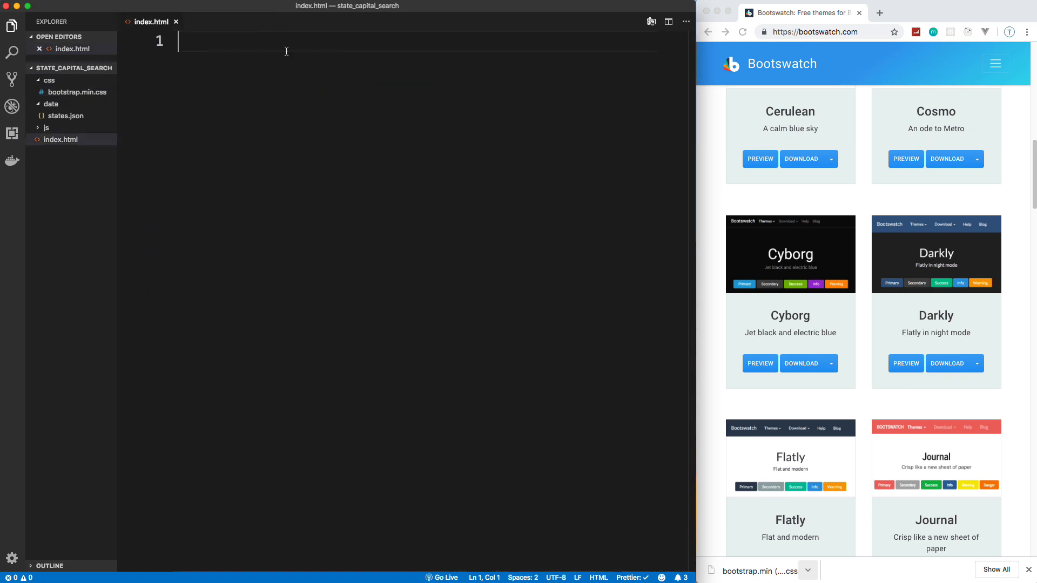
- Create an empty main.js file inside the js folder
{"action": "left_click", "coordinate": [60, 131]}
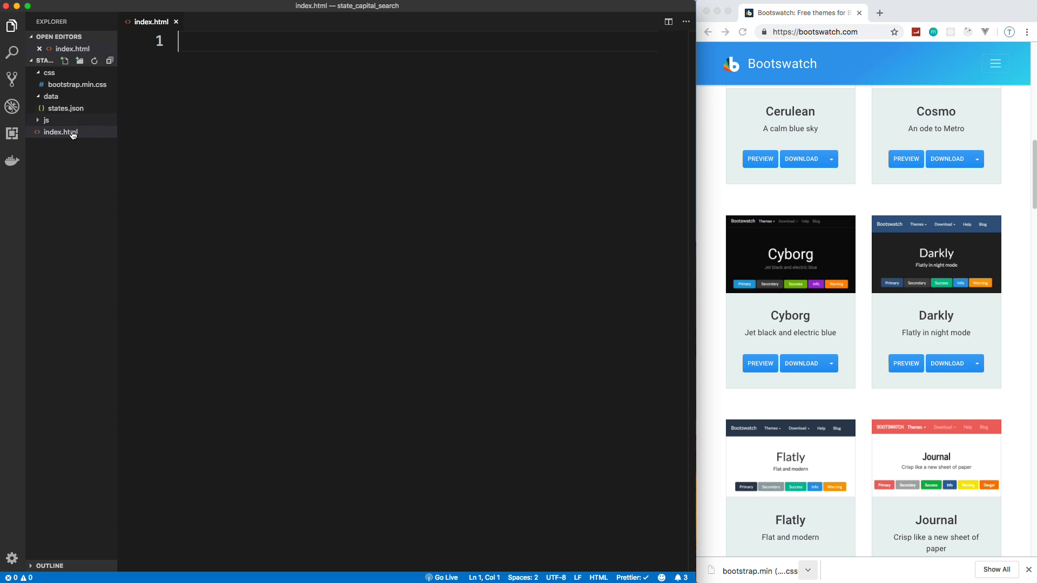
{"action": "left_click", "coordinate": [47, 120]}
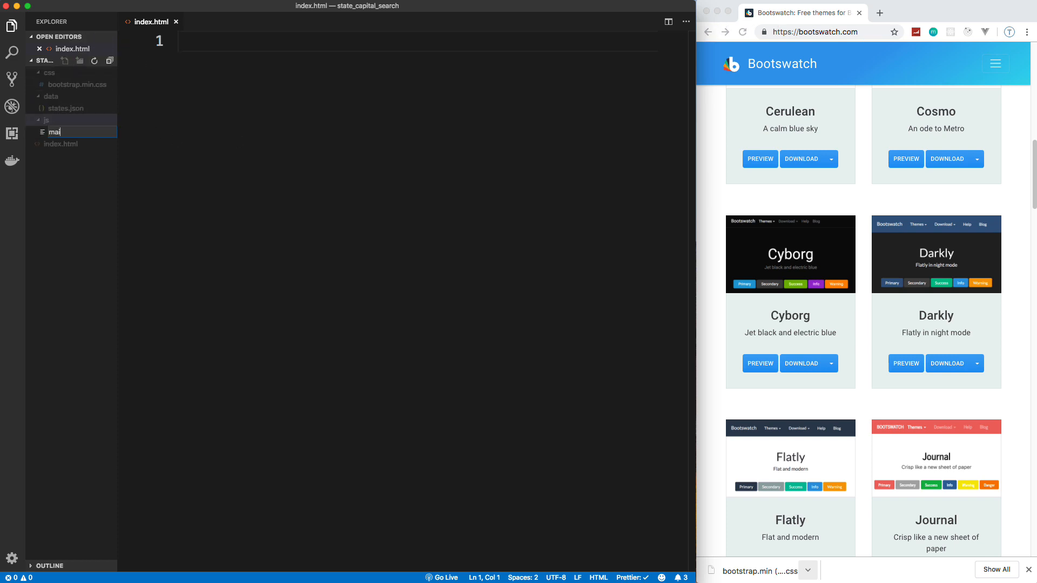
{"action": "type", "text": "main.js"}
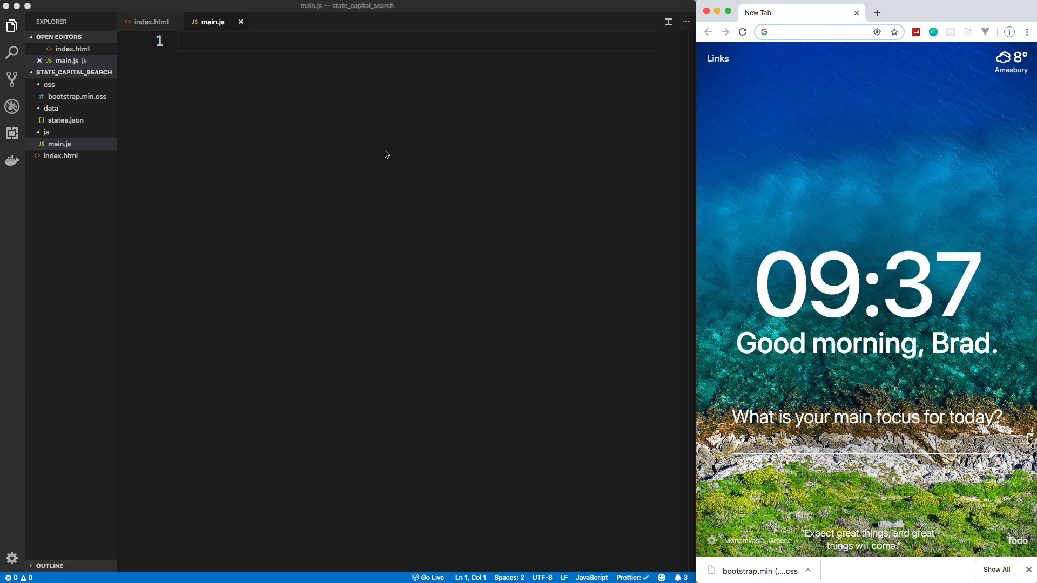
- Give index.html an HTML boilerplate with a stylesheet link to css/bootstrap.min.css
{"action": "left_click", "coordinate": [150, 22]}
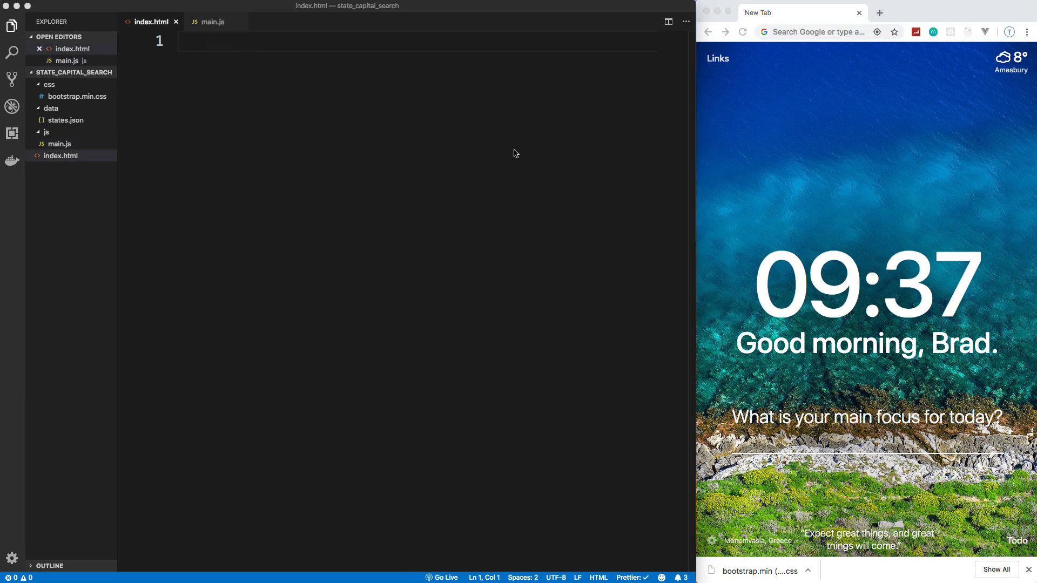
{"action": "type", "text": "!"}
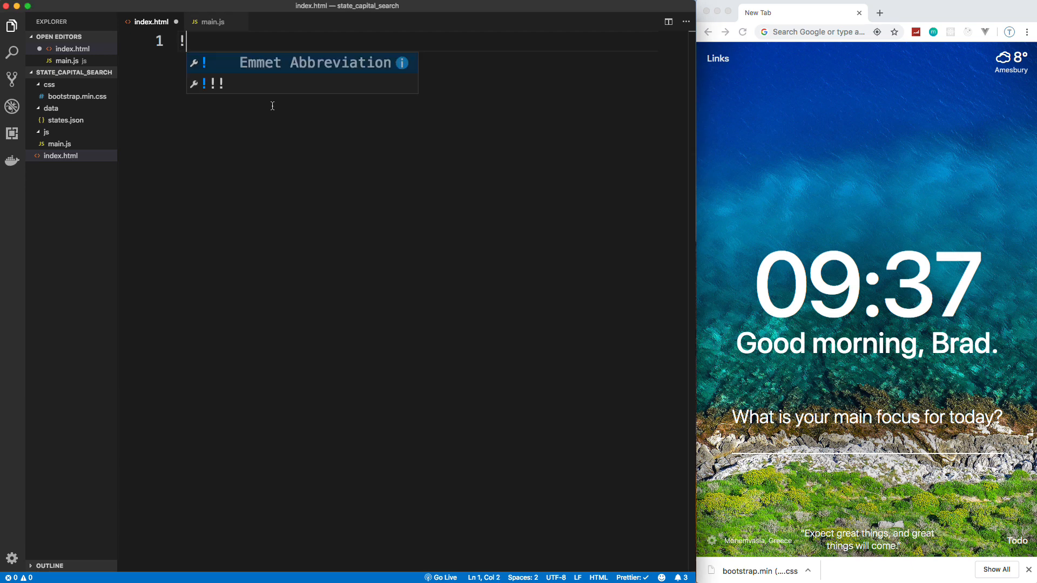
{"action": "key", "text": "Tab"}
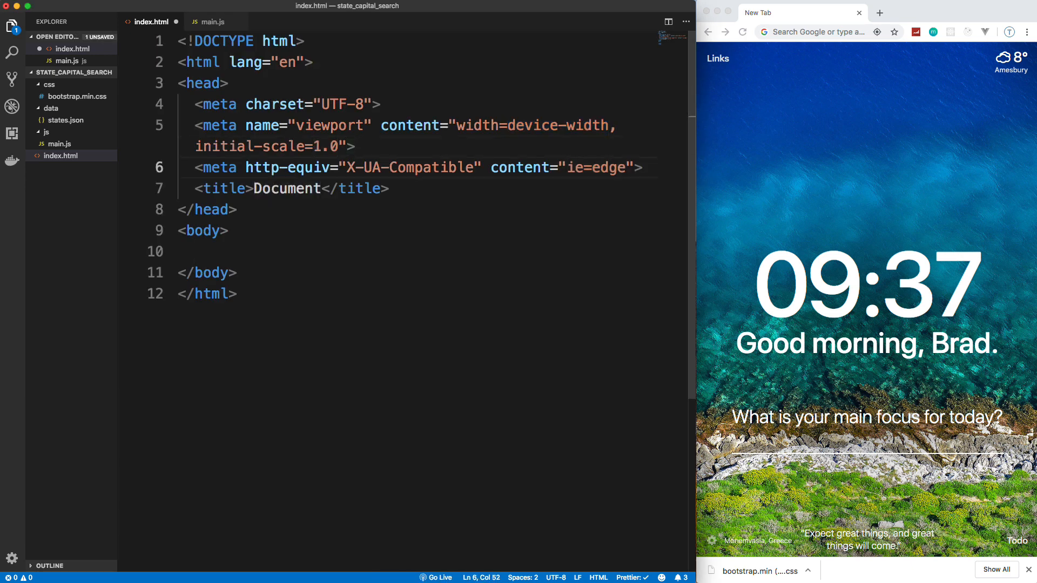
{"action": "type", "text": "link"}
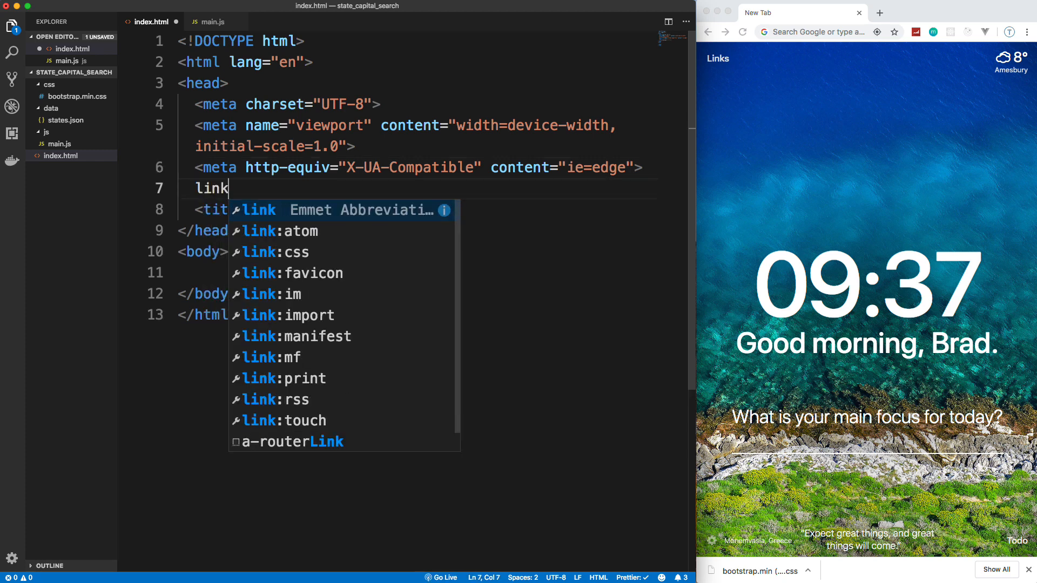
{"action": "key", "text": "Tab"}
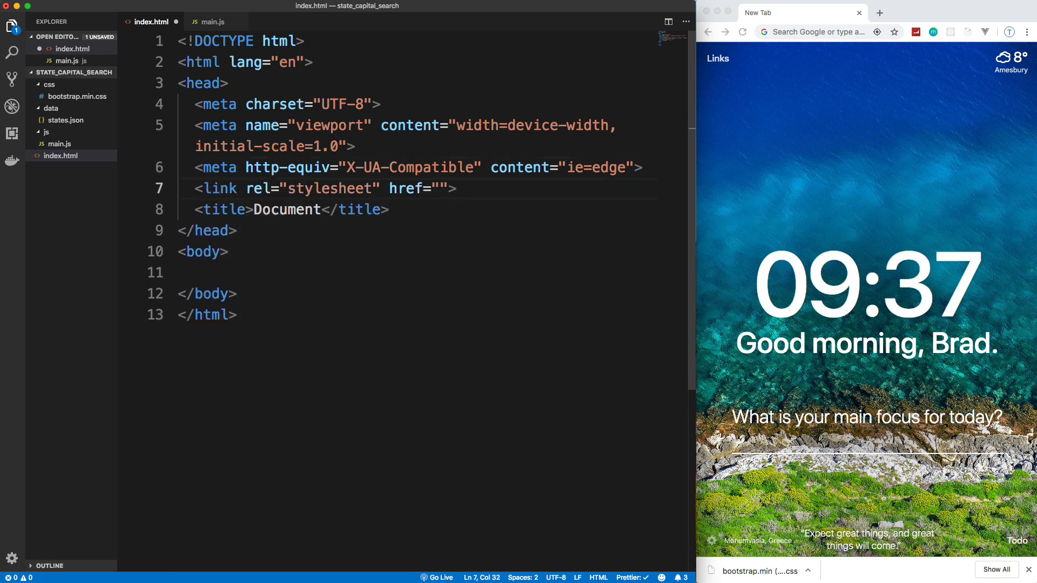
{"action": "type", "text": "css/bootstrap.min.css"}
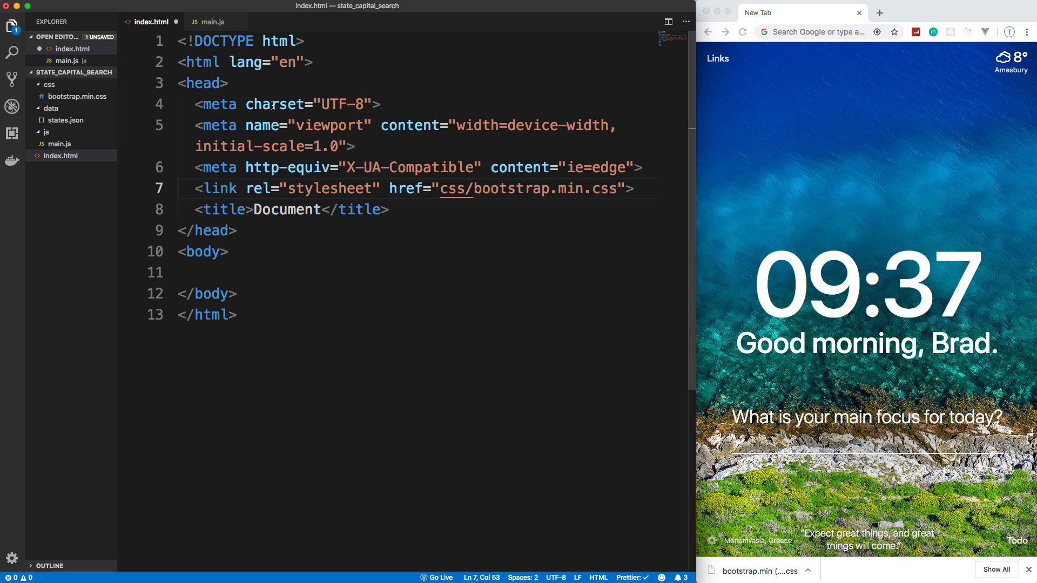
- Retitle the page State Capital Lookup and fetch Font Awesome's CDN link from fontawesome.com
{"action": "double_click", "coordinate": [286, 209]}
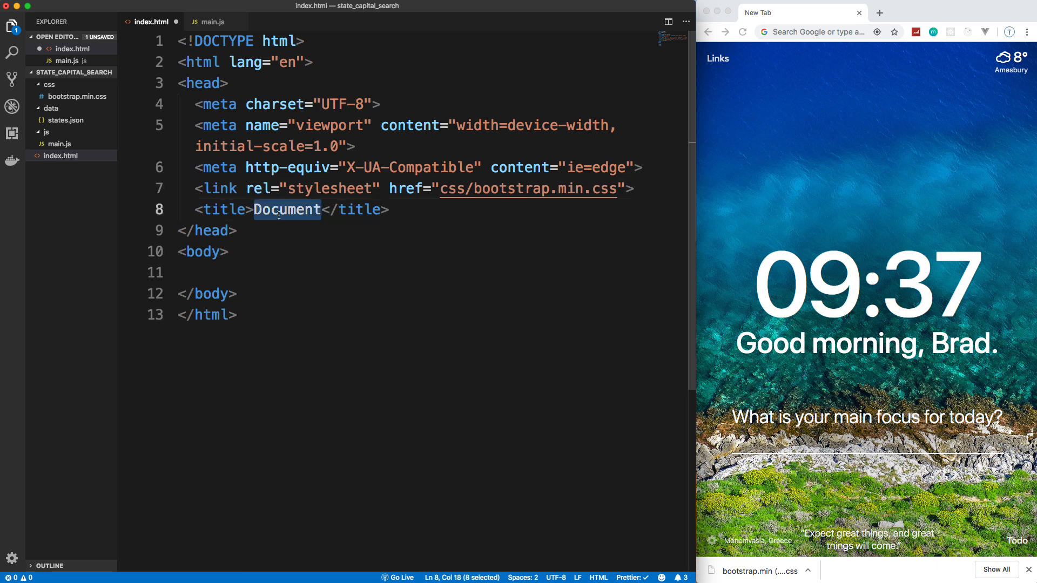
{"action": "type", "text": "State Capital"}
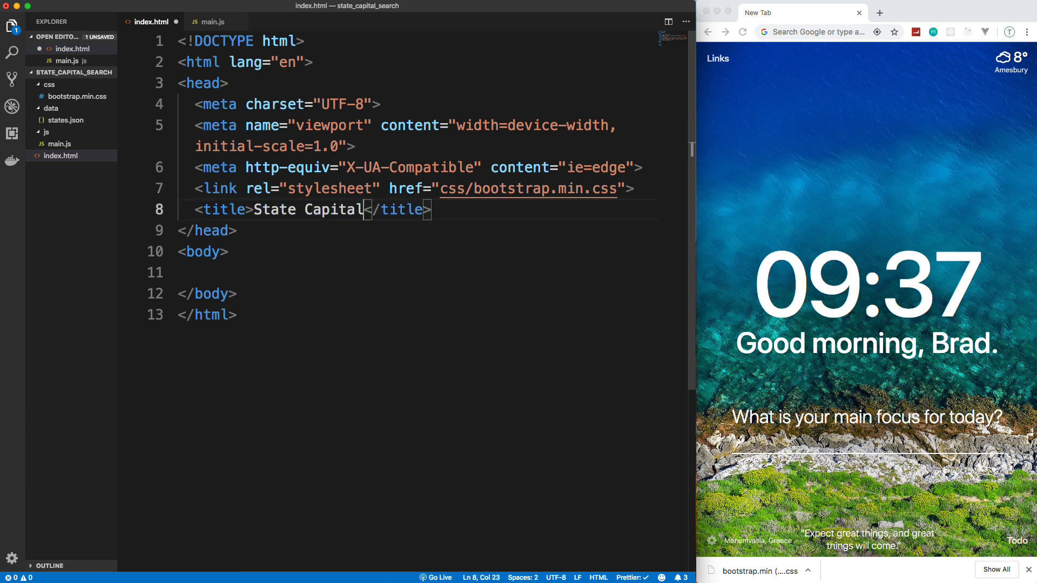
{"action": "type", "text": "Lookup"}
{"action": "left_click", "coordinate": [821, 31]}
{"action": "type", "text": "font"}
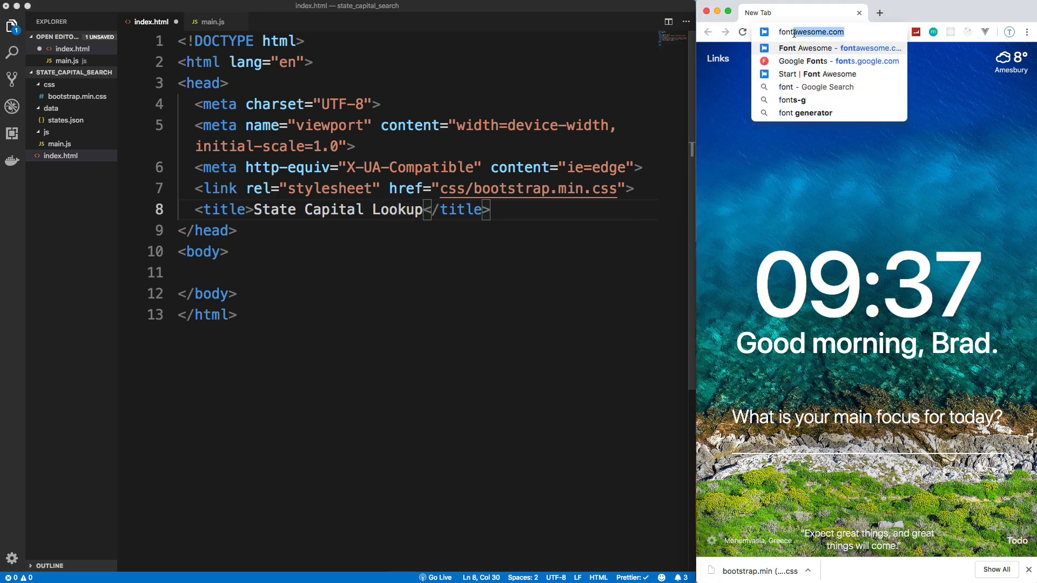
{"action": "left_click", "coordinate": [827, 48]}
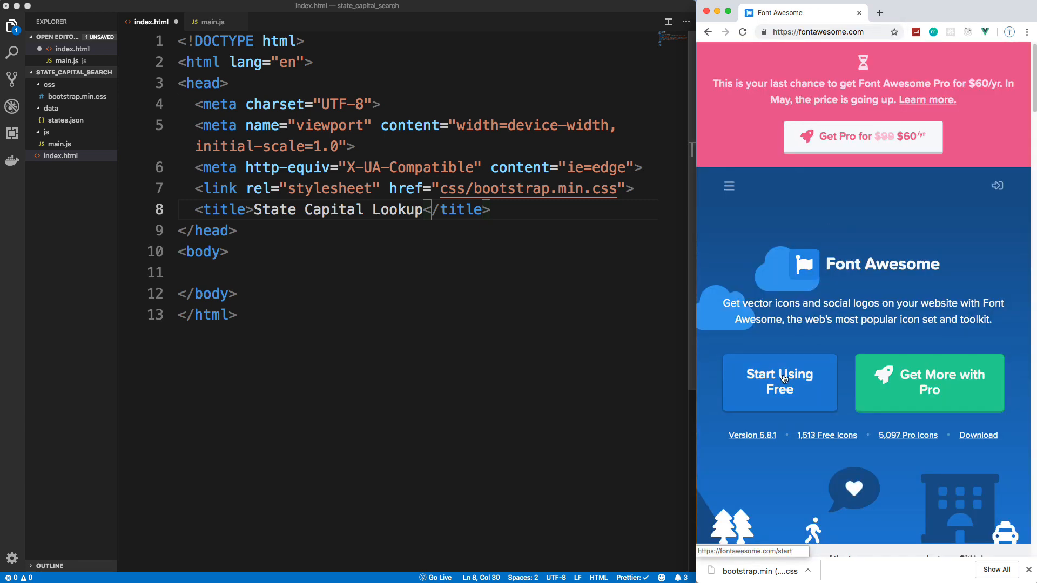
{"action": "left_click", "coordinate": [779, 382]}
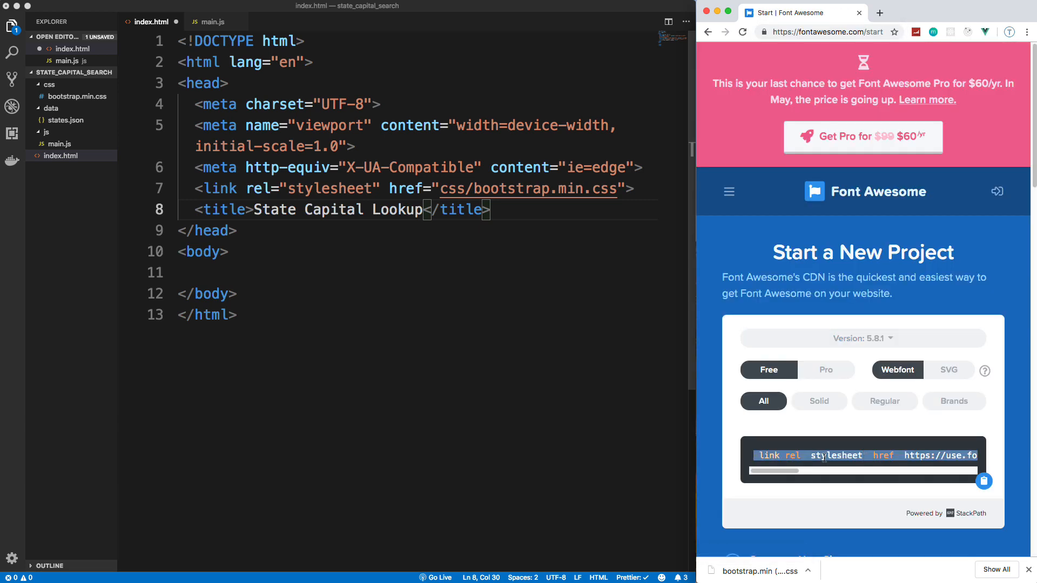
{"action": "mouse_move", "coordinate": [570, 195]}
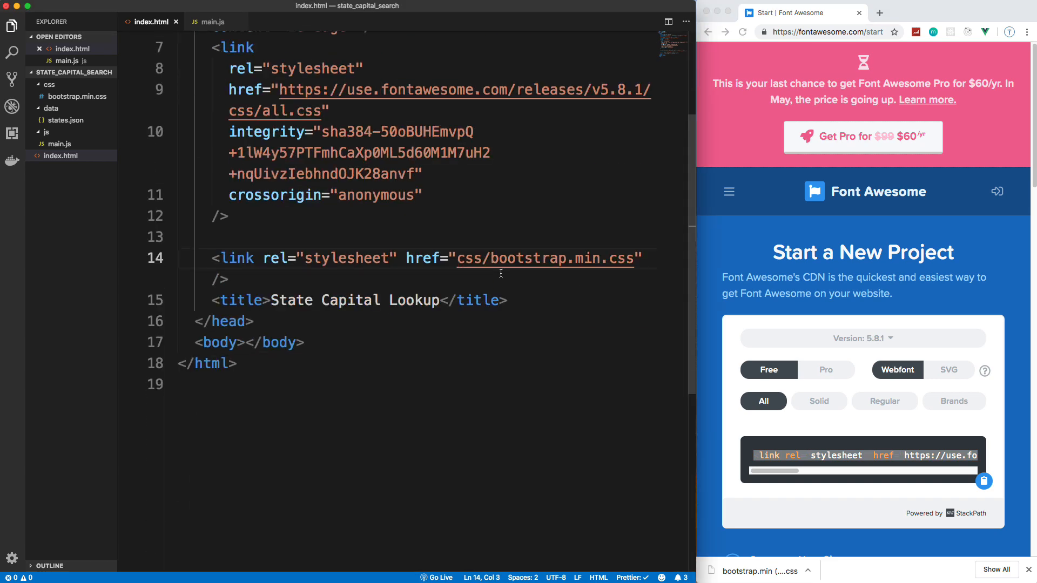
{"action": "scroll", "scroll_direction": "down", "scroll_amount": 3}
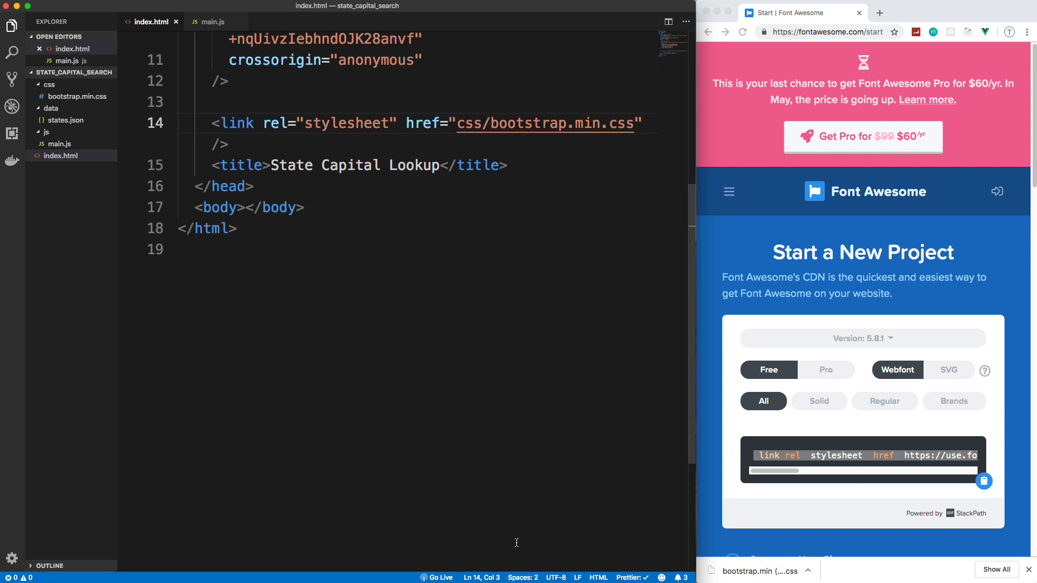
- Launch index.html with Open with Live Server to preview the blank page in Chrome
{"action": "right_click", "coordinate": [249, 207]}
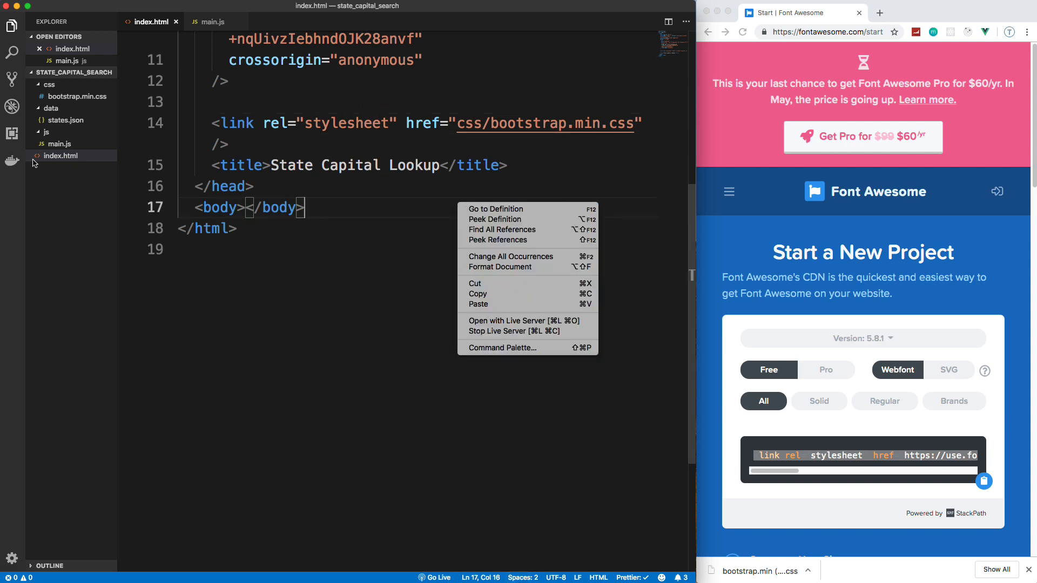
{"action": "mouse_move", "coordinate": [523, 321]}
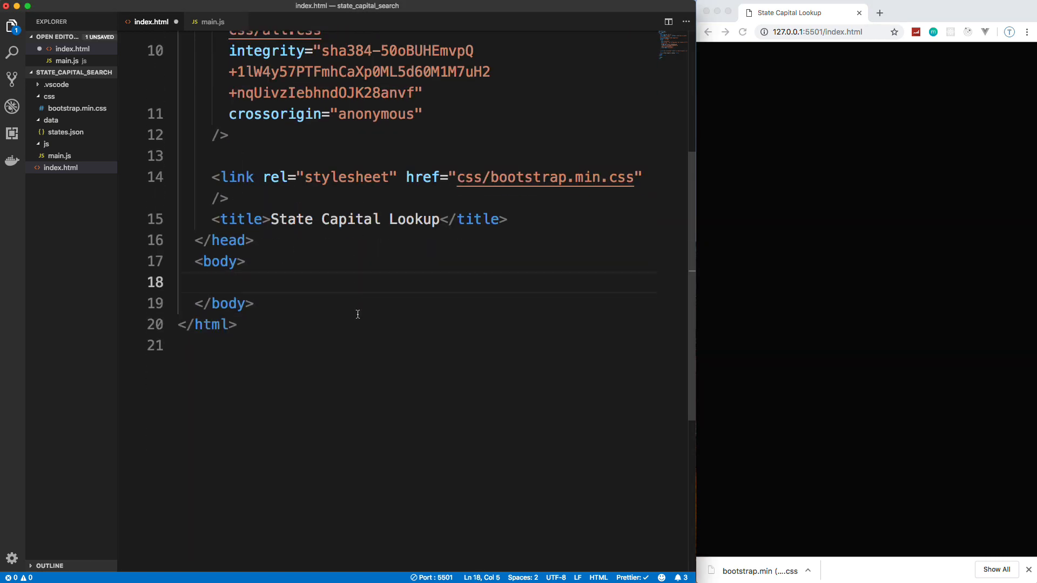
- Add a container mt-5 div holding a row div via Emmet
{"action": "type", "text": "."}
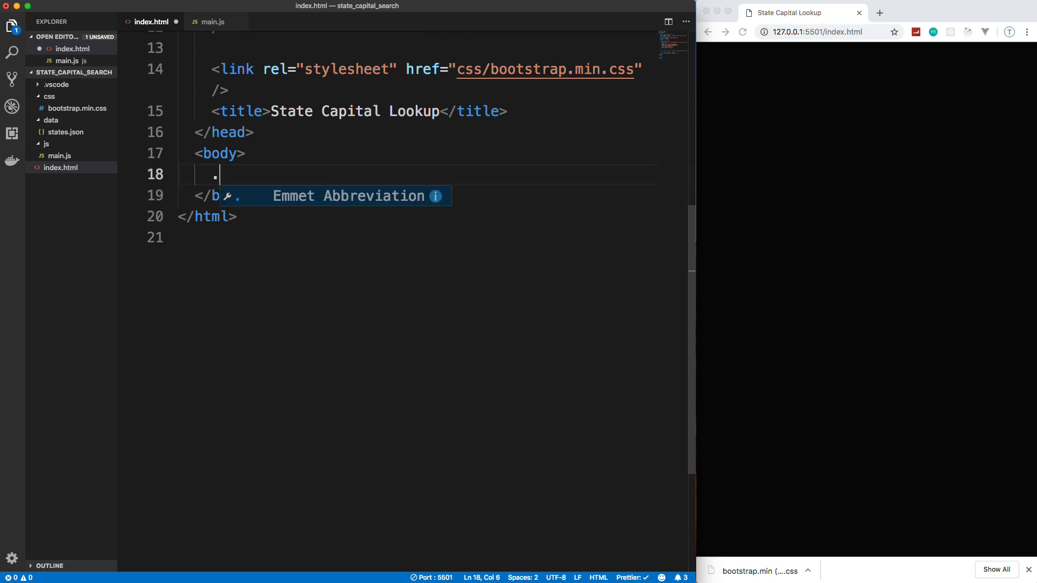
{"action": "type", "text": "container"}
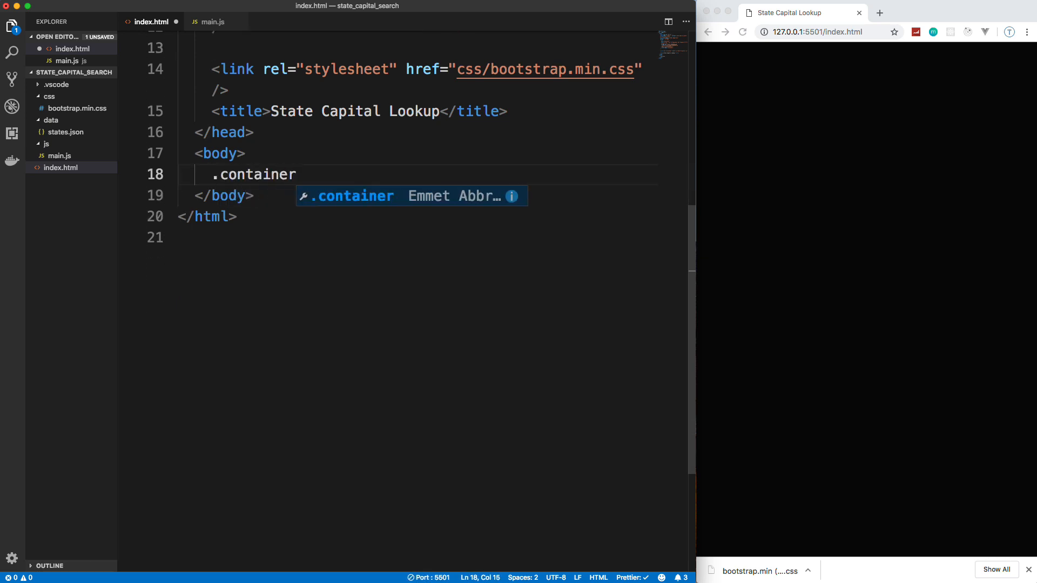
{"action": "type", "text": ".m"}
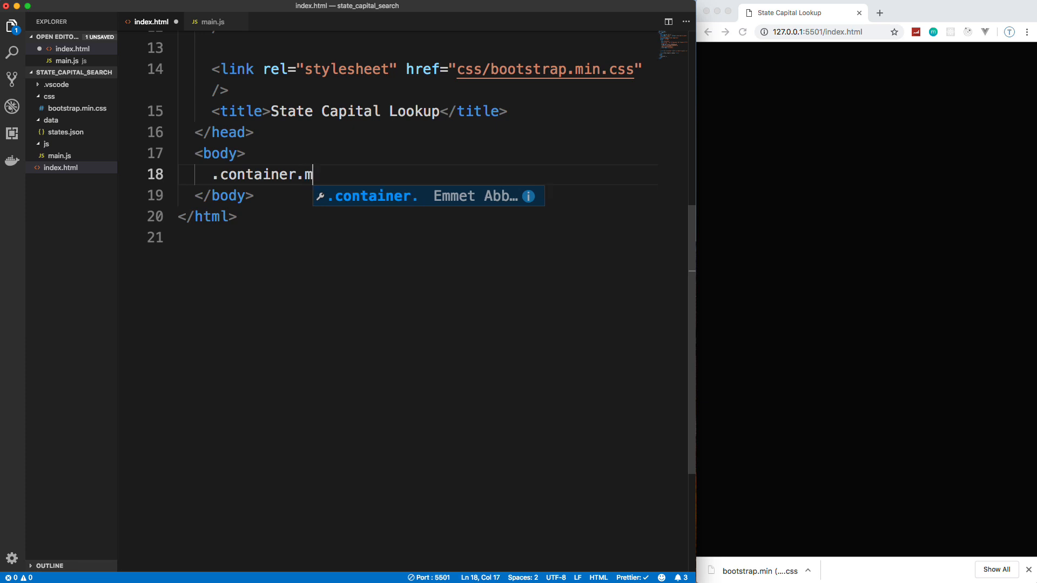
{"action": "type", "text": "t-5"}
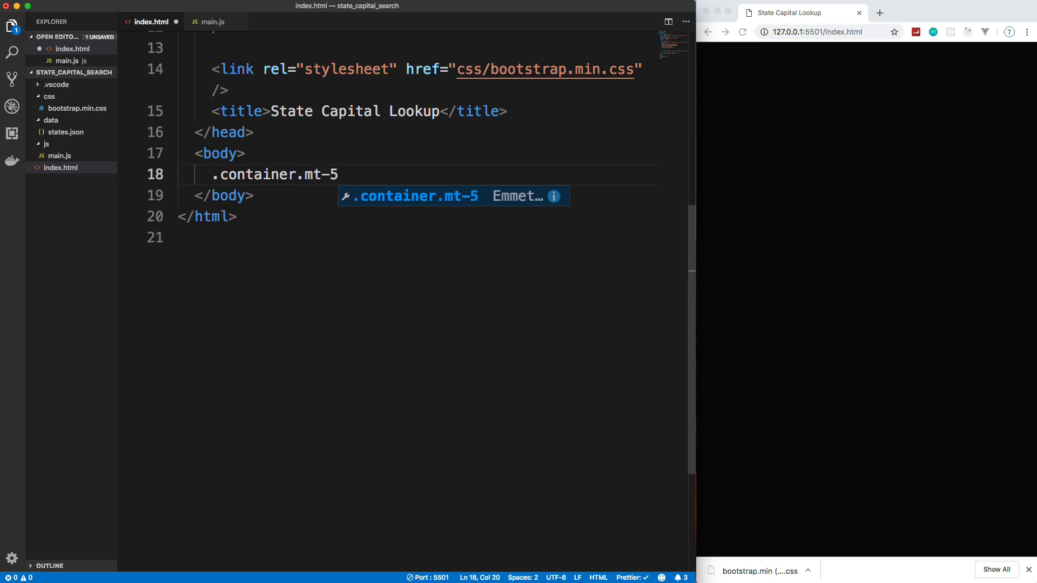
{"action": "key", "text": "Tab"}
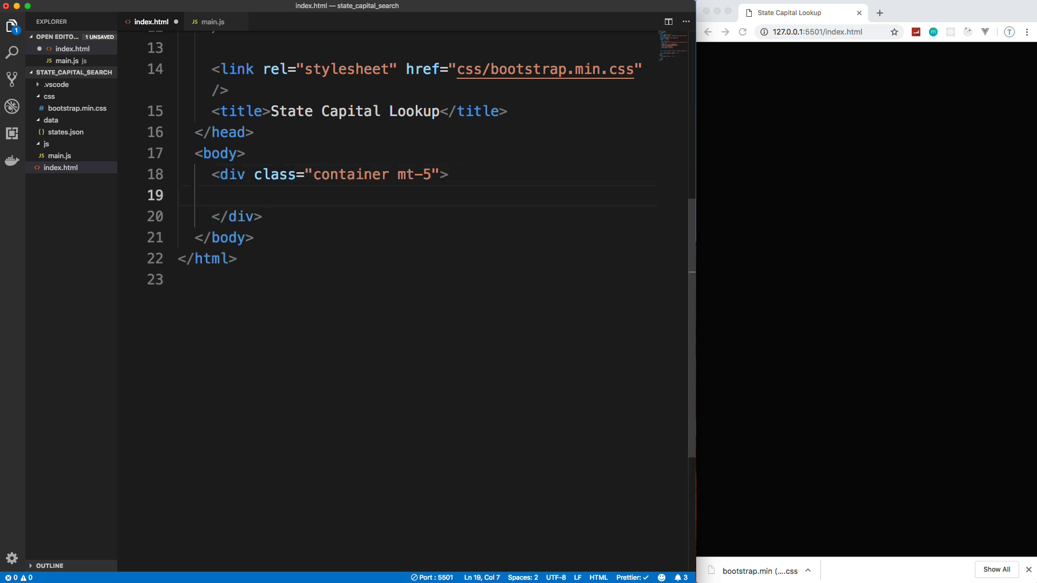
{"action": "type", "text": ".ro"}
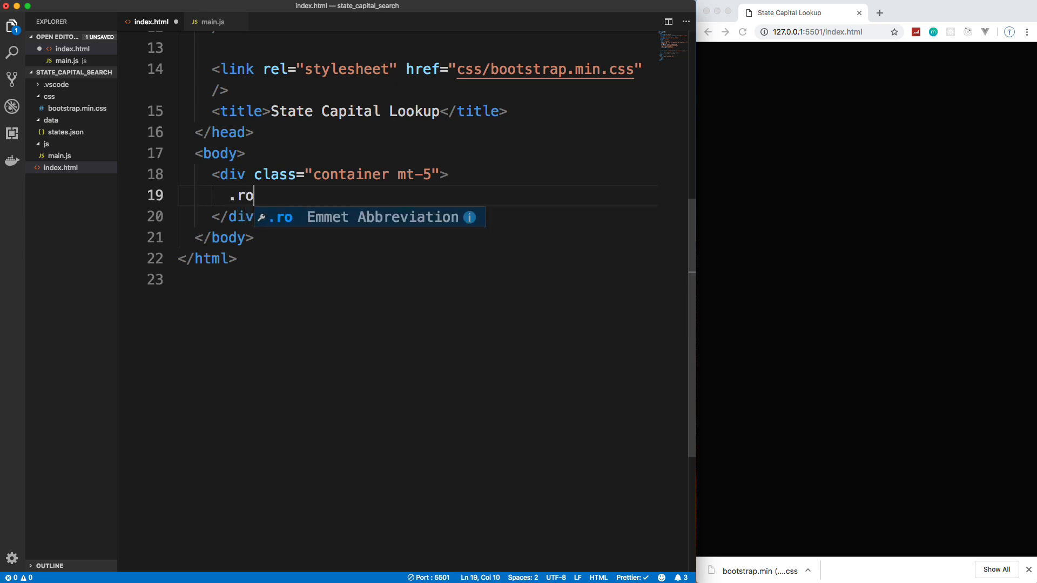
{"action": "key", "text": "Tab"}
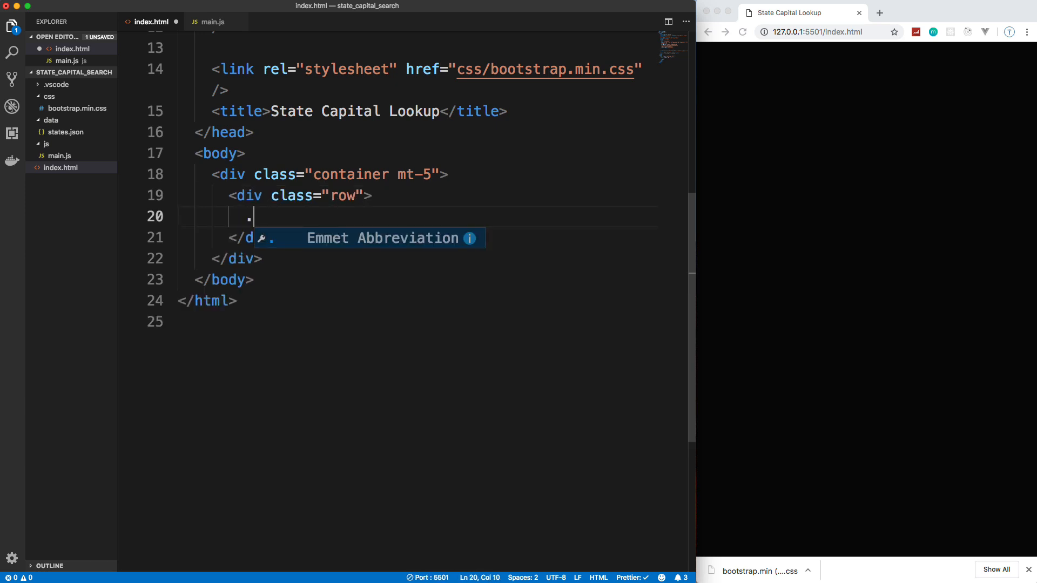
- Nest a centered col-md-6 m-auto column inside the row and start an h3 heading
{"action": "type", "text": "col-md"}
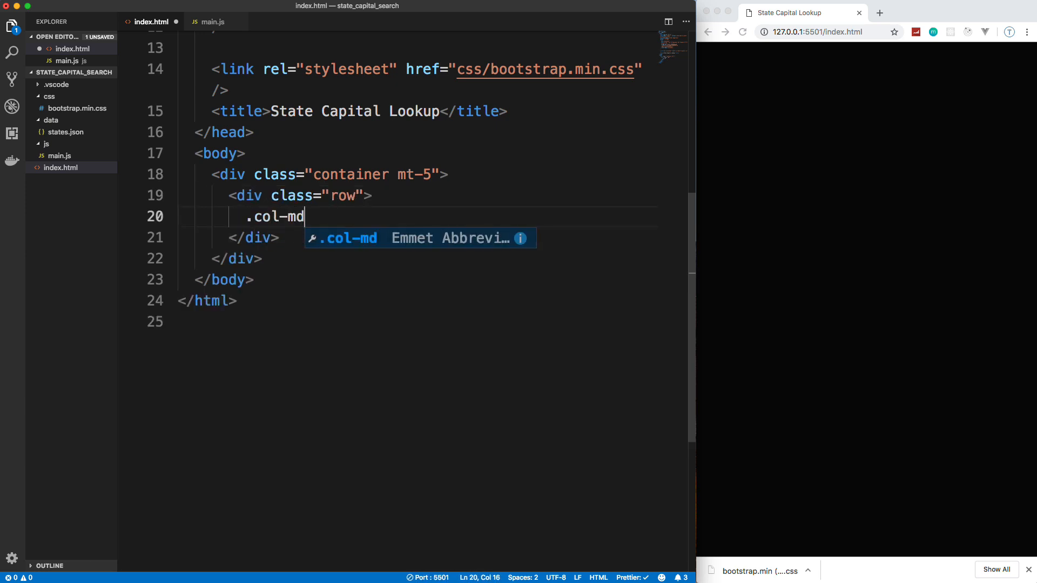
{"action": "type", "text": "-6."}
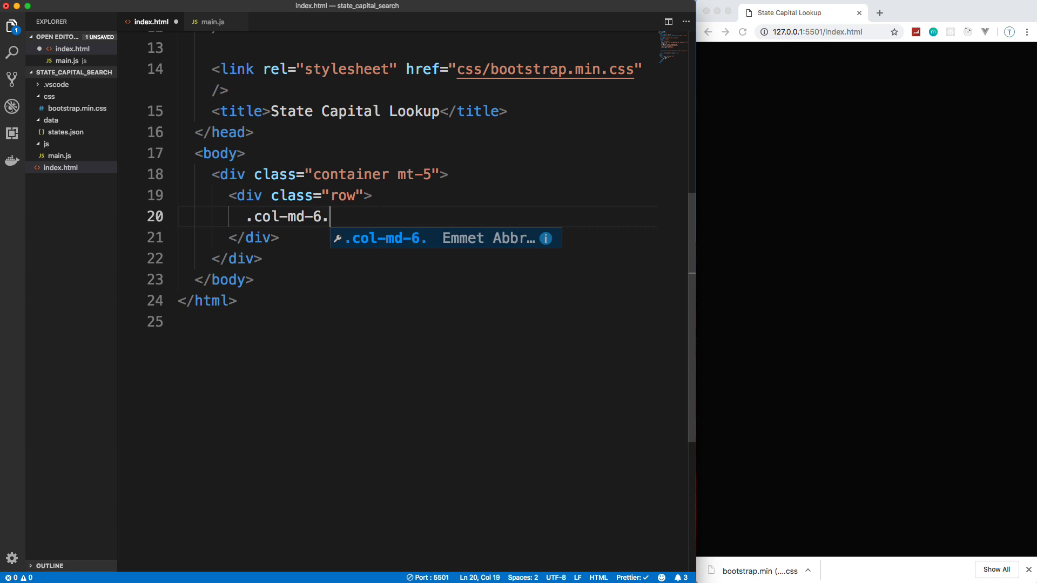
{"action": "type", "text": ".m-auth"}
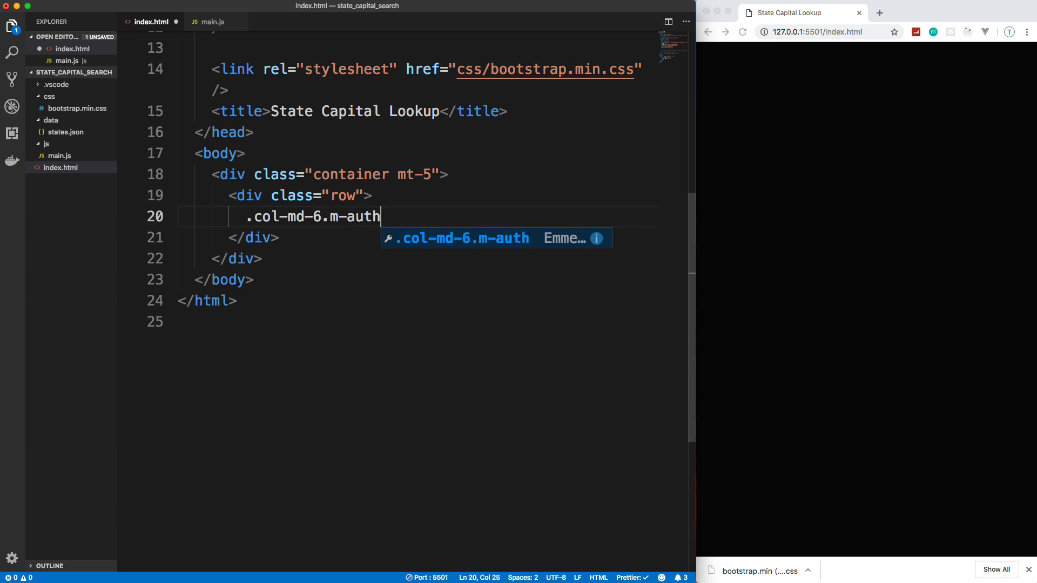
{"action": "key", "text": "Tab"}
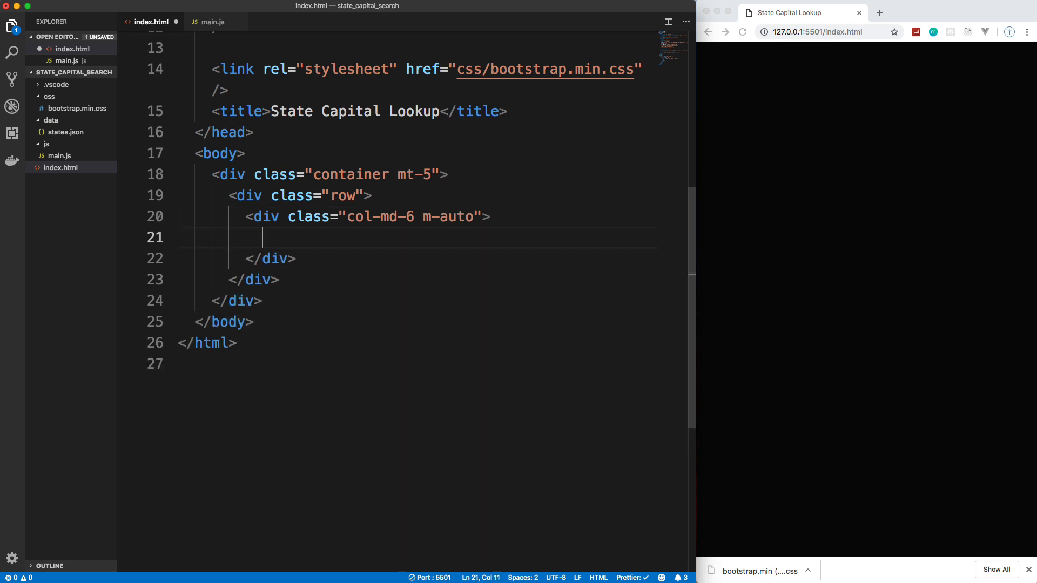
{"action": "type", "text": "h3"}
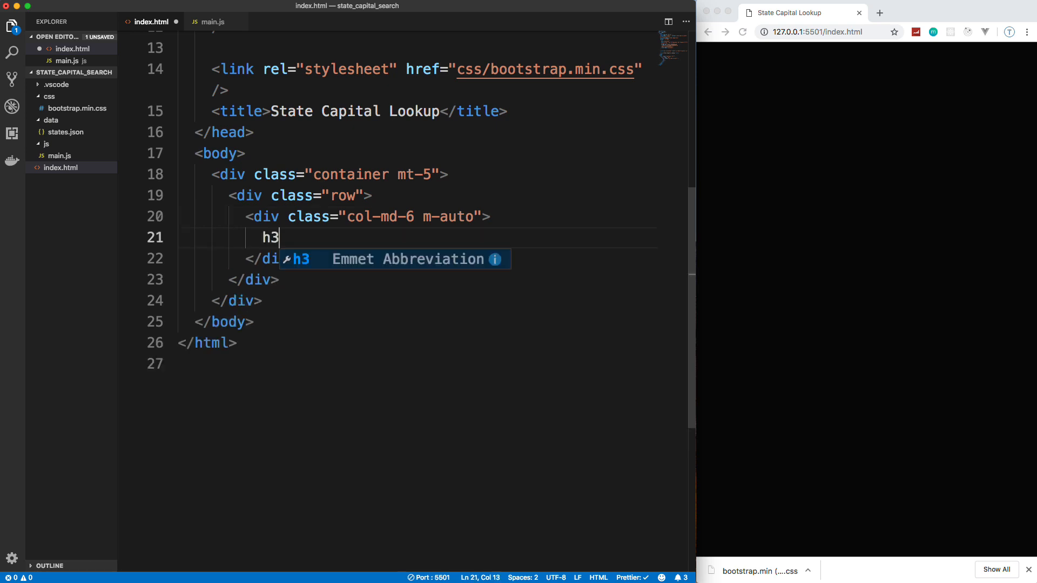
- Expand an h3.text-center heading and write State Capital Lookup inside it
{"action": "type", "text": ".text"}
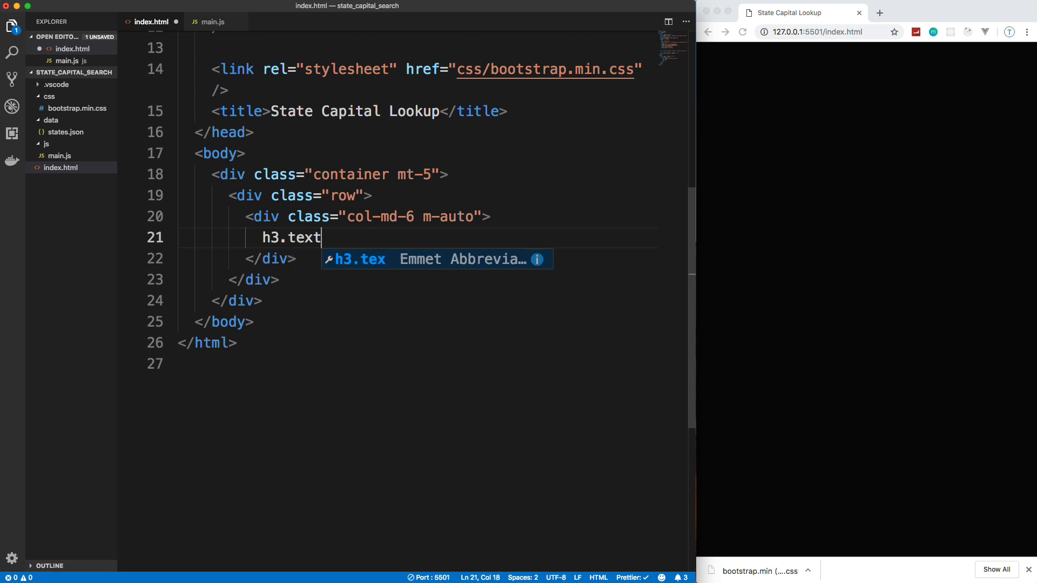
{"action": "type", "text": "-center"}
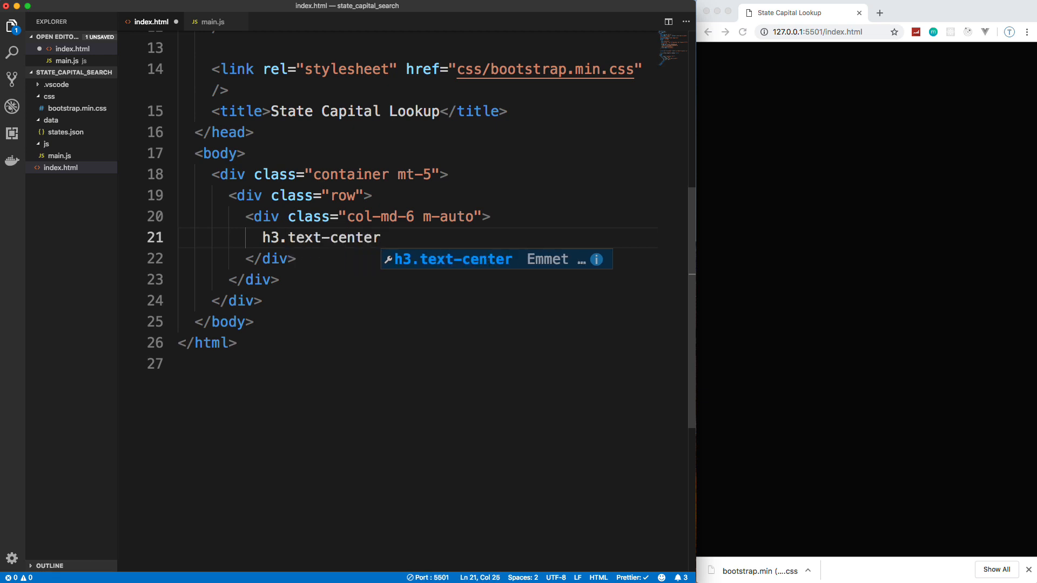
{"action": "key", "text": "Tab"}
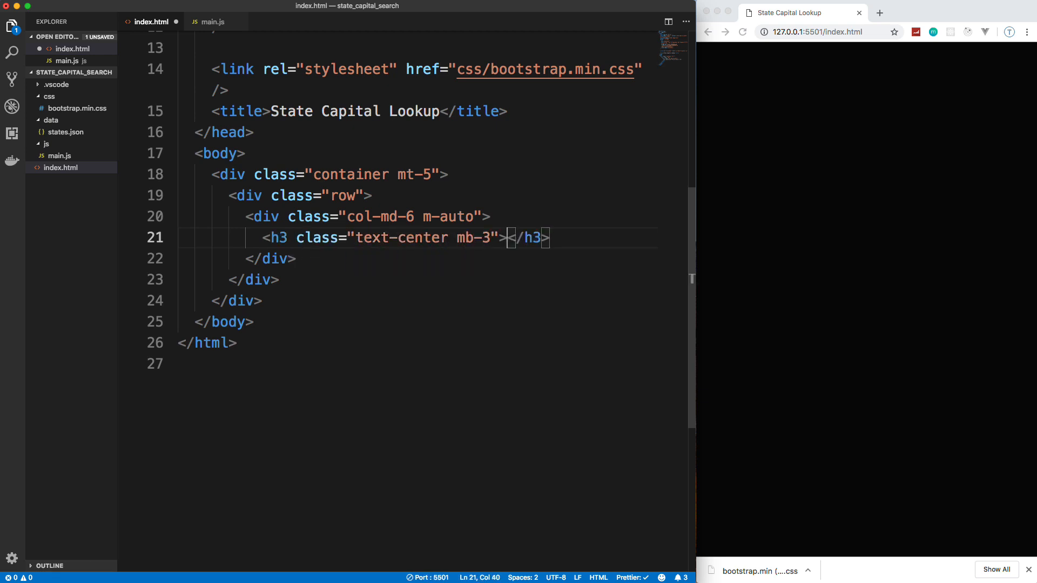
{"action": "type", "text": "S"}
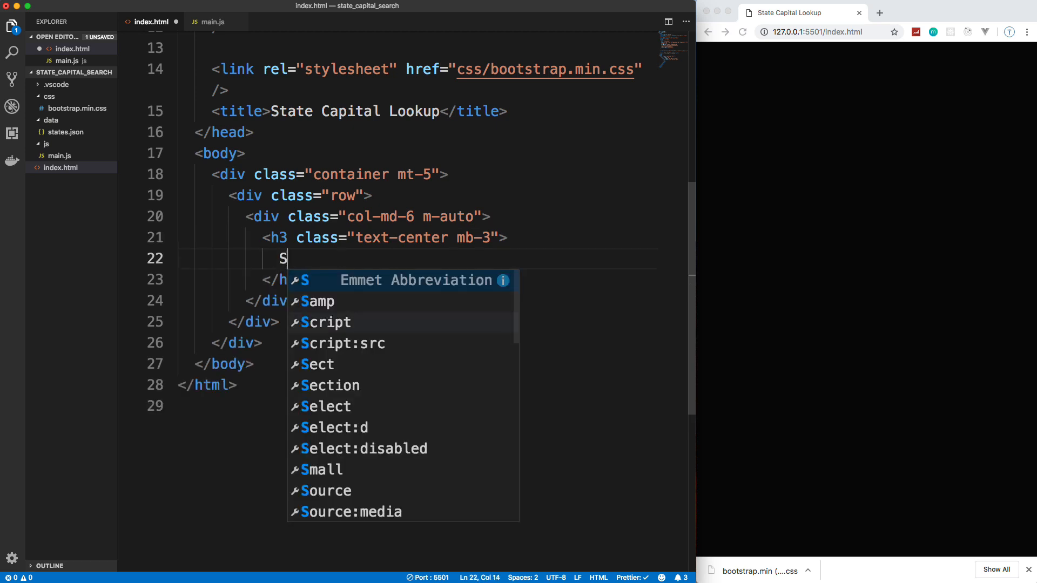
{"action": "type", "text": "tate Capital Lookup"}
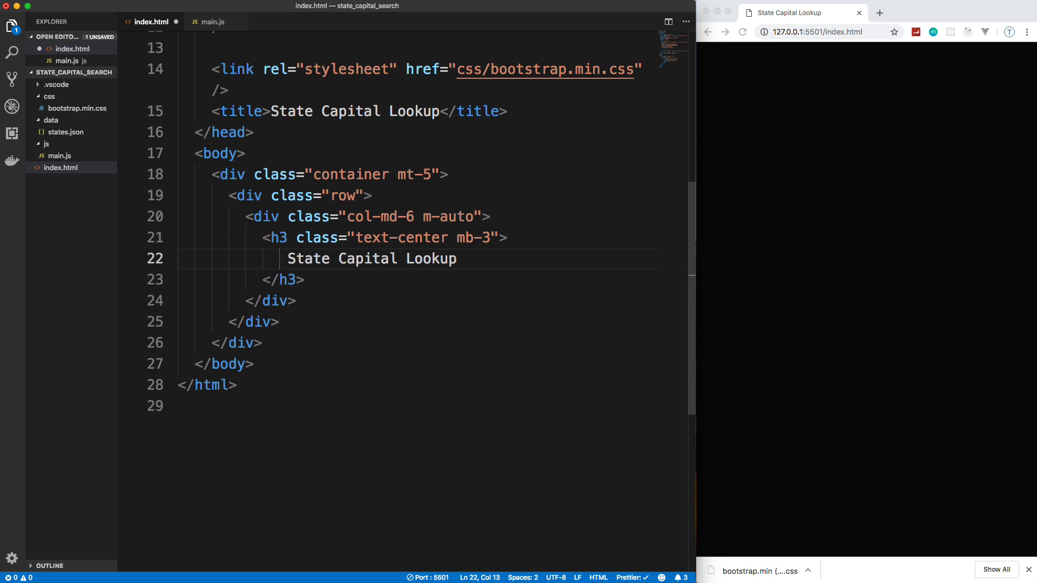
- Add an i.fas.fa-flag-usa icon before the title, save, and fix the icon class
{"action": "type", "text": "i.fas"}
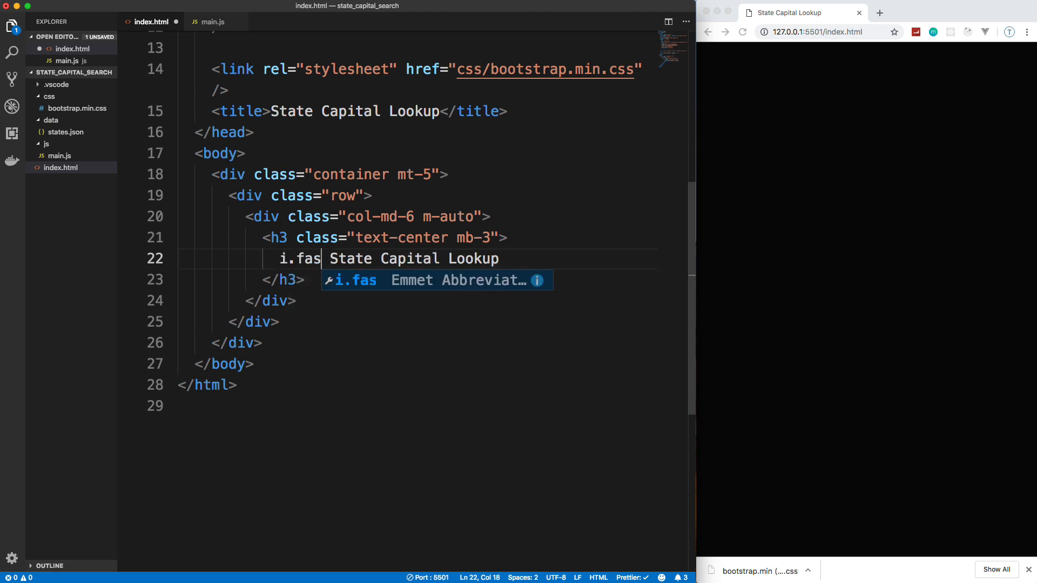
{"action": "type", "text": "-fa"}
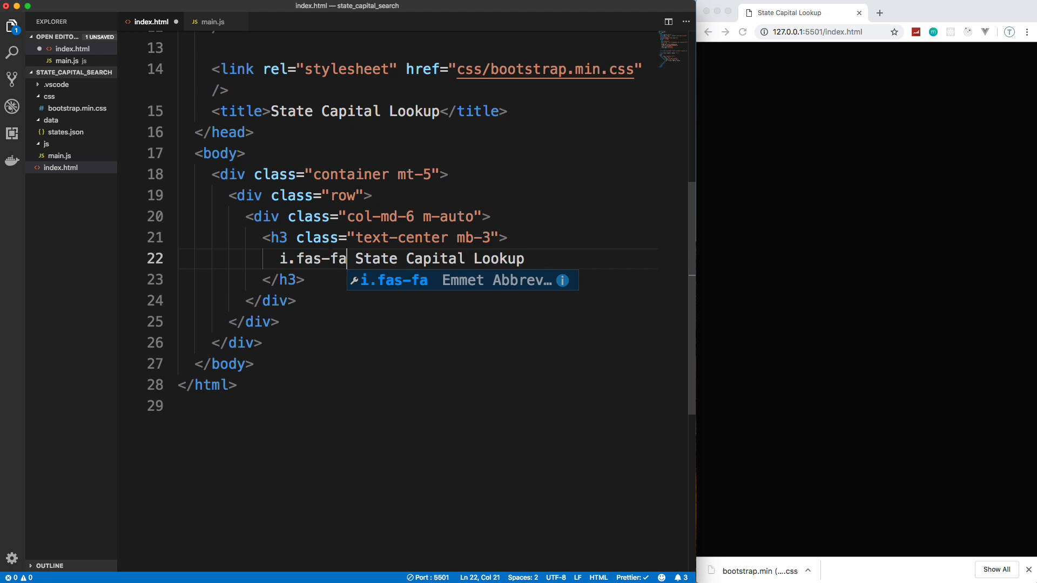
{"action": "type", "text": "-flag"}
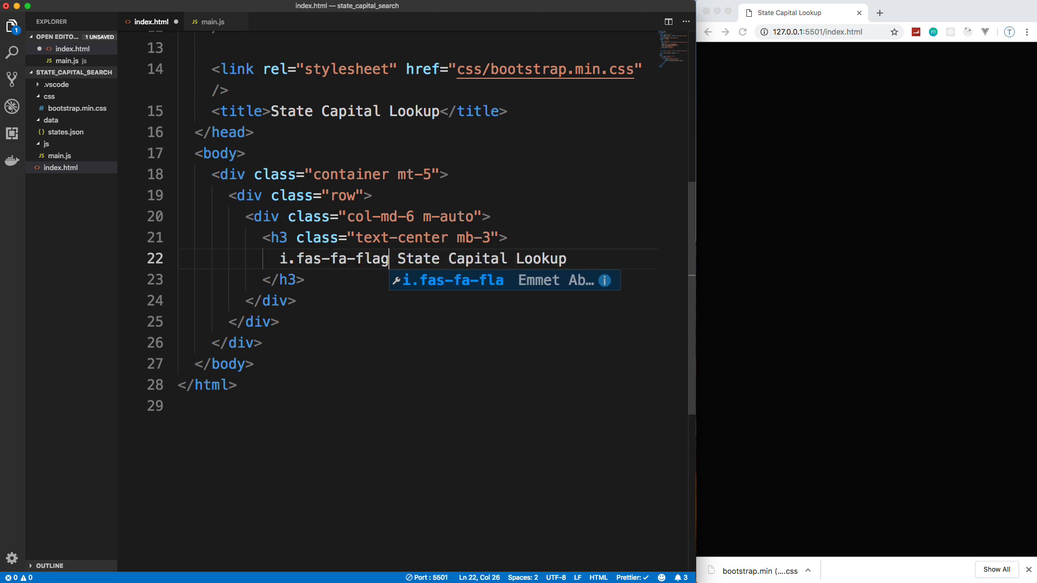
{"action": "type", "text": "-usa"}
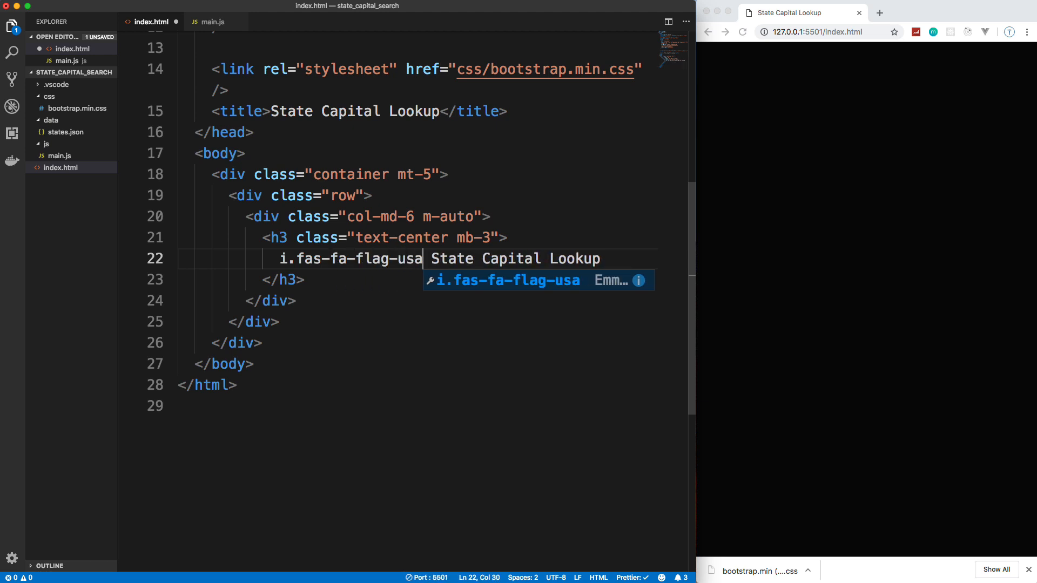
{"action": "key", "text": "Tab"}
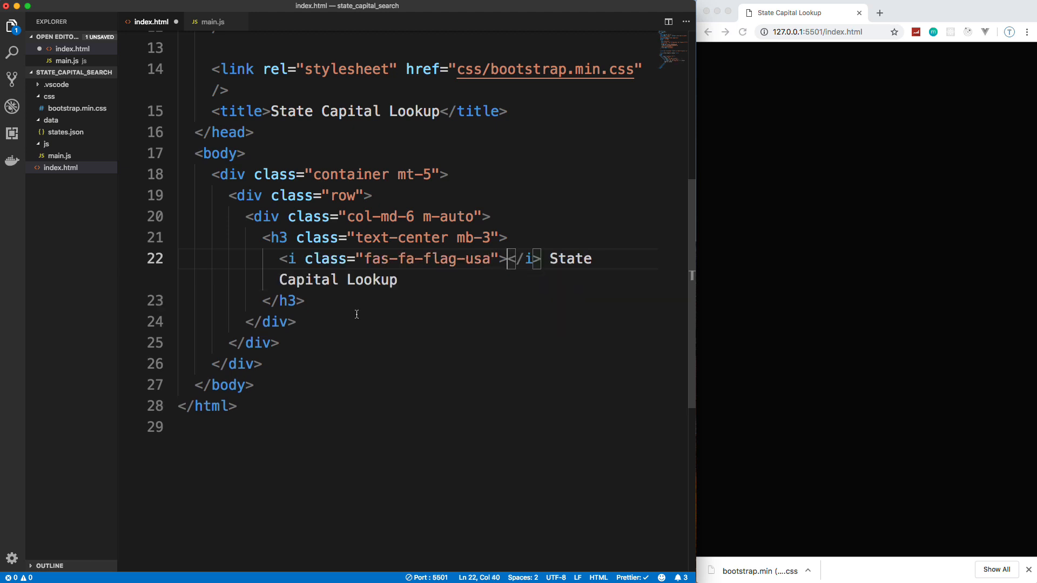
{"action": "key", "text": "cmd+s"}
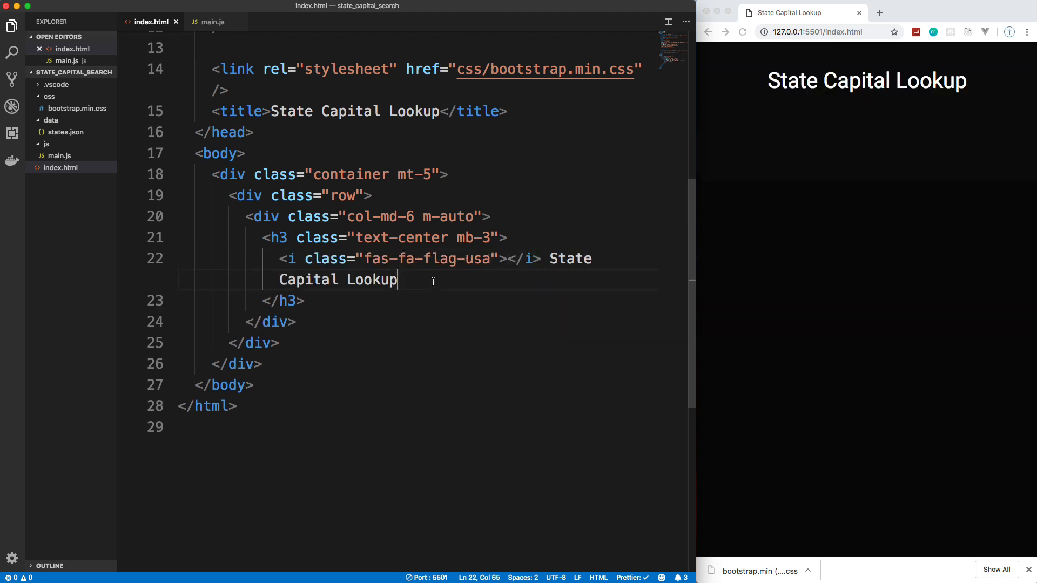
{"action": "left_click", "coordinate": [391, 258]}
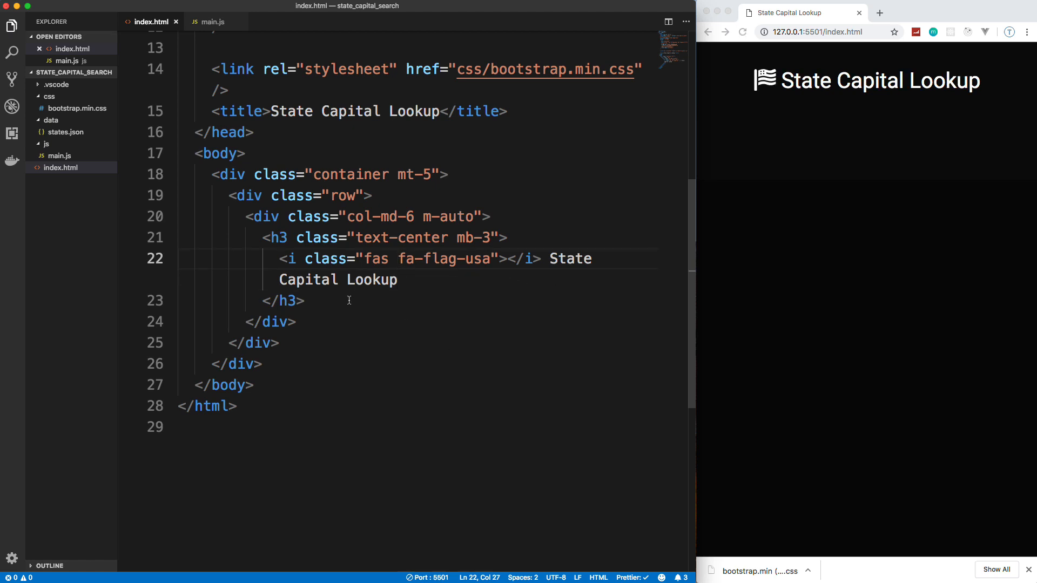
- Add a form-group div containing an input.form-control.form-control-lg text field
{"action": "type", "text": ".fo"}
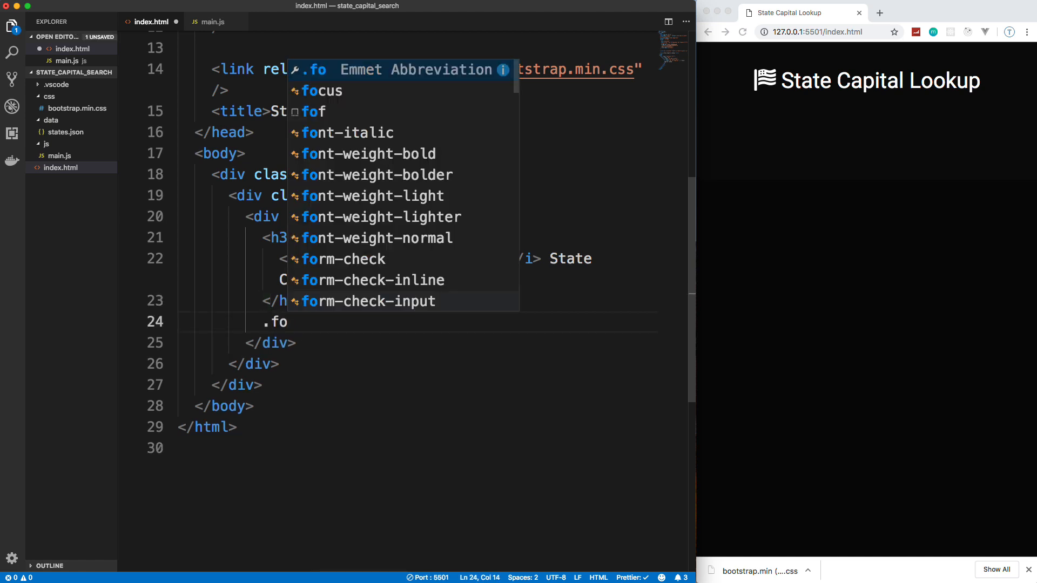
{"action": "key", "text": "Tab"}
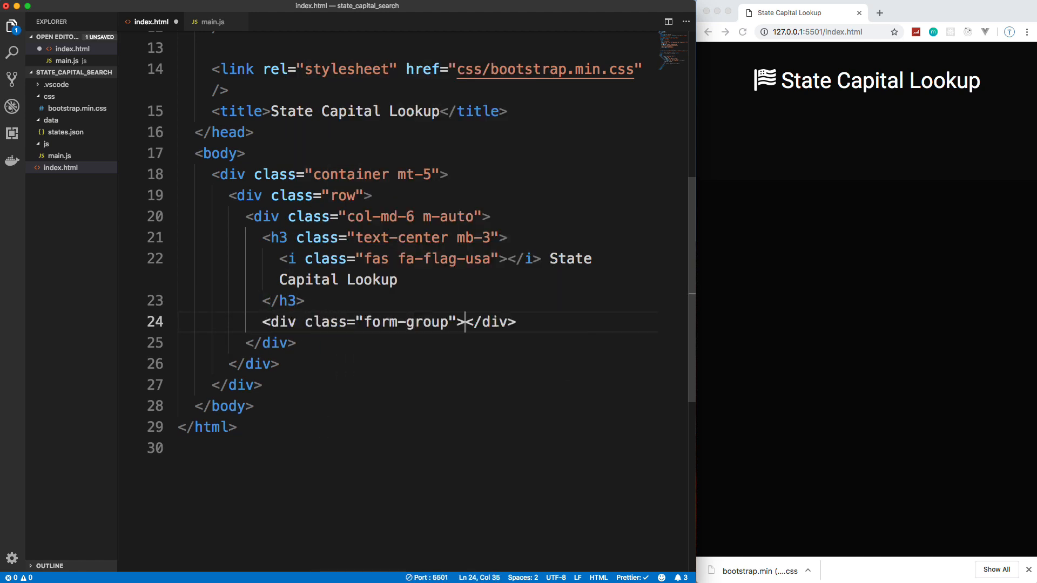
{"action": "type", "text": "input."}
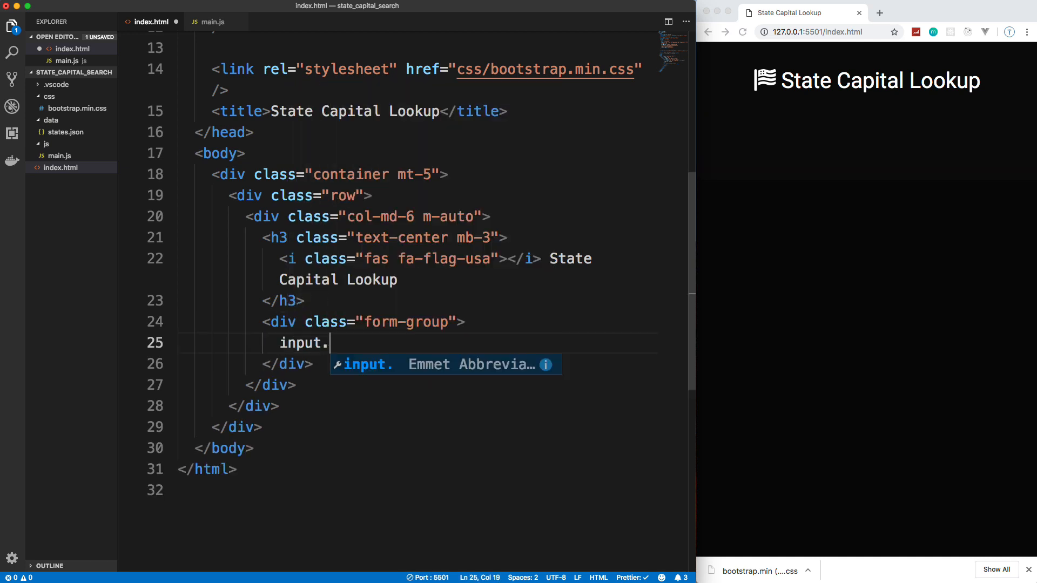
{"action": "type", "text": "form-co"}
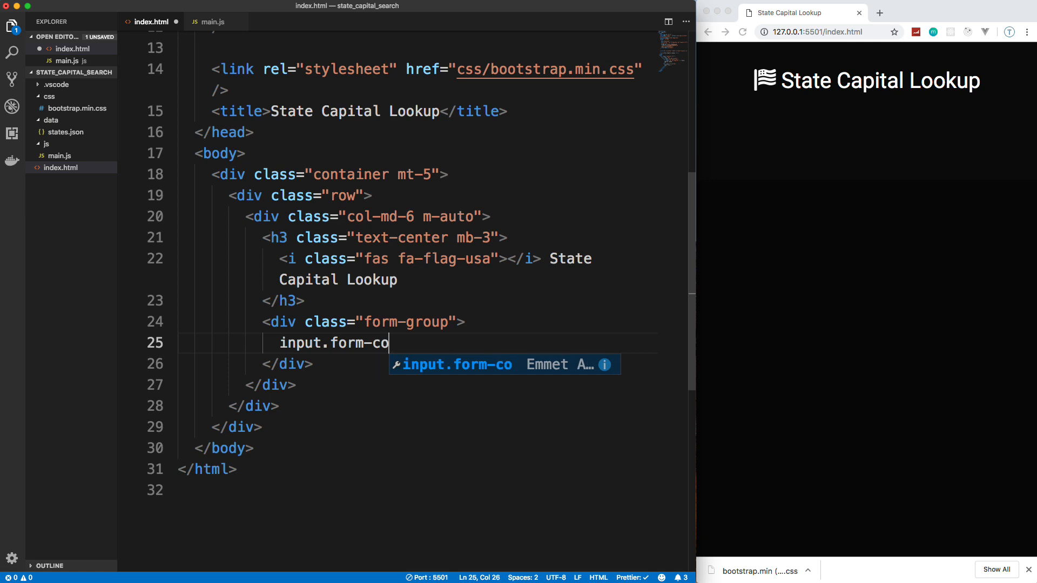
{"action": "type", "text": "ntrol.form-control-"}
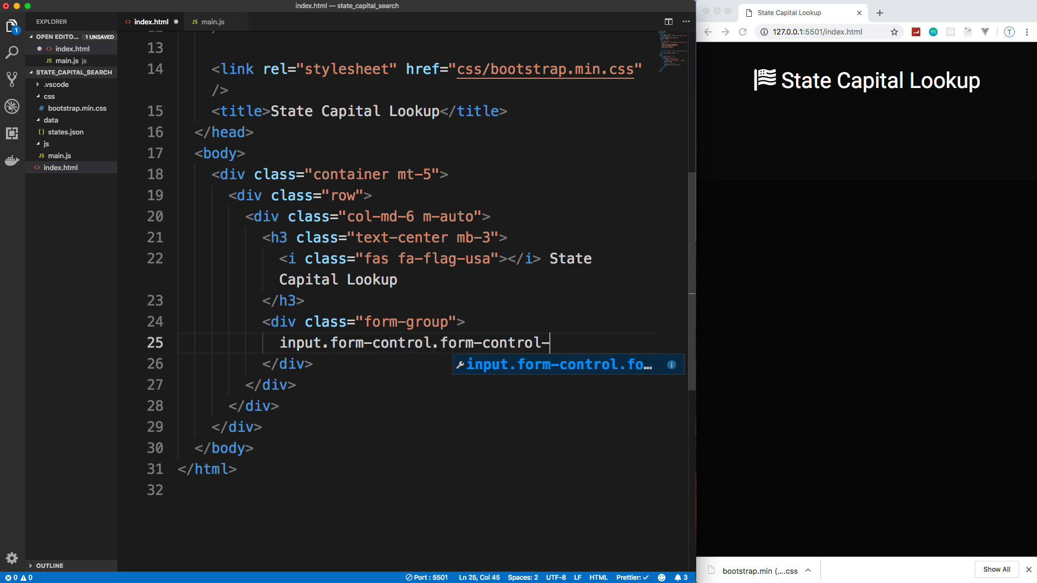
{"action": "key", "text": "Tab"}
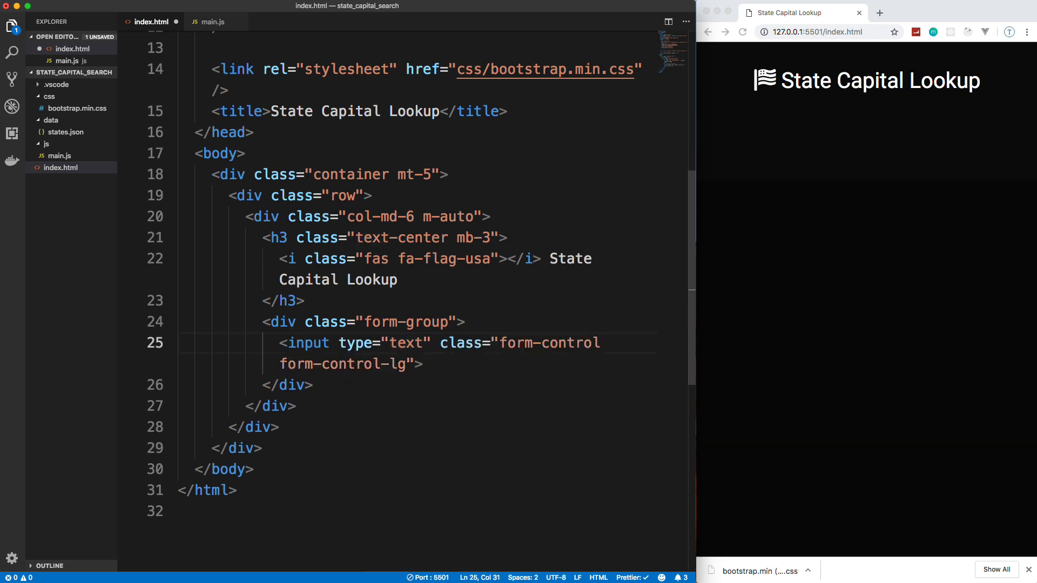
- Give the input id search and placeholder Enter state name or abbreviation..
{"action": "type", "text": "id=\"se"}
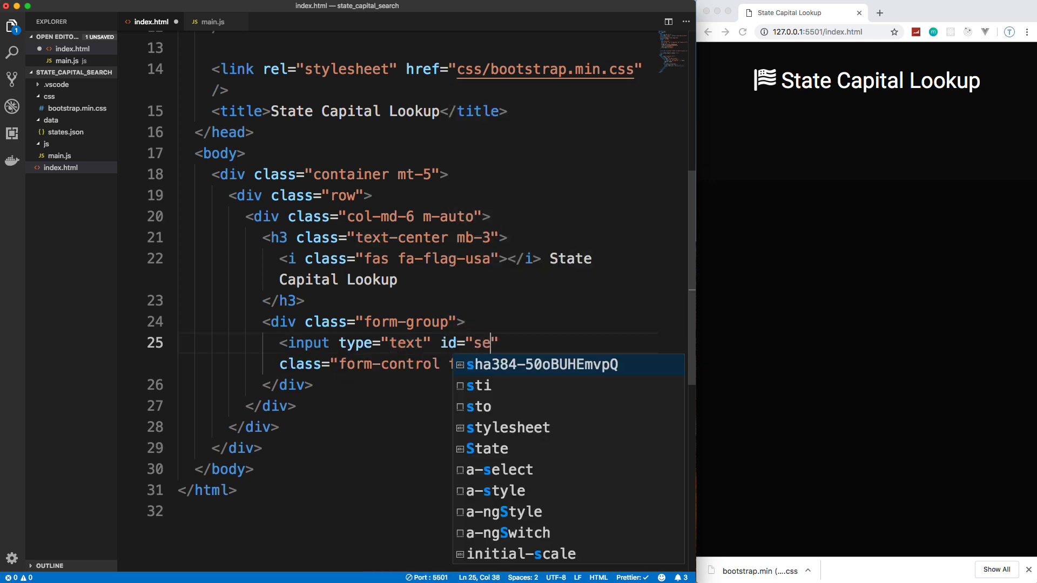
{"action": "type", "text": "arch"}
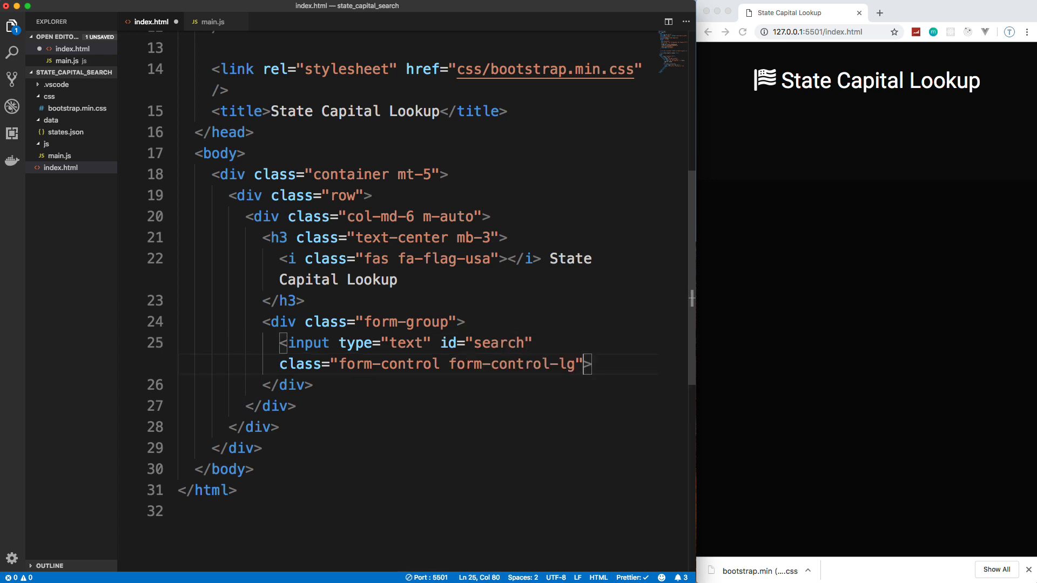
{"action": "type", "text": "pla"}
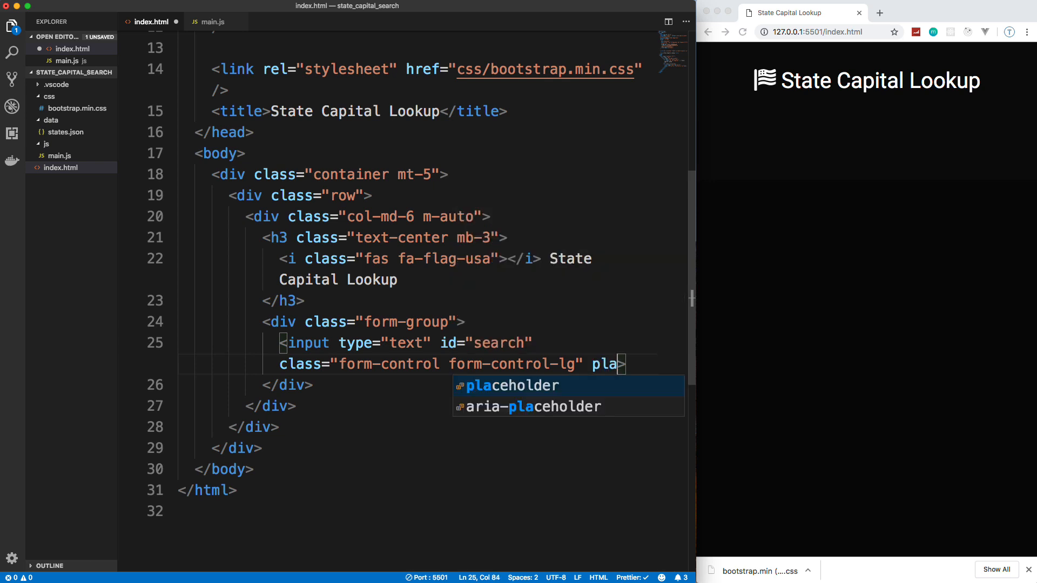
{"action": "key", "text": "Tab"}
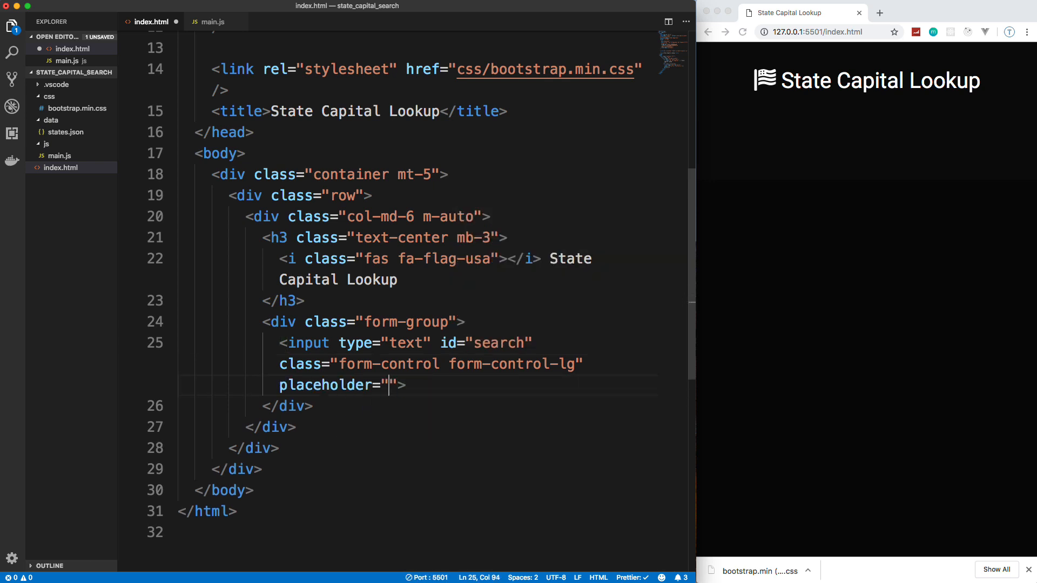
{"action": "type", "text": "Enter"}
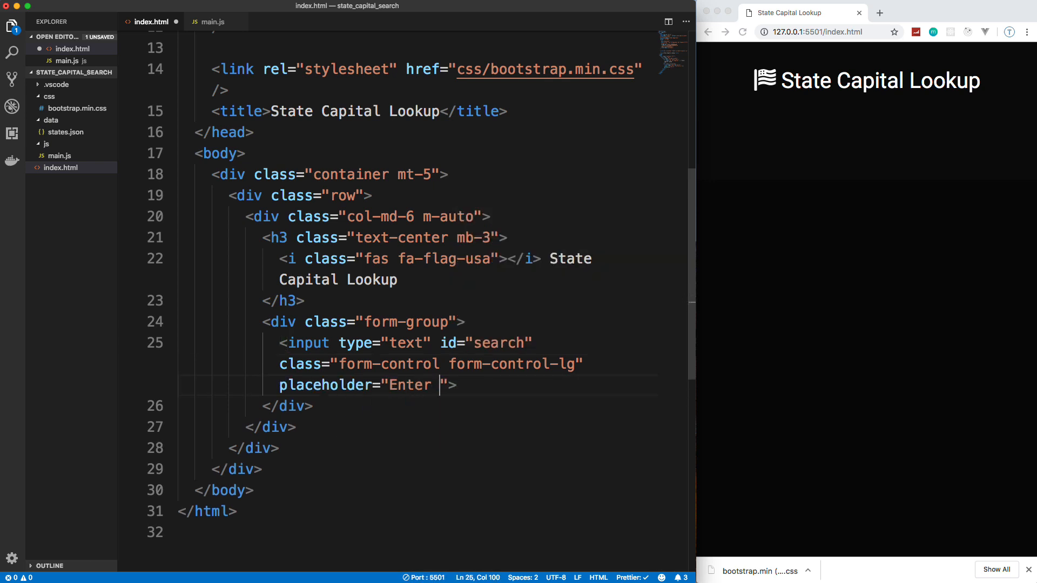
{"action": "type", "text": "state or"}
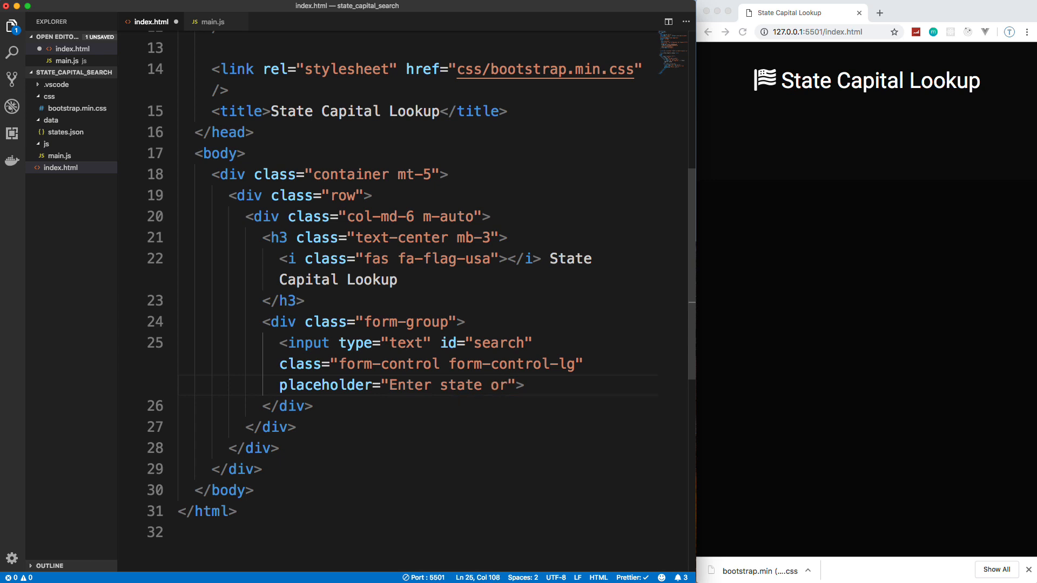
{"action": "type", "text": "name or"}
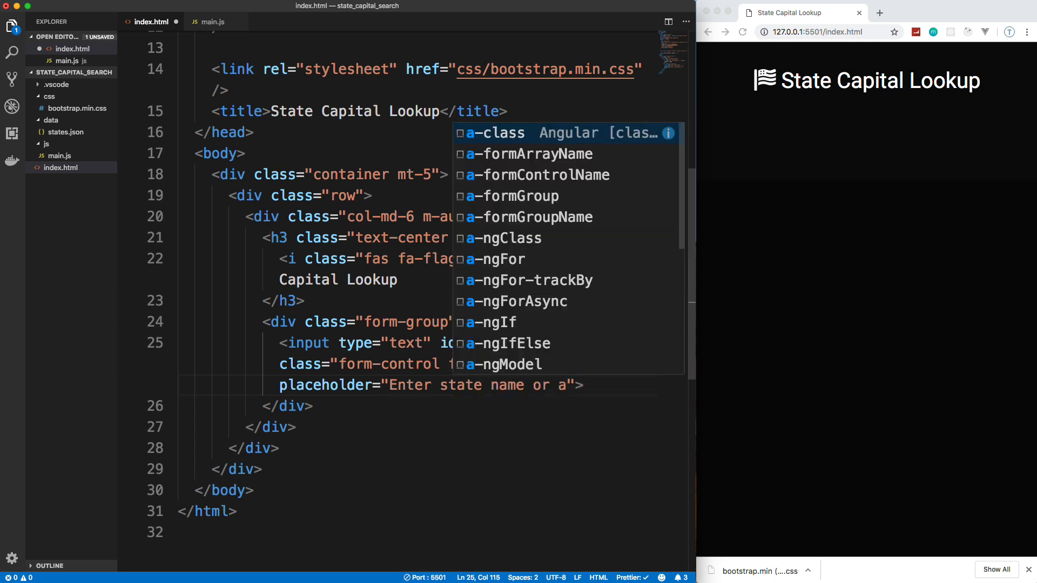
{"action": "type", "text": "abbreviation..."}
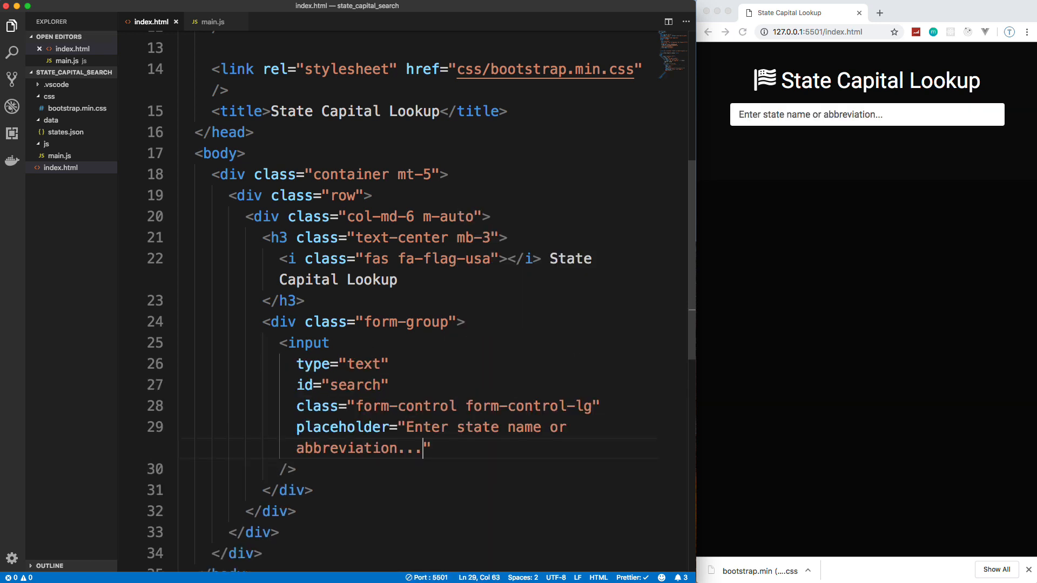
- Add an empty div with id match-list below the search form group via Emmet
{"action": "scroll", "scroll_direction": "down", "scroll_amount": 3}
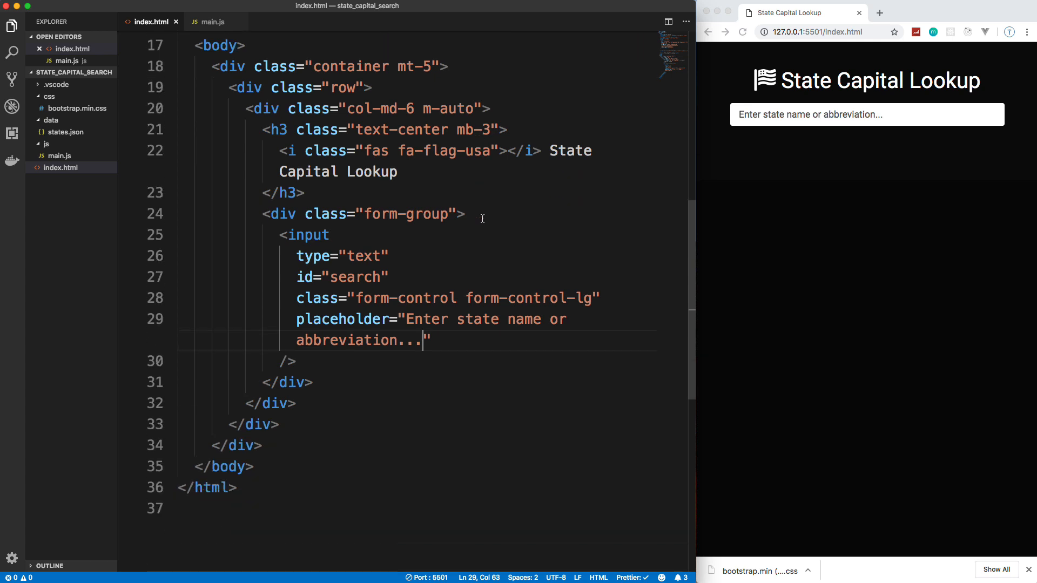
{"action": "scroll", "scroll_direction": "down", "scroll_amount": 3}
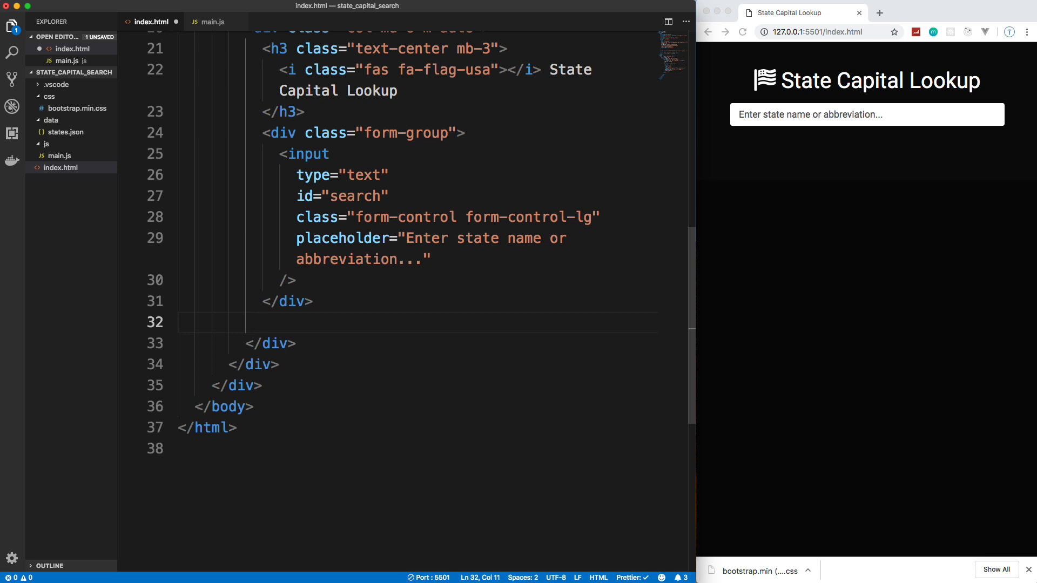
{"action": "type", "text": "#match-"}
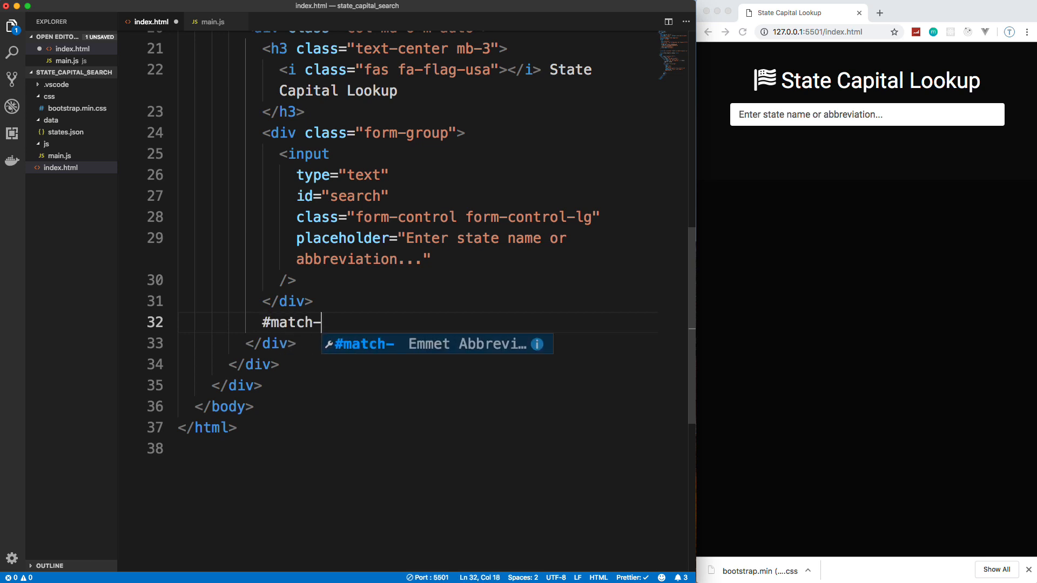
{"action": "key", "text": "Tab"}
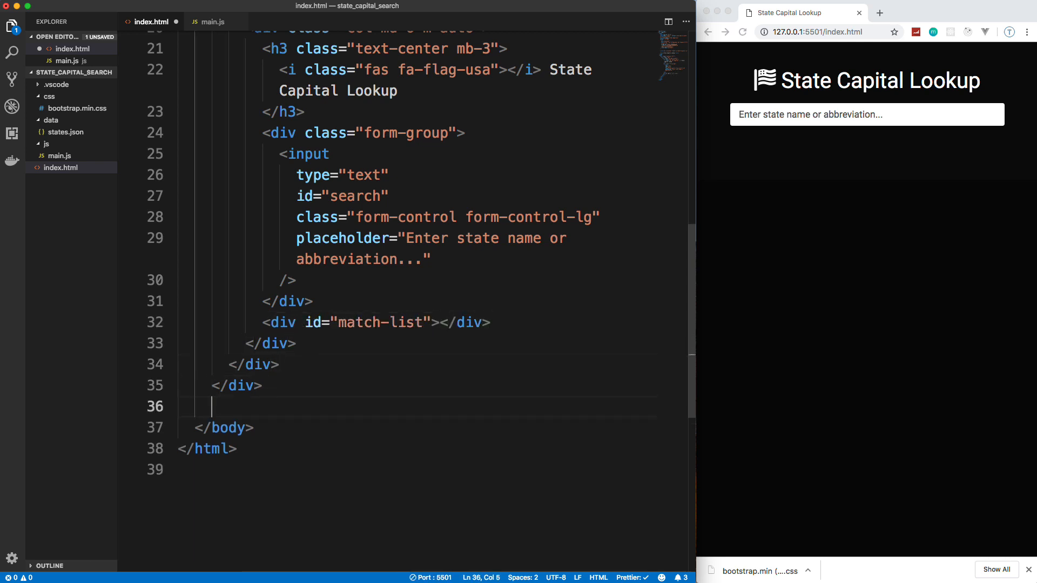
- Add a script tag with src js/main.js before the closing body tag
{"action": "type", "text": "script"}
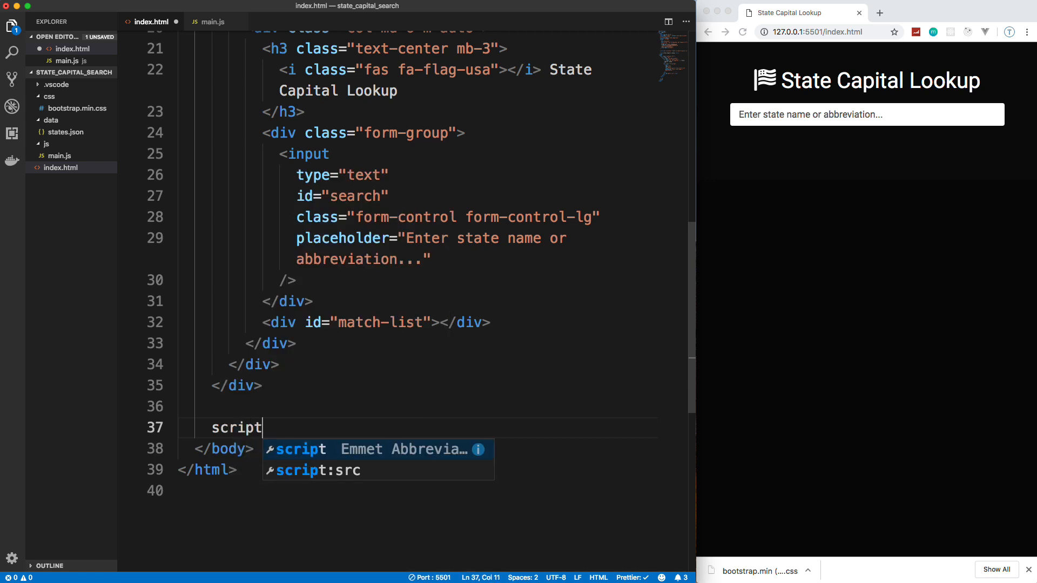
{"action": "key", "text": "Tab"}
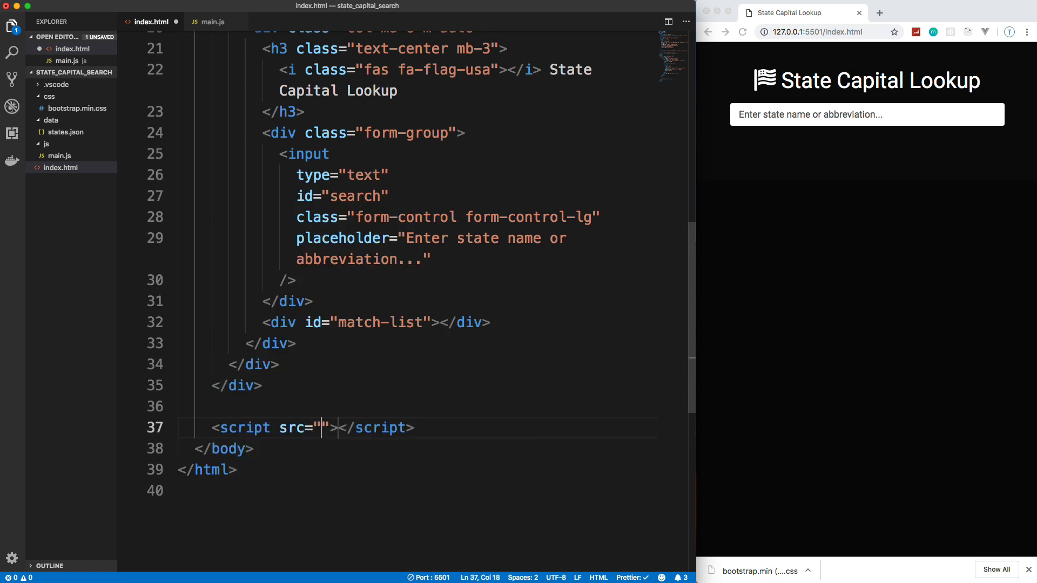
{"action": "type", "text": "js/main.js"}
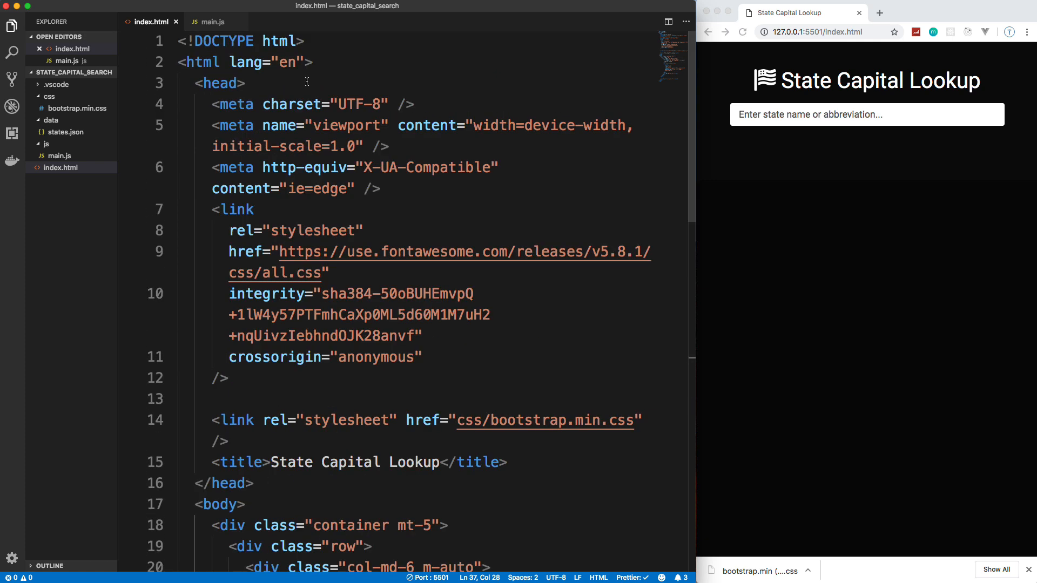
- In main.js declare const search = document.getElementById('search')
{"action": "left_click", "coordinate": [211, 21]}
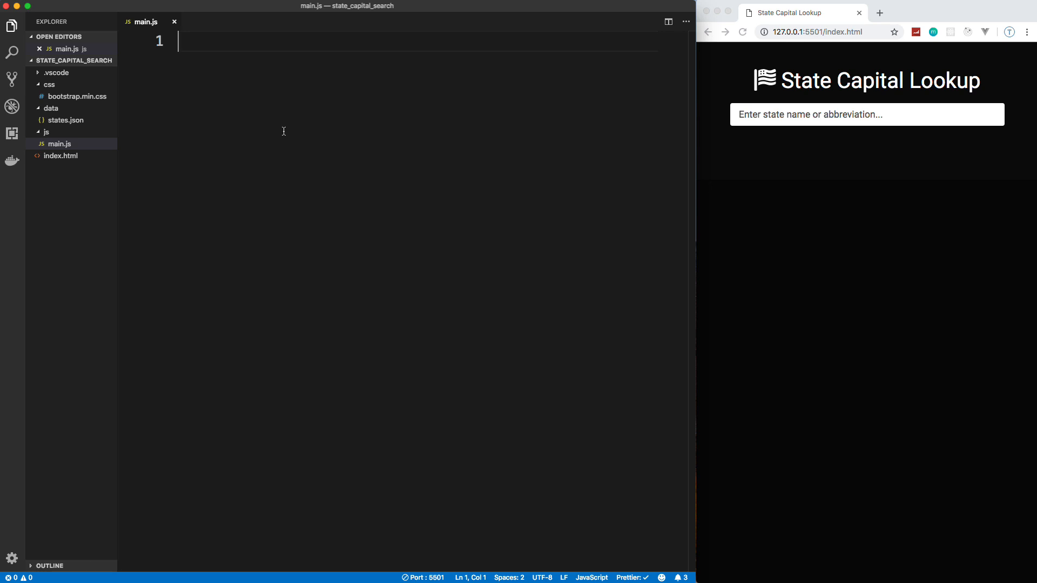
{"action": "type", "text": "const"}
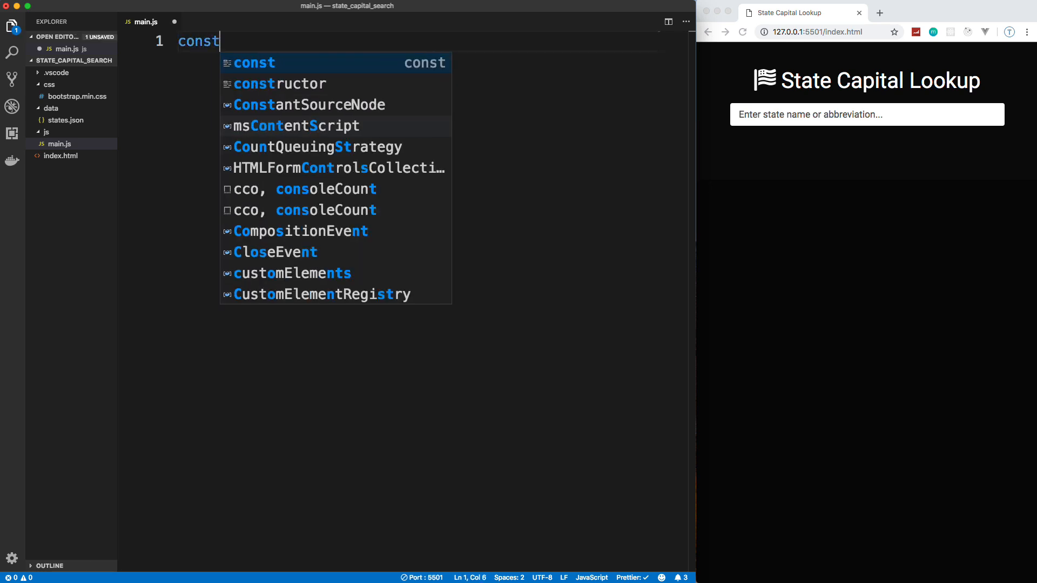
{"action": "type", "text": "search"}
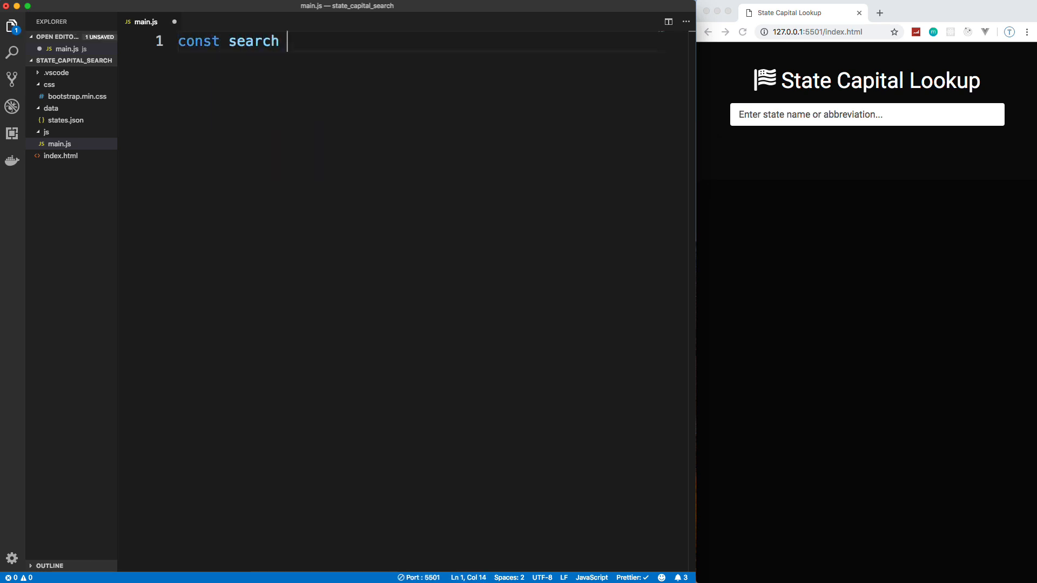
{"action": "type", "text": "="}
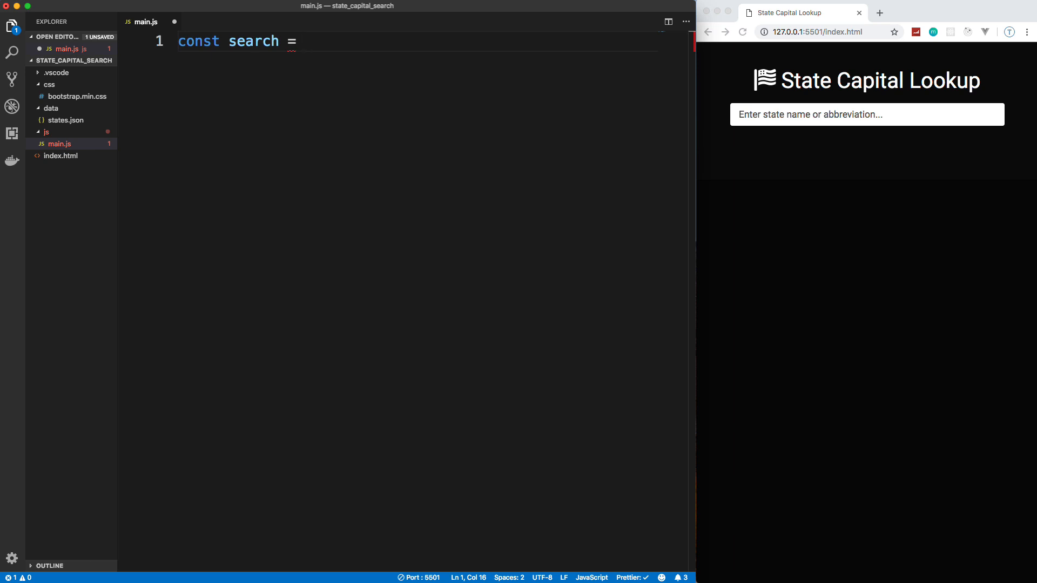
{"action": "type", "text": "document."}
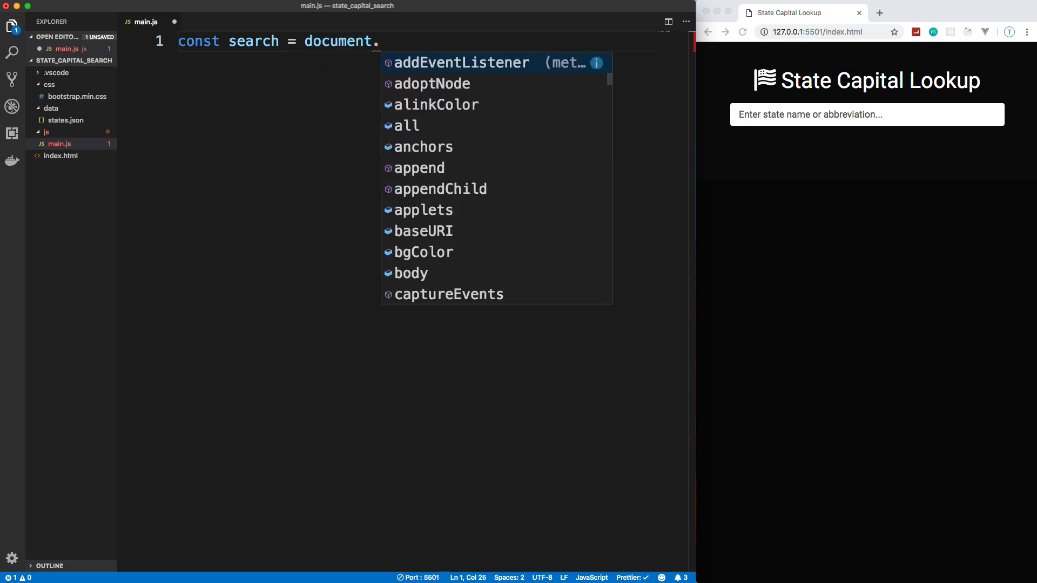
{"action": "type", "text": "getEl"}
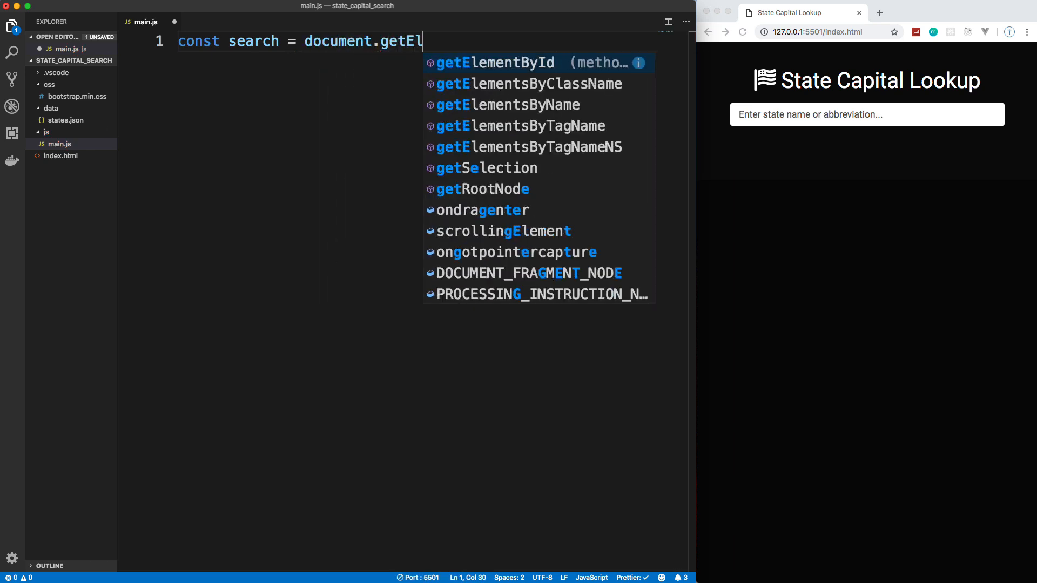
{"action": "key", "text": "Tab"}
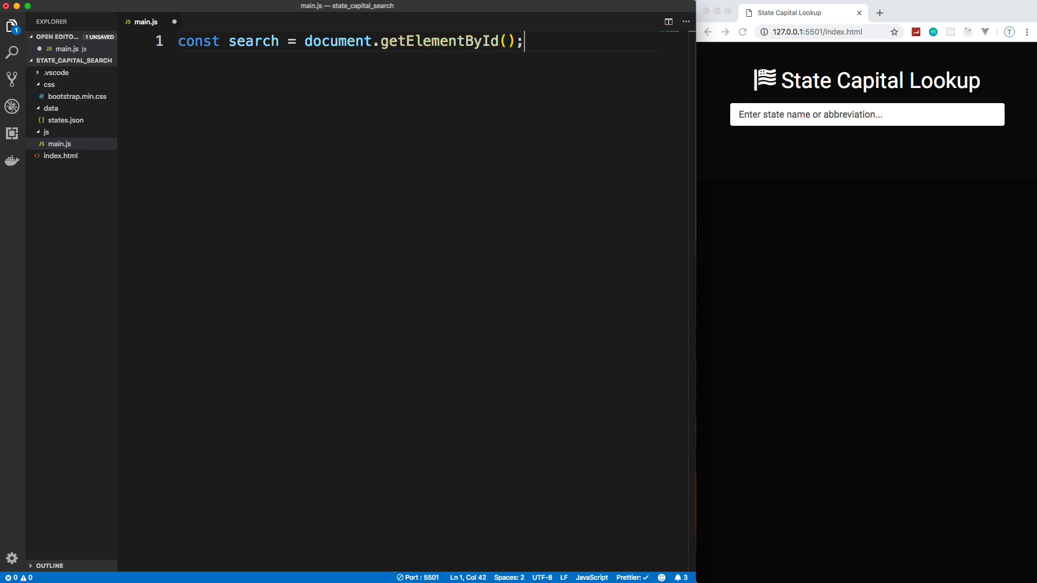
{"action": "type", "text": "''"}
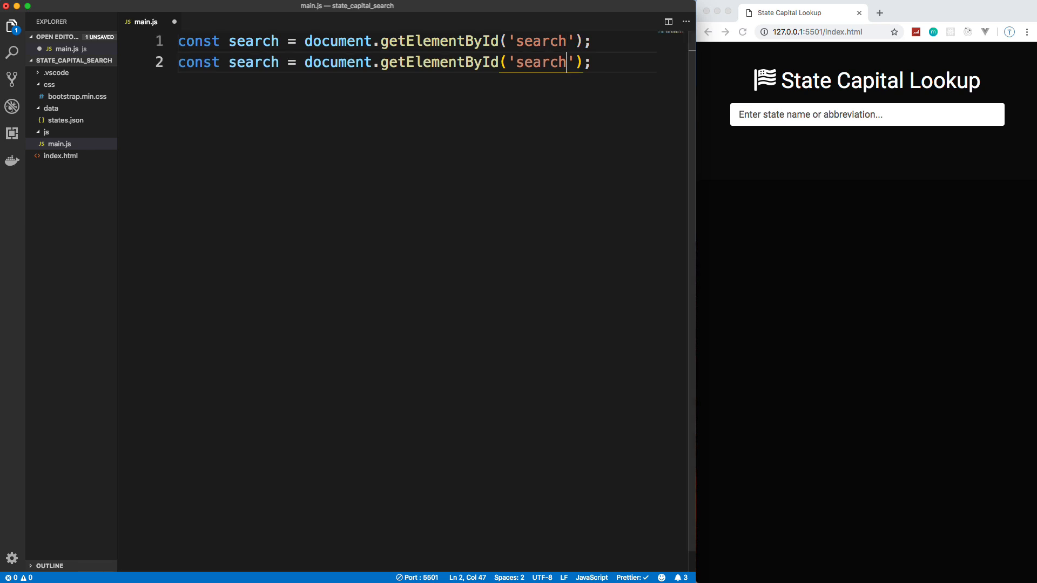
- Declare const matchList = document.getElementById('match-list') and start new lines below
{"action": "key", "text": "Backspace"}
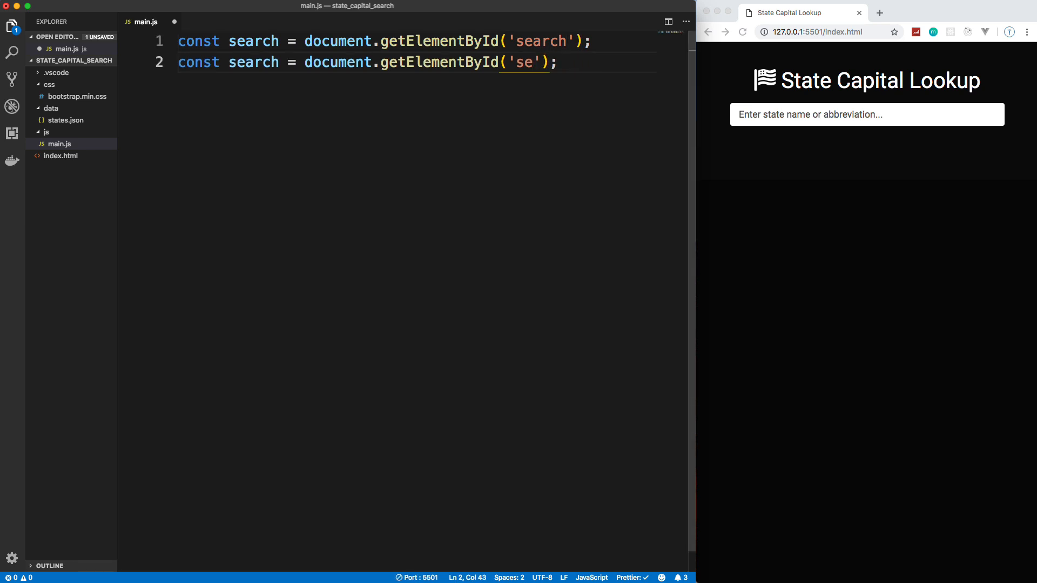
{"action": "type", "text": "match"}
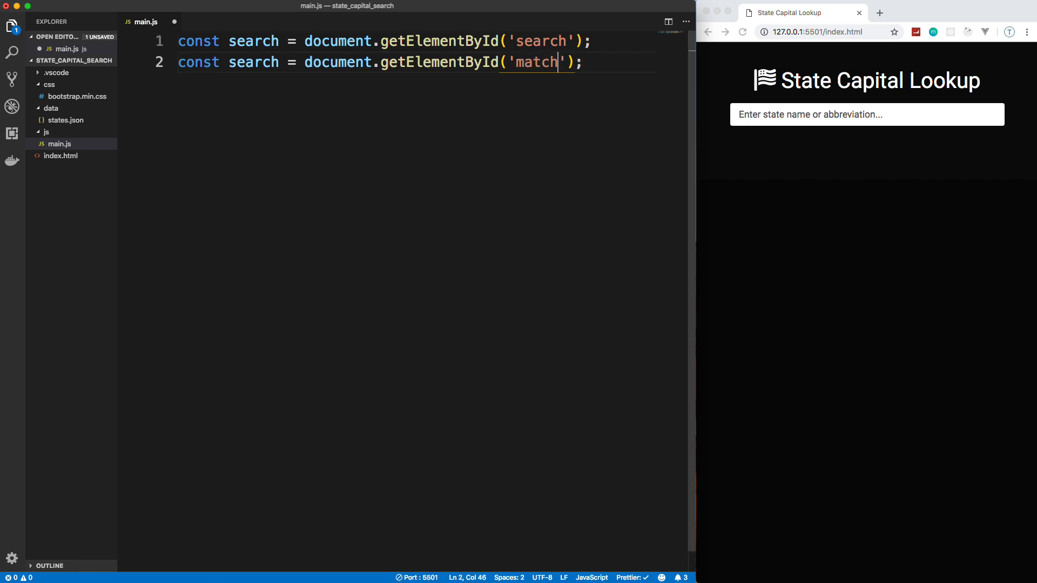
{"action": "type", "text": "-list"}
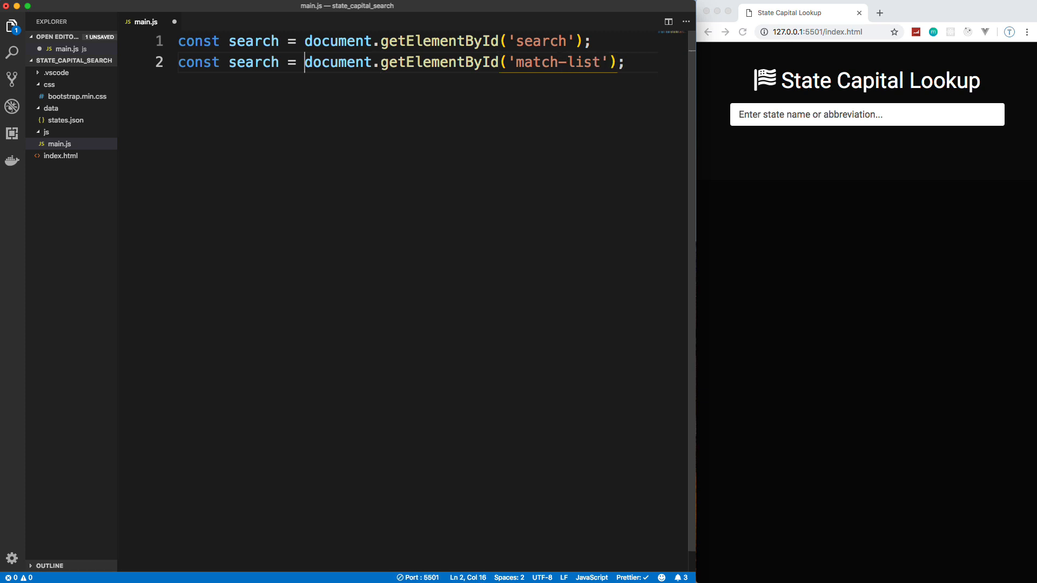
{"action": "type", "text": "matchList"}
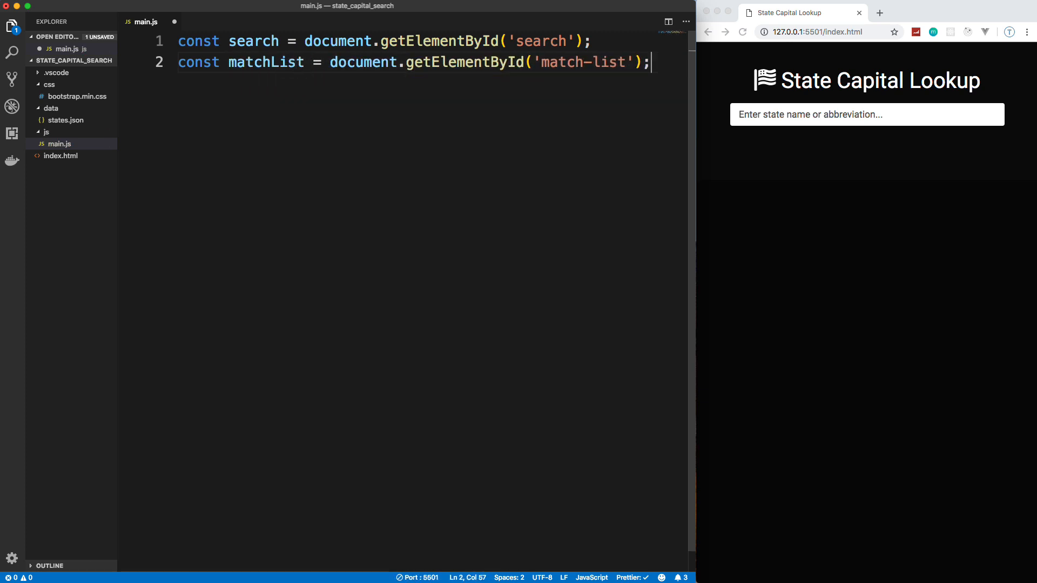
{"action": "key", "text": "Enter"}
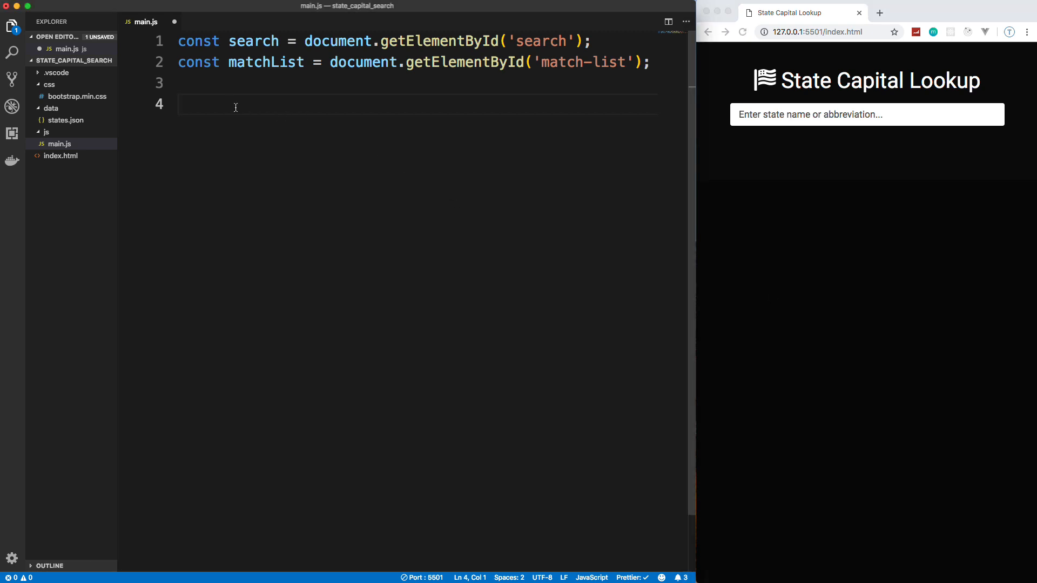
- Add search.addEventListener('input', () => searchStates(search.value))
{"action": "type", "text": "se"}
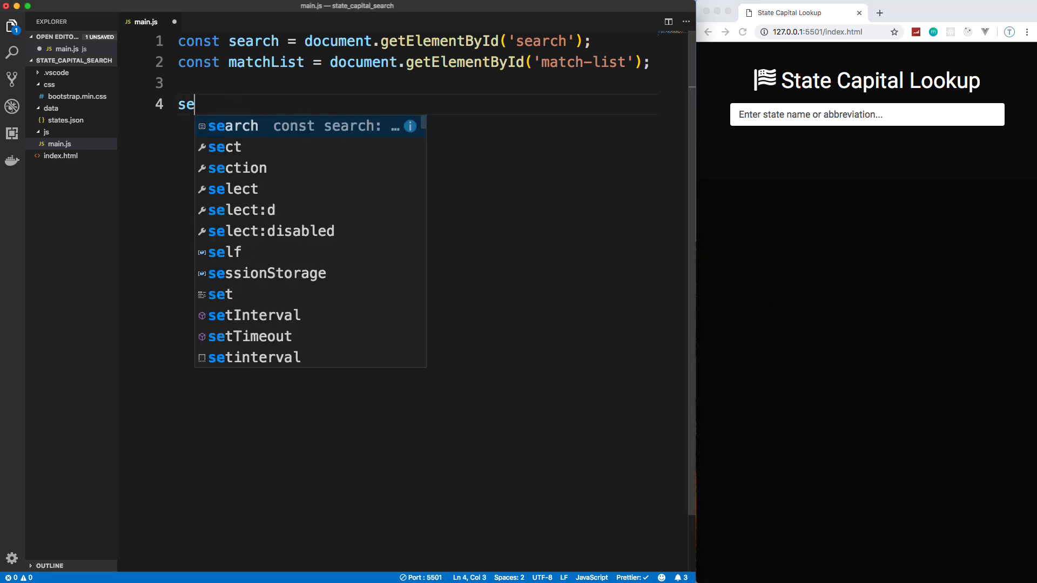
{"action": "type", "text": "arch.addEventListener();"}
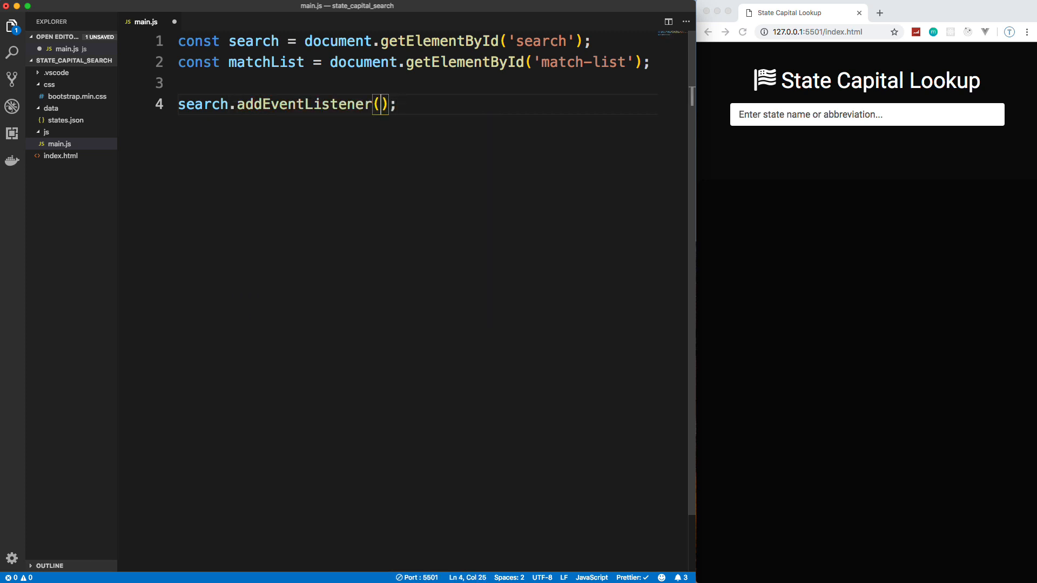
{"action": "type", "text": "''"}
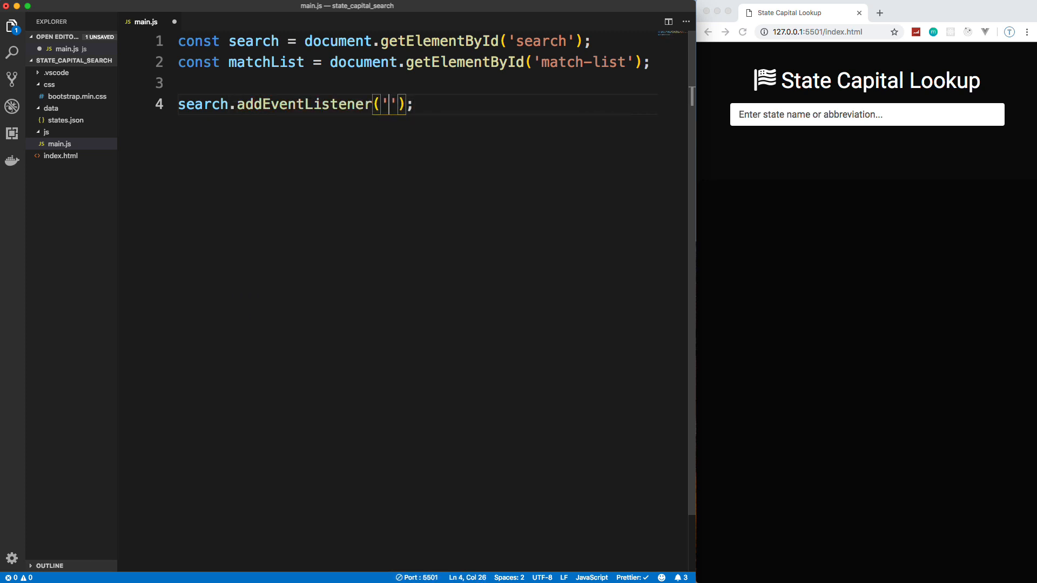
{"action": "type", "text": "inp"}
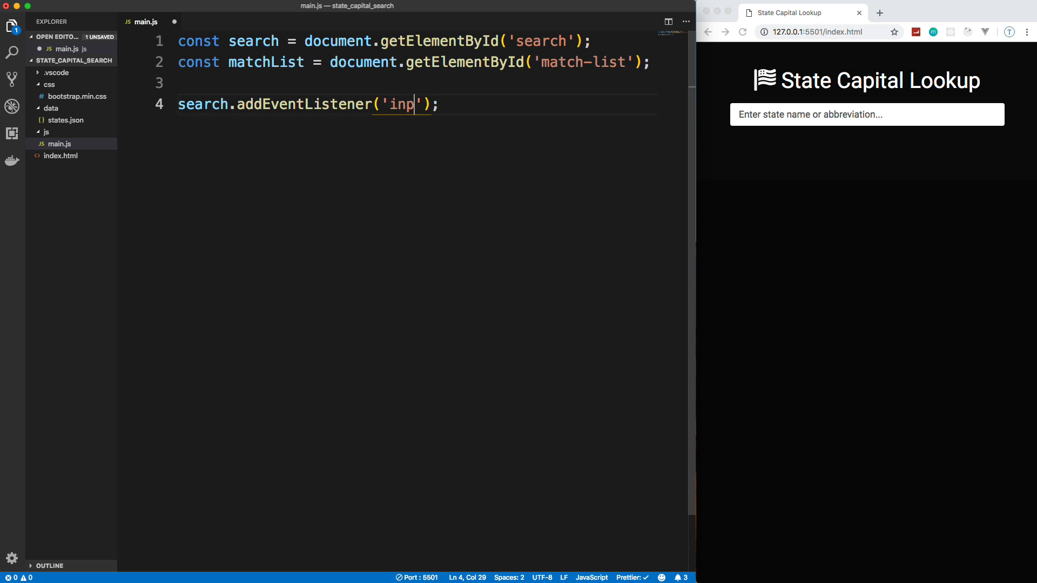
{"action": "type", "text": "ut"}
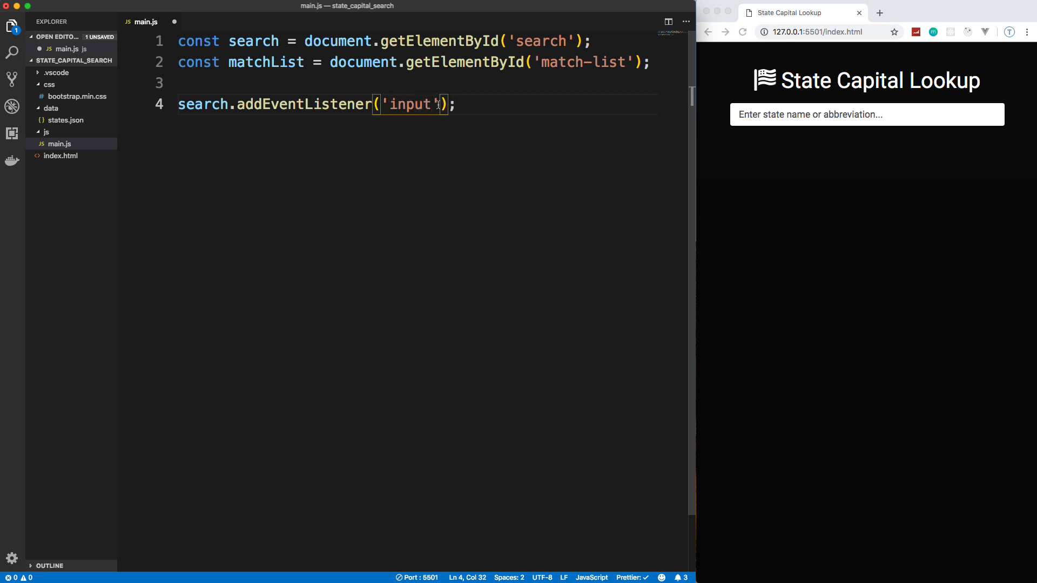
{"action": "type", "text": ", ()"}
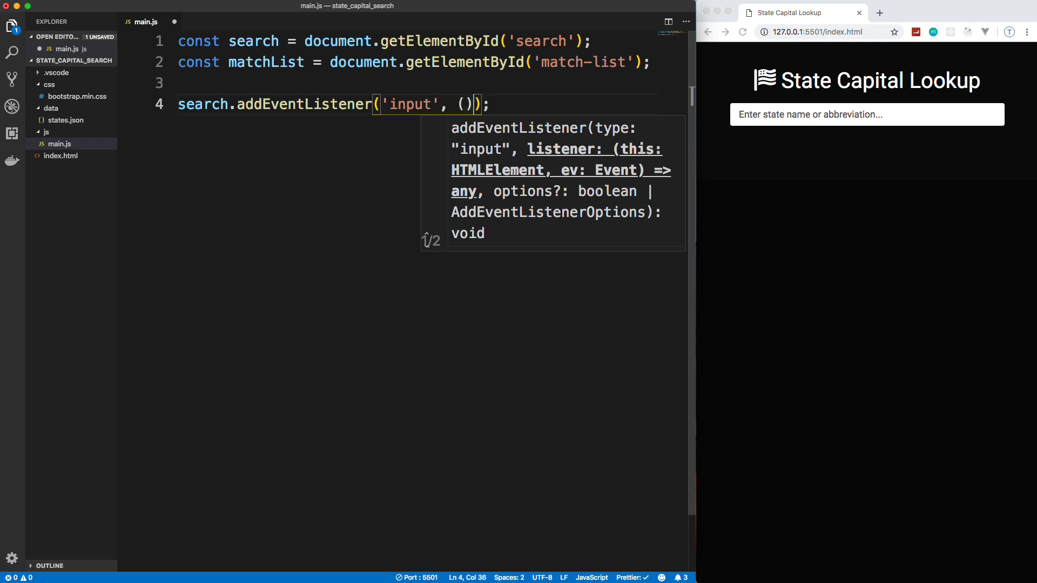
{"action": "type", "text": "=>"}
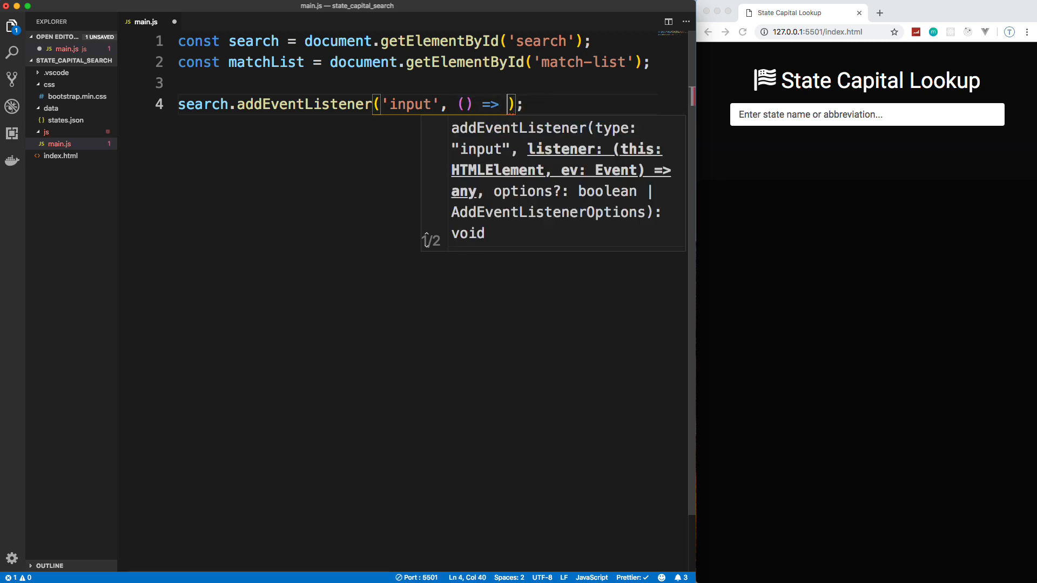
{"action": "type", "text": "searchState"}
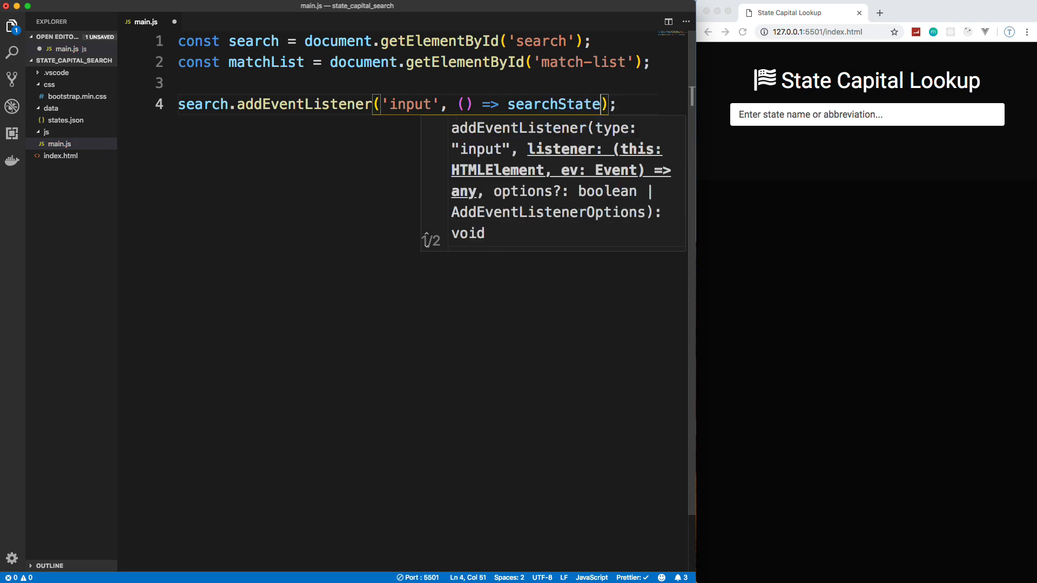
{"action": "type", "text": "s()"}
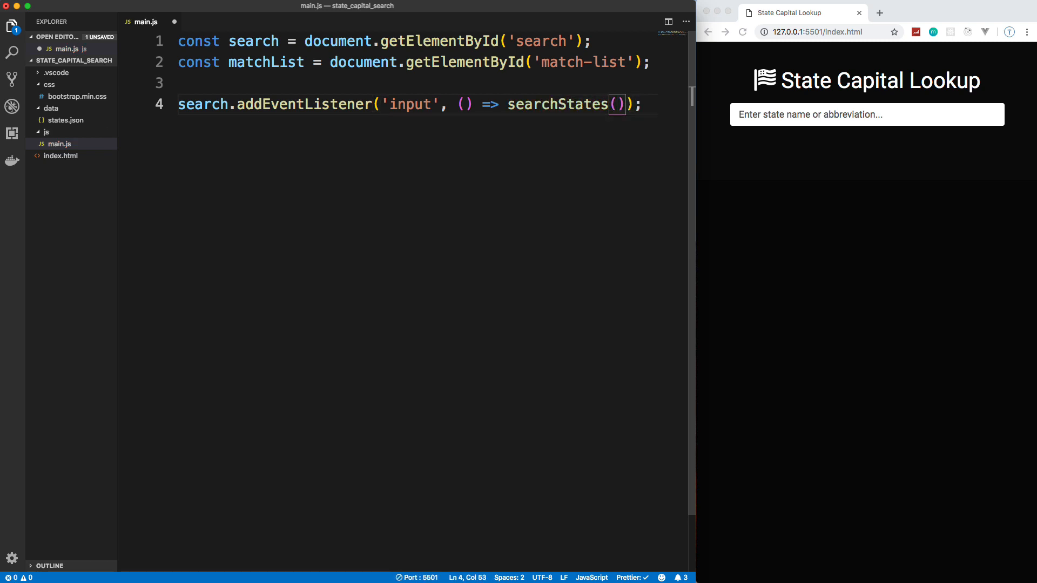
{"action": "type", "text": "search"}
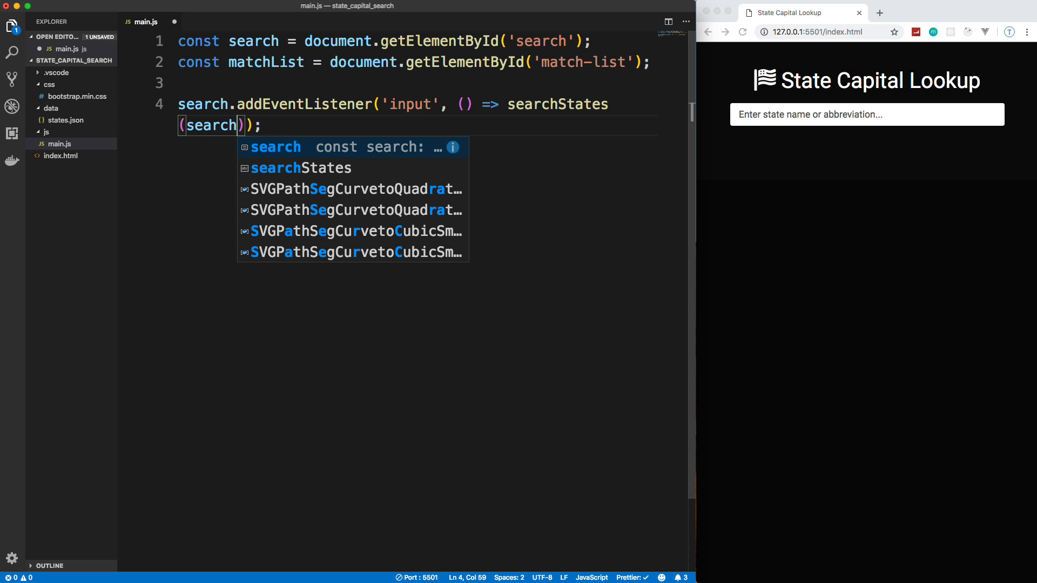
{"action": "type", "text": ".value"}
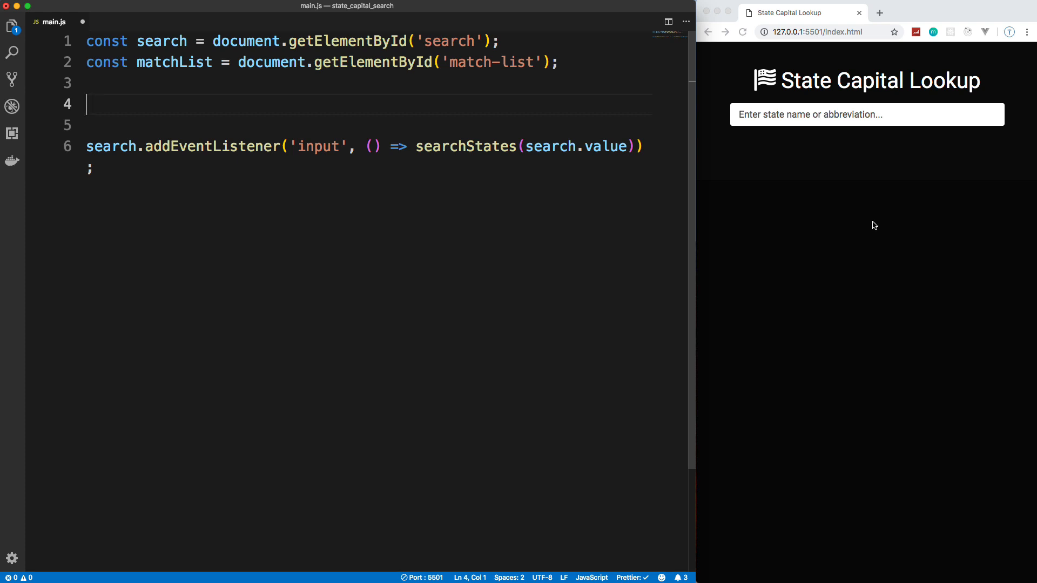
{"action": "mouse_move", "coordinate": [101, 108]}
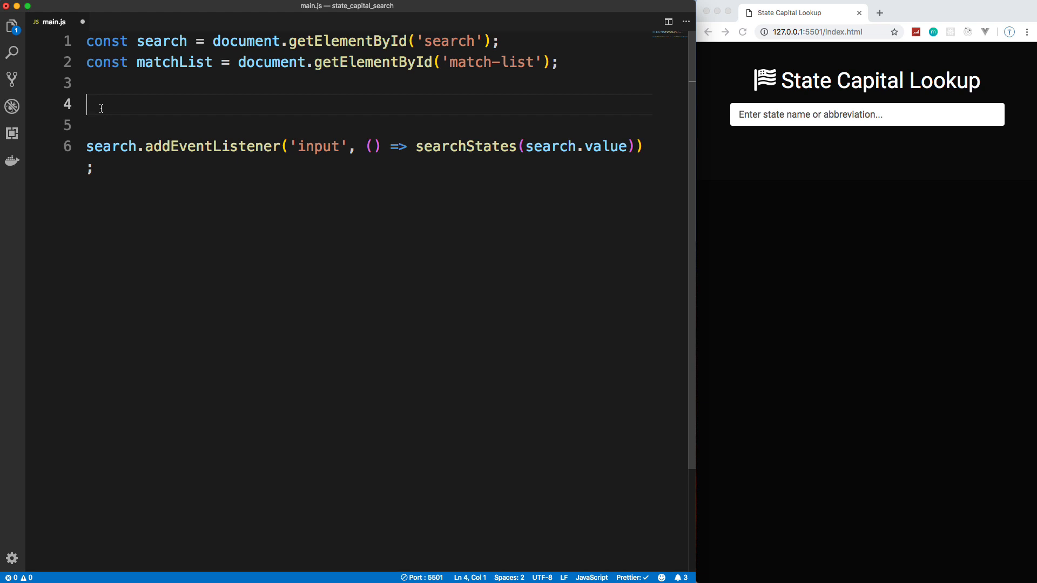
- Write the comment '// Search states.json and filter it'
{"action": "type", "text": "//"}
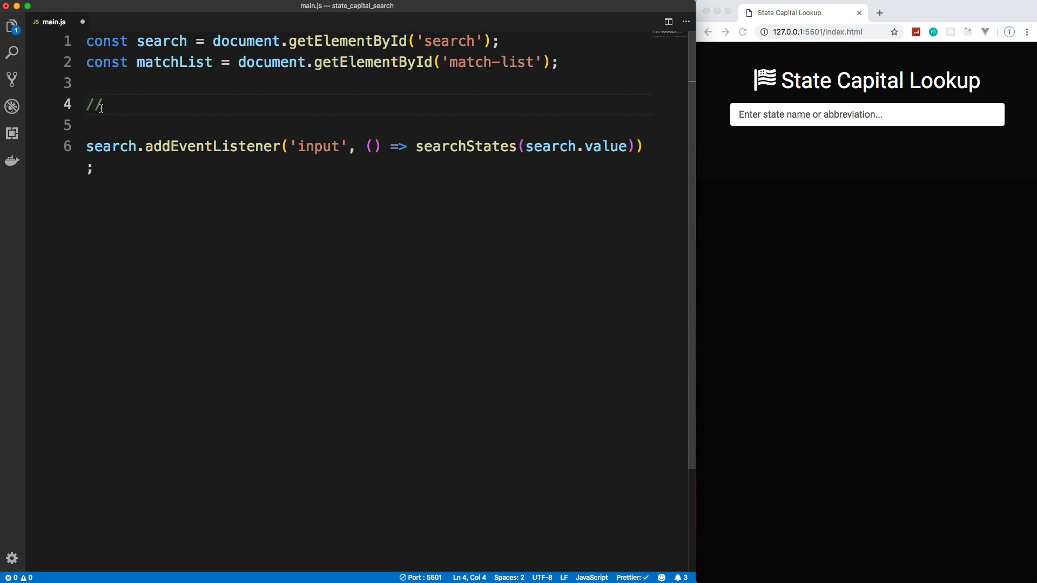
{"action": "type", "text": "Search stat"}
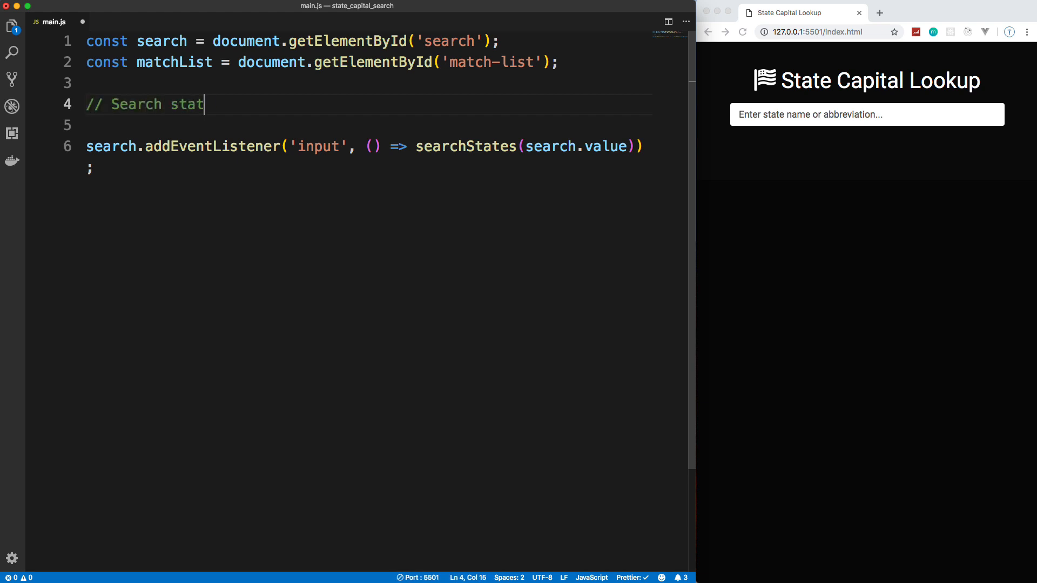
{"action": "type", "text": "es.json and fi"}
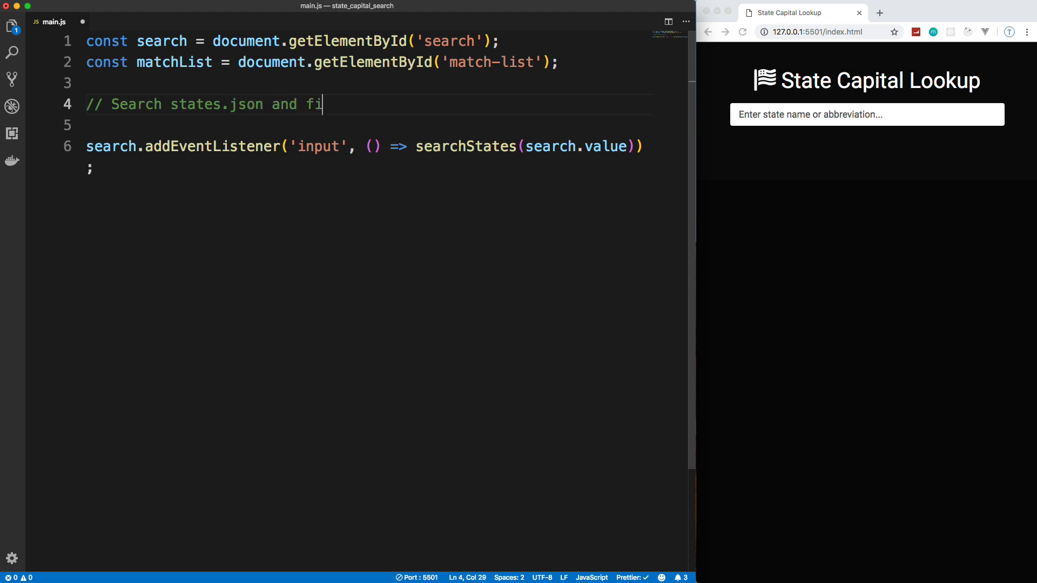
{"action": "type", "text": "lter it"}
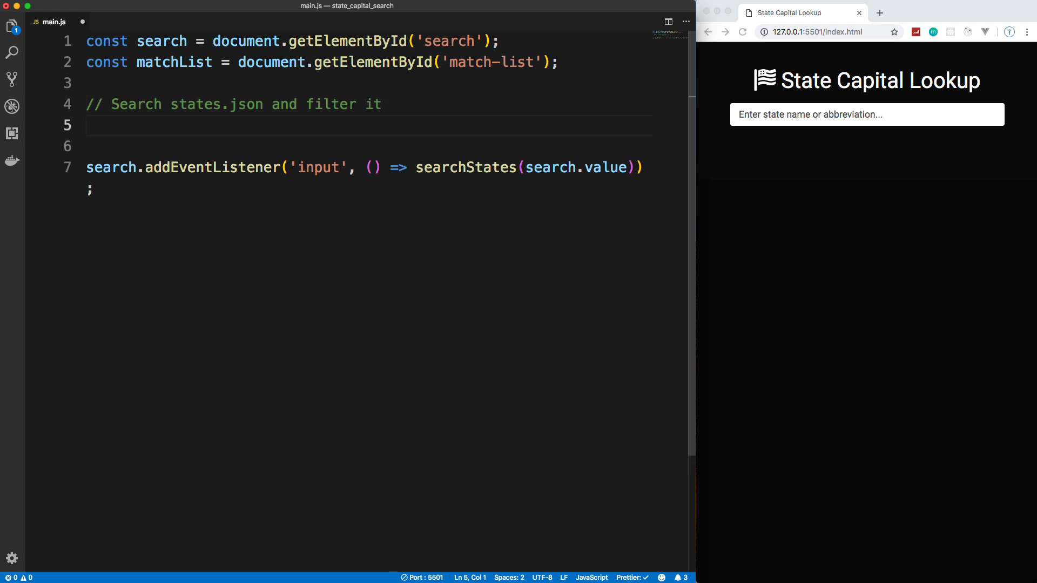
- Define const searchStates = async searchText => {} with an empty body
{"action": "type", "text": "const"}
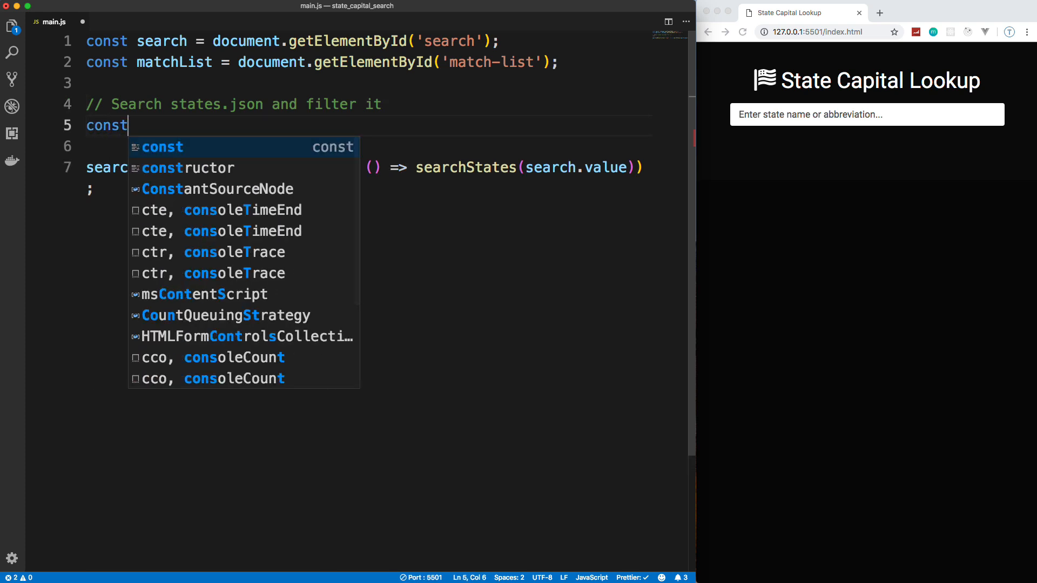
{"action": "type", "text": "searchStates ="}
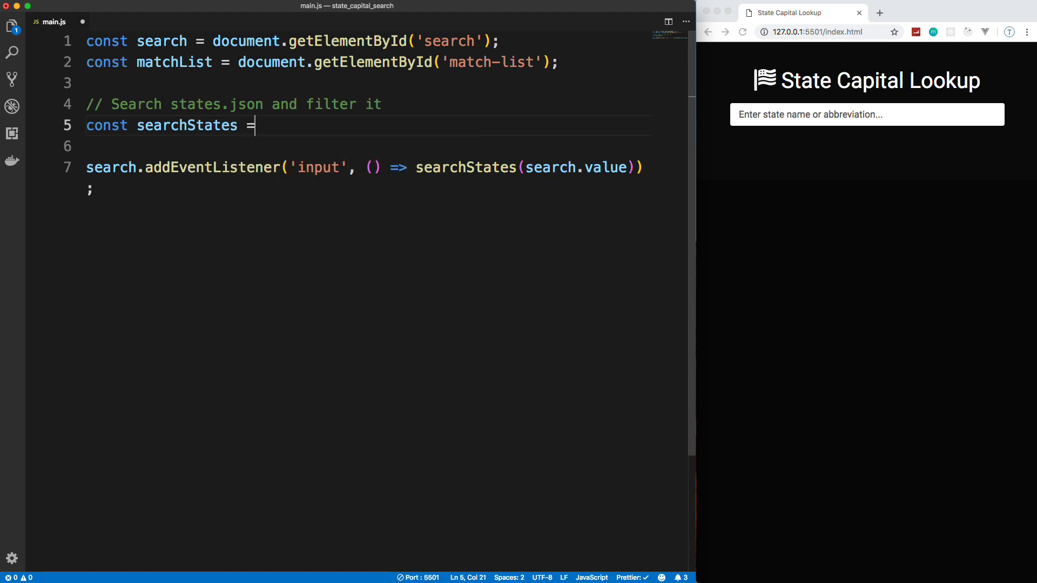
{"action": "type", "text": "search"}
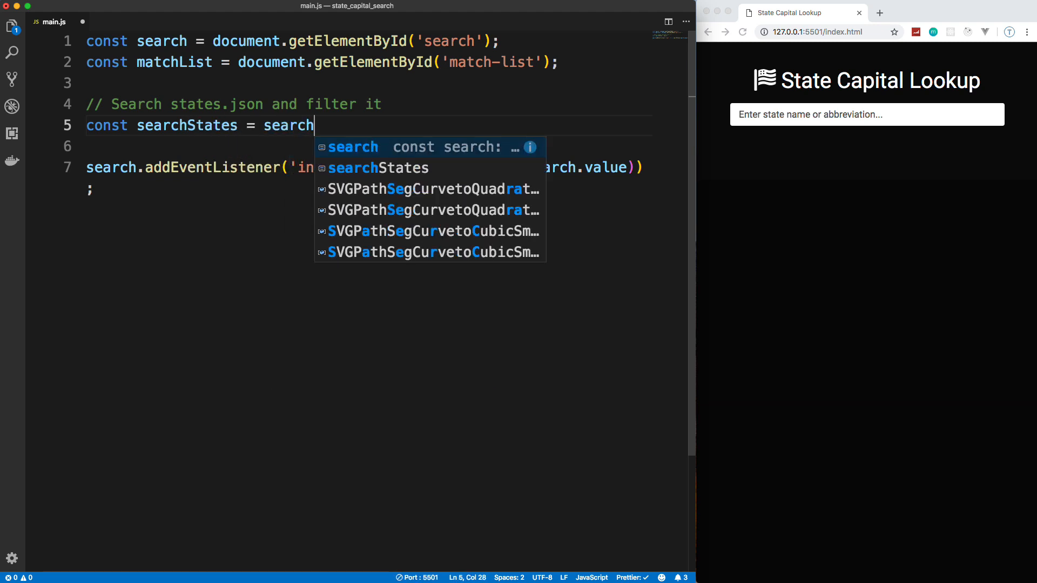
{"action": "type", "text": "Text =>"}
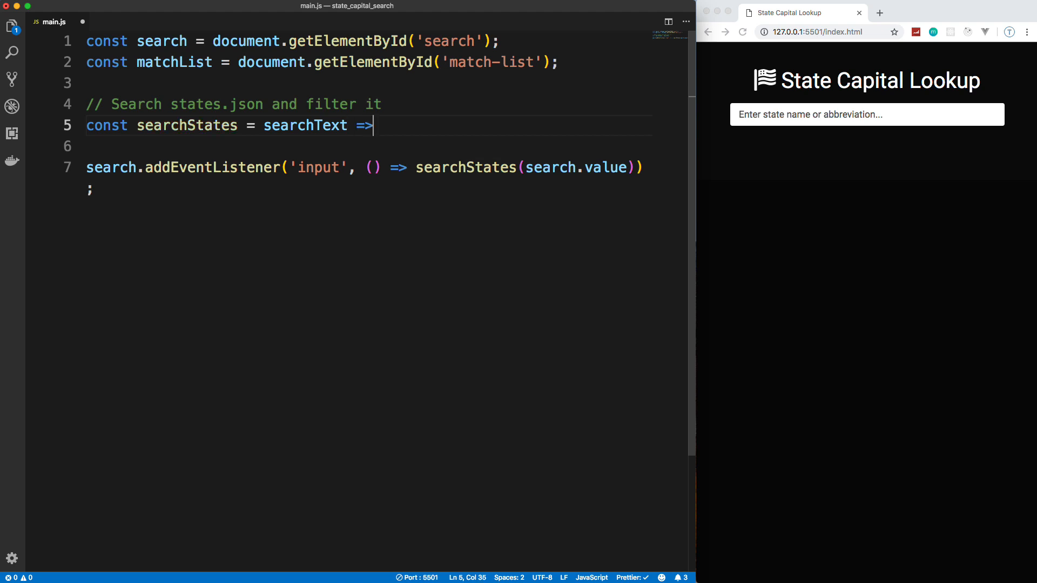
{"action": "type", "text": "{"}
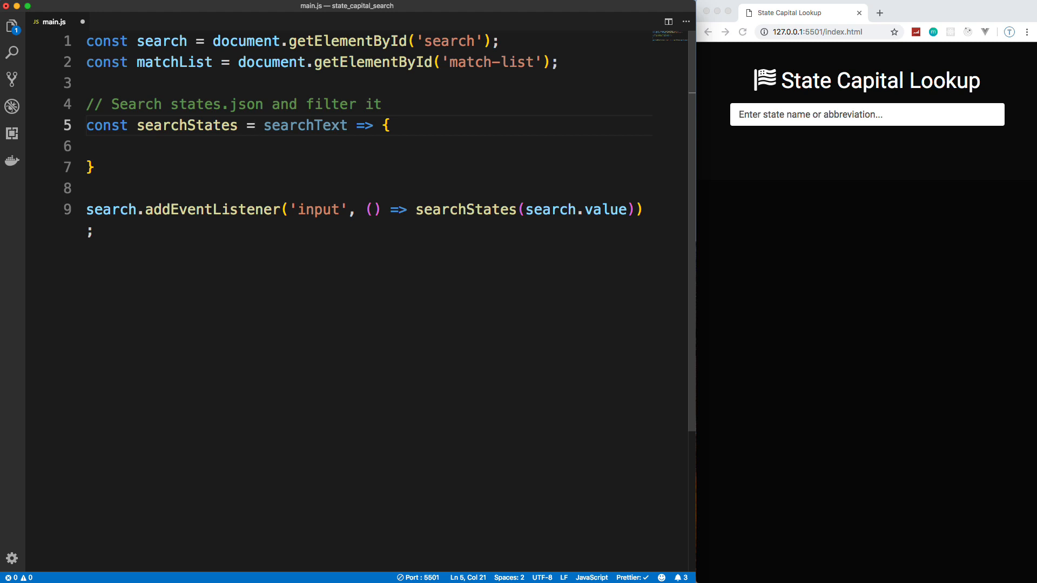
{"action": "type", "text": "asy"}
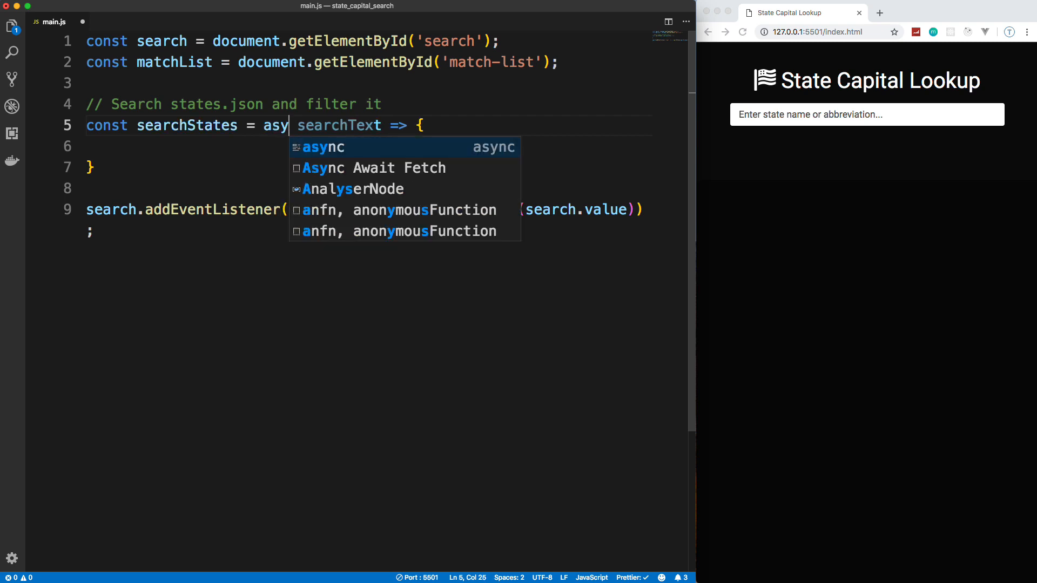
{"action": "key", "text": "Enter"}
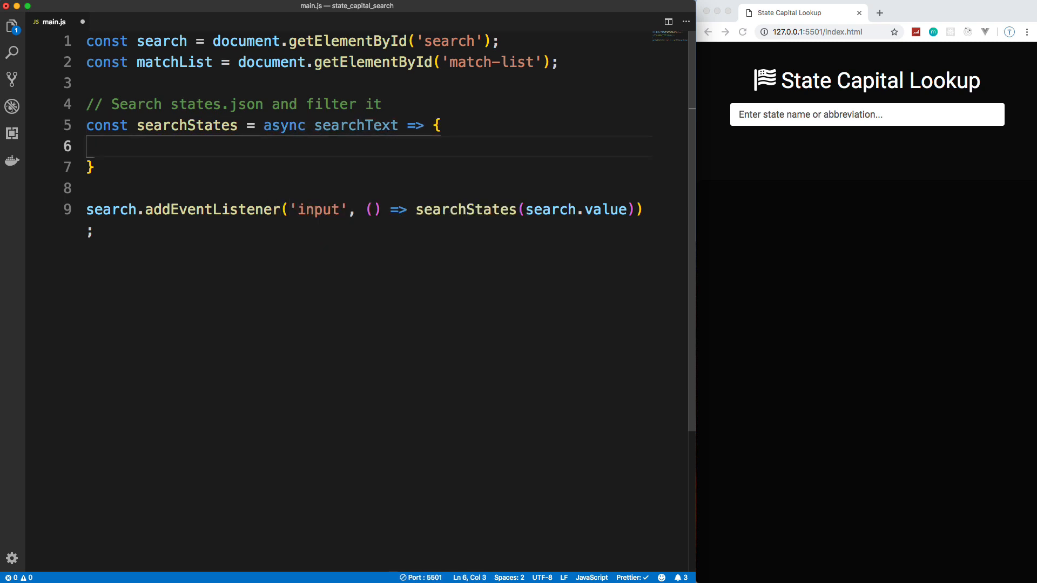
{"action": "mouse_move", "coordinate": [324, 125]}
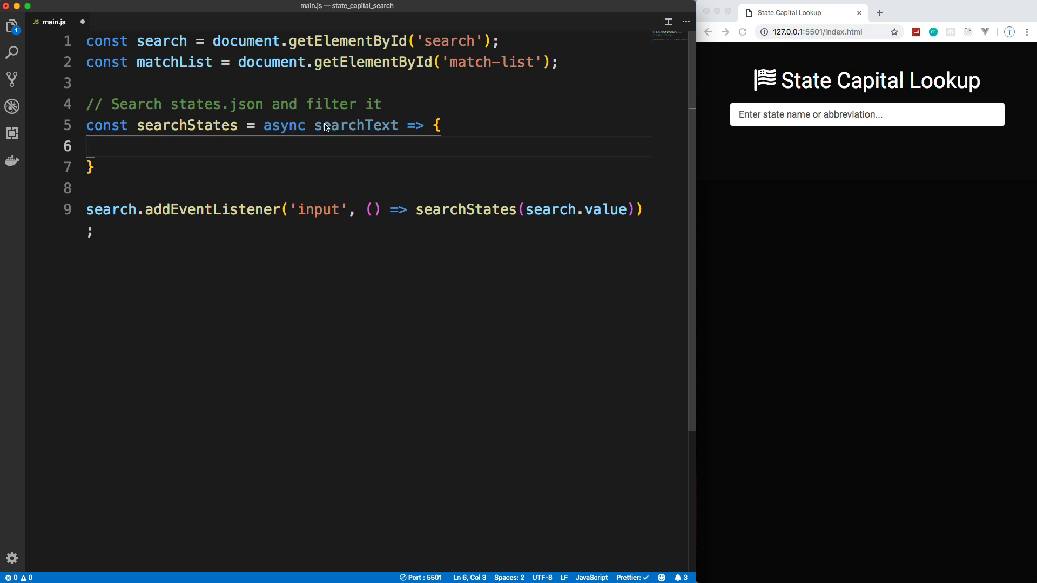
{"action": "mouse_move", "coordinate": [160, 149]}
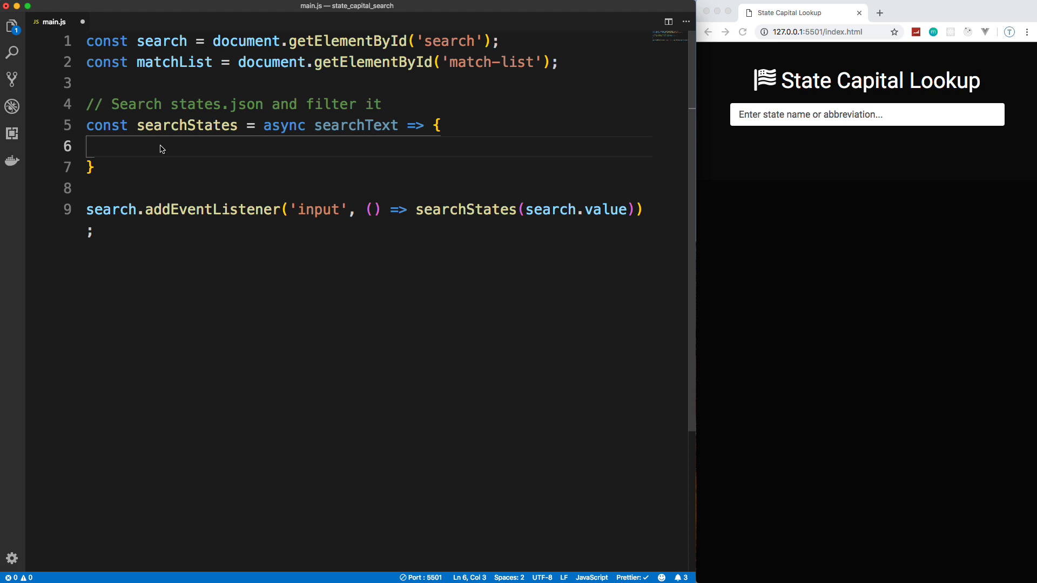
- Inside searchStates write const res = await fetch('../data/states.json');
{"action": "type", "text": "const"}
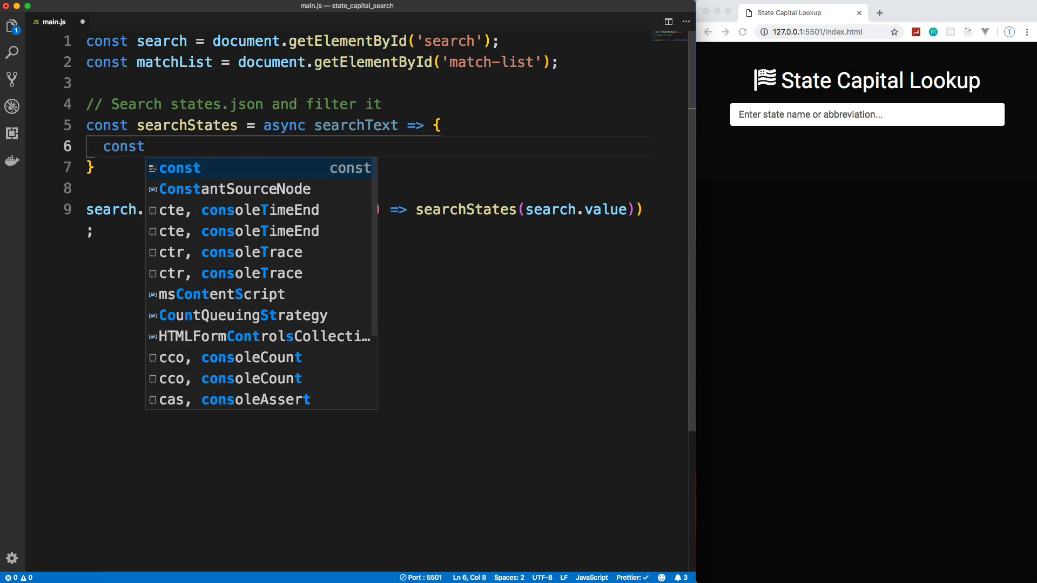
{"action": "type", "text": "res ="}
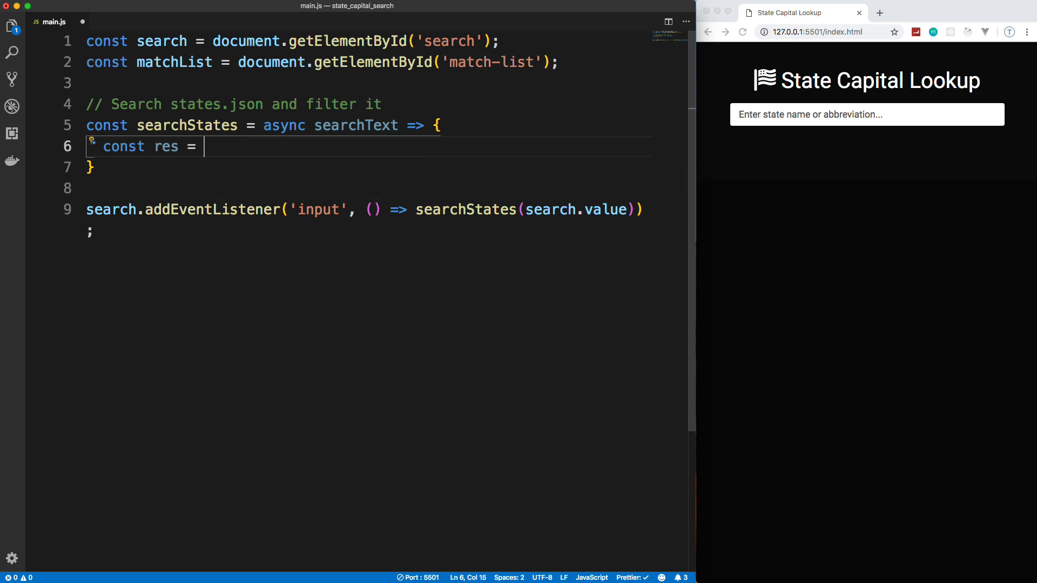
{"action": "type", "text": "await"}
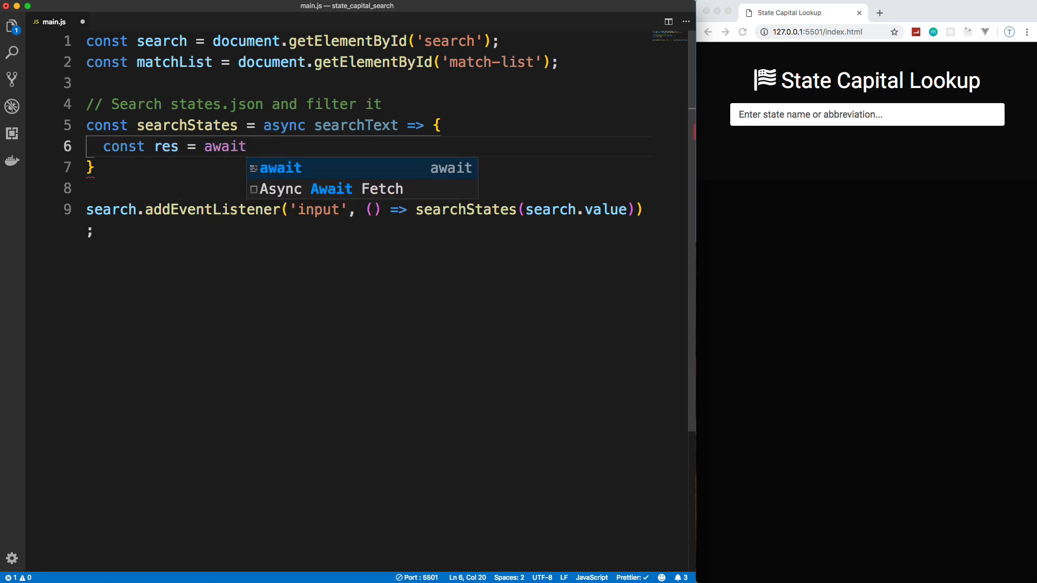
{"action": "type", "text": "fetch()"}
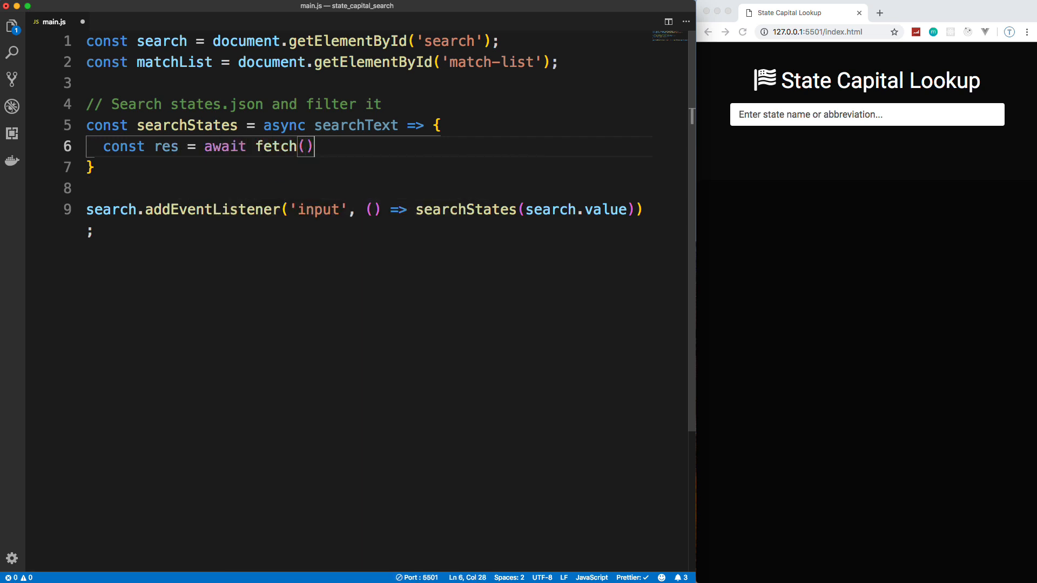
{"action": "type", "text": "';"}
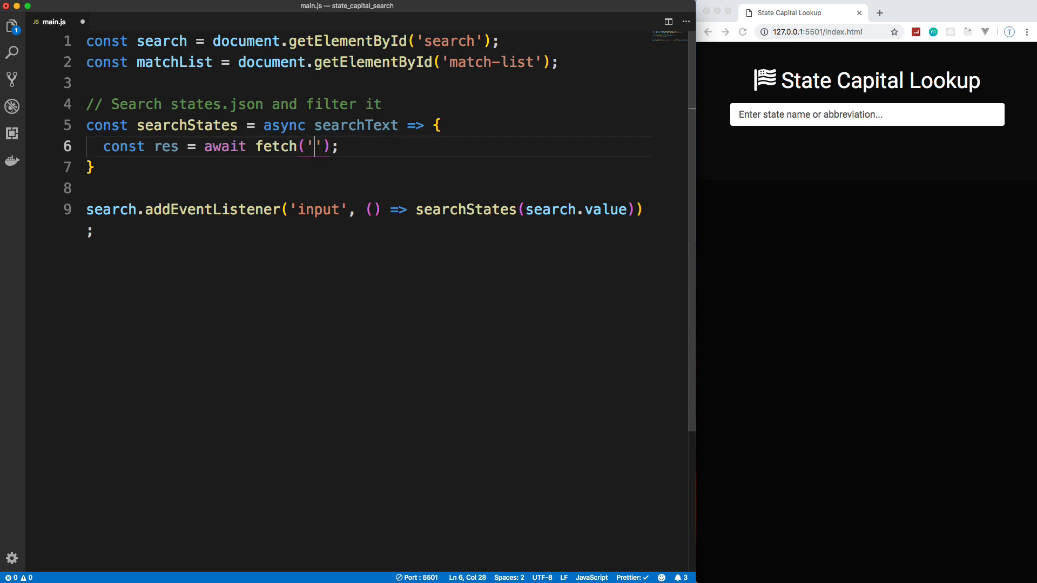
{"action": "type", "text": "../dat"}
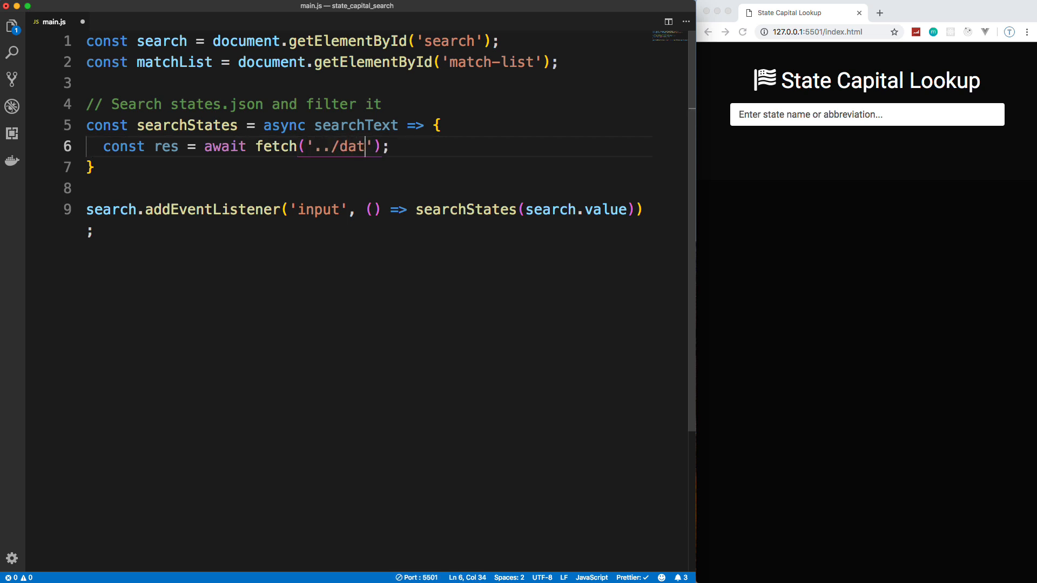
{"action": "type", "text": "a/states"}
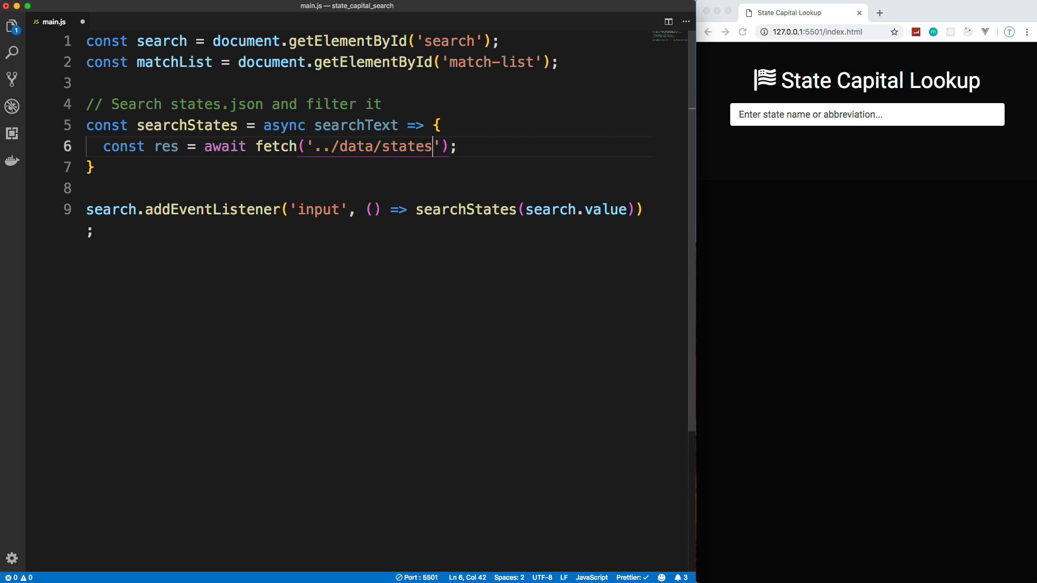
{"action": "type", "text": ".json"}
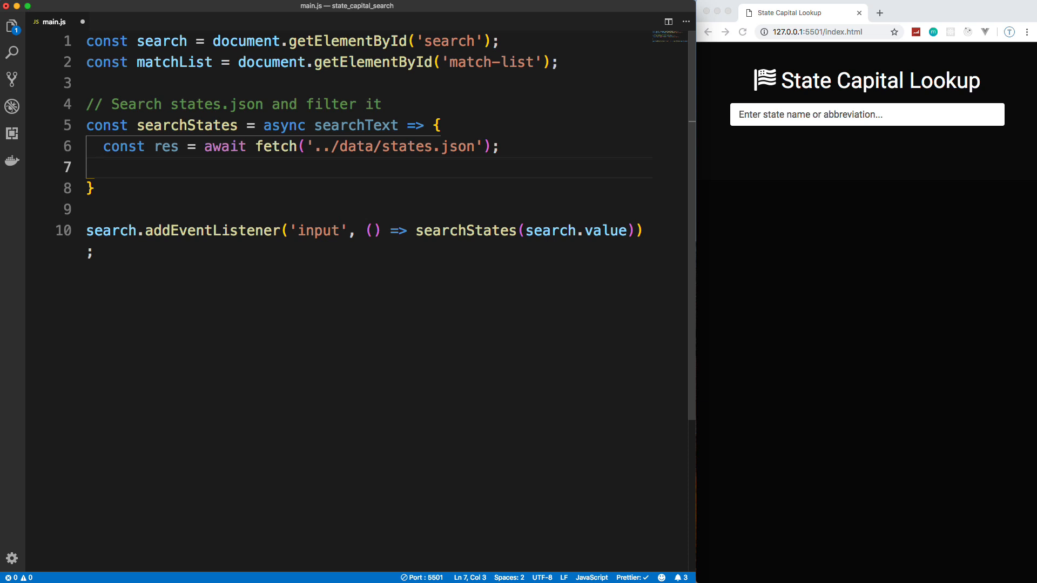
- Add const states = await res.json() to parse the response
{"action": "type", "text": "const"}
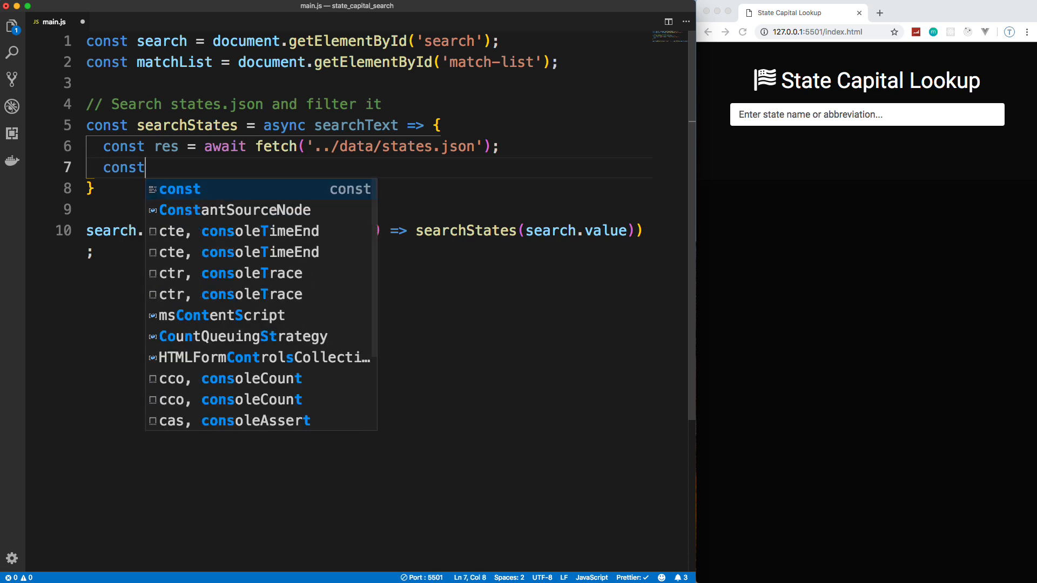
{"action": "type", "text": "states"}
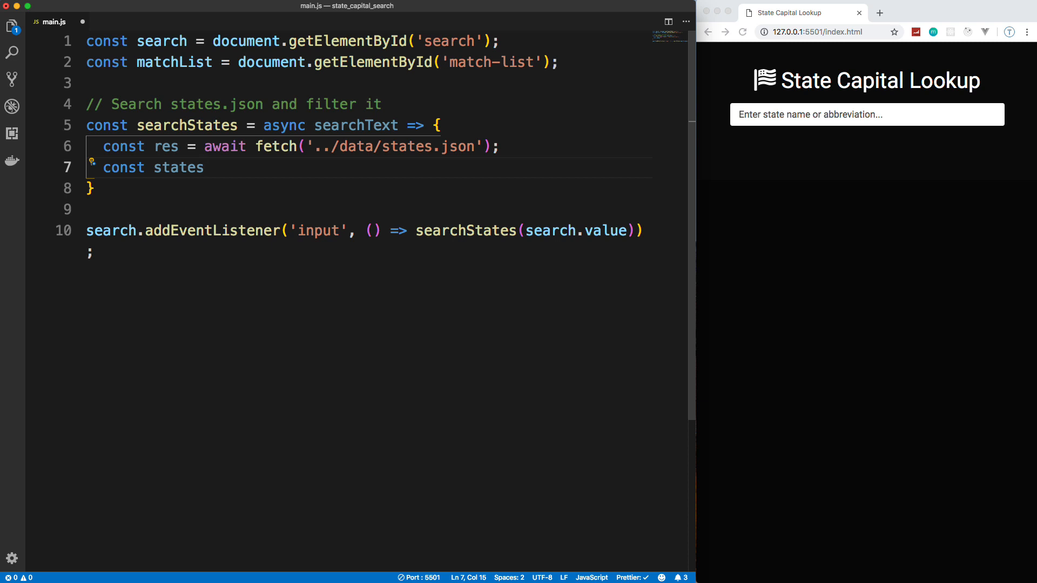
{"action": "type", "text": "="}
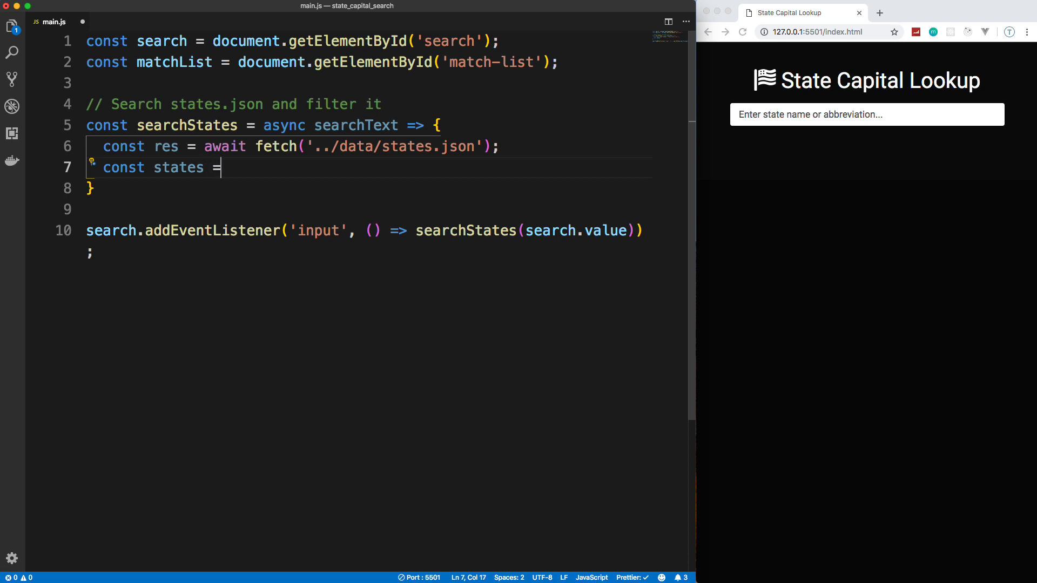
{"action": "type", "text": "await"}
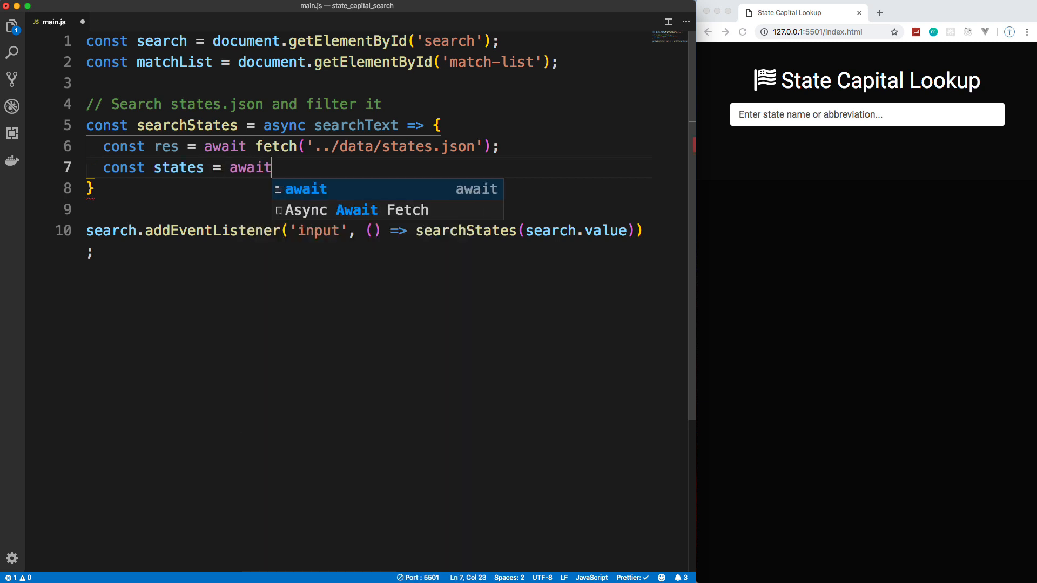
{"action": "type", "text": "res.json();"}
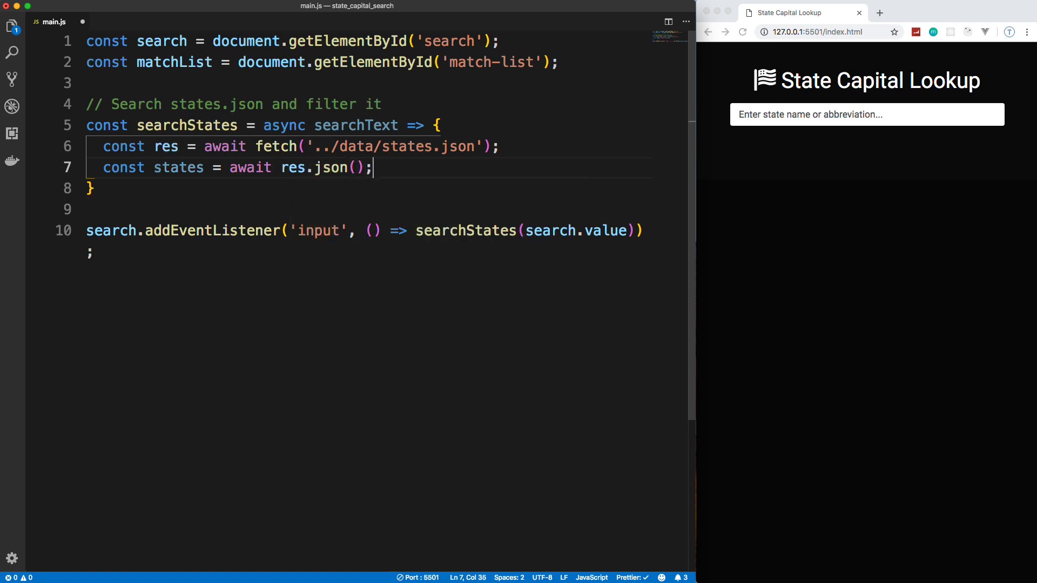
- Log states with console.log(states) and test by entering 'm' in the page's search box
{"action": "type", "text": "con"}
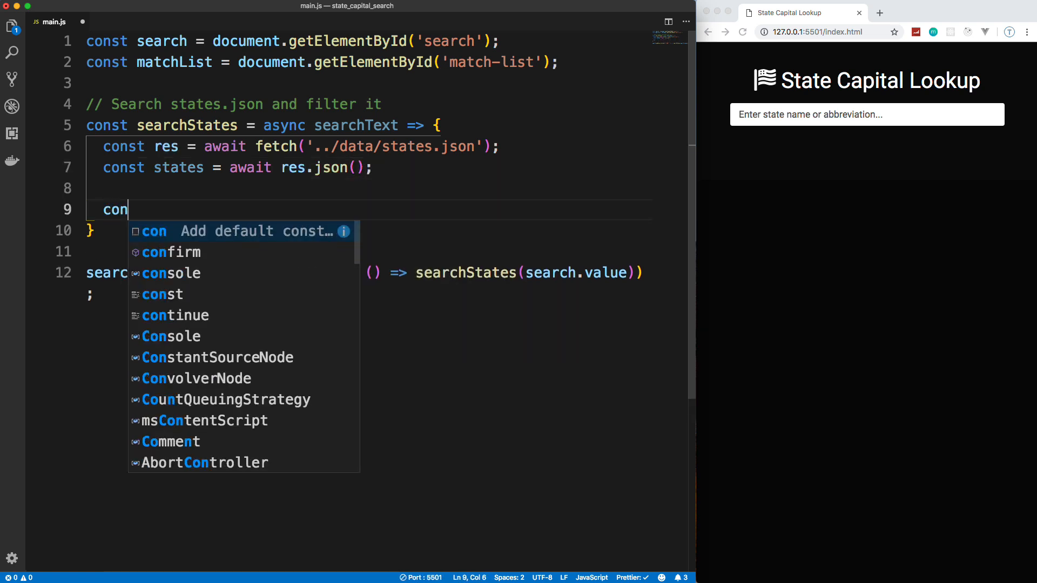
{"action": "type", "text": "sole.log();"}
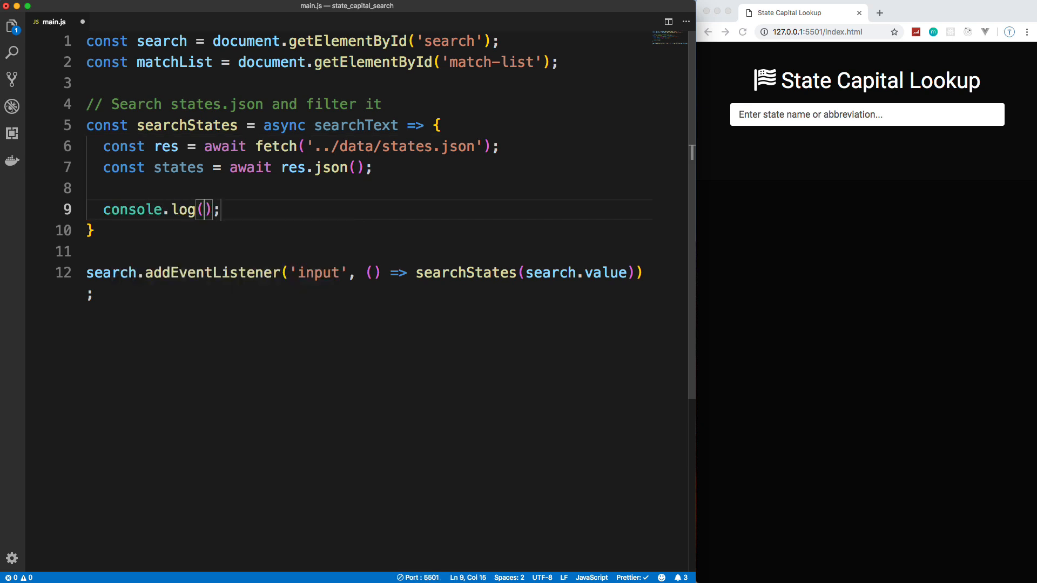
{"action": "type", "text": "states"}
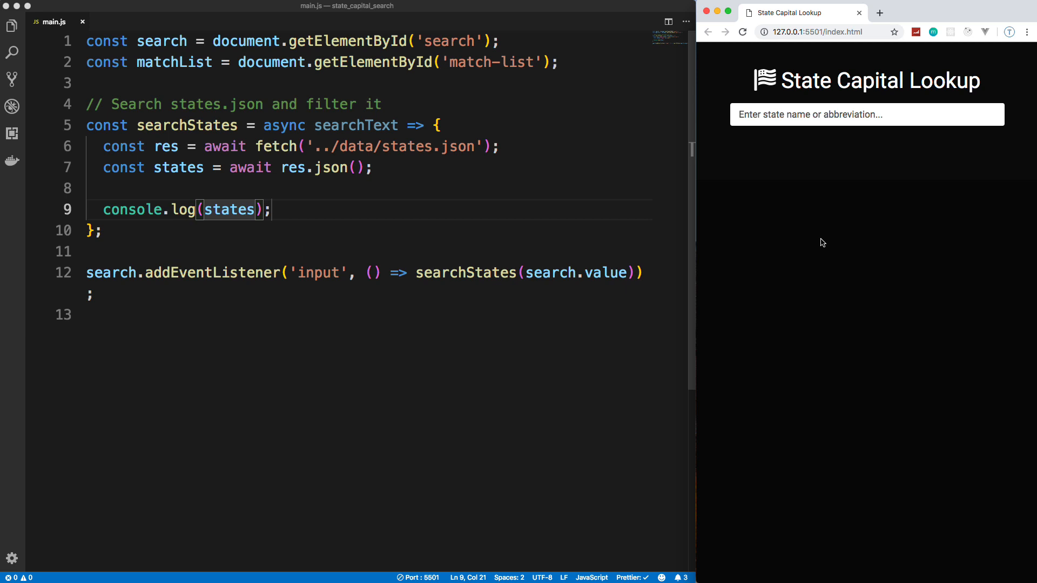
{"action": "left_click", "coordinate": [866, 114]}
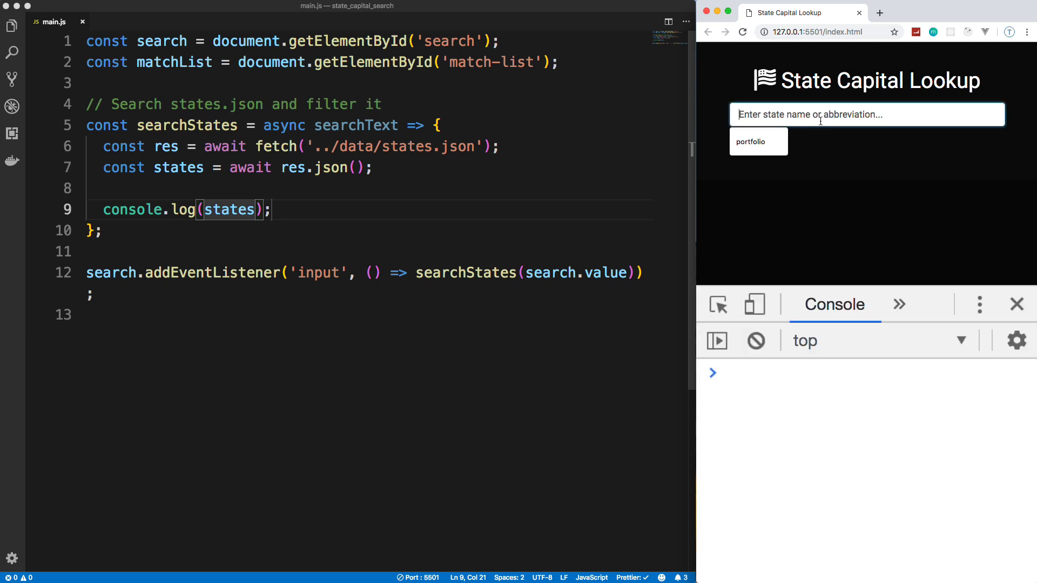
{"action": "type", "text": "m"}
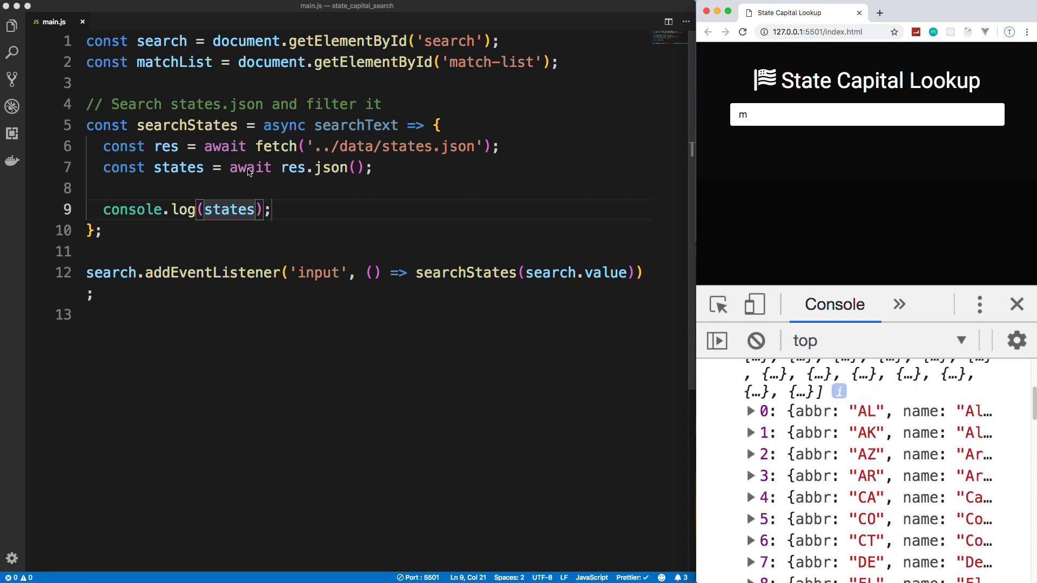
{"action": "mouse_move", "coordinate": [319, 190]}
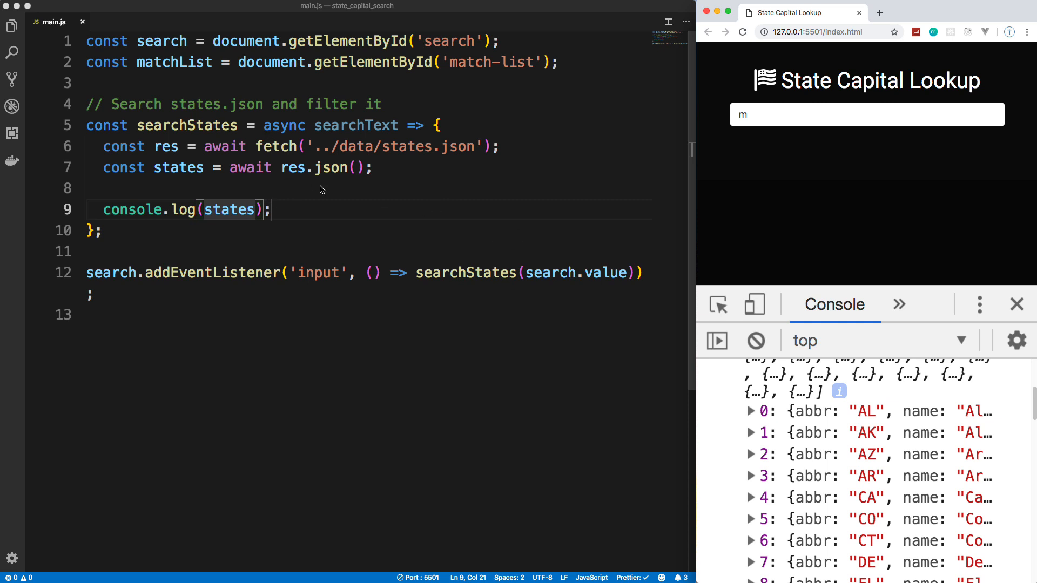
{"action": "mouse_move", "coordinate": [372, 196]}
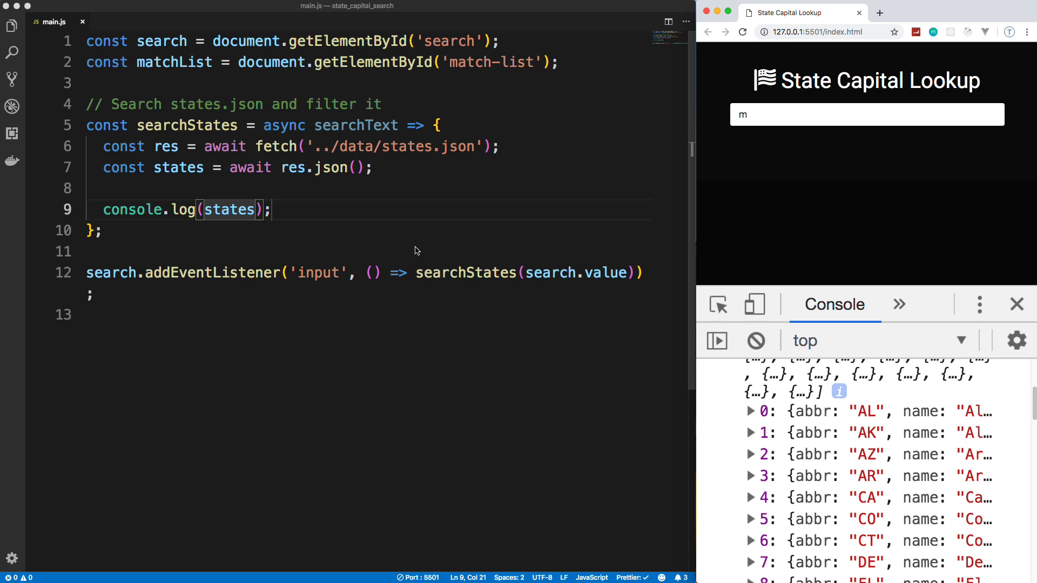
{"action": "mouse_move", "coordinate": [324, 223]}
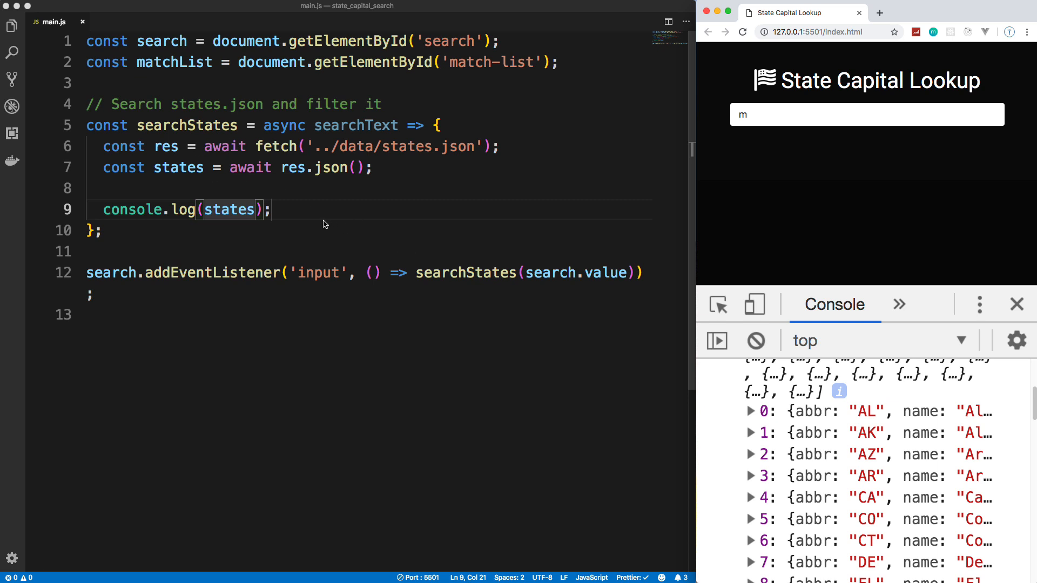
- Replace the console.log(states) line with the comment '// Get matches to current text input'
{"action": "triple_click", "coordinate": [185, 210]}
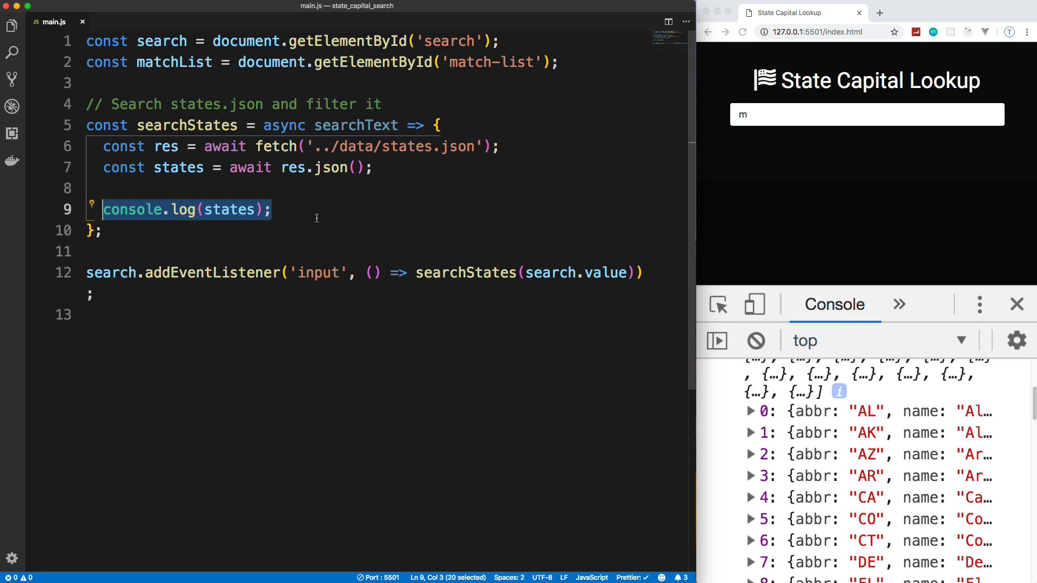
{"action": "mouse_move", "coordinate": [151, 193]}
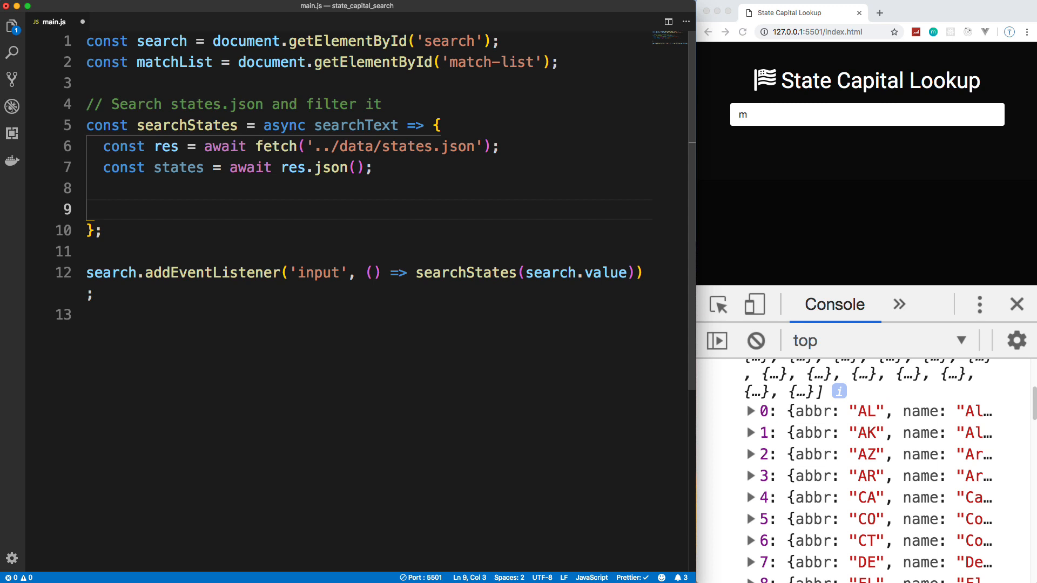
{"action": "type", "text": "// Get matche"}
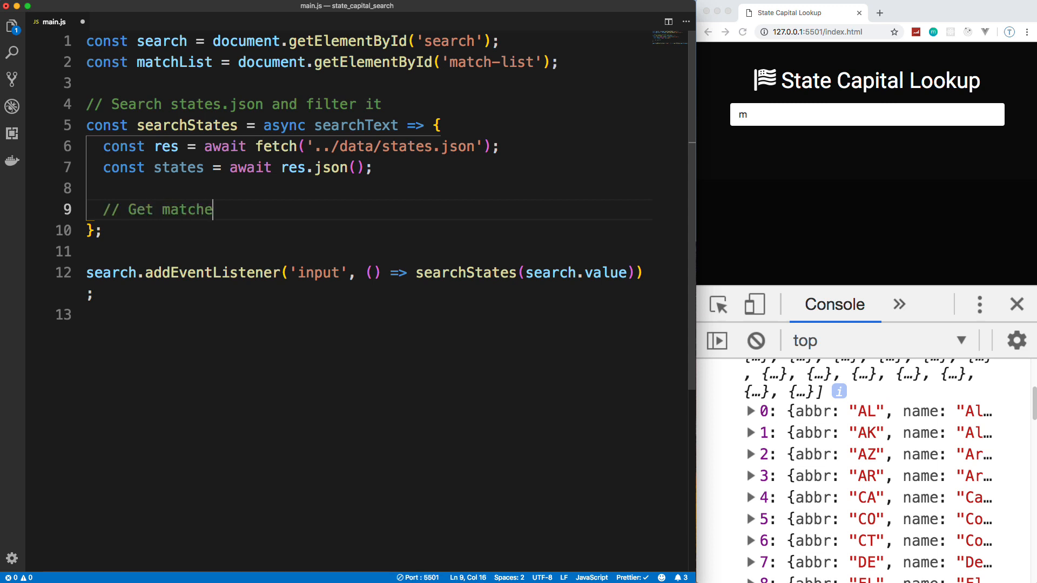
{"action": "type", "text": "s to"}
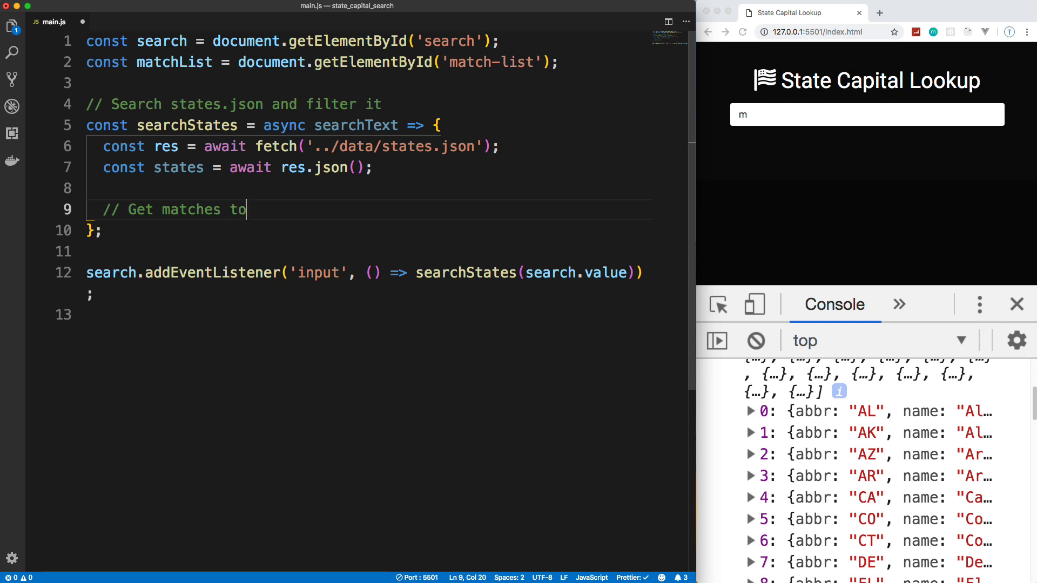
{"action": "type", "text": "current text input"}
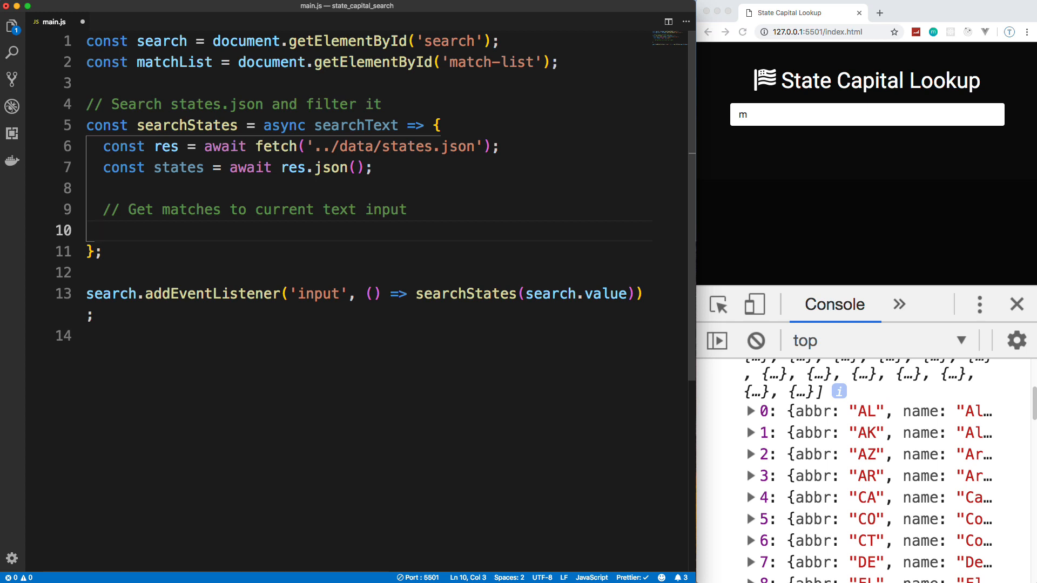
- Start let matches = states.filter(); and move into the filter's parentheses
{"action": "type", "text": "let match"}
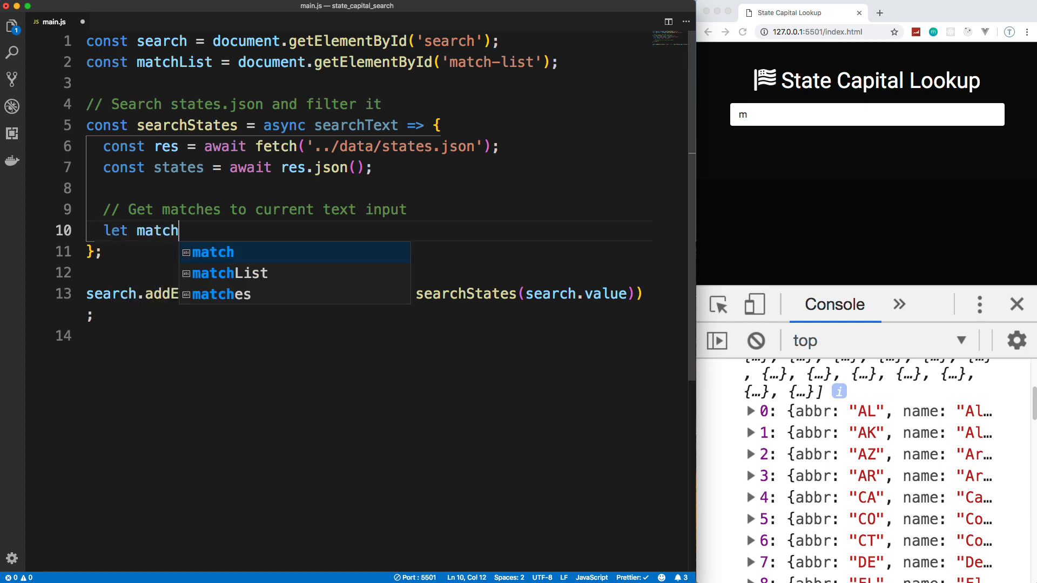
{"action": "type", "text": "es"}
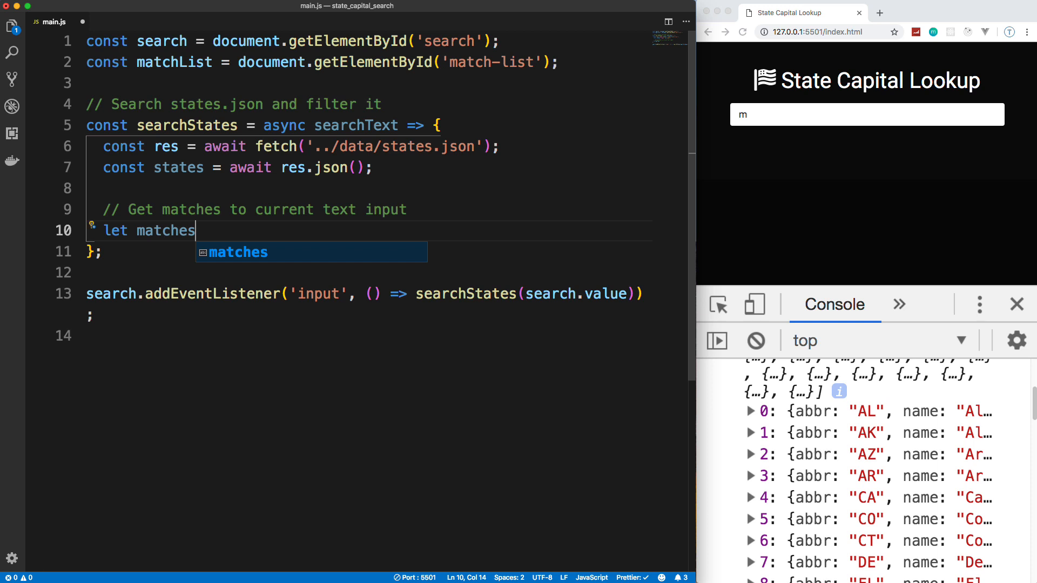
{"action": "type", "text": "= states"}
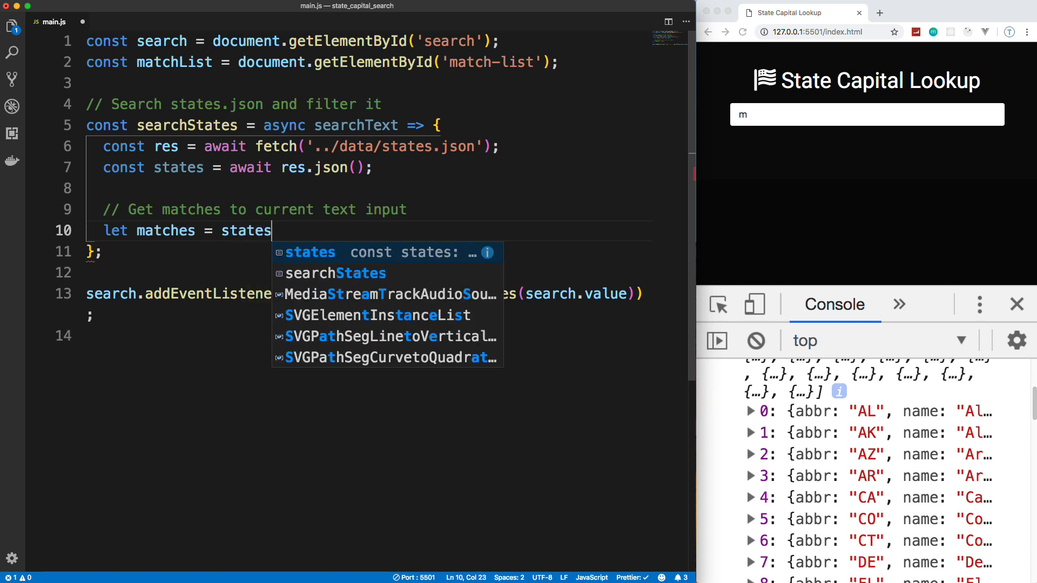
{"action": "type", "text": ".filter();"}
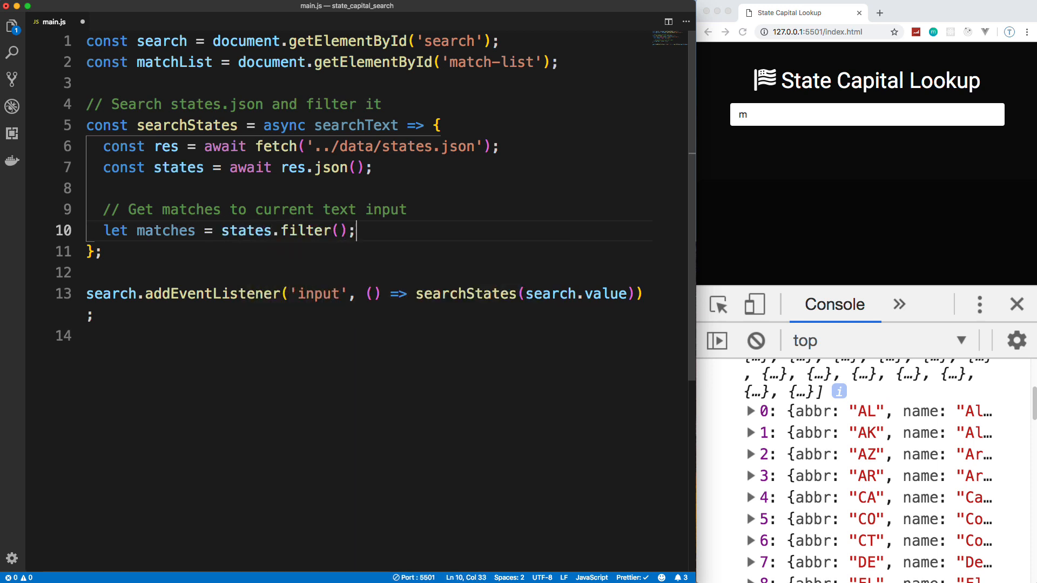
{"action": "left_click", "coordinate": [339, 231]}
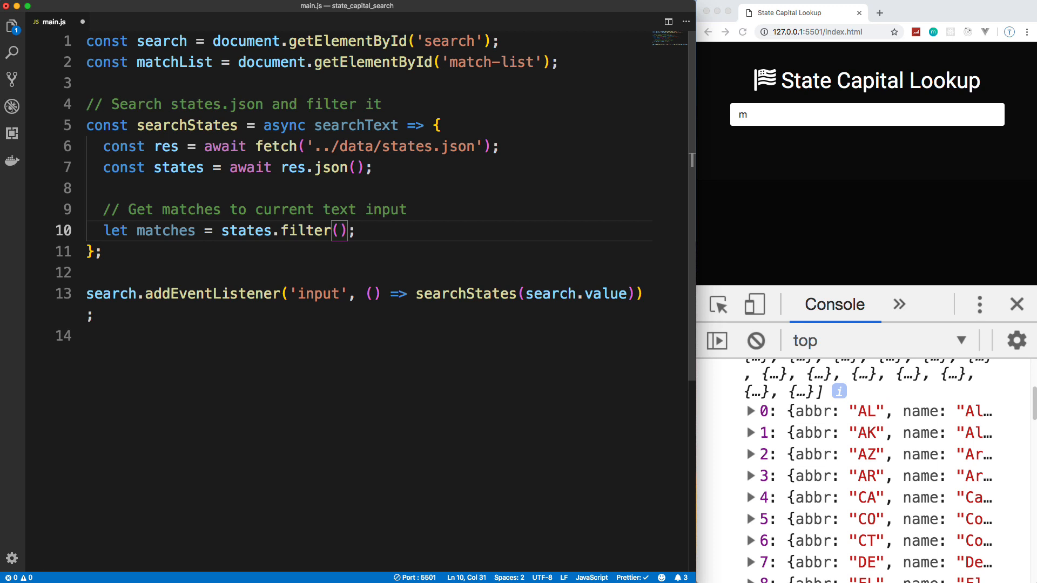
- Begin the state => callback and start declaring const regex inside it
{"action": "type", "text": "state"}
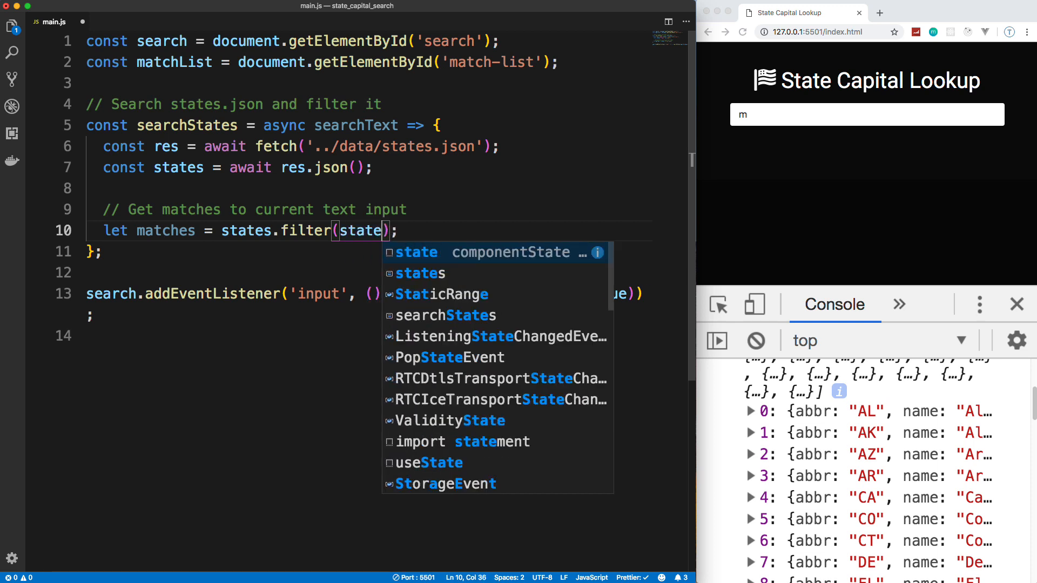
{"action": "type", "text": "=> {"}
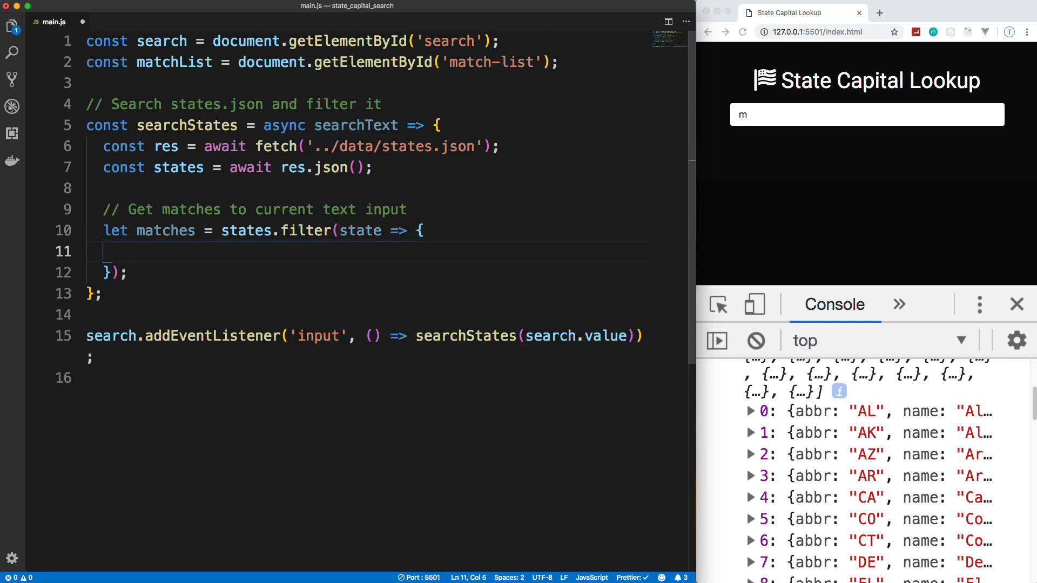
{"action": "type", "text": "const"}
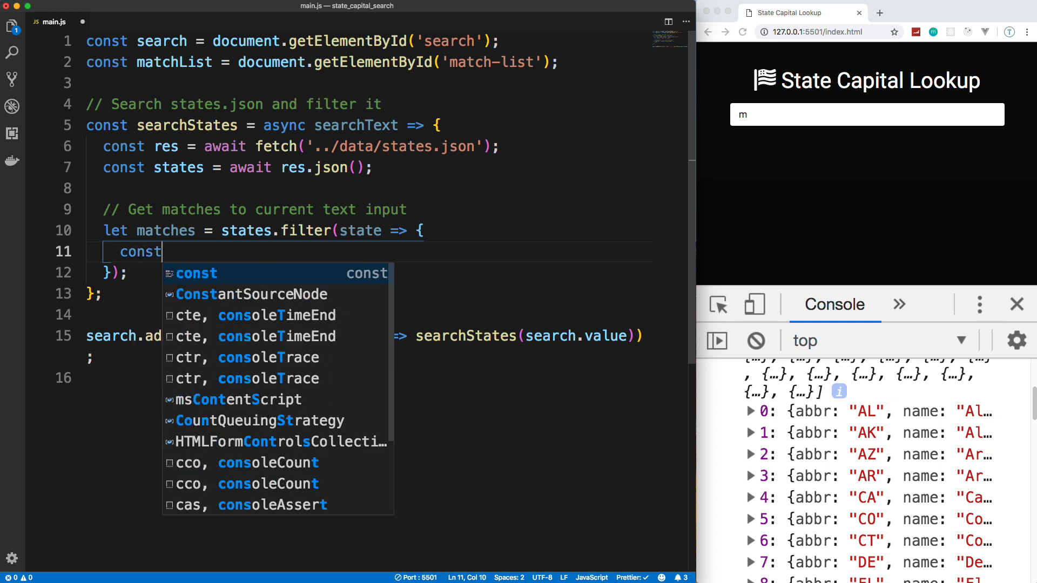
{"action": "type", "text": "reg"}
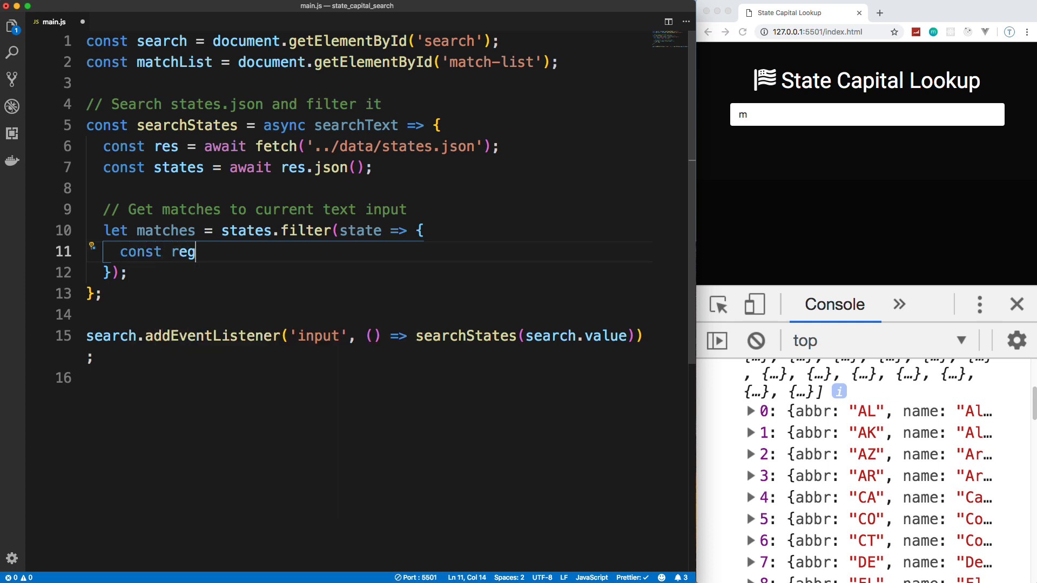
{"action": "type", "text": "ex"}
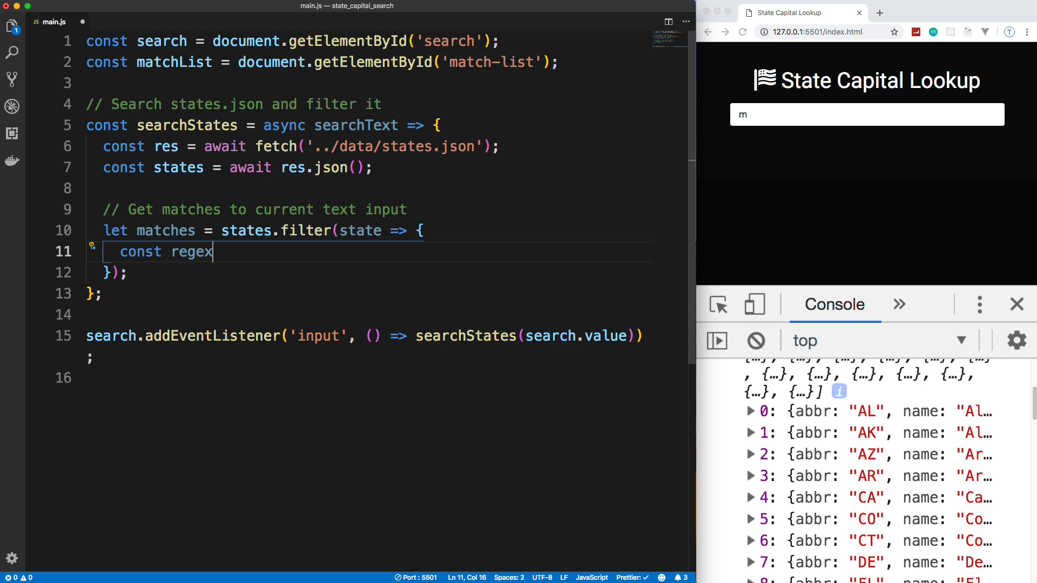
- Set regex to new RegExp(`^${searchText}`, 'gi') for a starts-with match
{"action": "type", "text": "= new RegExp();"}
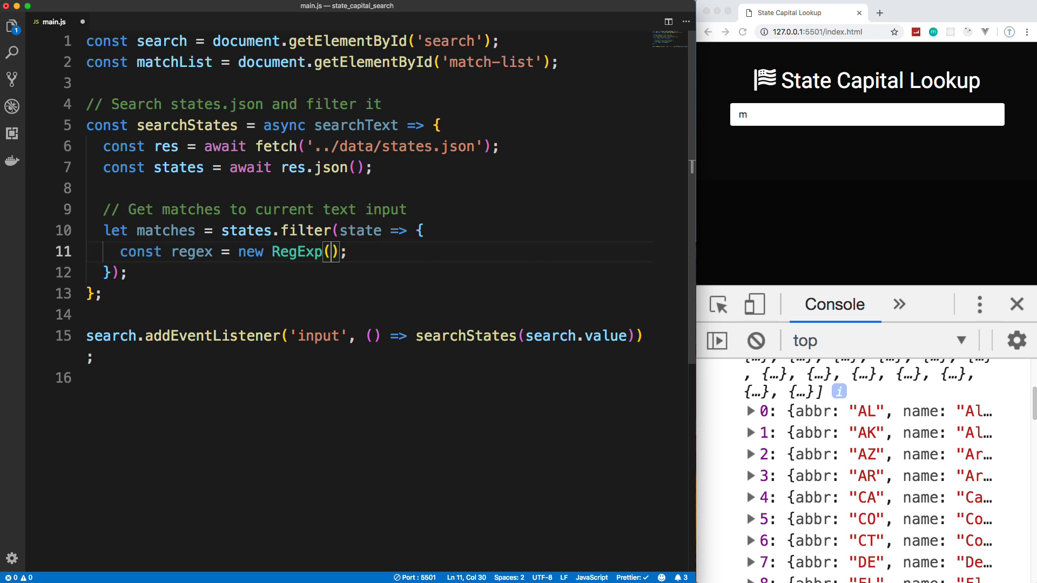
{"action": "type", "text": "`"}
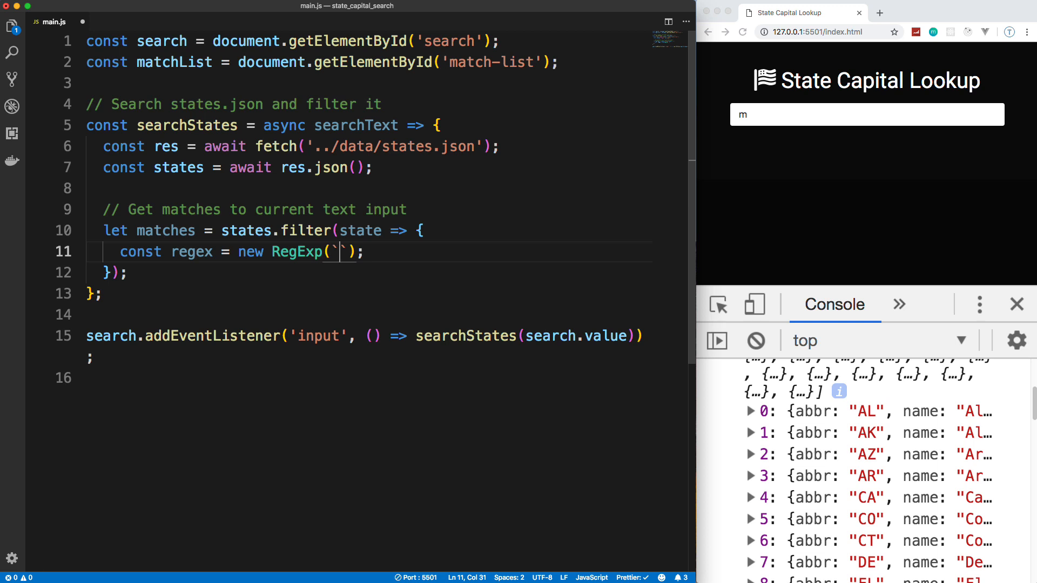
{"action": "type", "text": "^"}
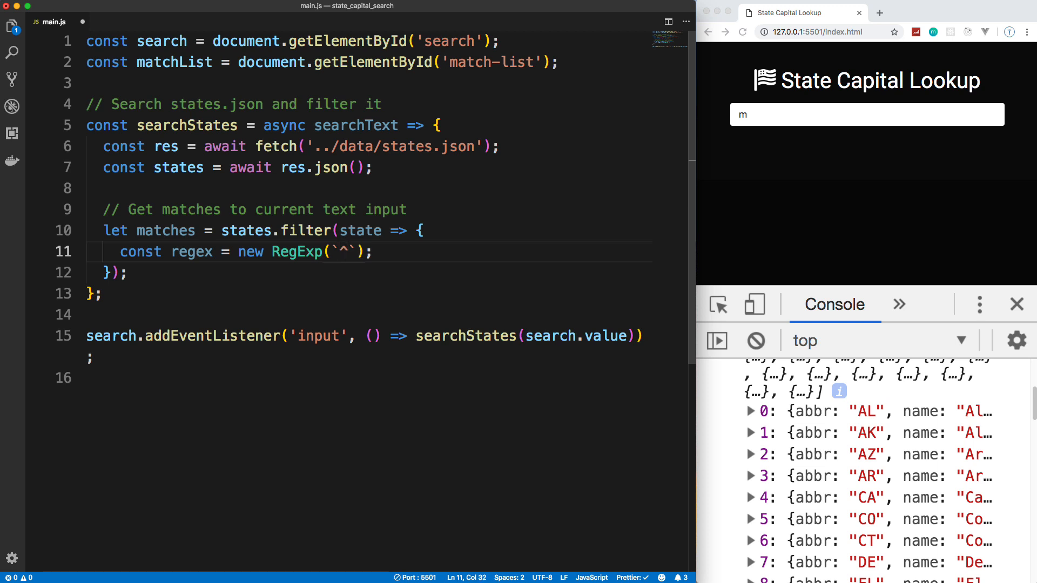
{"action": "type", "text": "$"}
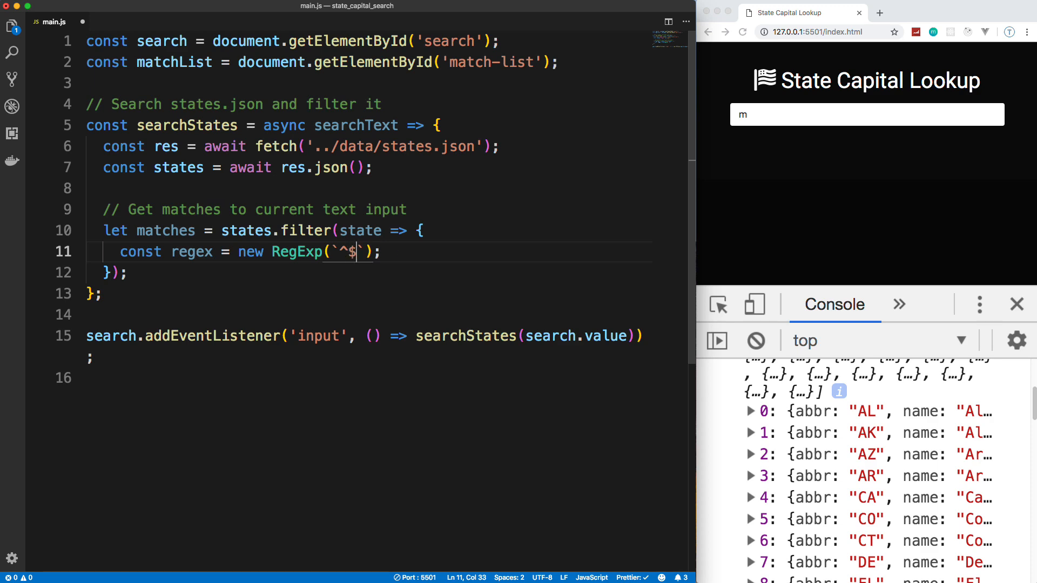
{"action": "type", "text": "{searchText"}
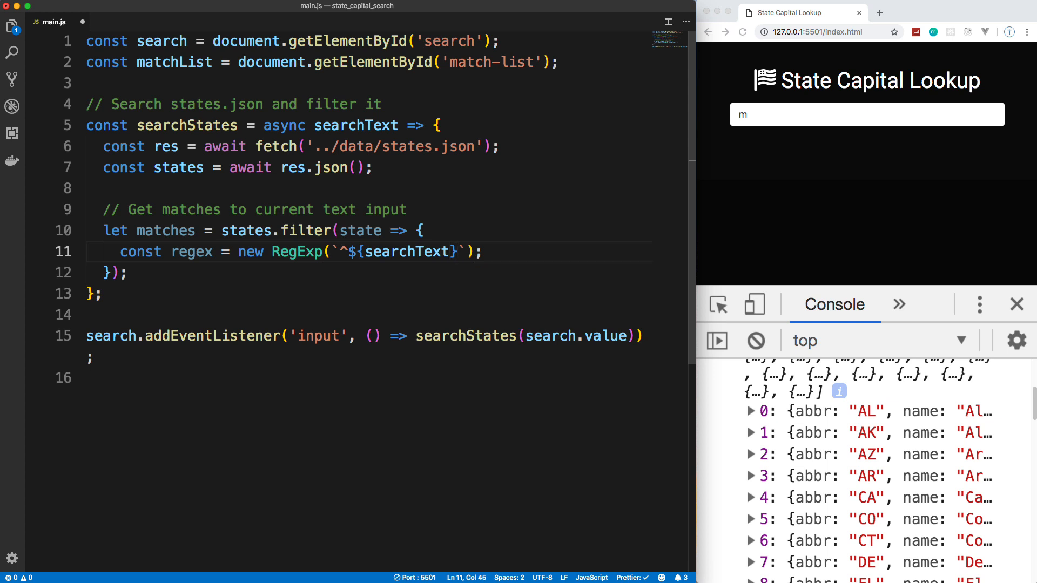
{"action": "mouse_move", "coordinate": [581, 110]}
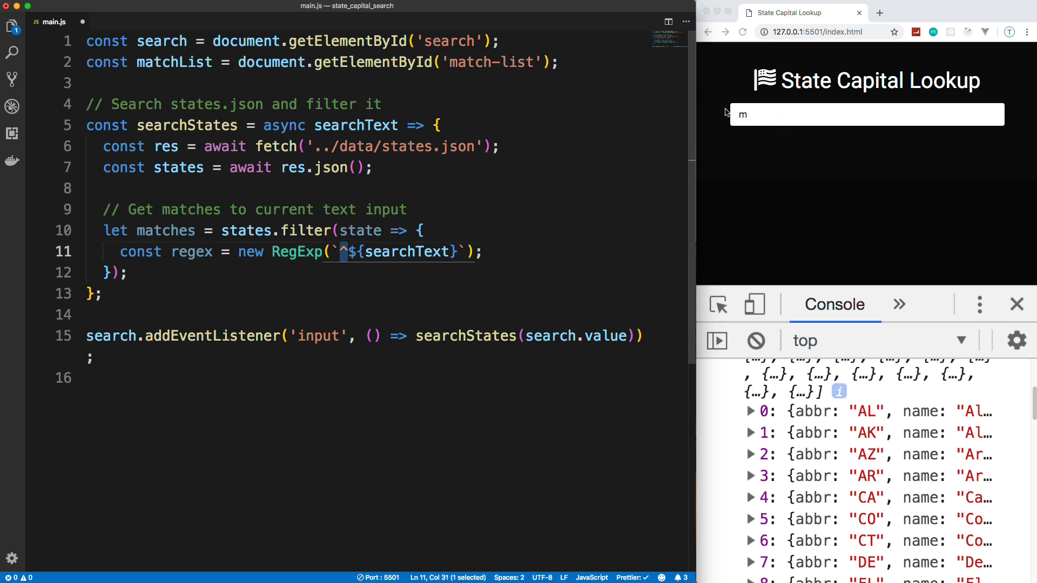
{"action": "mouse_move", "coordinate": [473, 307]}
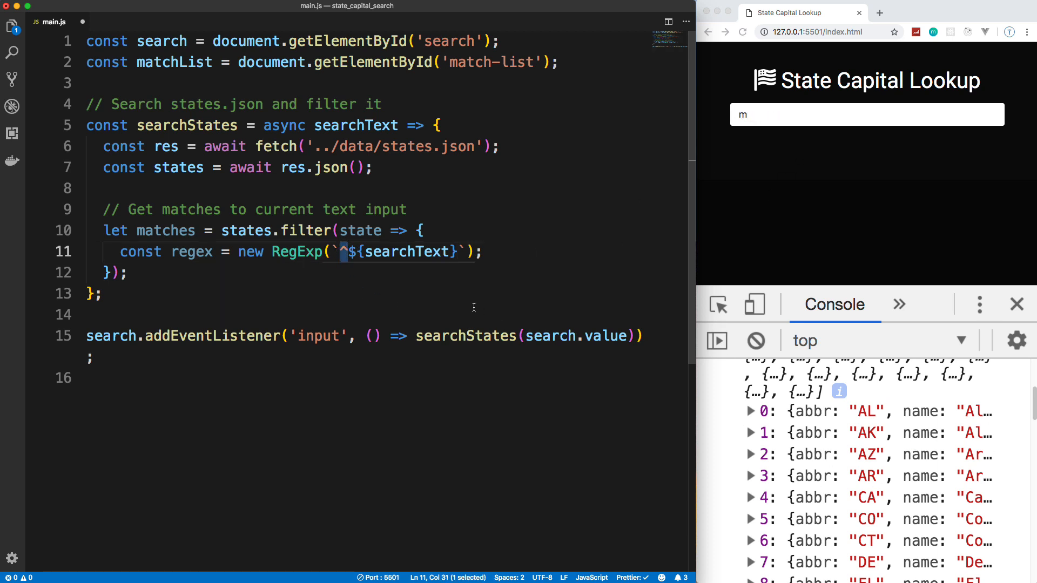
{"action": "left_click", "coordinate": [470, 252]}
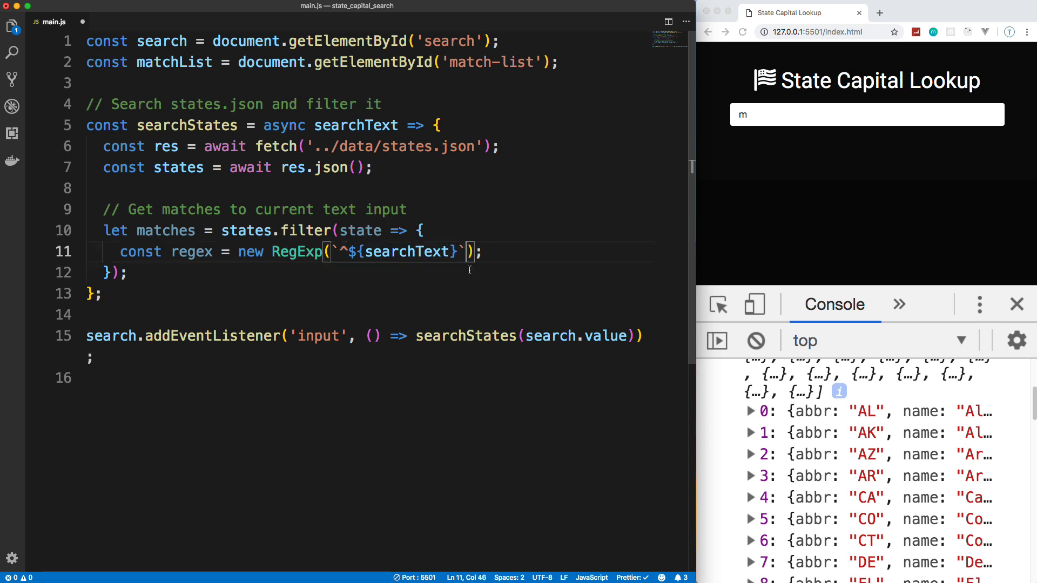
{"action": "type", "text": ", ''"}
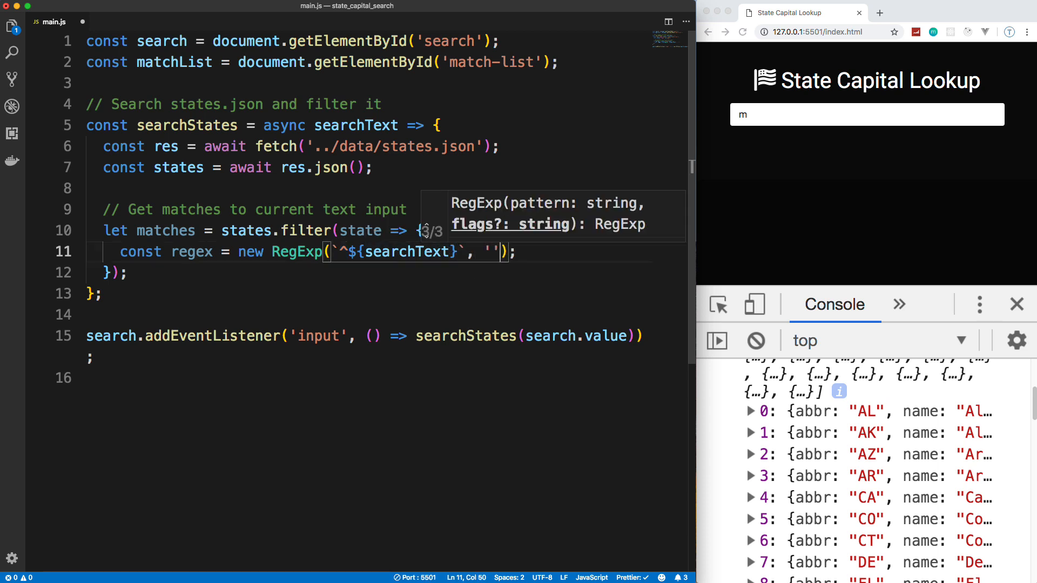
{"action": "type", "text": "g"}
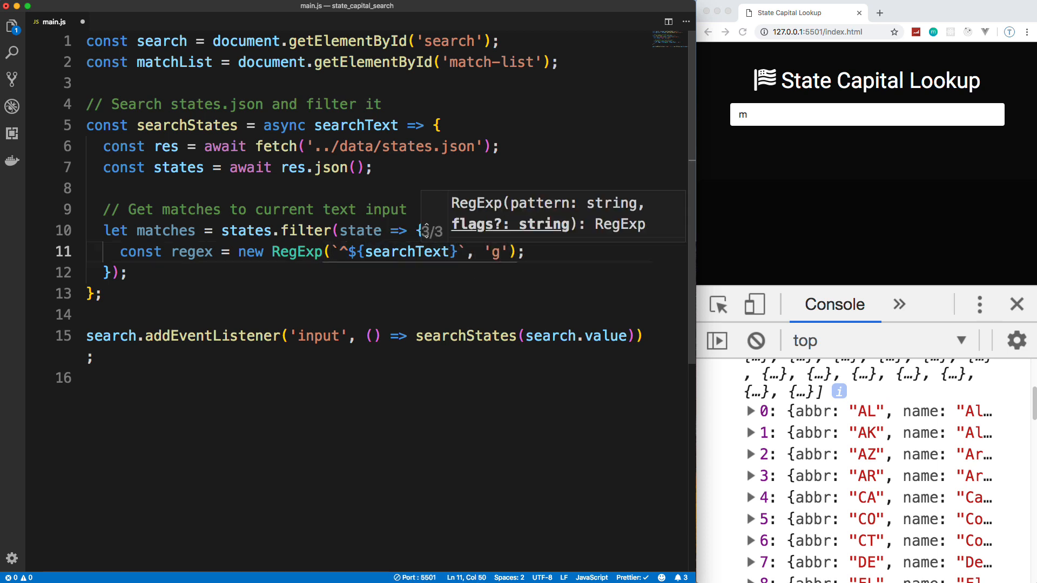
{"action": "type", "text": "i"}
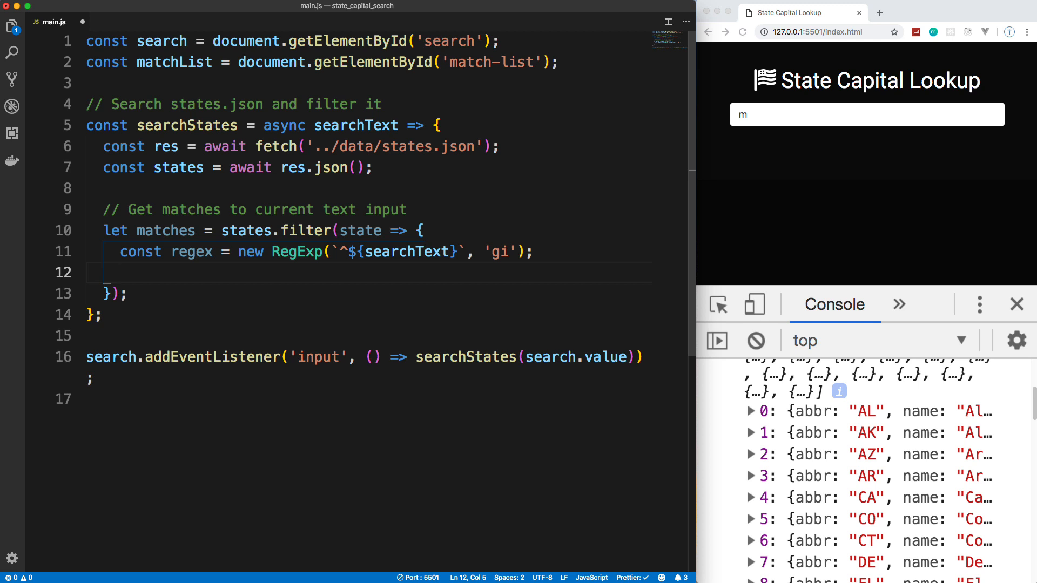
- Return state.name.match(regex) || state.abbr.match(regex) and begin a console.log() below the filter
{"action": "type", "text": "return"}
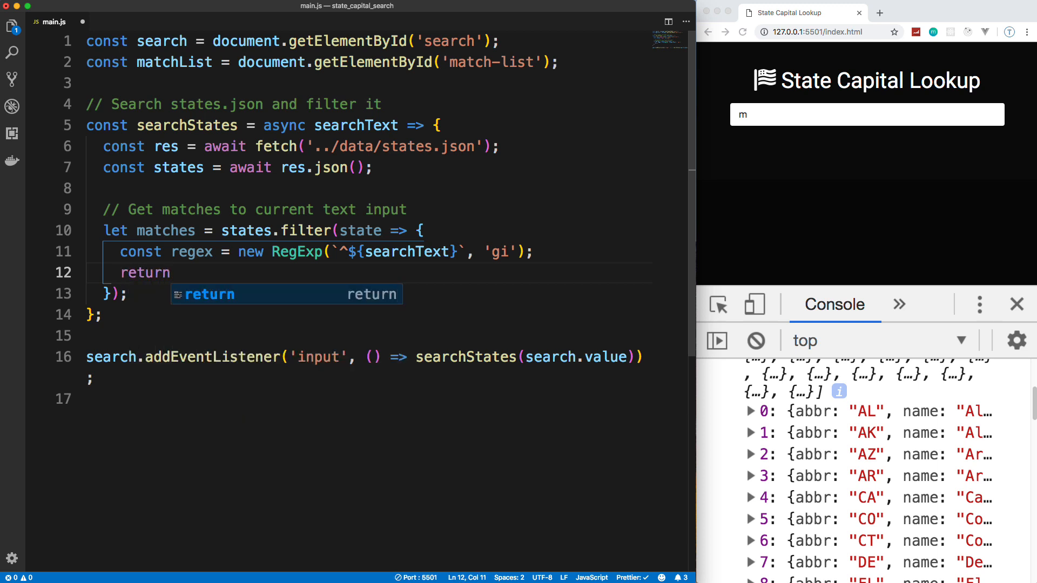
{"action": "type", "text": "state"}
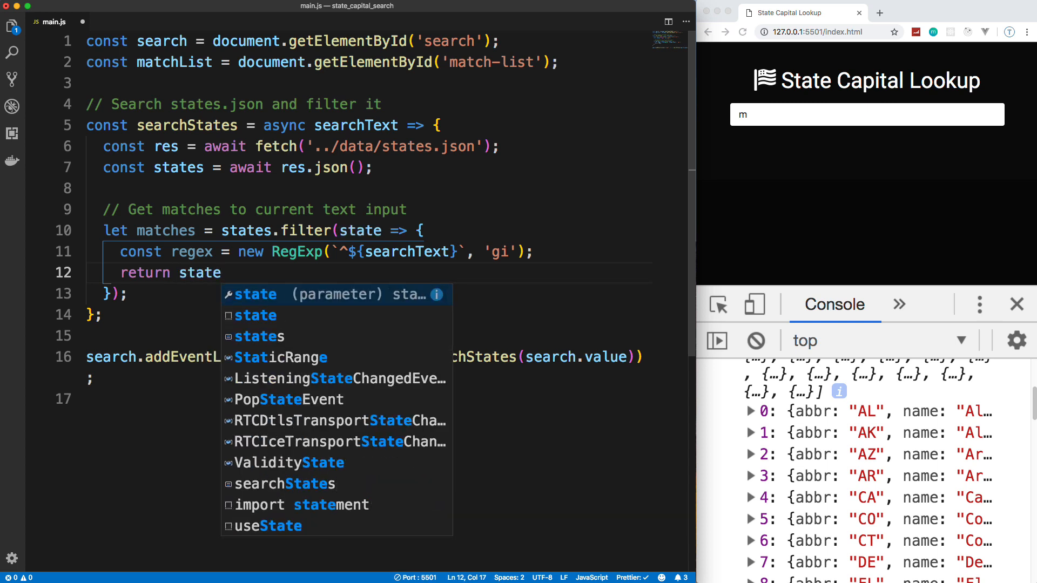
{"action": "type", "text": "."}
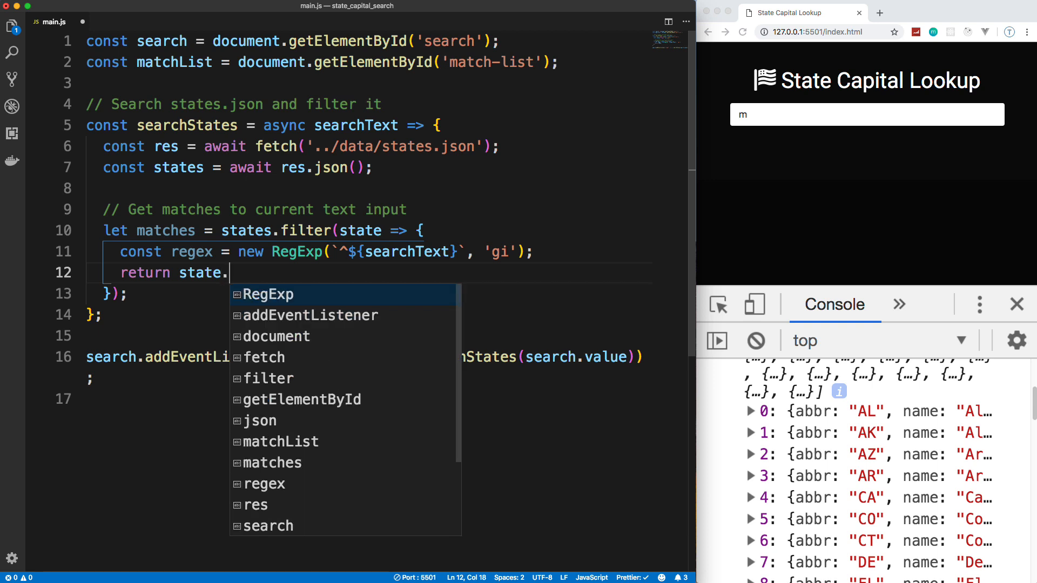
{"action": "type", "text": "name"}
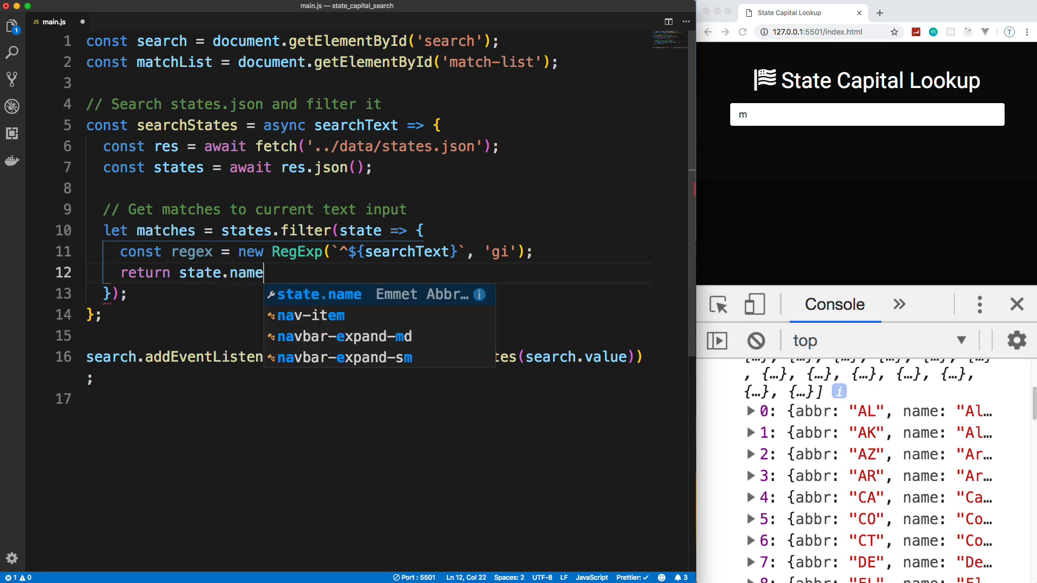
{"action": "type", "text": "."}
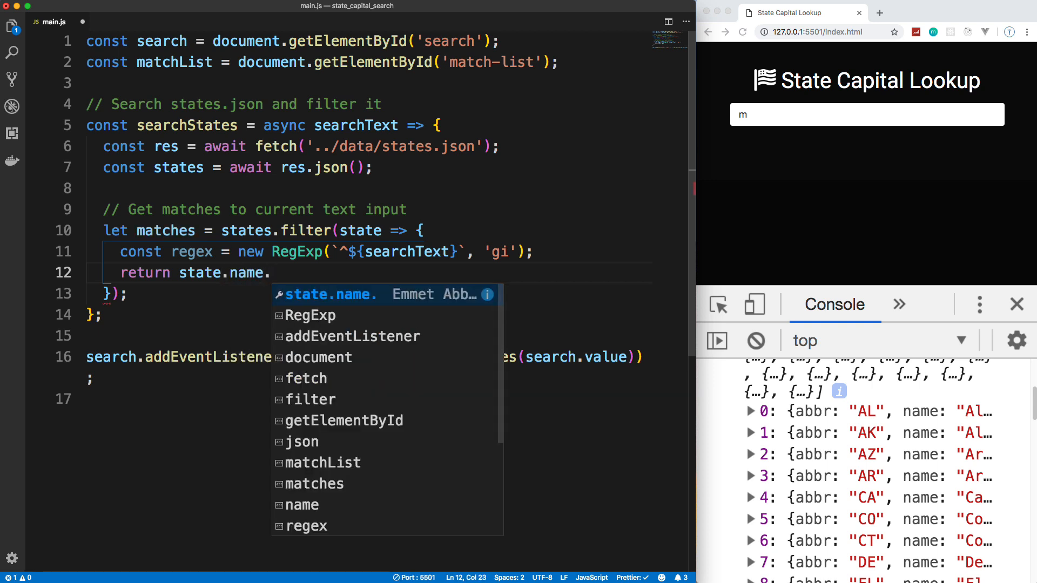
{"action": "type", "text": "match()"}
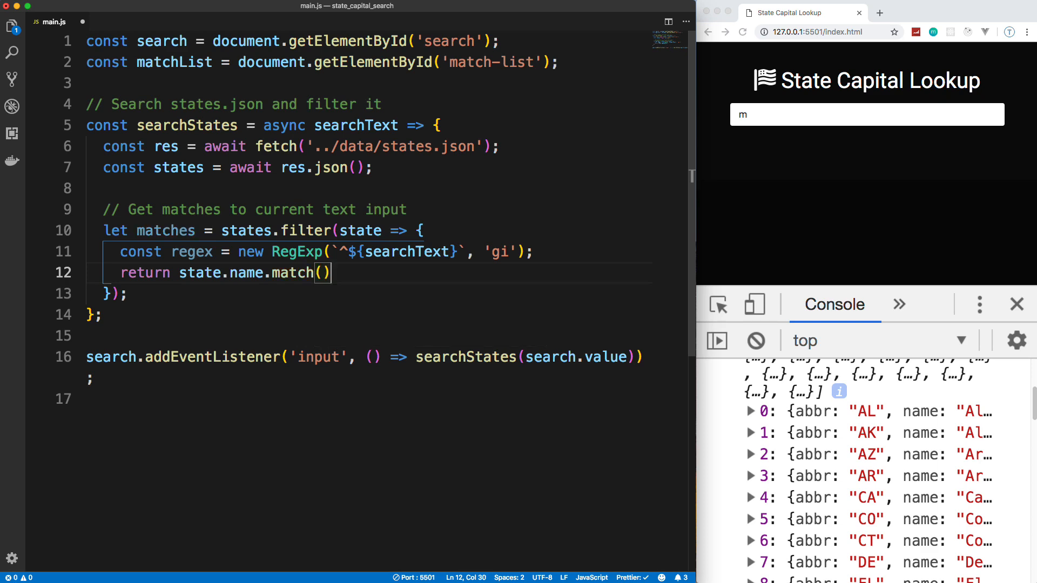
{"action": "type", "text": "regex"}
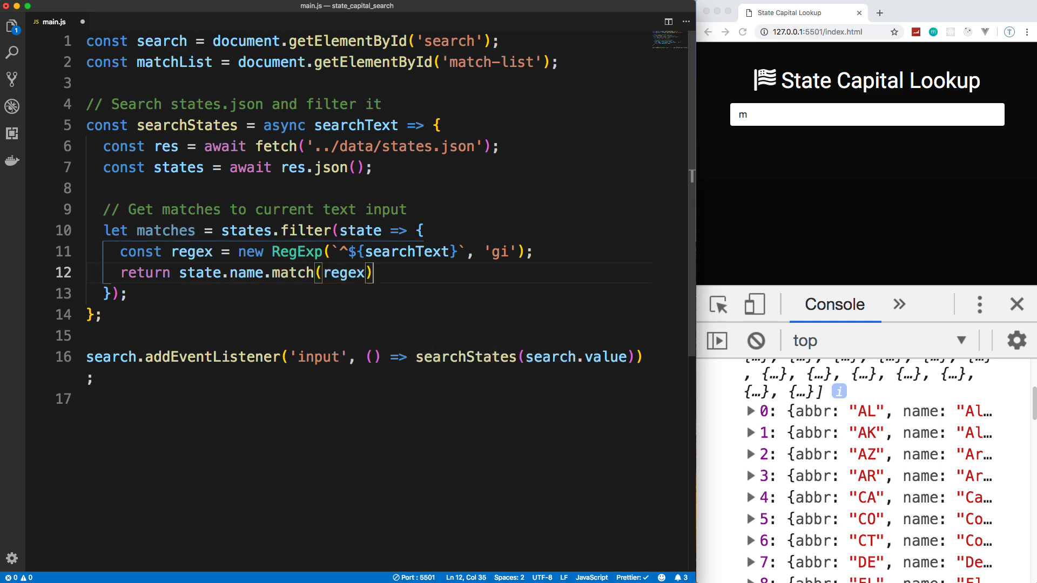
{"action": "type", "text": "||"}
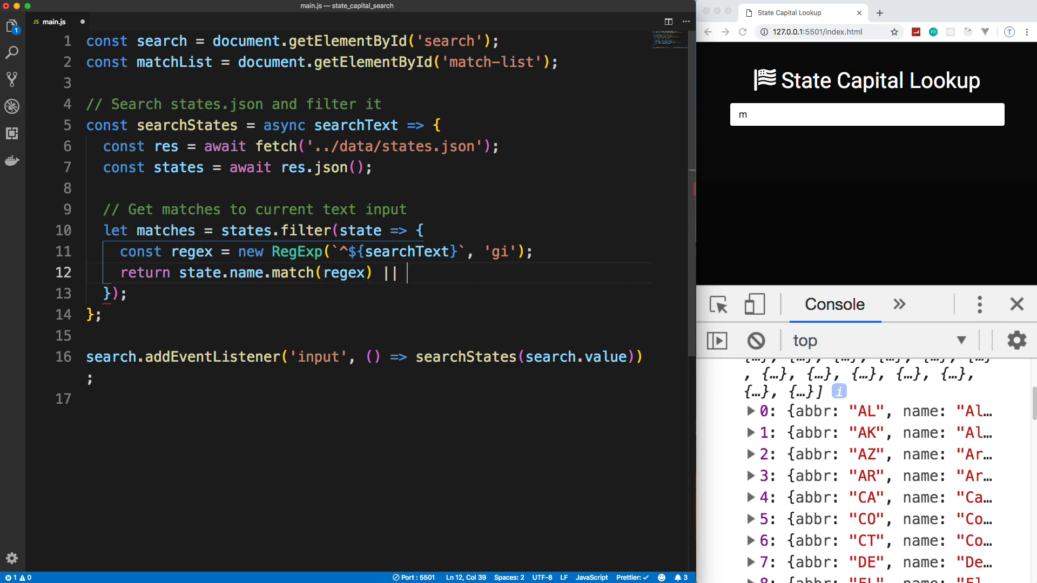
{"action": "type", "text": "state.abbr"}
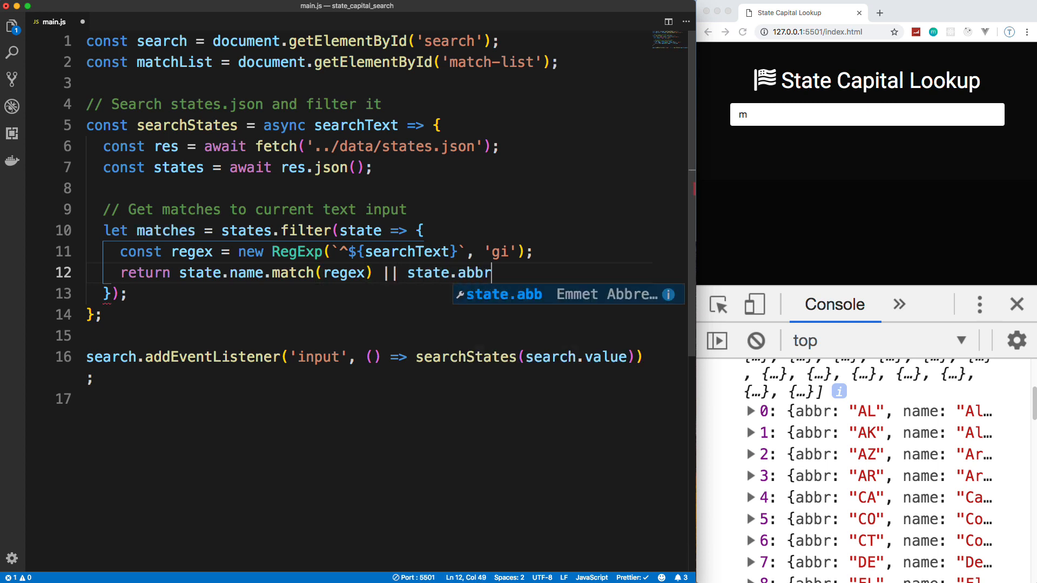
{"action": "type", "text": "."}
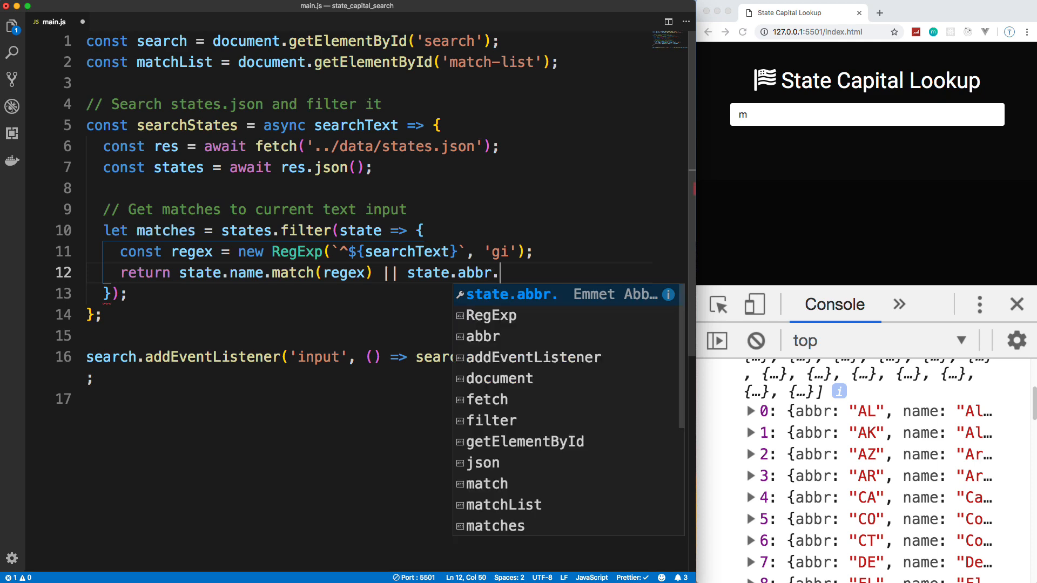
{"action": "type", "text": "match("}
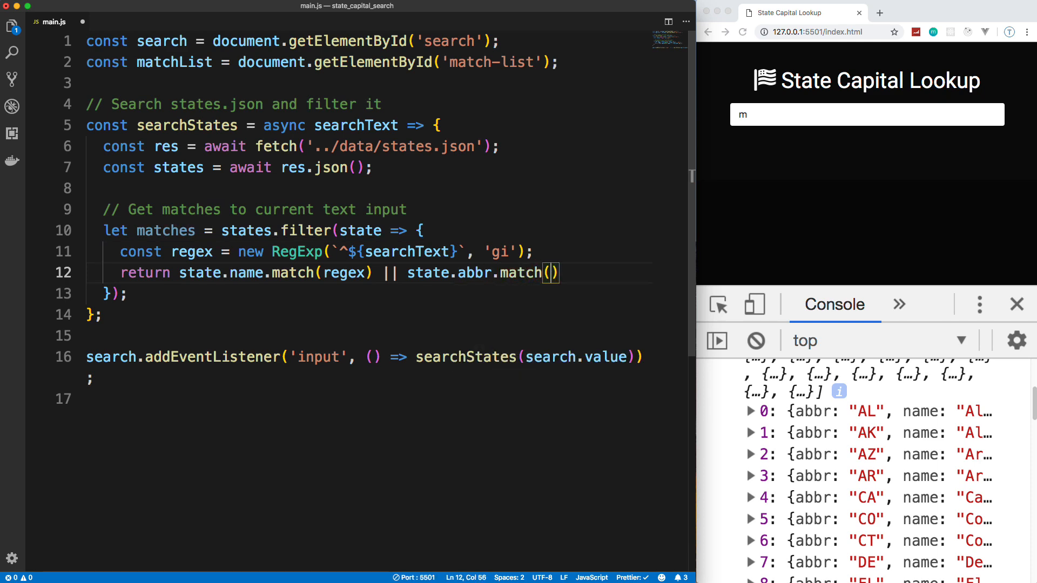
{"action": "type", "text": "regex"}
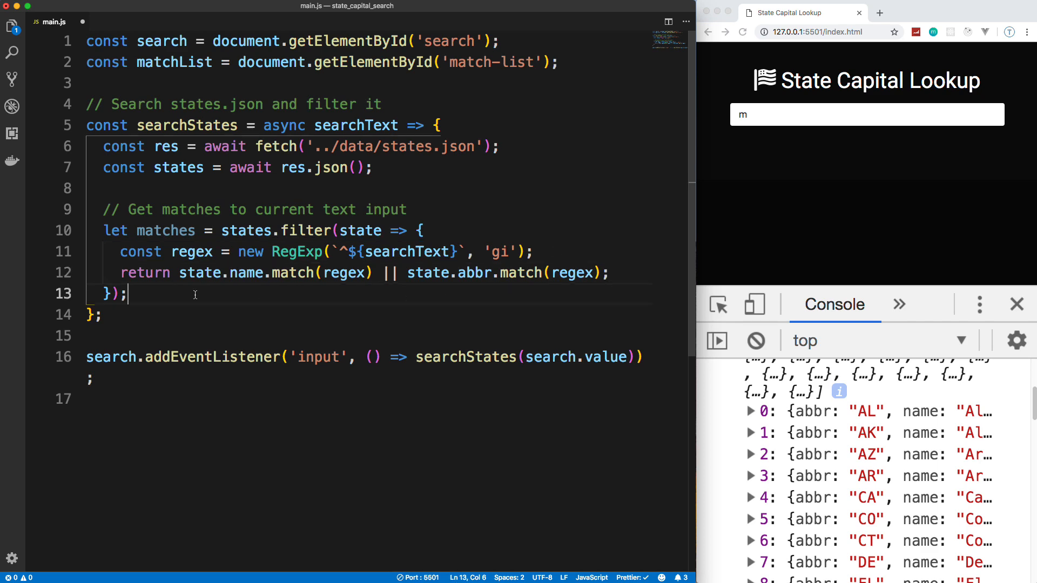
{"action": "type", "text": "console.log();"}
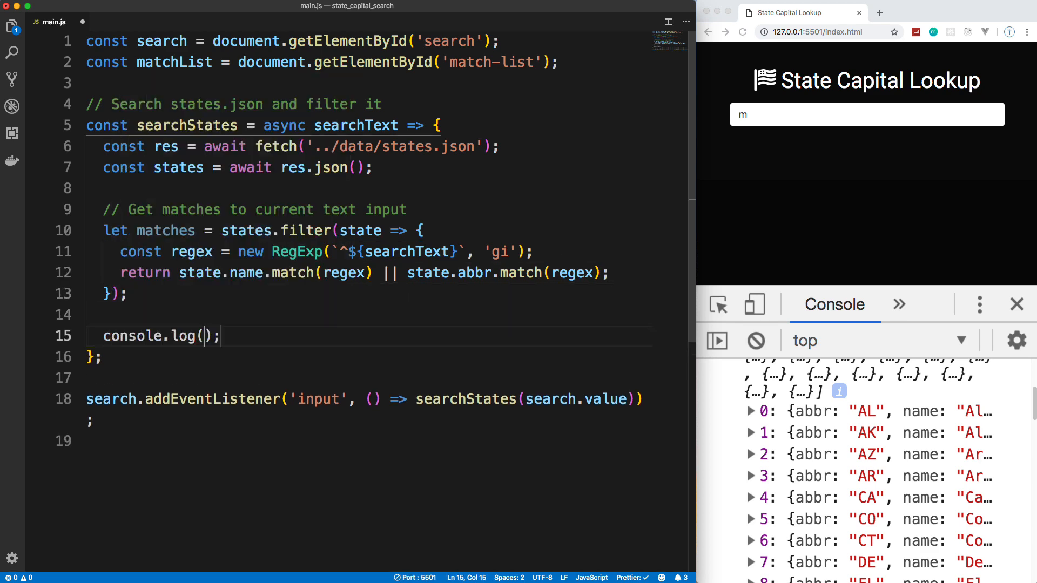
- Log matches in searchStates, then search m and ma in the browser and expand the logged arrays
{"action": "type", "text": "matches"}
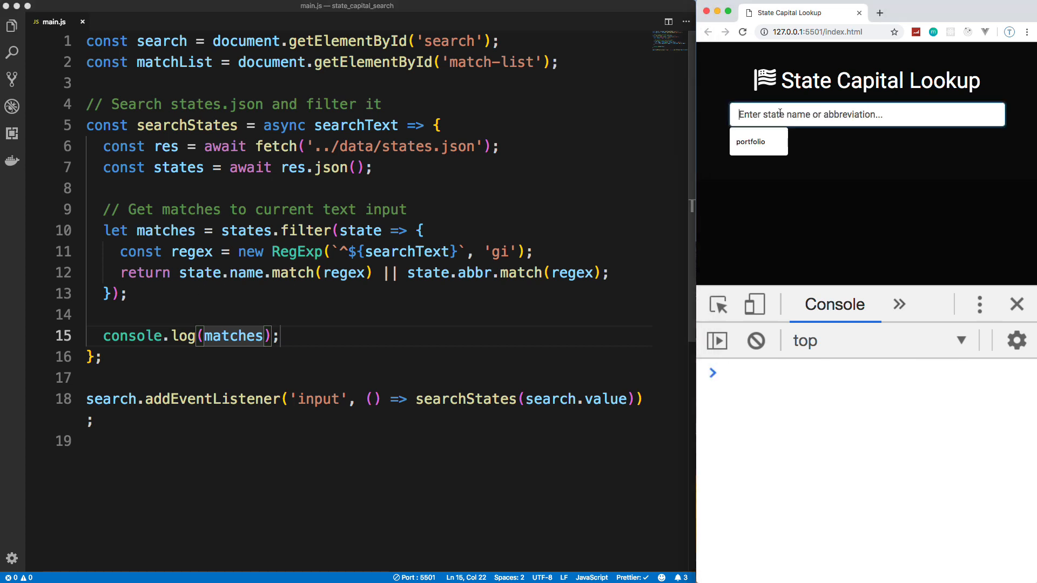
{"action": "type", "text": "m"}
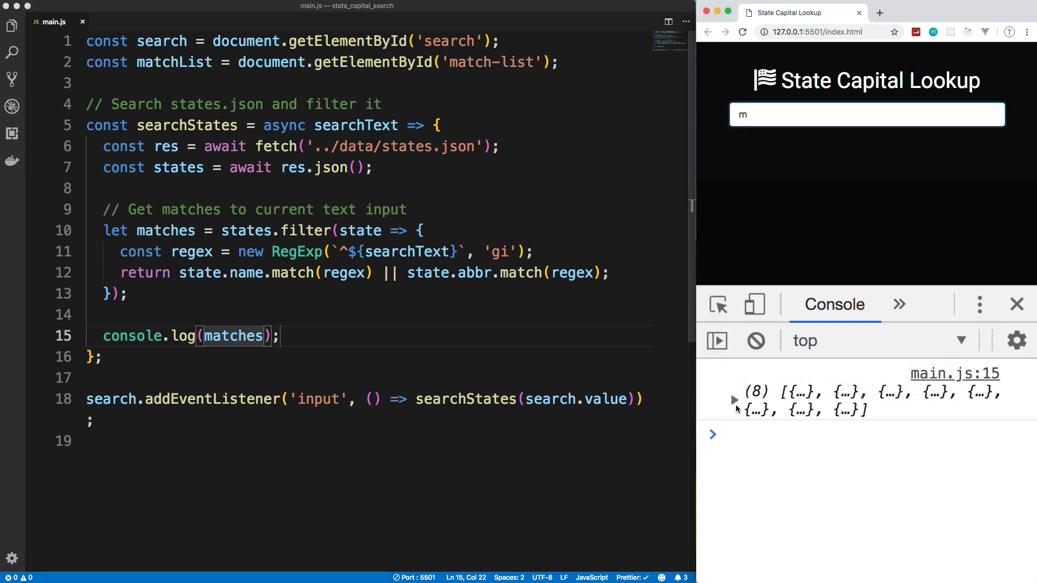
{"action": "left_click", "coordinate": [733, 400]}
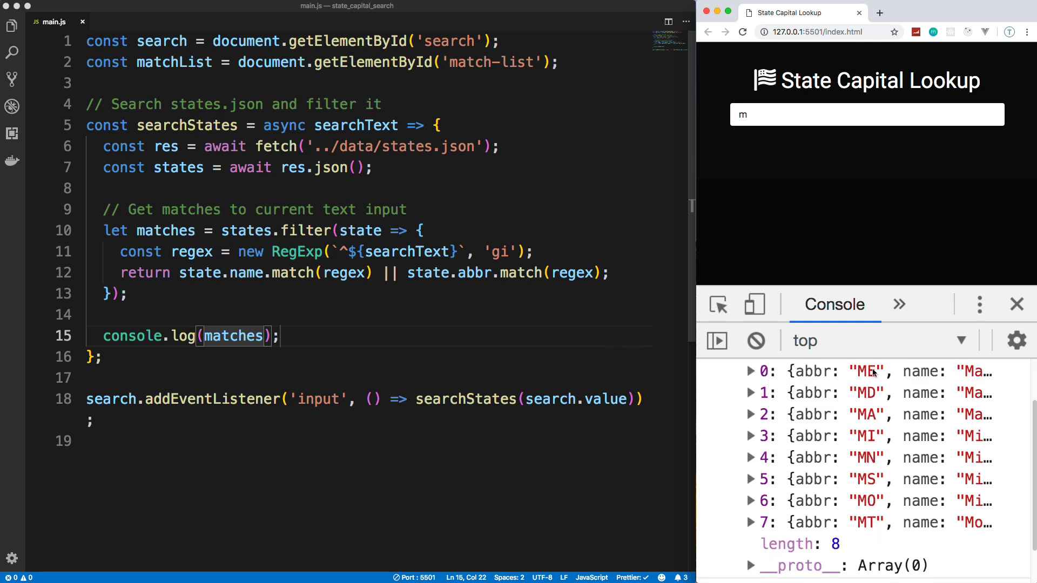
{"action": "type", "text": "a"}
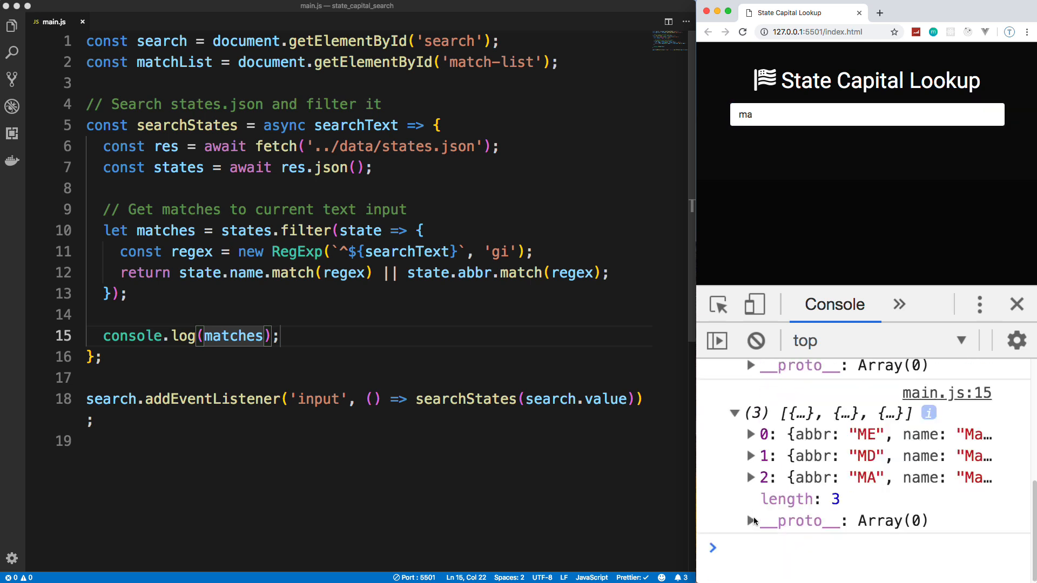
{"action": "left_click", "coordinate": [771, 114]}
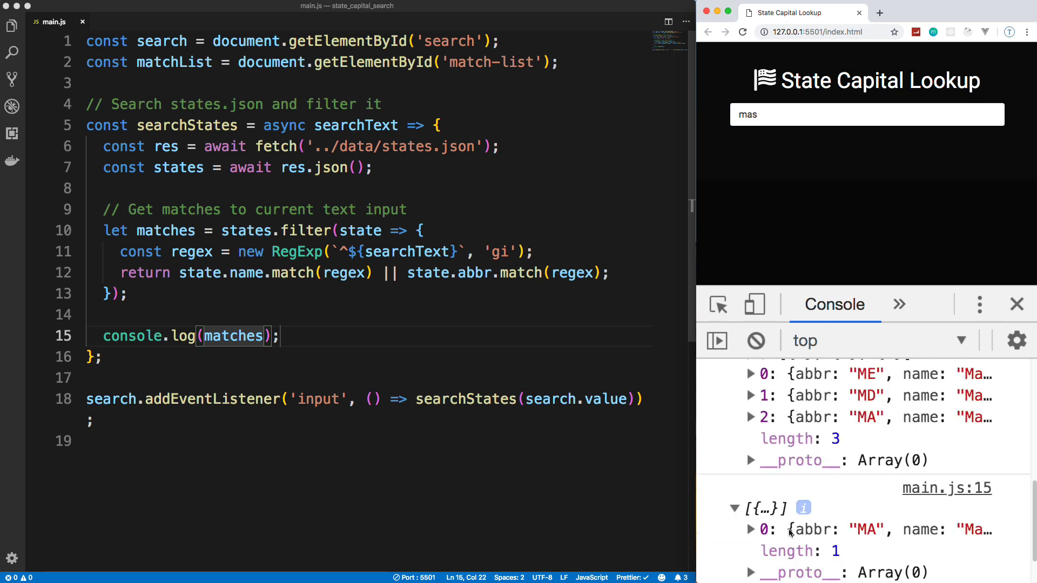
{"action": "scroll", "scroll_direction": "down", "scroll_amount": 3}
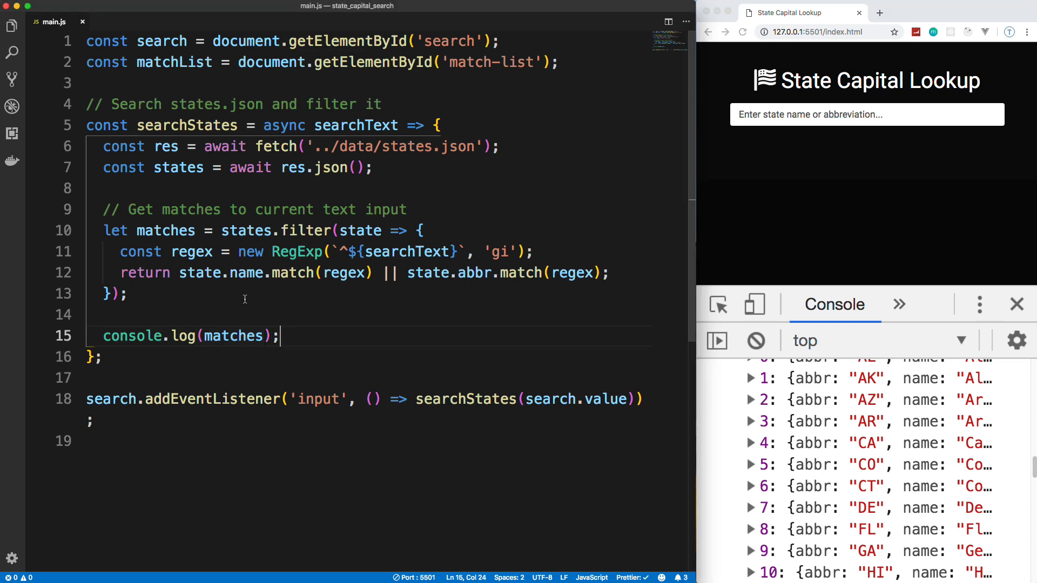
- Add if (searchText.length === 0) { matches = []; } before the log and verify by clearing the search box
{"action": "type", "text": "if("}
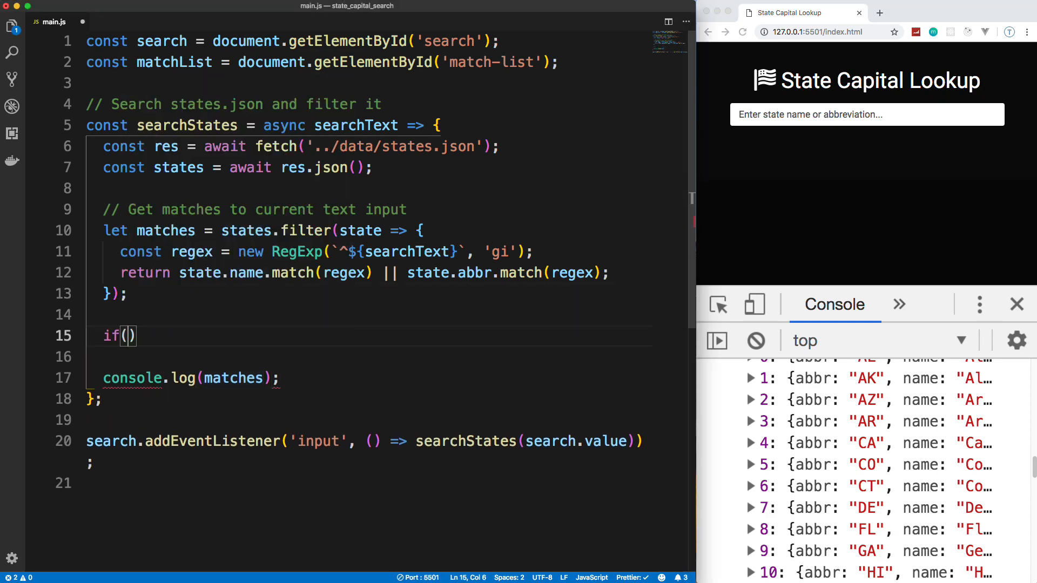
{"action": "type", "text": "{"}
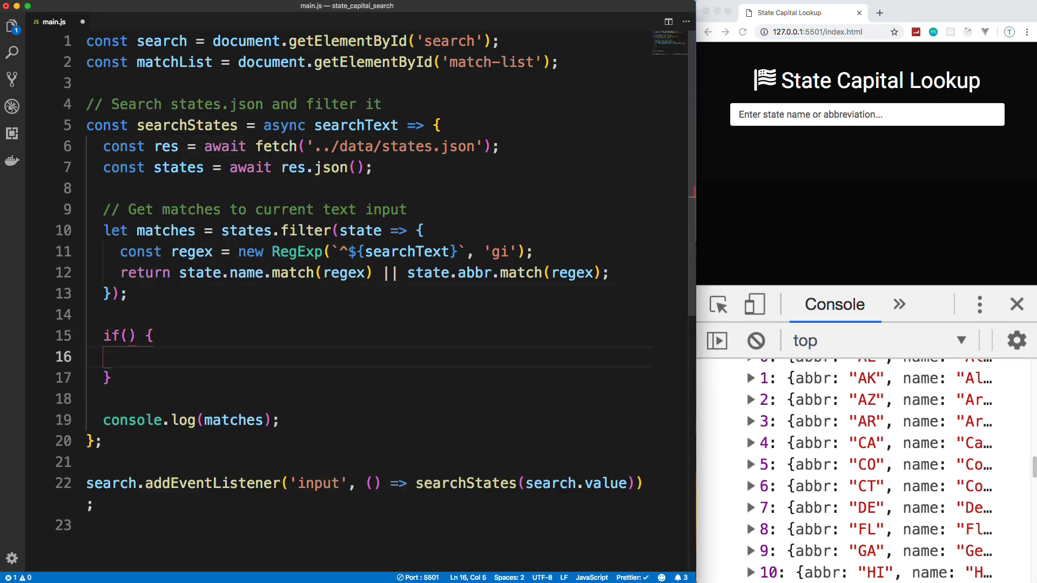
{"action": "type", "text": "searchText"}
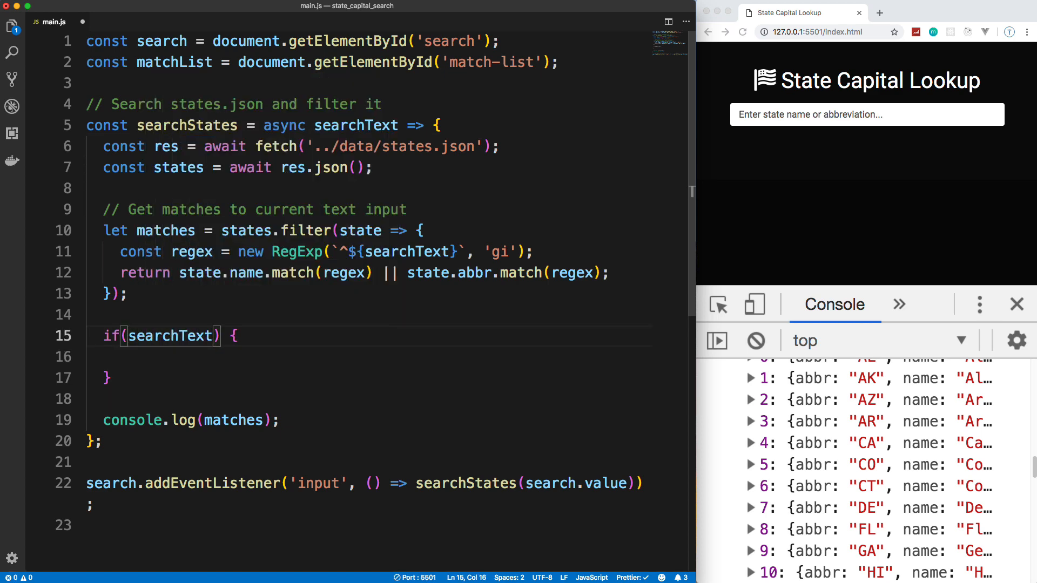
{"action": "type", "text": ".length === 0"}
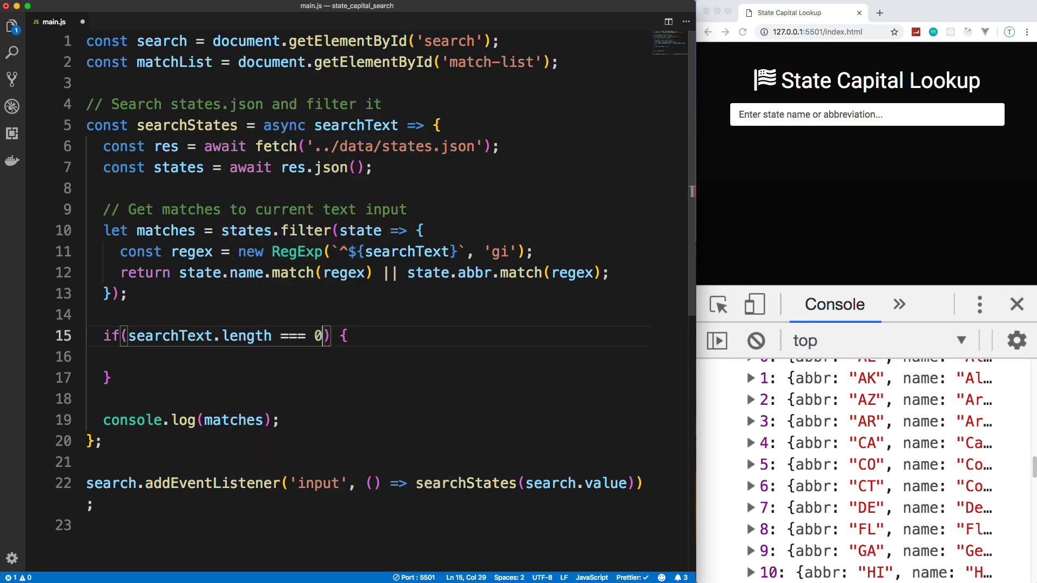
{"action": "key", "text": "Enter"}
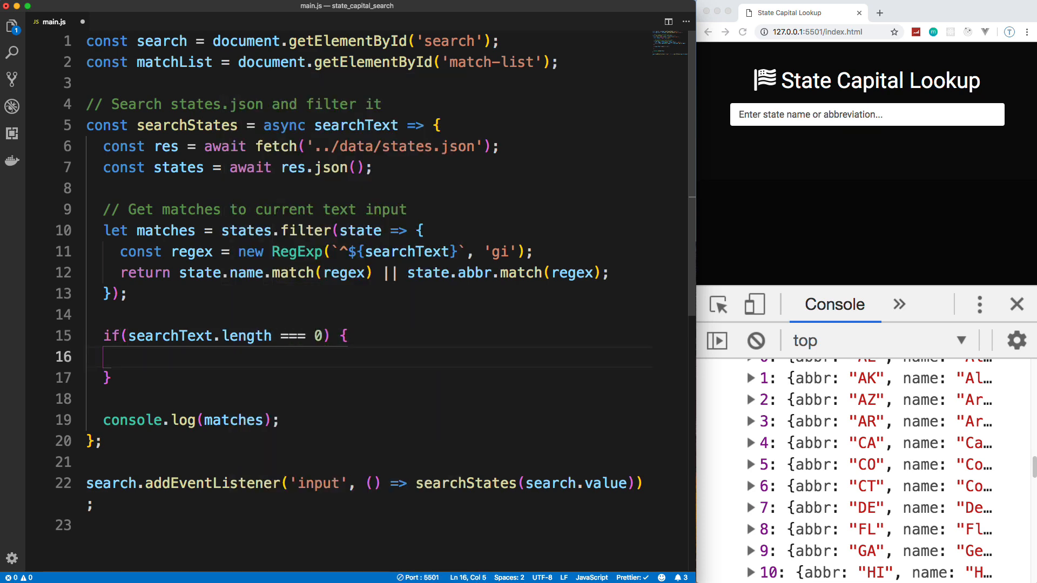
{"action": "type", "text": "matches"}
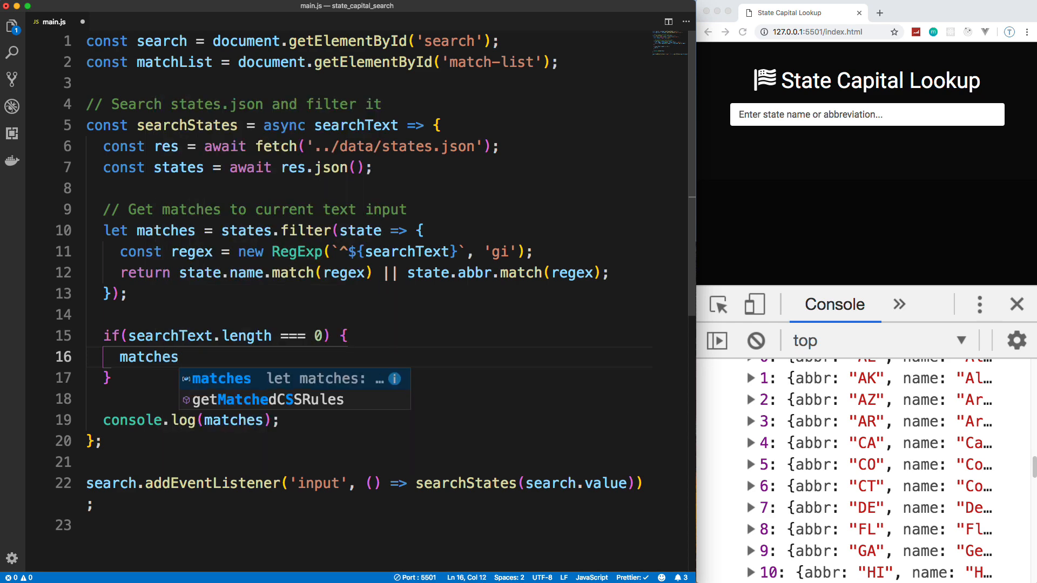
{"action": "type", "text": "= [];"}
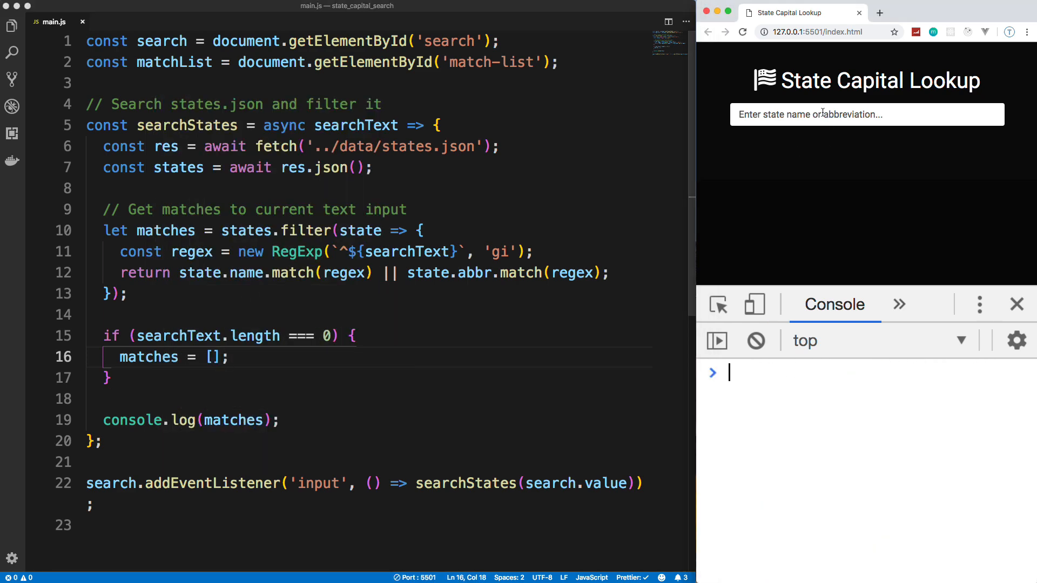
{"action": "type", "text": "ma"}
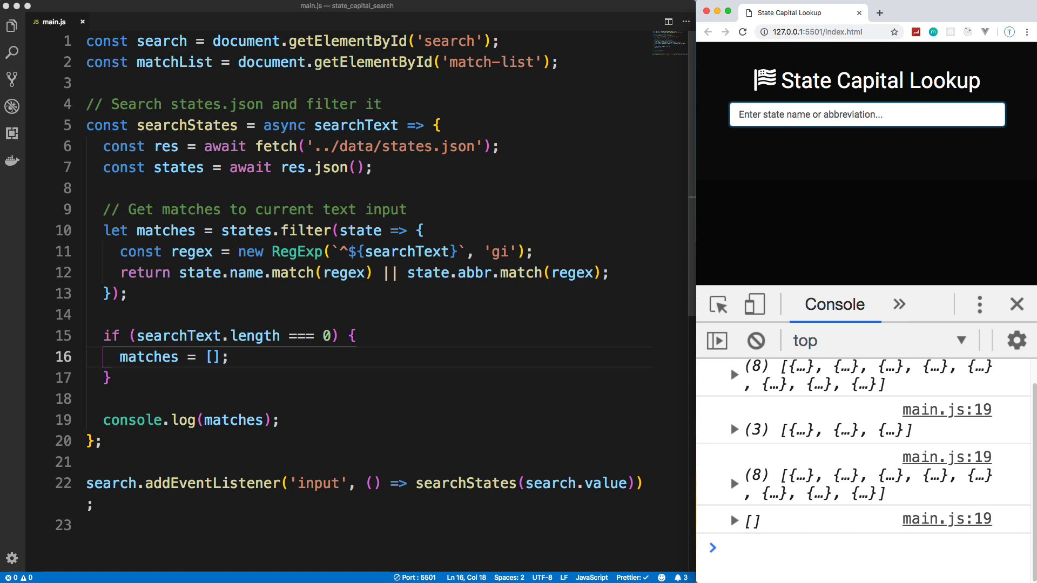
{"action": "scroll", "scroll_direction": "down", "scroll_amount": 3}
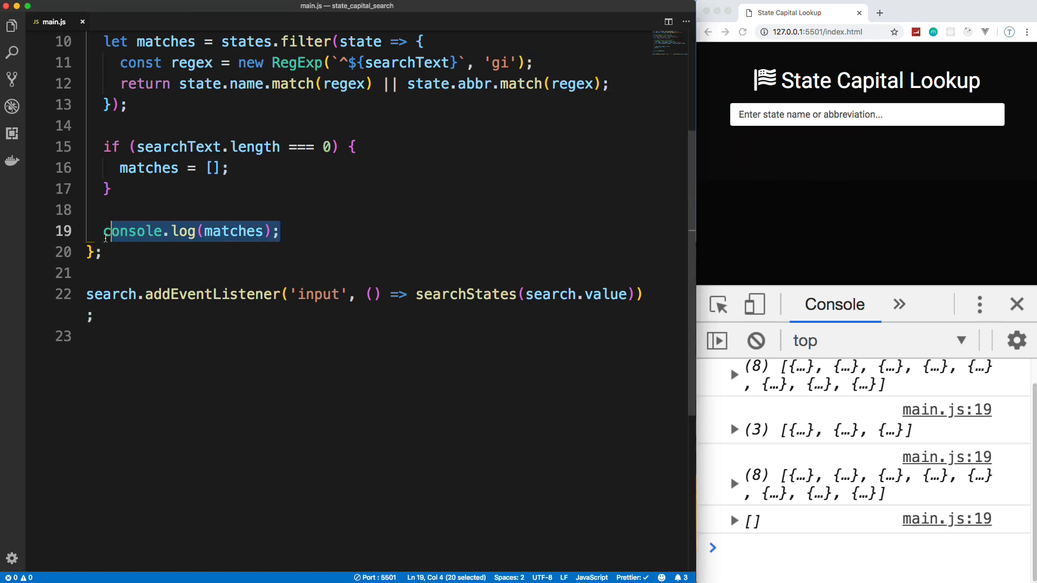
- Replace the log with outputHtml(matches) and add a // Show results in HTML comment
{"action": "type", "text": "outpu"}
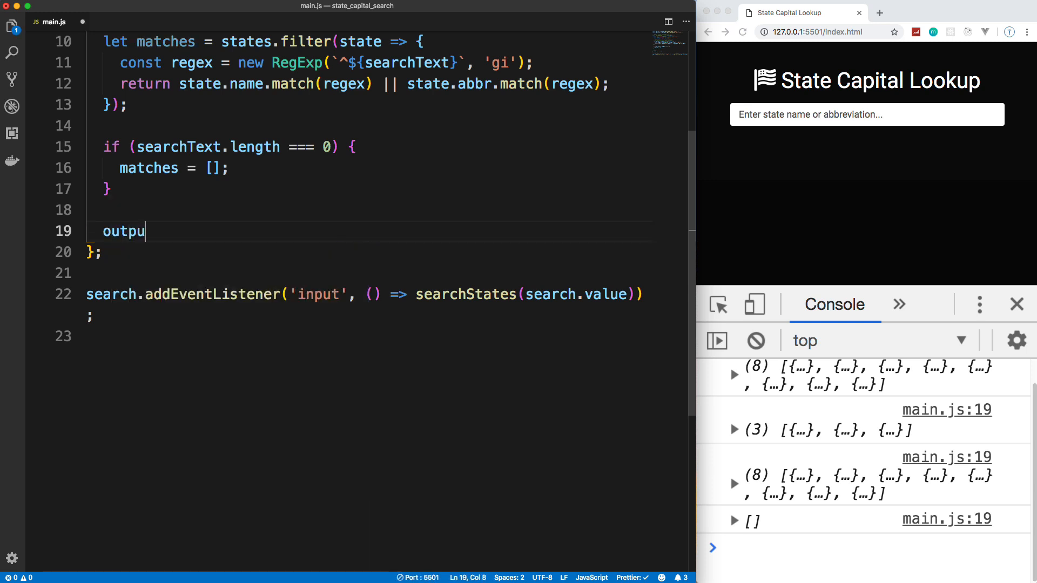
{"action": "type", "text": "tHtml()"}
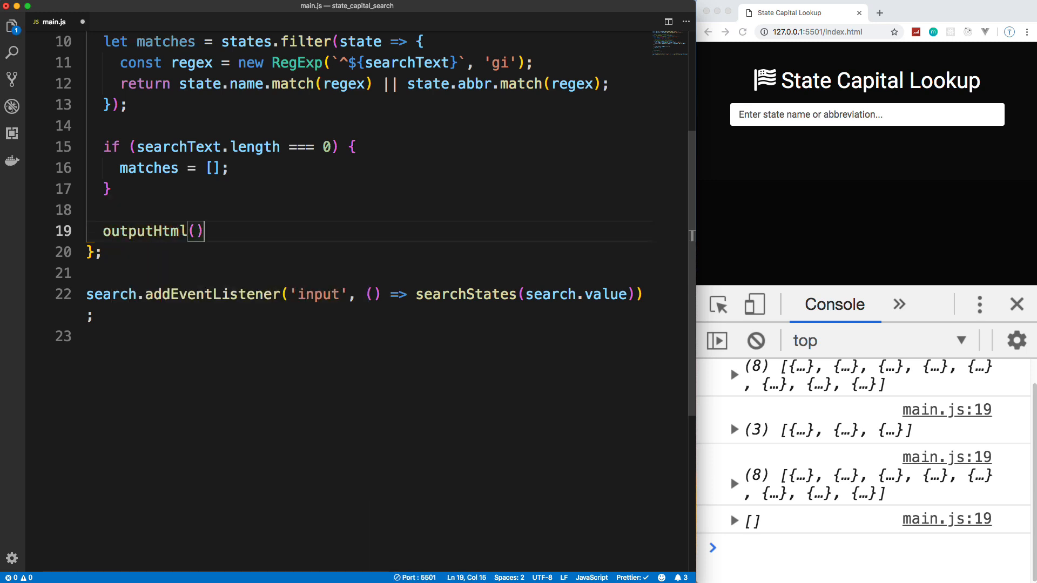
{"action": "type", "text": "matches"}
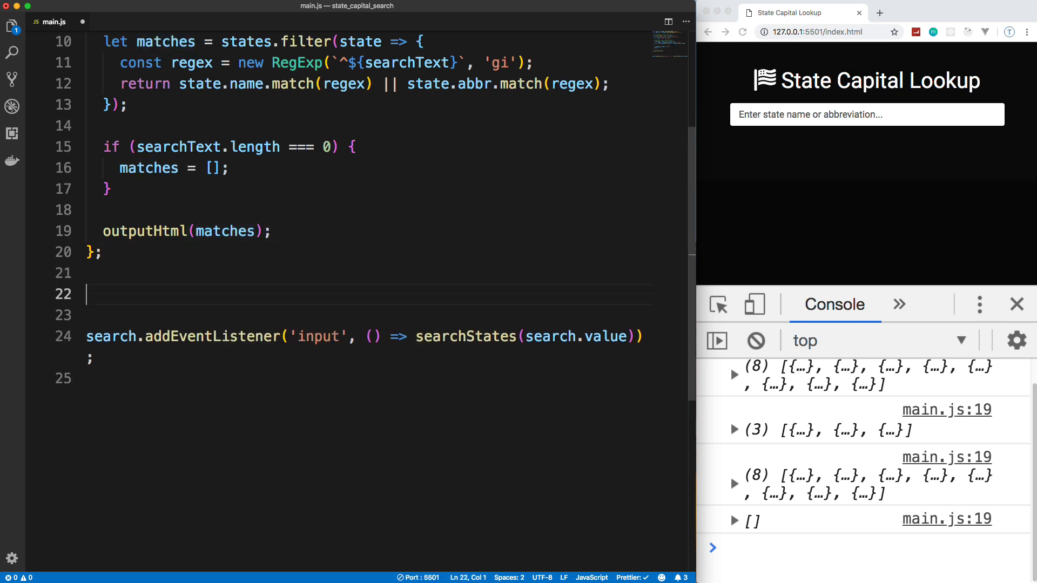
{"action": "type", "text": "// Show"}
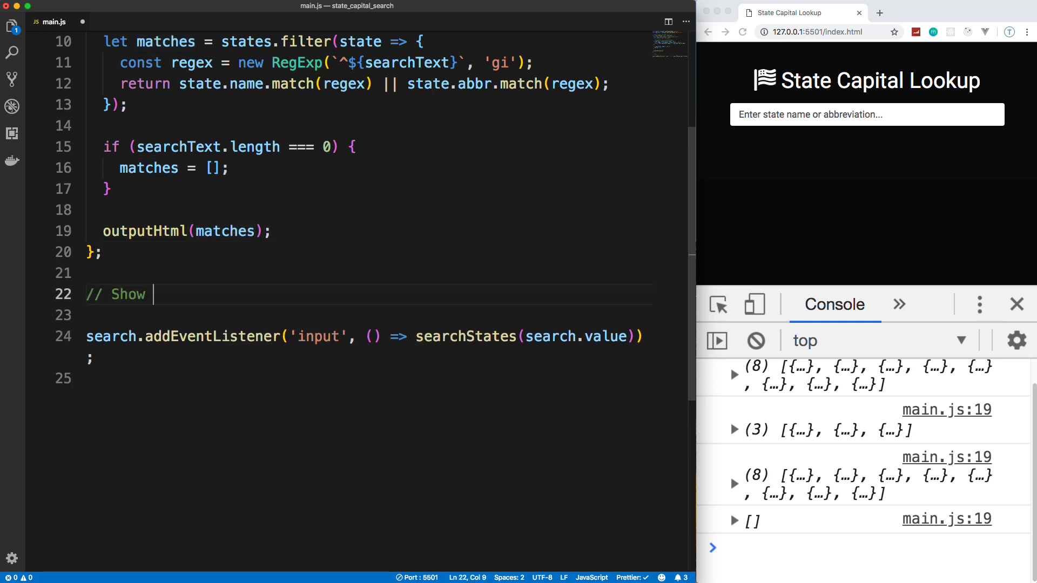
{"action": "type", "text": "results in"}
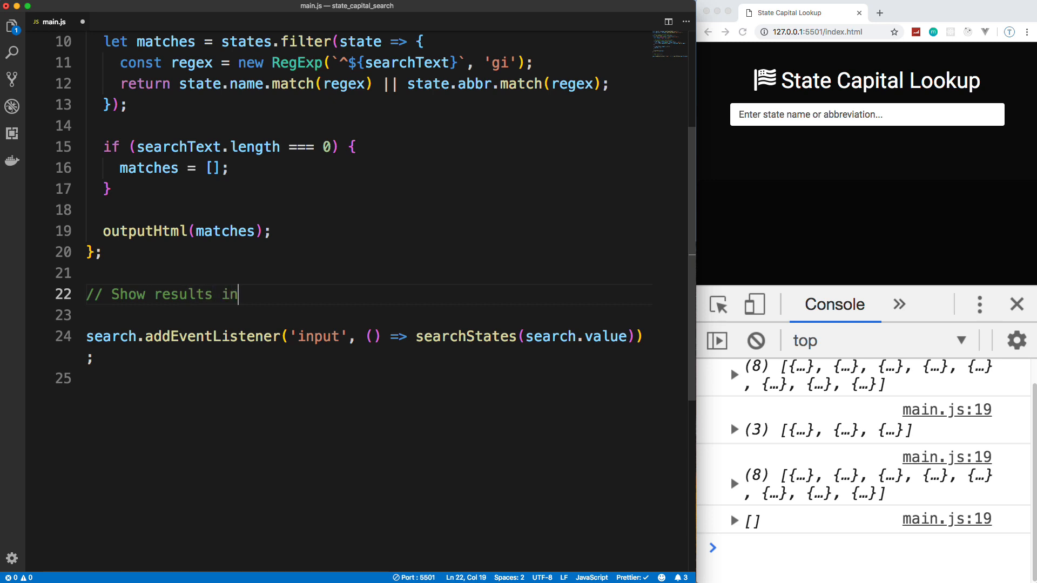
{"action": "type", "text": "HTML"}
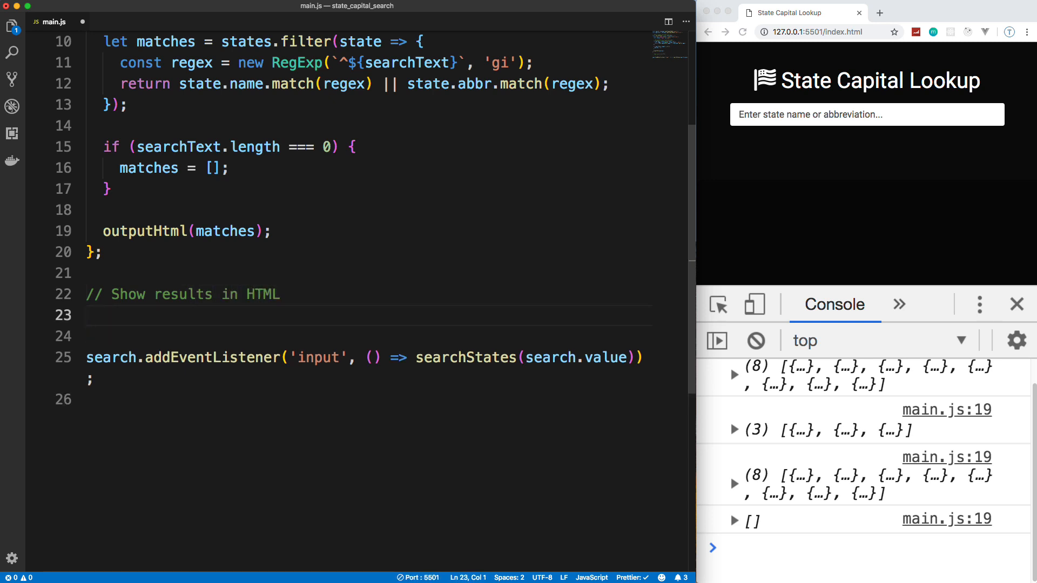
- Define const outputHtml = matches => {} with an if(matches.length > 0) block inside
{"action": "type", "text": "const outputHtml ="}
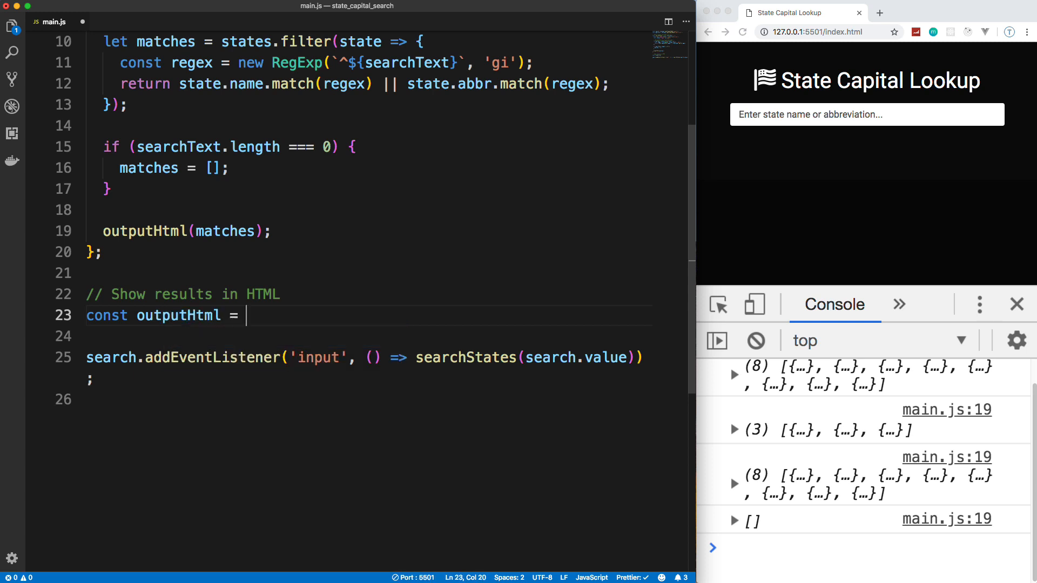
{"action": "type", "text": "matches"}
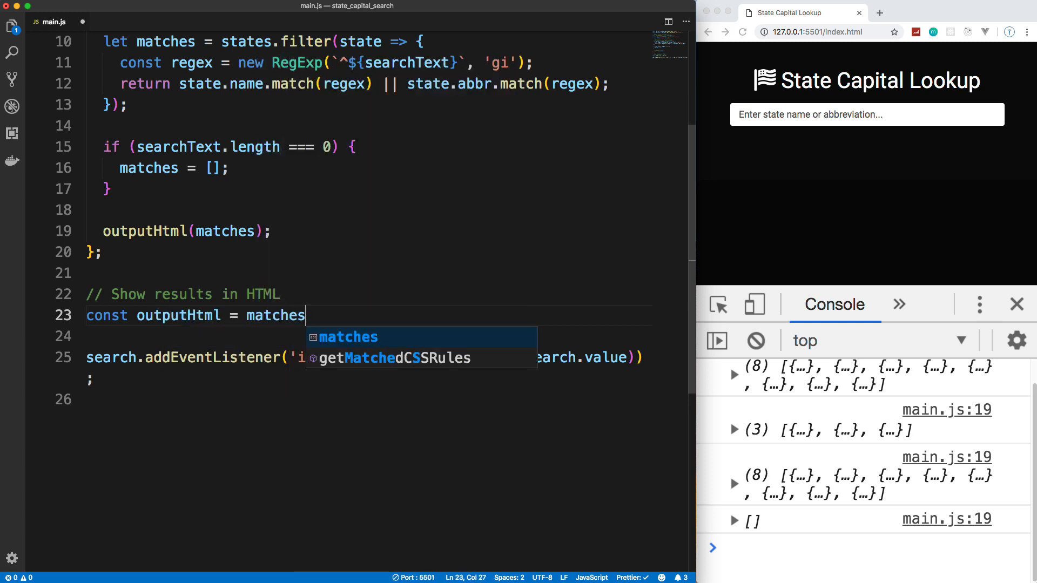
{"action": "type", "text": "=> {}"}
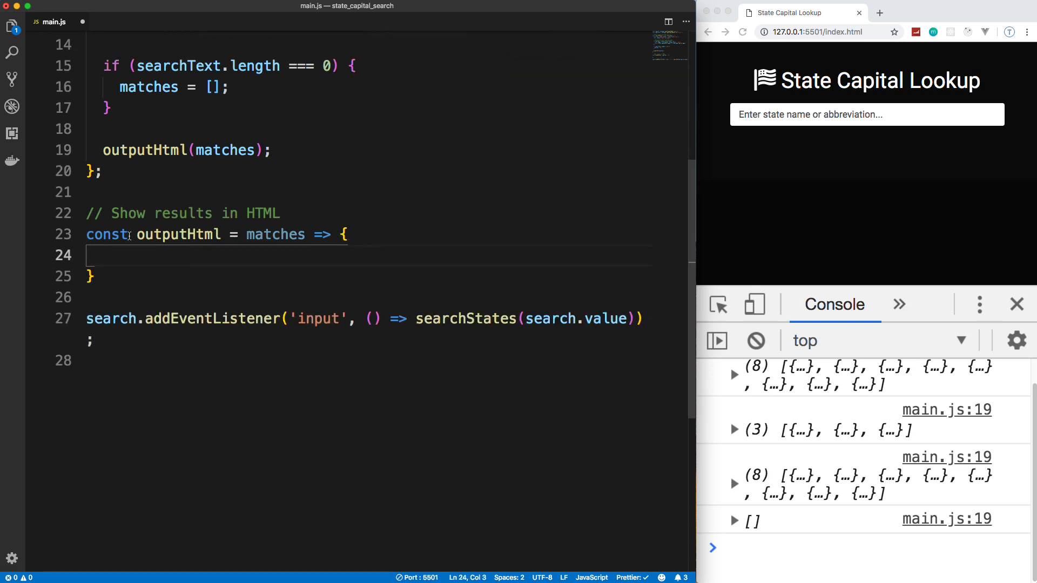
{"action": "type", "text": "if() {"}
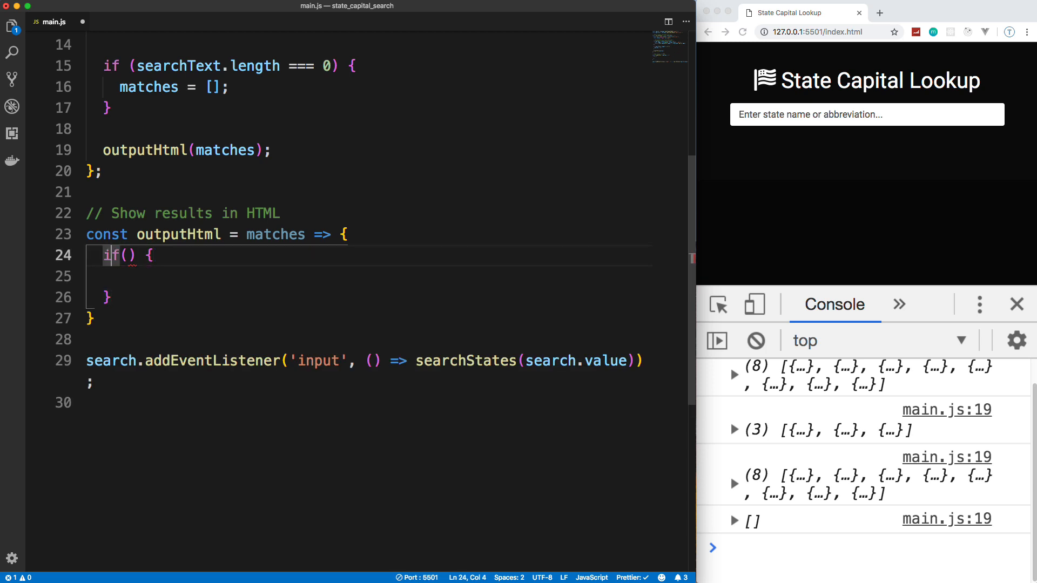
{"action": "type", "text": "m"}
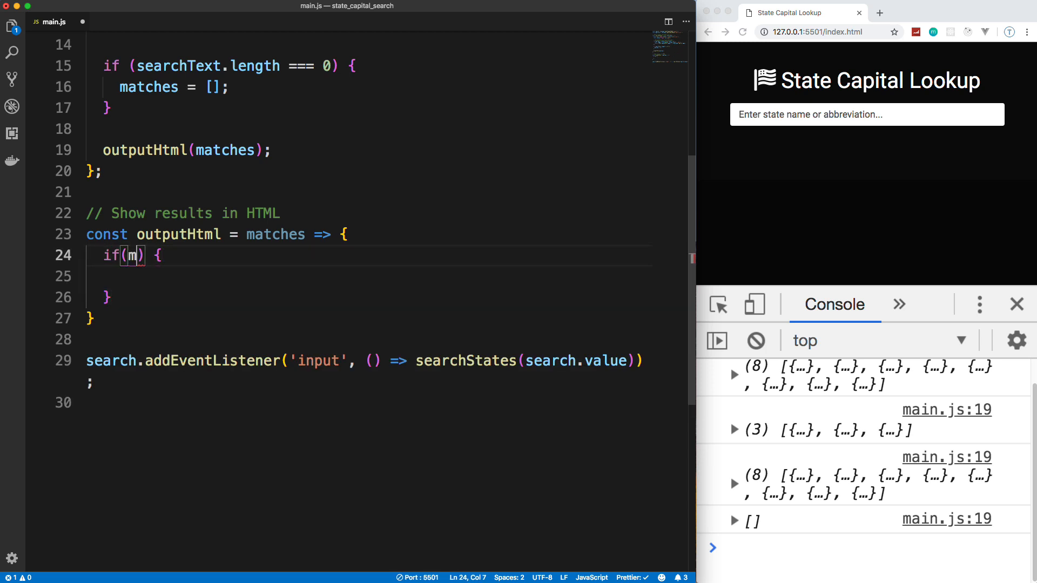
{"action": "type", "text": "atches.len"}
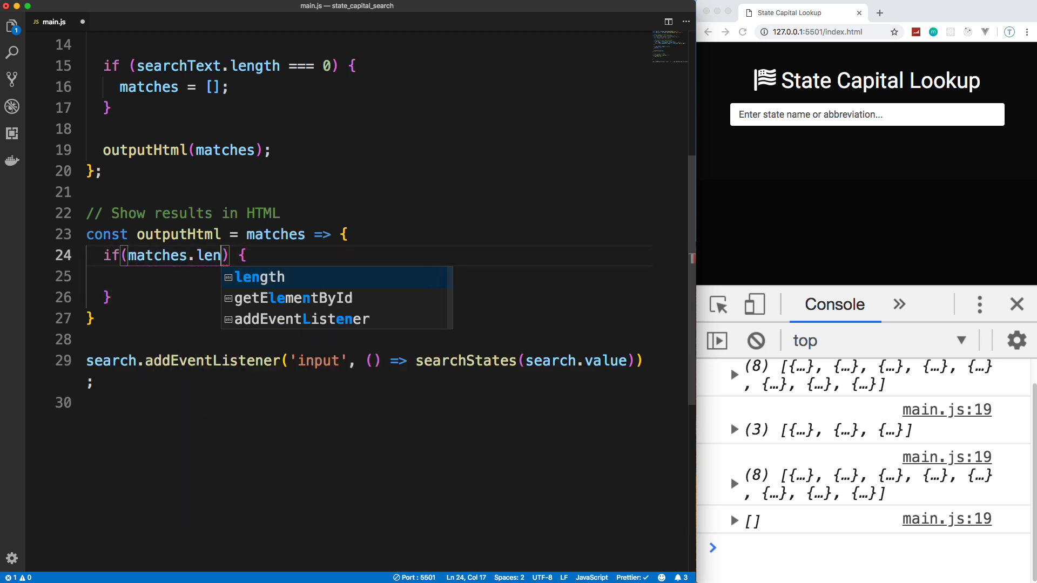
{"action": "key", "text": "Tab"}
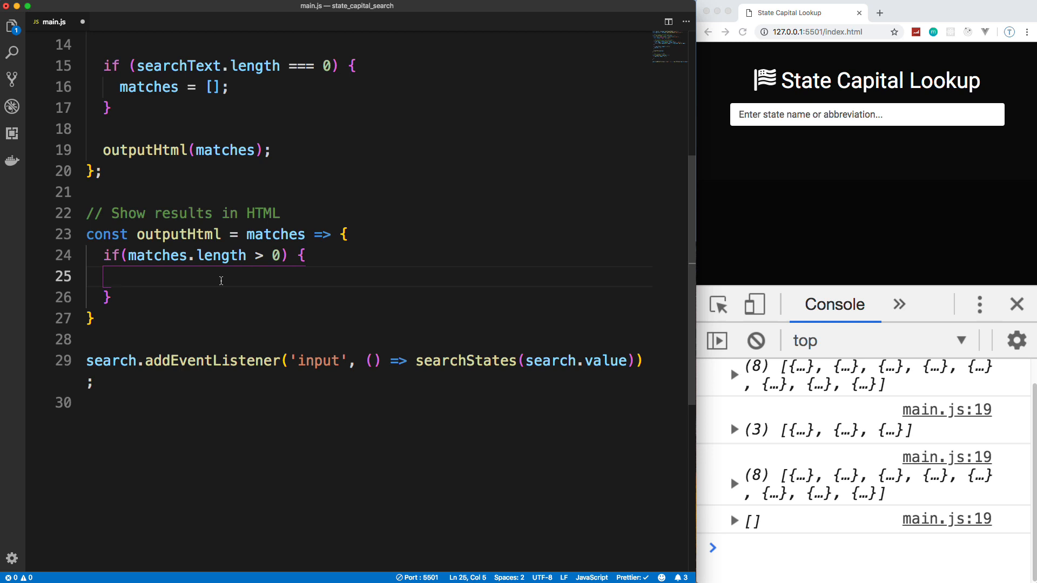
- Inside the check, start const html = matches.map()
{"action": "type", "text": "const"}
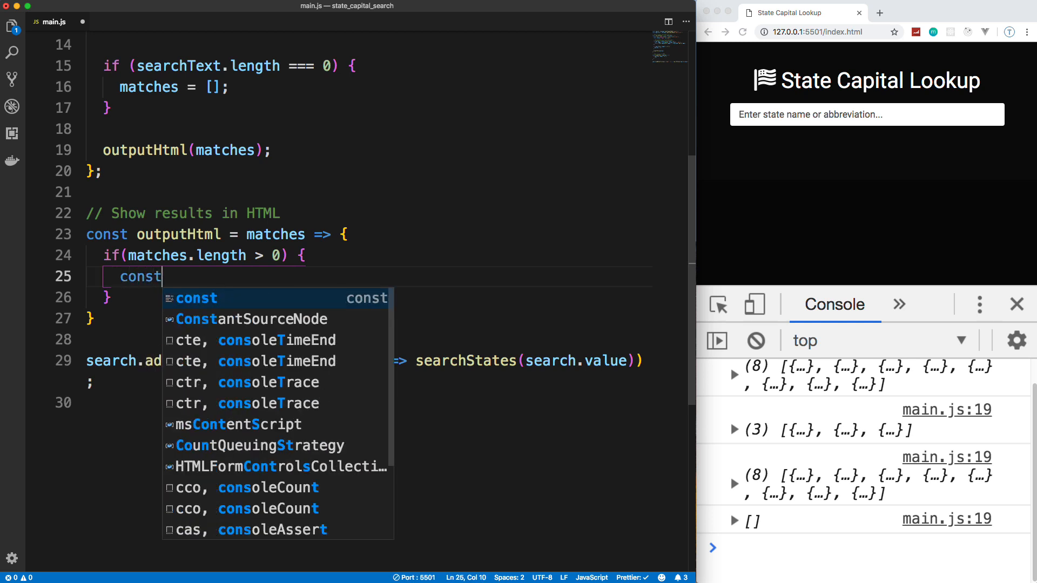
{"action": "type", "text": "html ="}
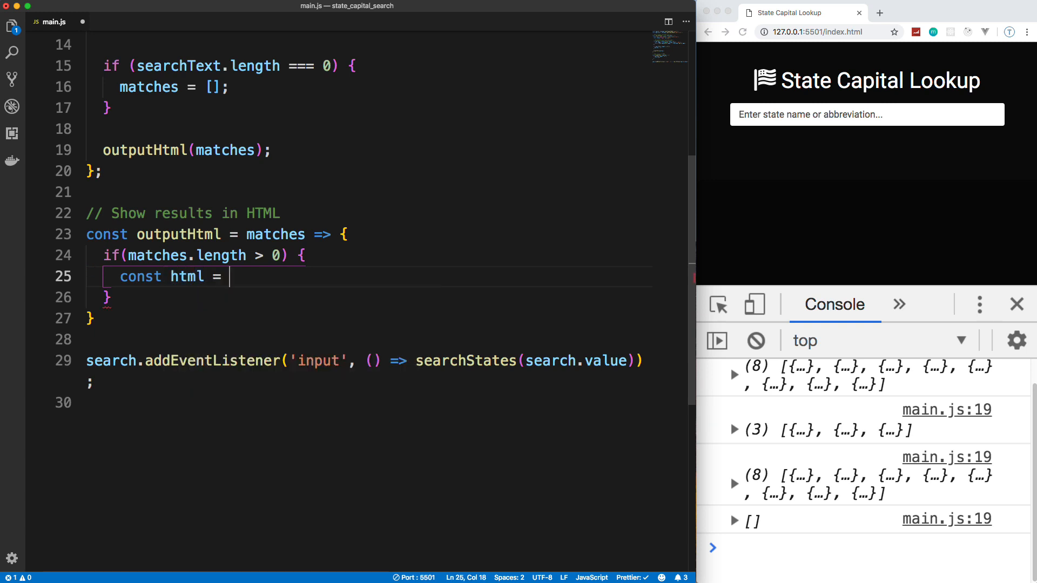
{"action": "type", "text": "matches."}
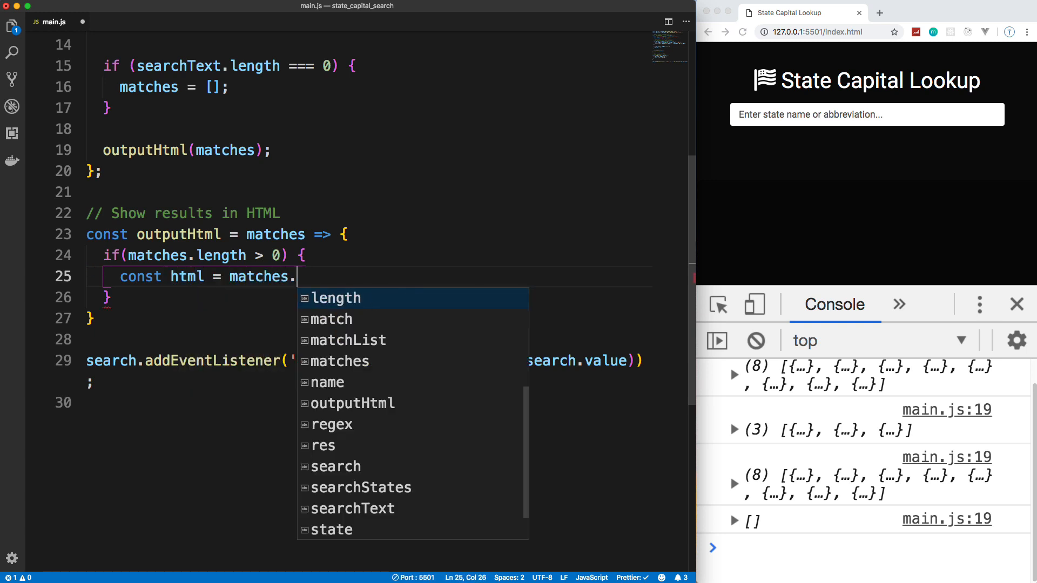
{"action": "type", "text": "map()"}
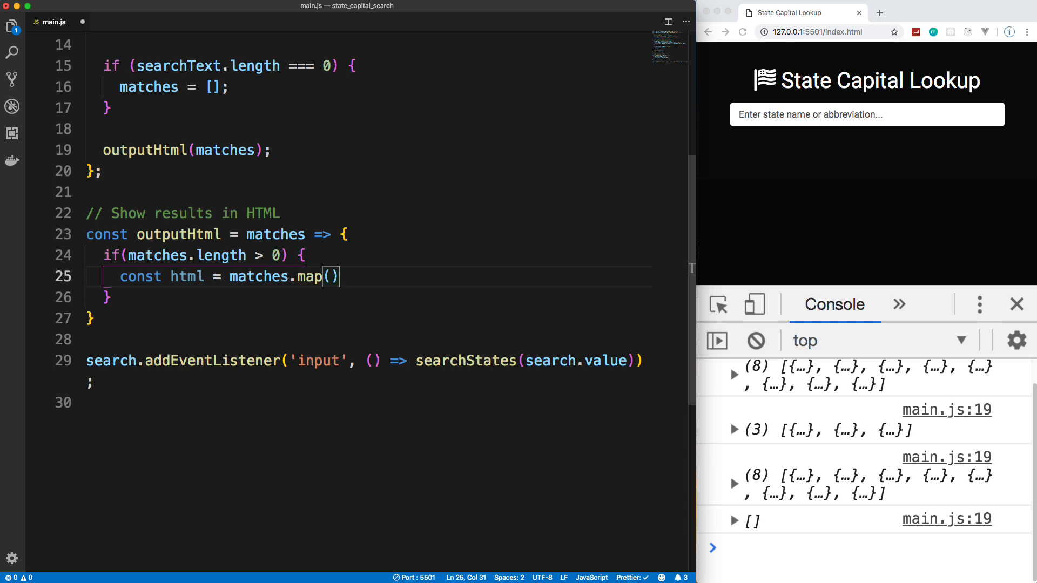
- In map(), return a template literal with a div of class card card-body mb-1 per match
{"action": "type", "text": ";"}
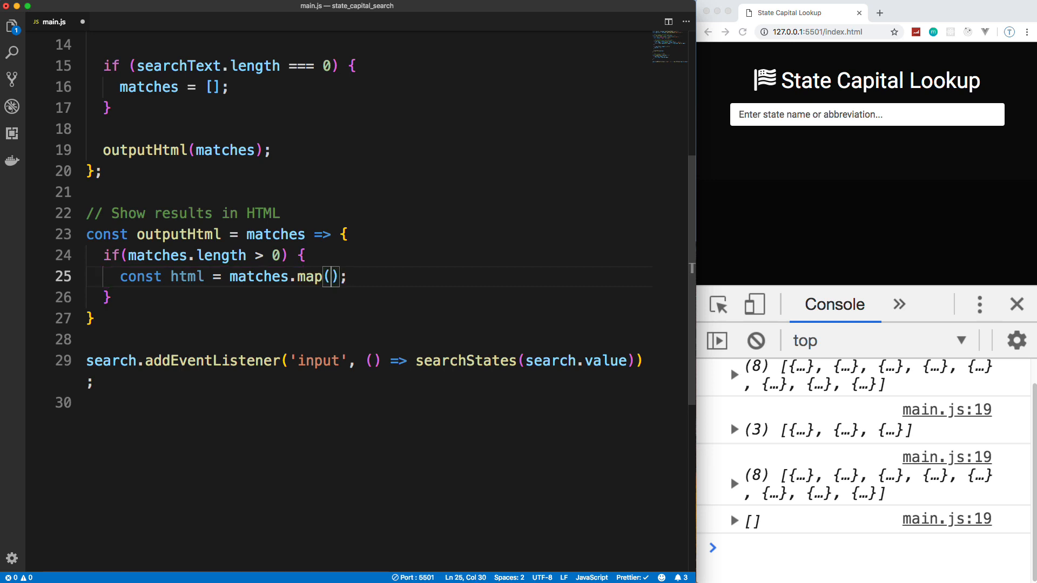
{"action": "type", "text": "match =>"}
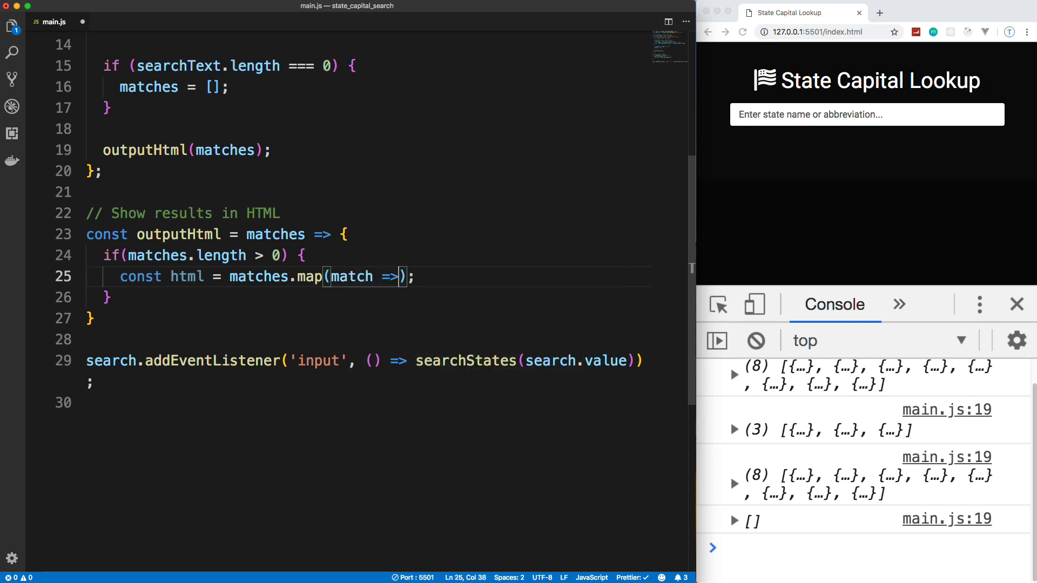
{"action": "type", "text": "``"}
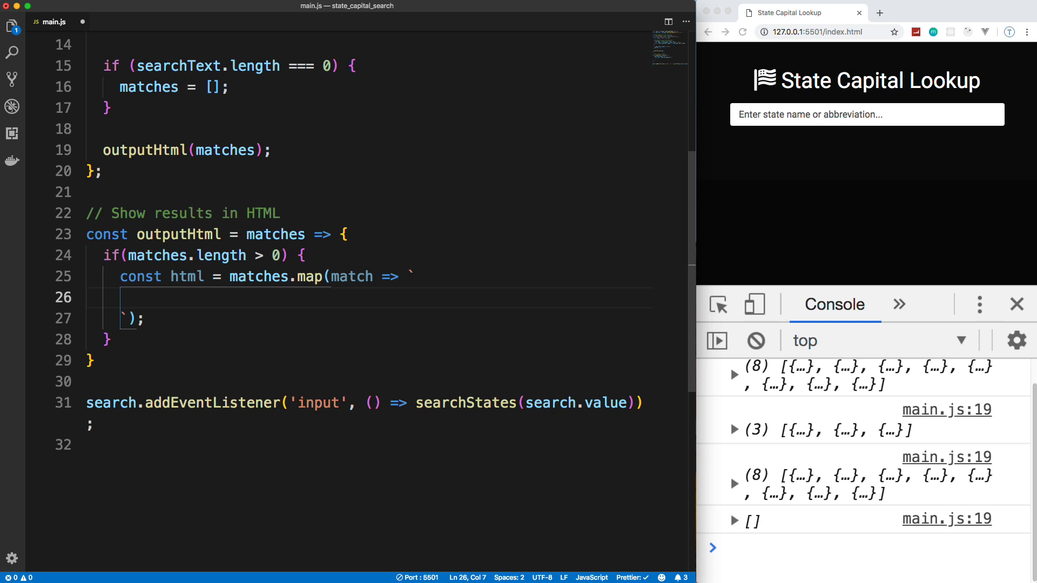
{"action": "type", "text": "<div class=\"card card-"}
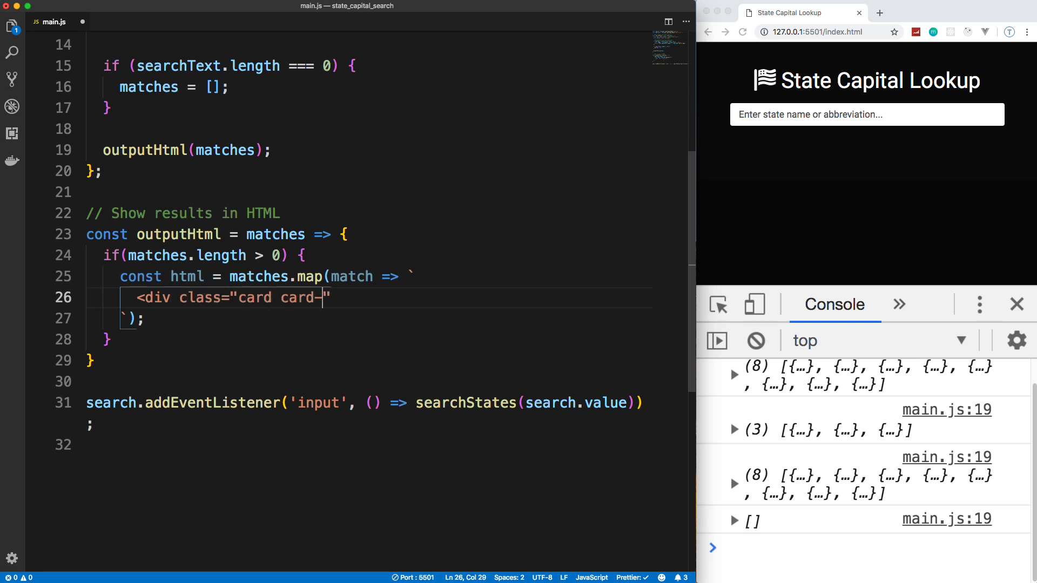
{"action": "type", "text": "body\">"}
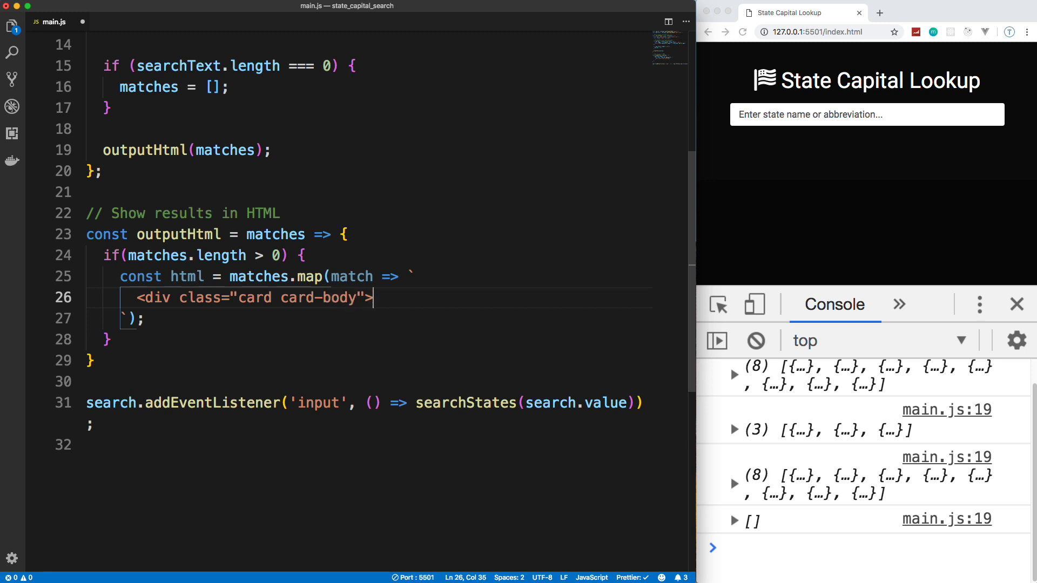
{"action": "type", "text": "</"}
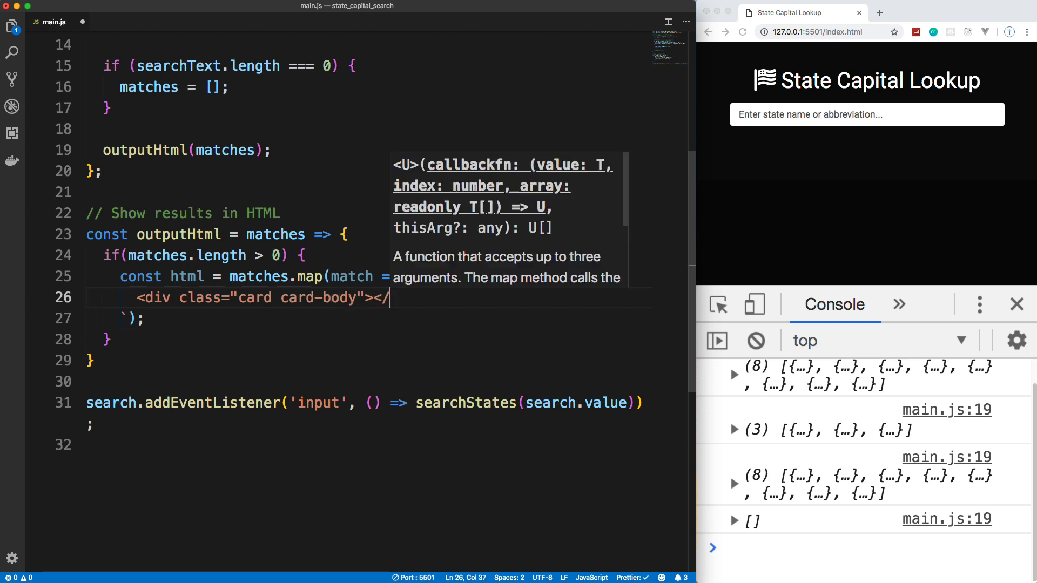
{"action": "type", "text": "div>"}
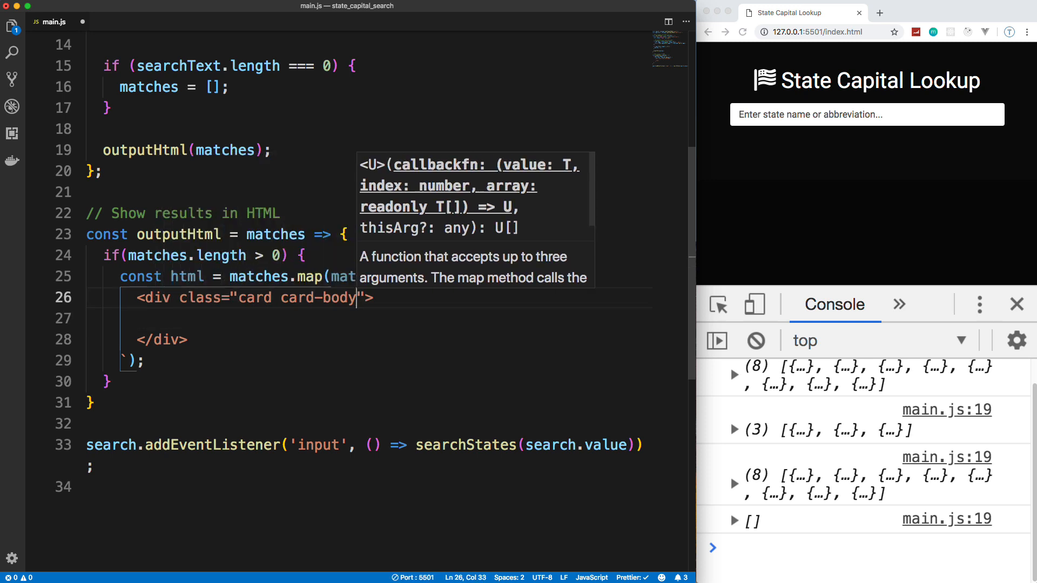
{"action": "type", "text": "mb"}
{"action": "left_click", "coordinate": [369, 318]}
{"action": "type", "text": "<h4></h4>"}
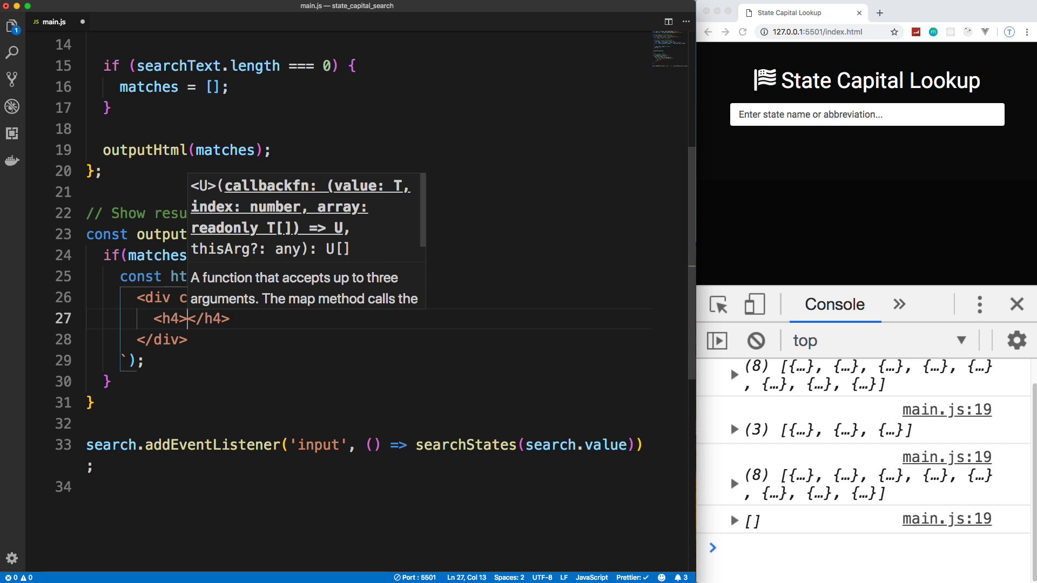
- Add an h4 with ${match.name} (abbr) and a text-primary span for the capital
{"action": "type", "text": "${}"}
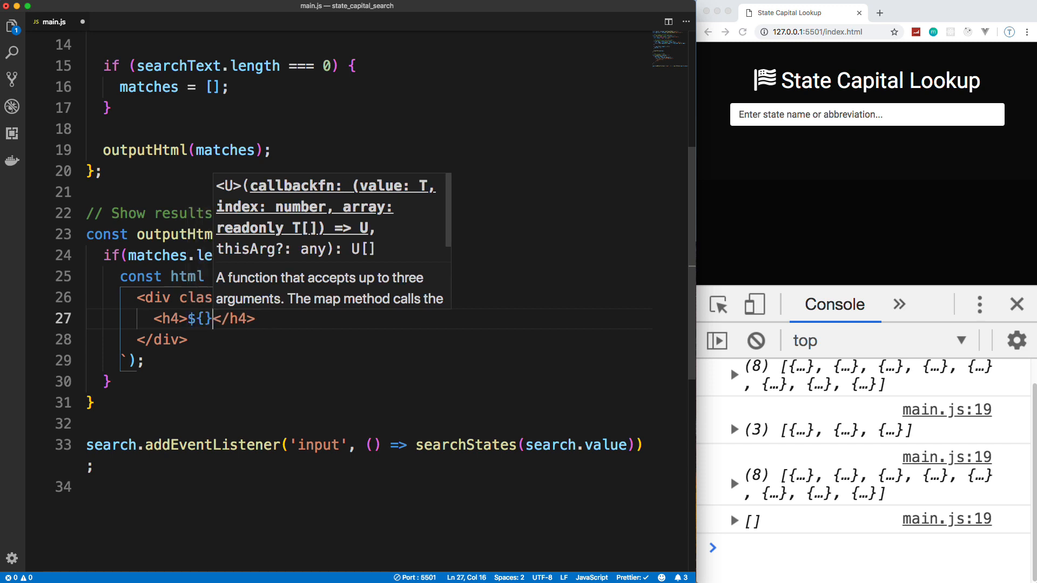
{"action": "type", "text": "m"}
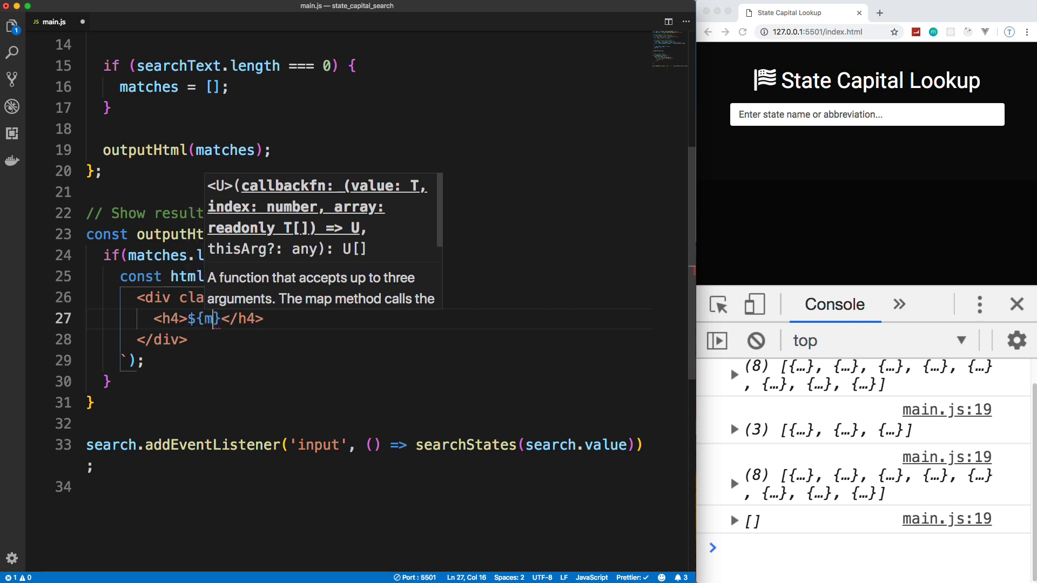
{"action": "type", "text": "atch.name"}
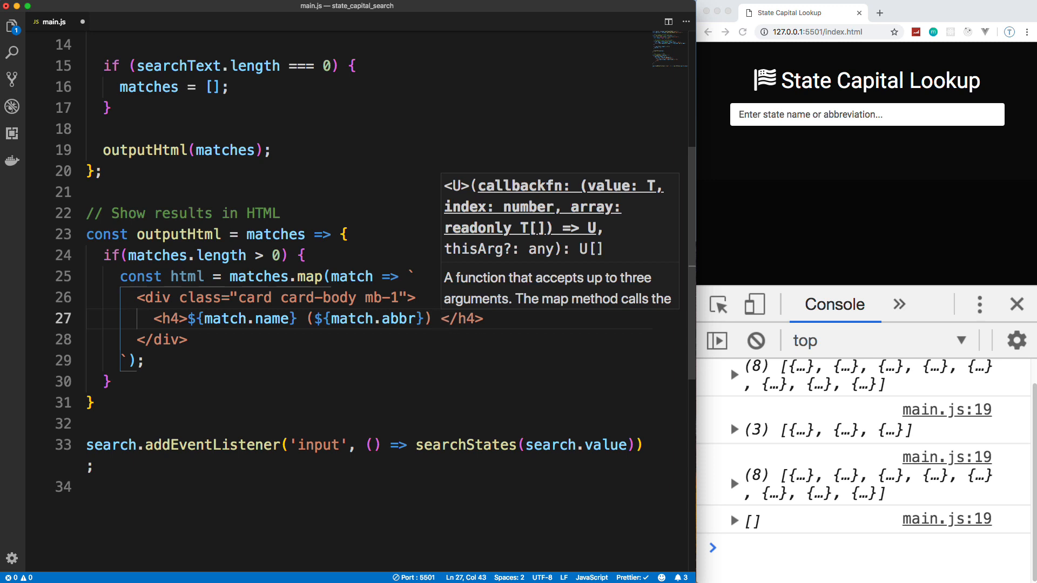
{"action": "type", "text": "<span class=\"\"><"}
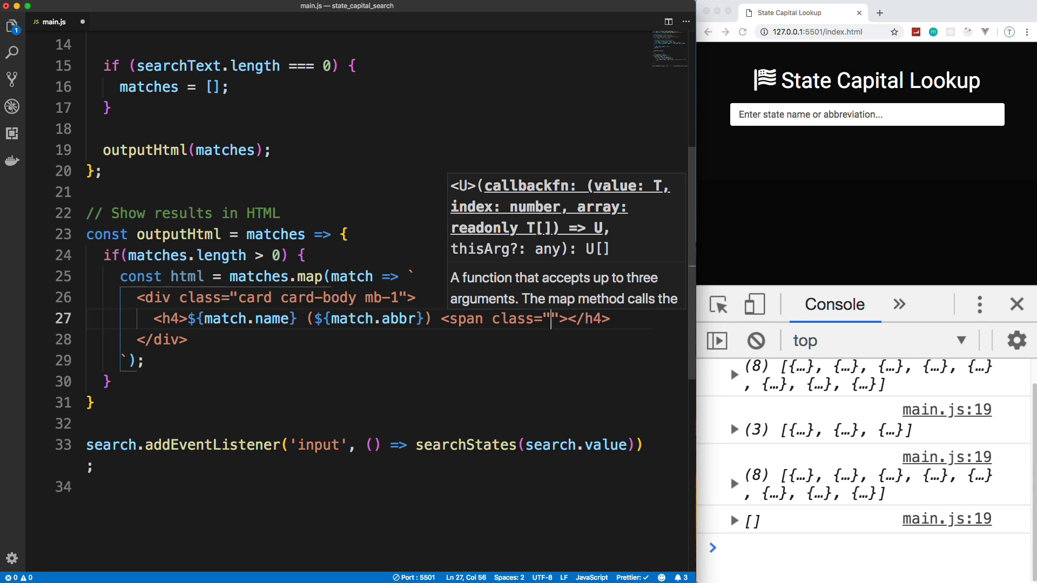
{"action": "type", "text": "text-primary"}
{"action": "type", "text": "<small></small>"}
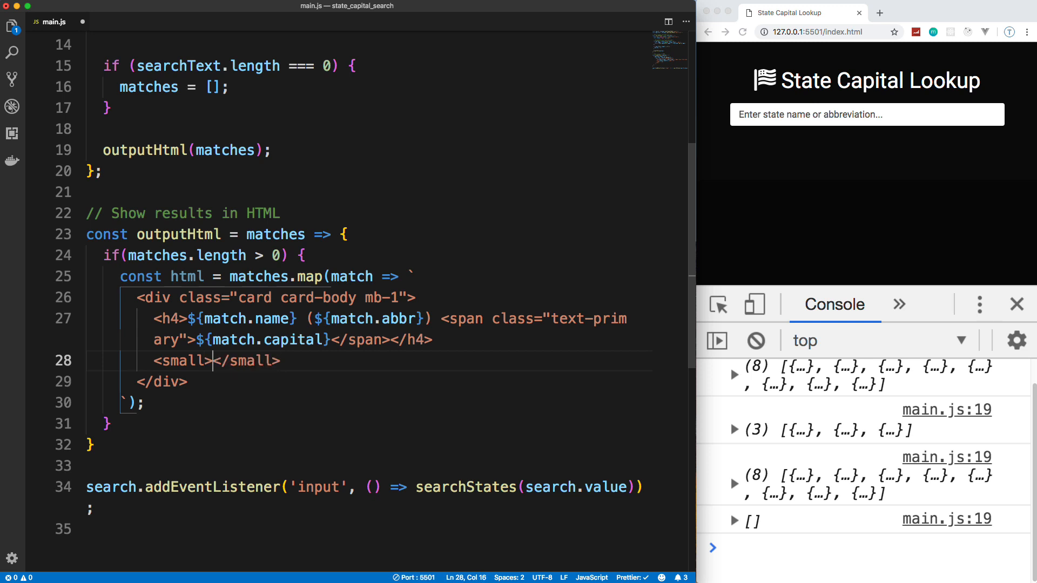
- Add a small line showing Lat: ${match.lat} / Long: ${match.long}
{"action": "type", "text": "Lat"}
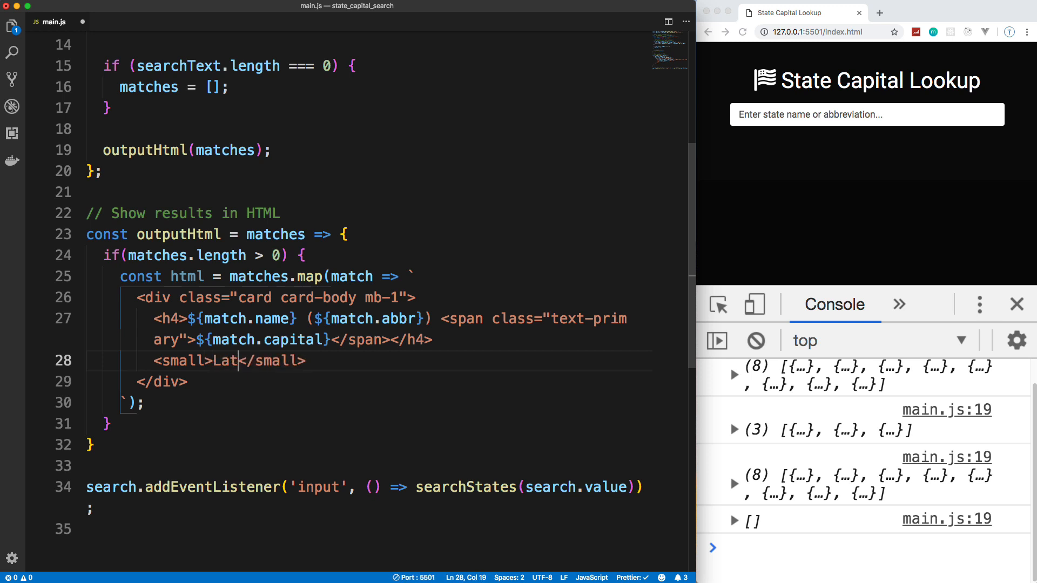
{"action": "type", "text": ": ${}"}
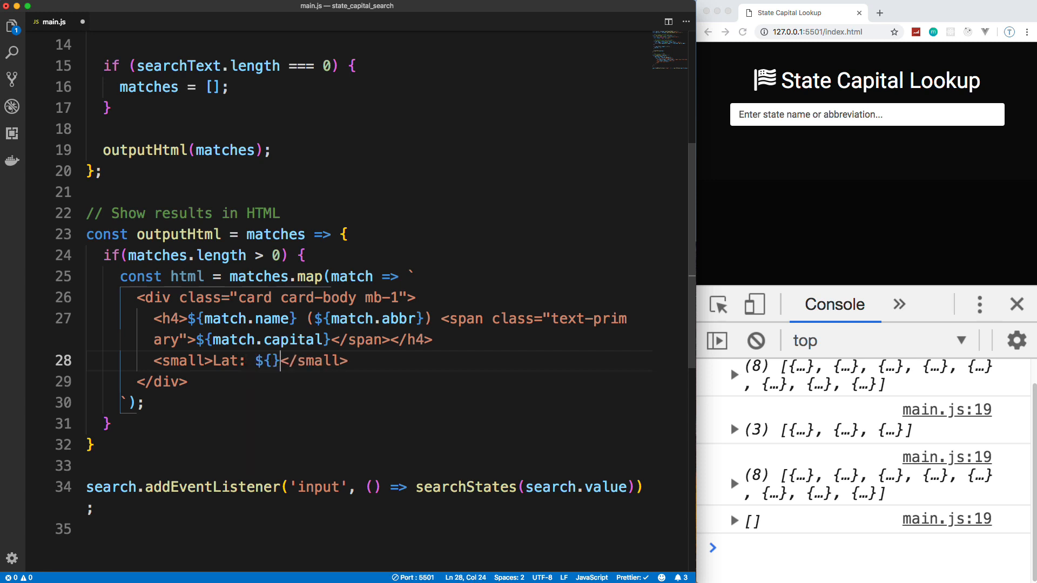
{"action": "type", "text": "match.lat"}
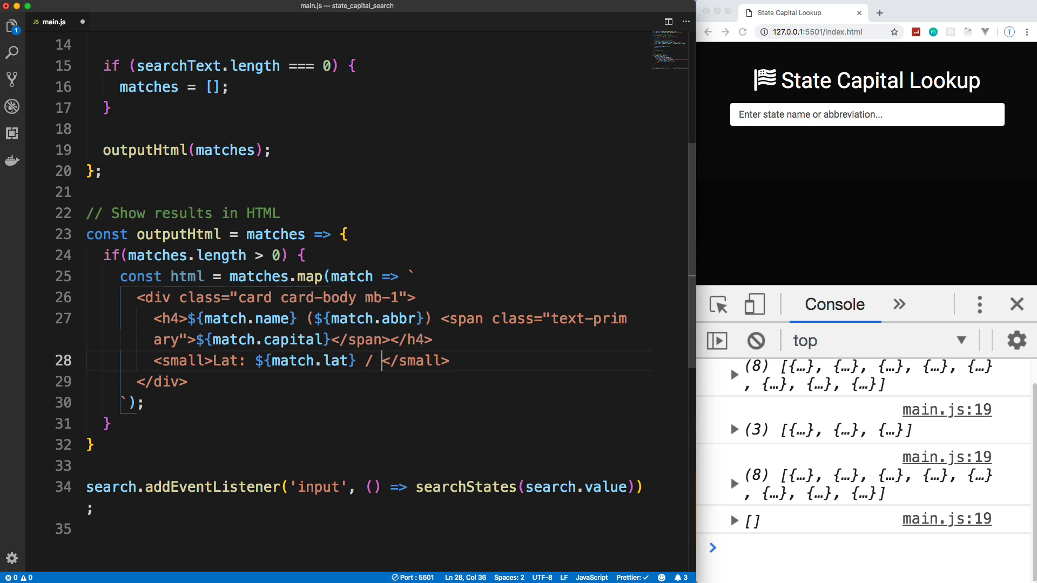
{"action": "type", "text": "Long"}
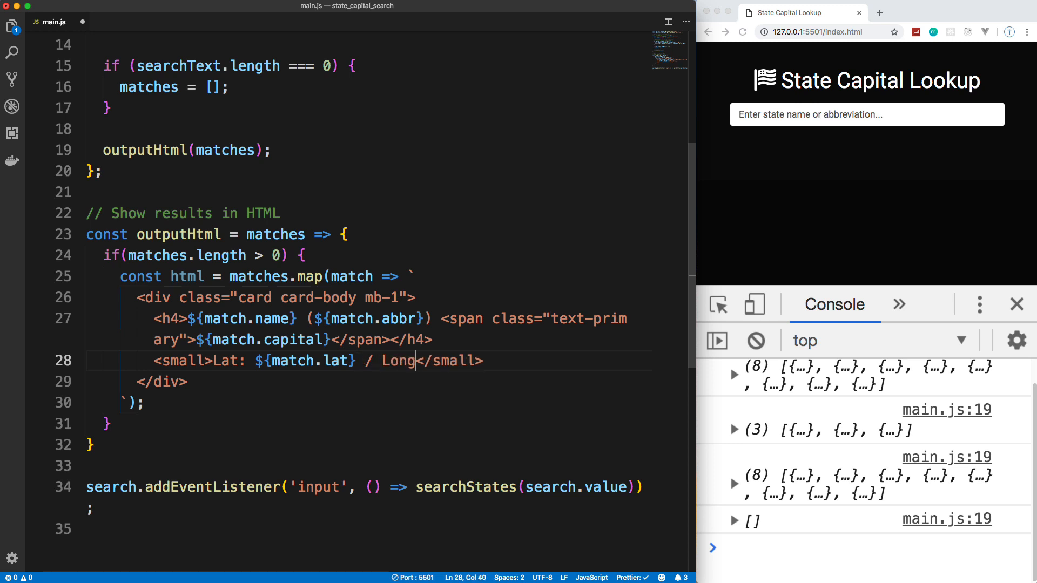
{"action": "type", "text": ": $"}
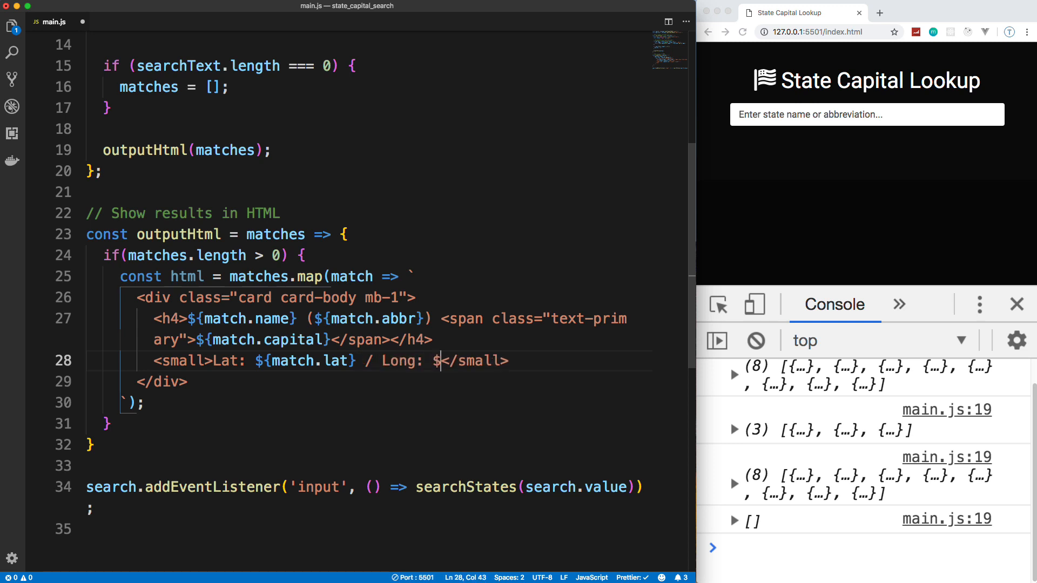
{"action": "type", "text": "{match"}
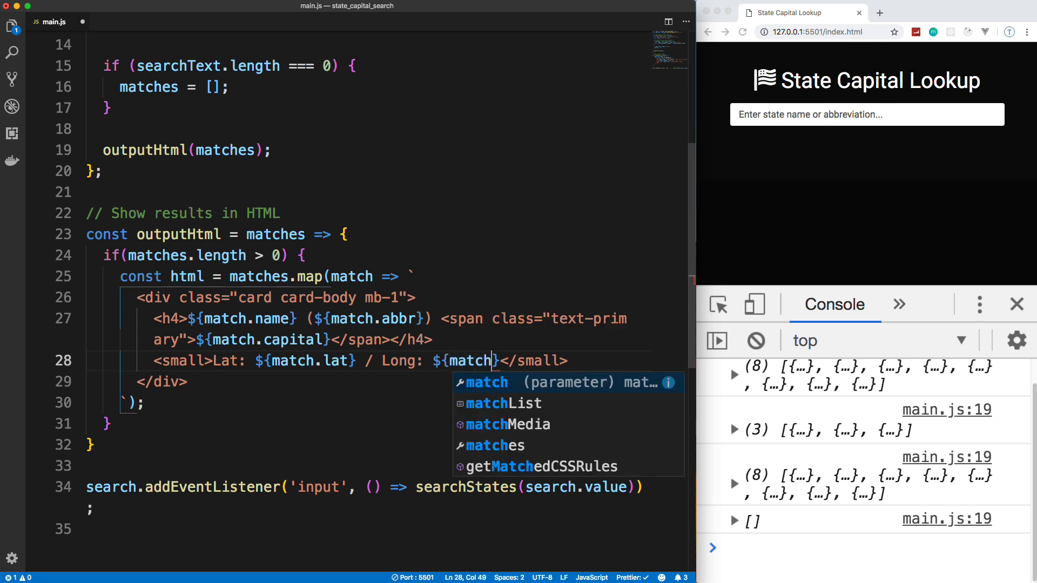
{"action": "type", "text": ".long"}
{"action": "type", "text": "console.log(html);"}
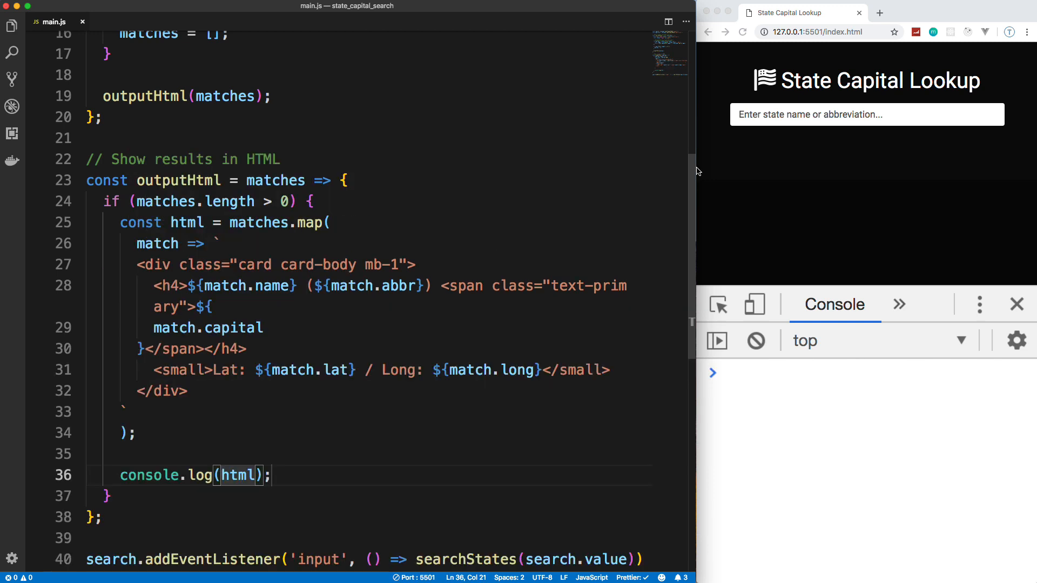
- Search m in the browser and inspect the logged array of card strings
{"action": "type", "text": "m"}
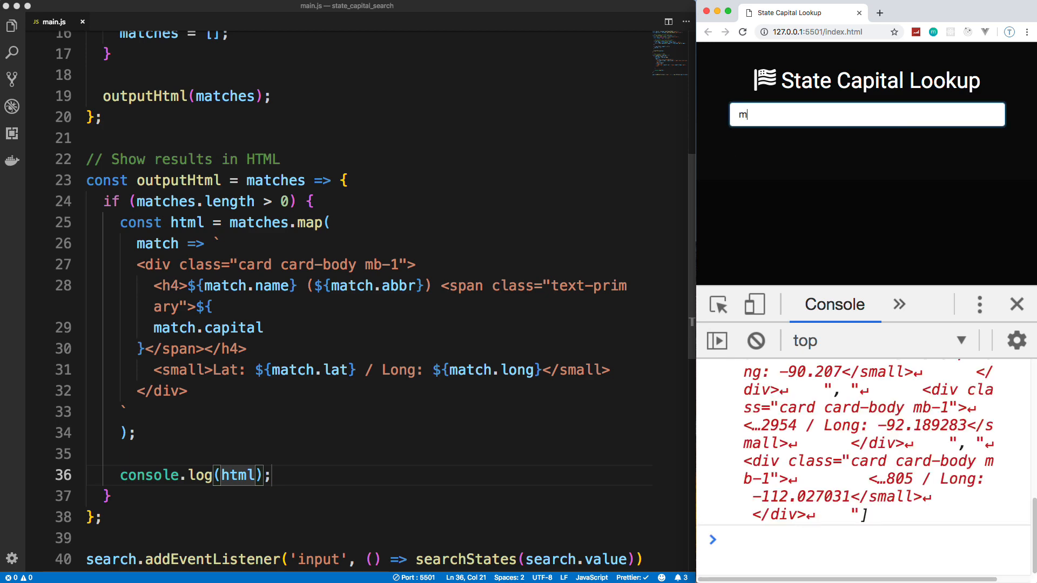
{"action": "scroll", "scroll_direction": "down", "scroll_amount": 3}
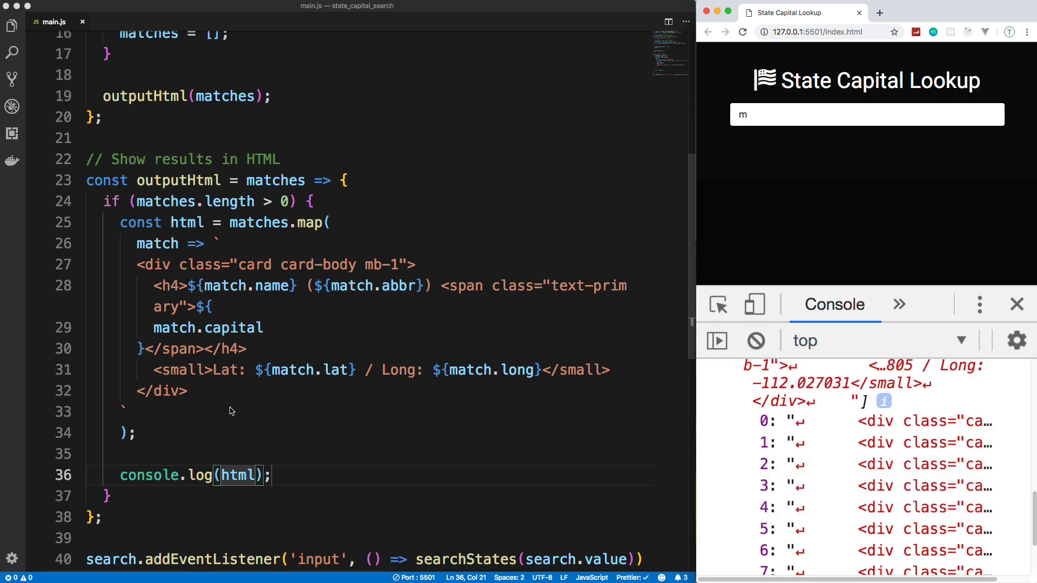
{"action": "left_click", "coordinate": [131, 433]}
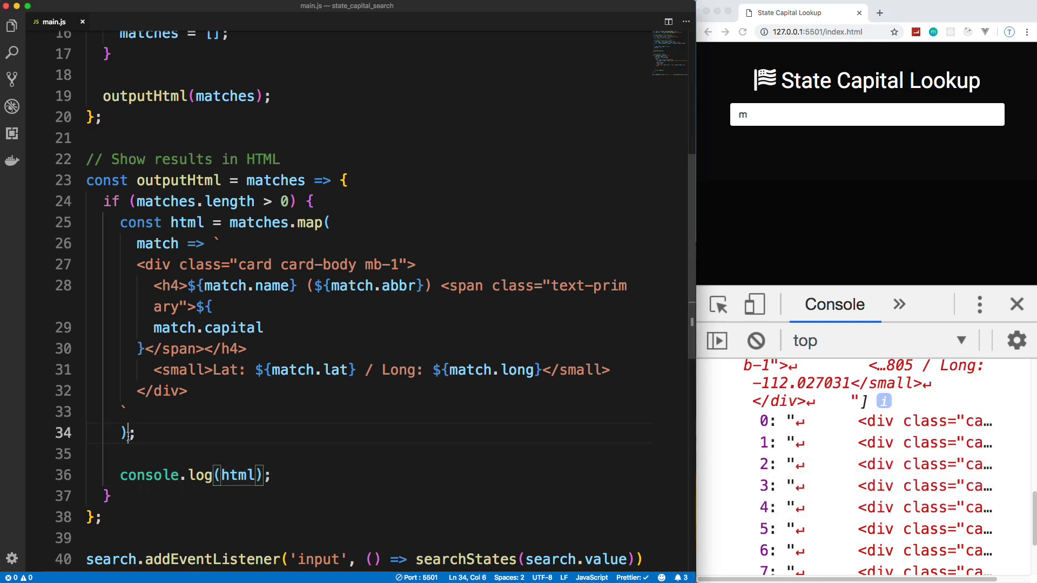
- Chain .join('') onto matches.map and retest with m to log one combined HTML string
{"action": "type", "text": "."}
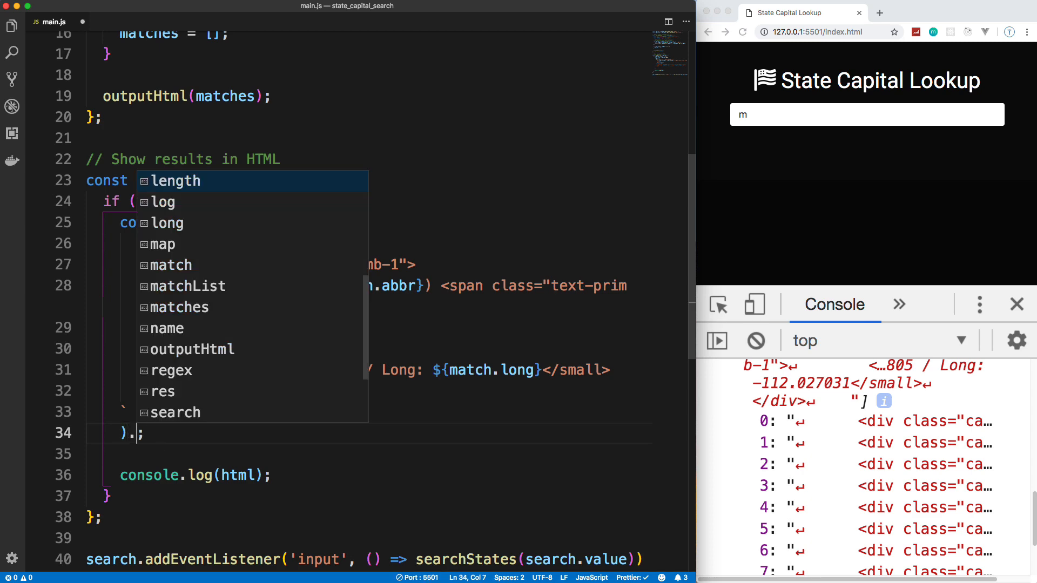
{"action": "type", "text": "join('"}
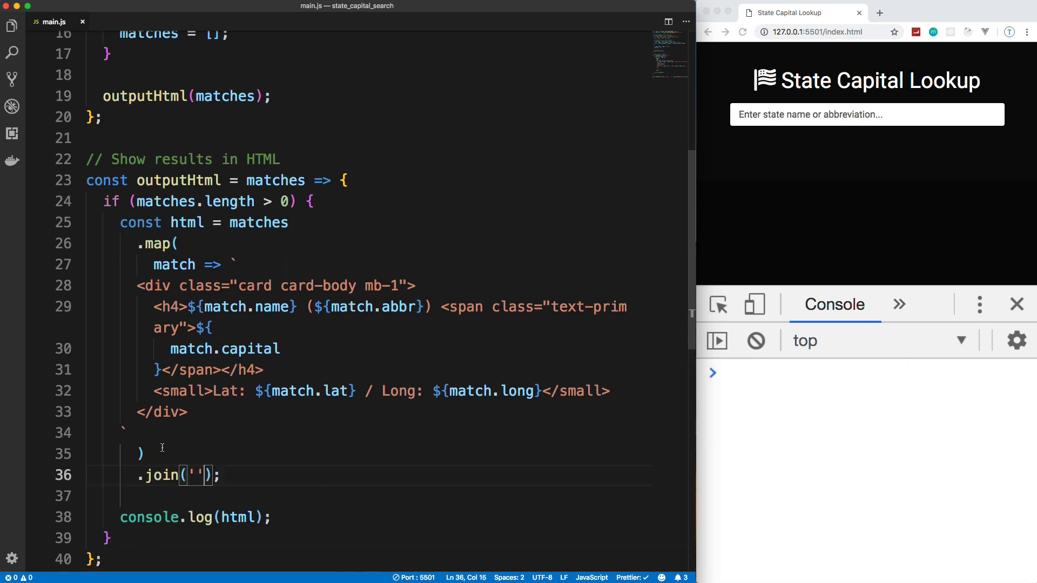
{"action": "type", "text": "m"}
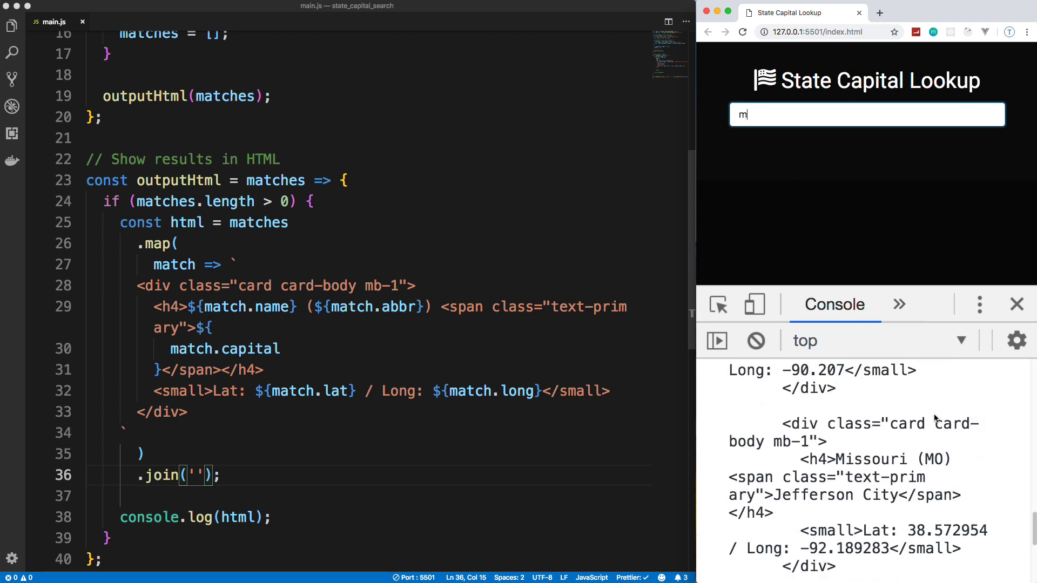
{"action": "scroll", "scroll_direction": "down", "scroll_amount": 3}
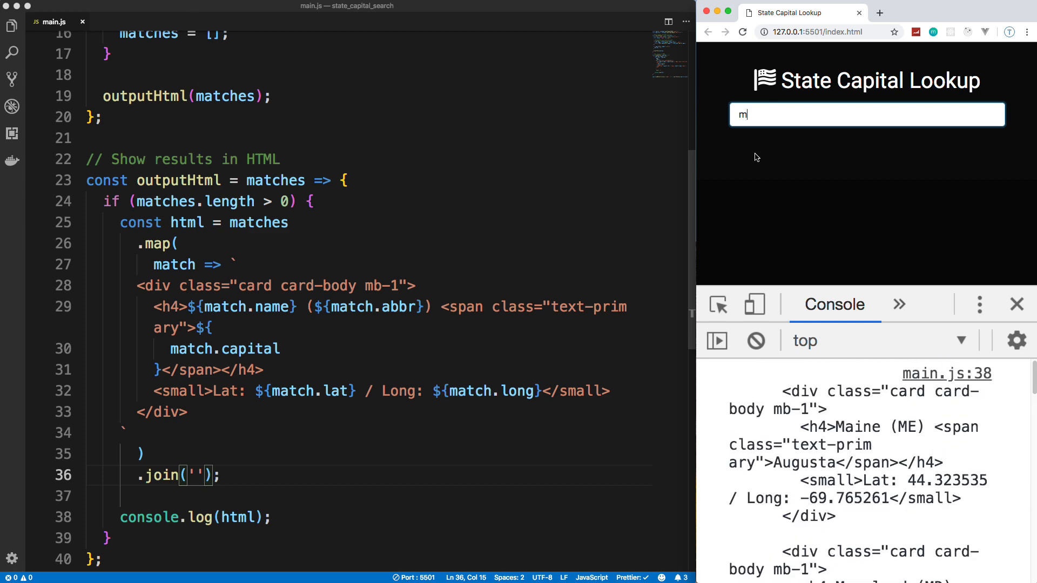
{"action": "scroll", "scroll_direction": "down", "scroll_amount": 3}
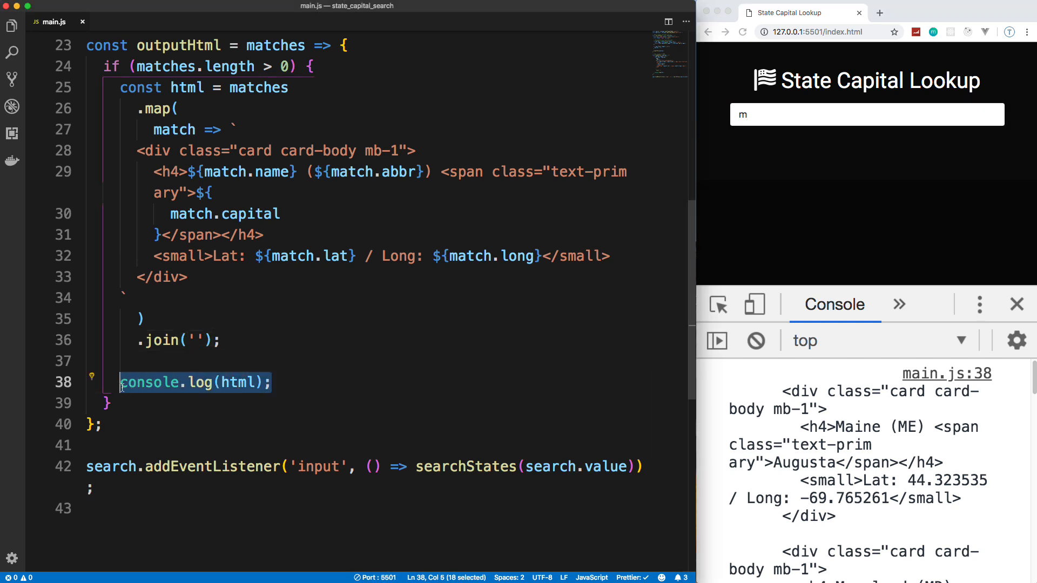
- Replace console.log(html) with matchList.innerHTML = html and test with m
{"action": "type", "text": "matchList"}
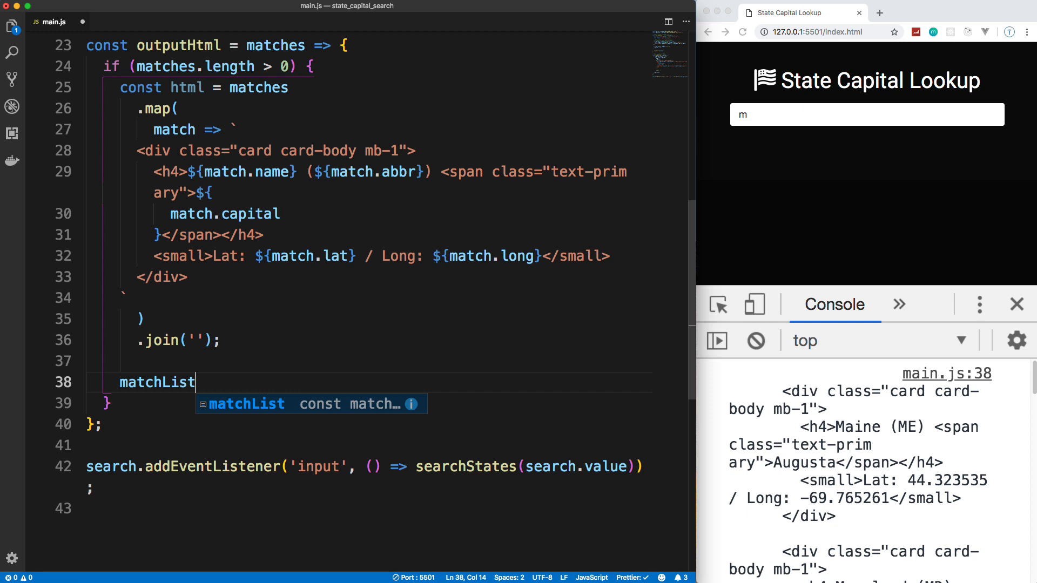
{"action": "type", "text": ".inner"}
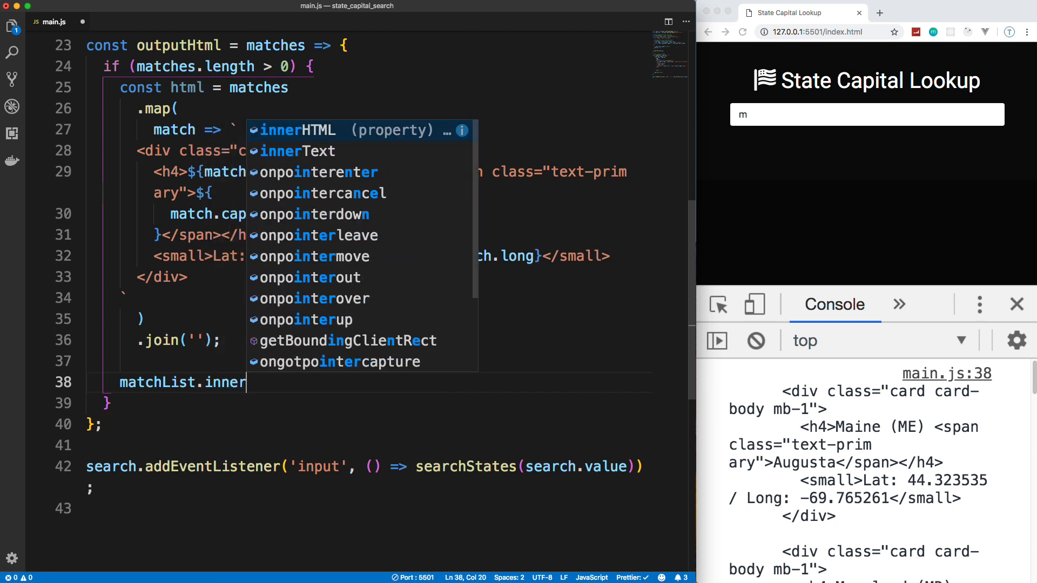
{"action": "type", "text": "HTML = html;"}
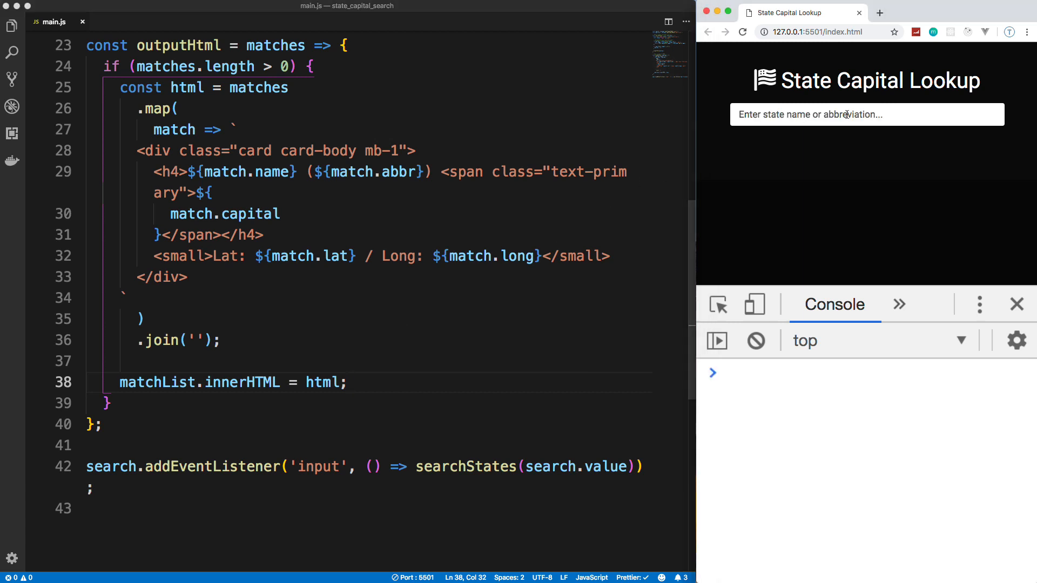
{"action": "type", "text": "m"}
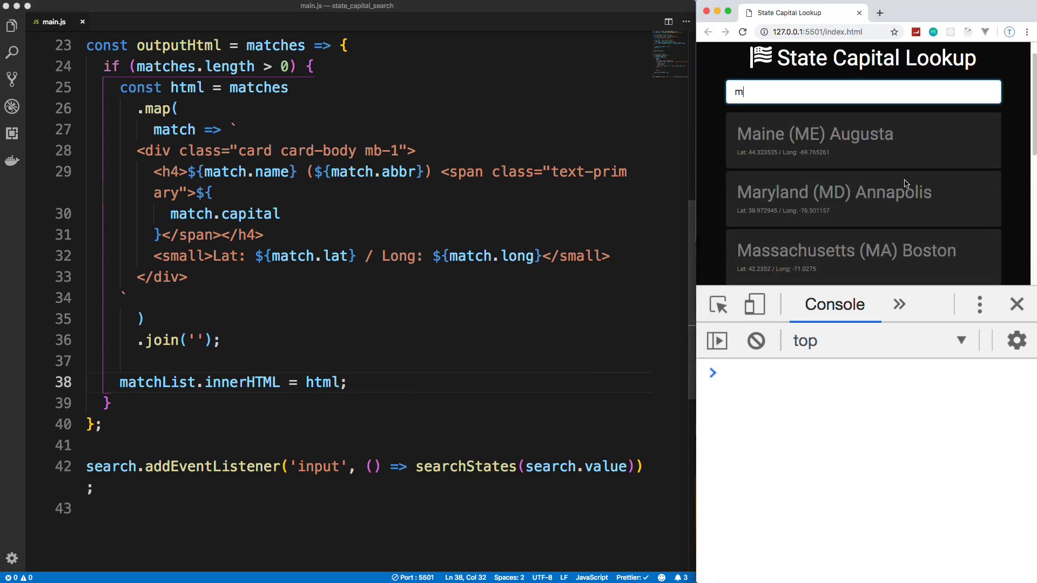
{"action": "mouse_move", "coordinate": [574, 184]}
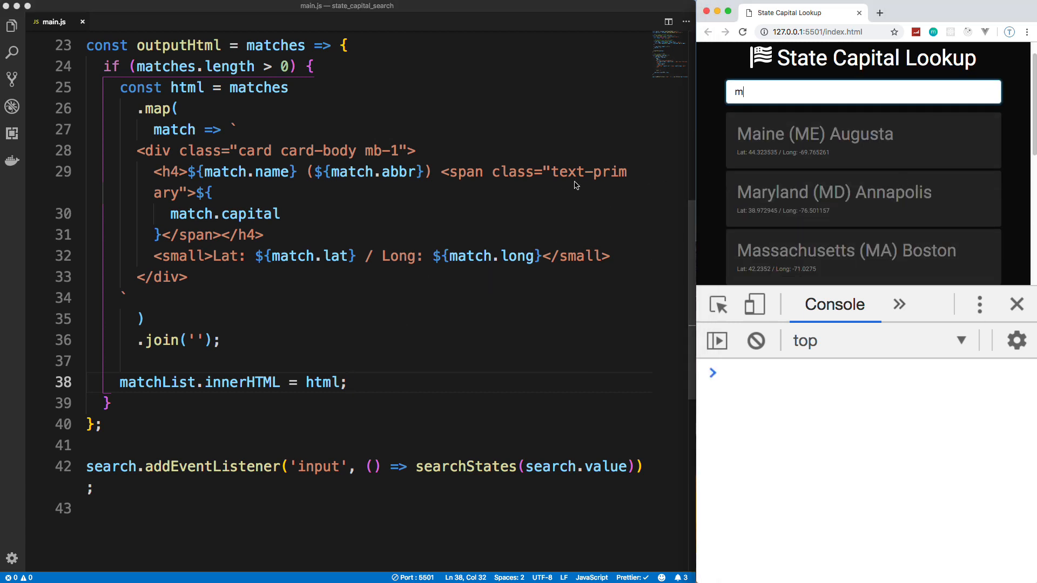
- Fix the text-primary span class and retest with m and ma to see blue capitals
{"action": "left_click", "coordinate": [263, 197]}
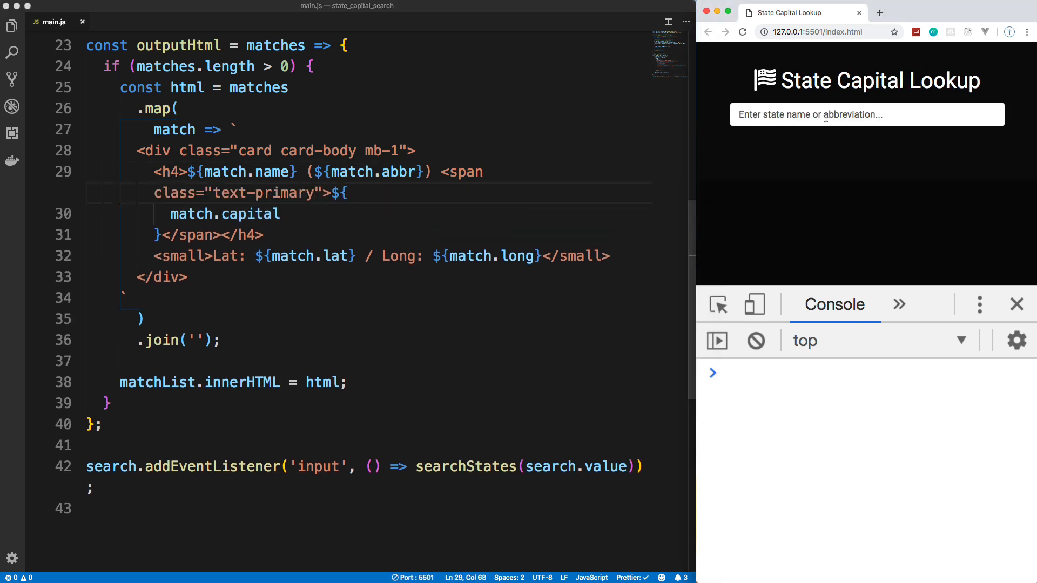
{"action": "type", "text": "m"}
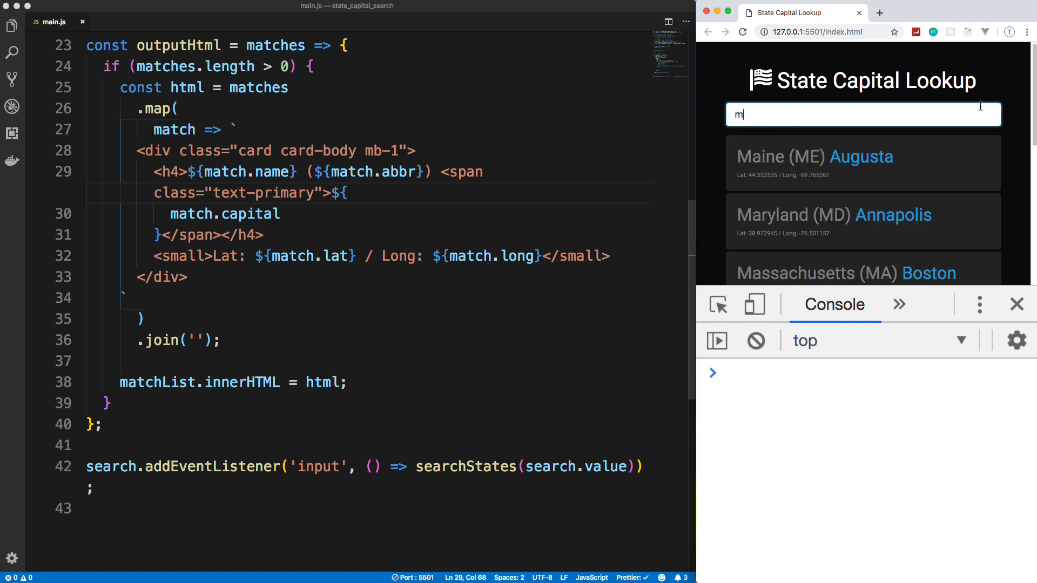
{"action": "scroll", "scroll_direction": "down", "scroll_amount": 3}
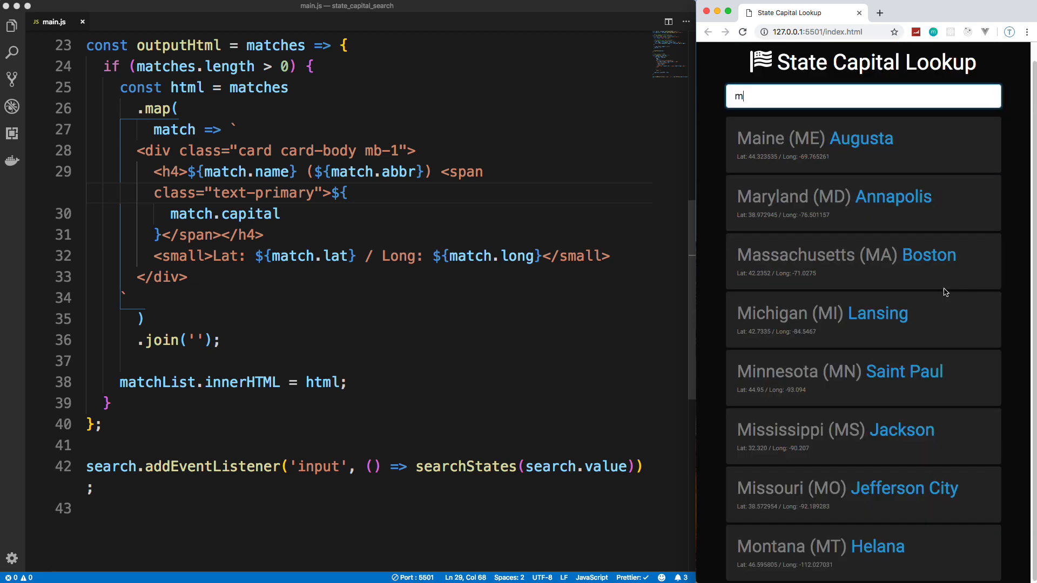
{"action": "type", "text": "a"}
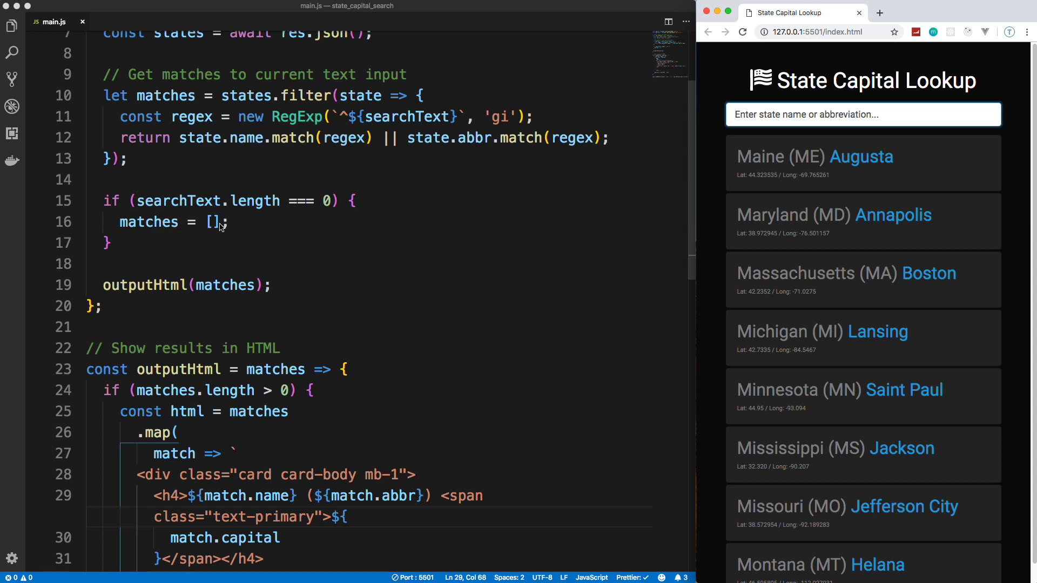
{"action": "mouse_move", "coordinate": [765, 101]}
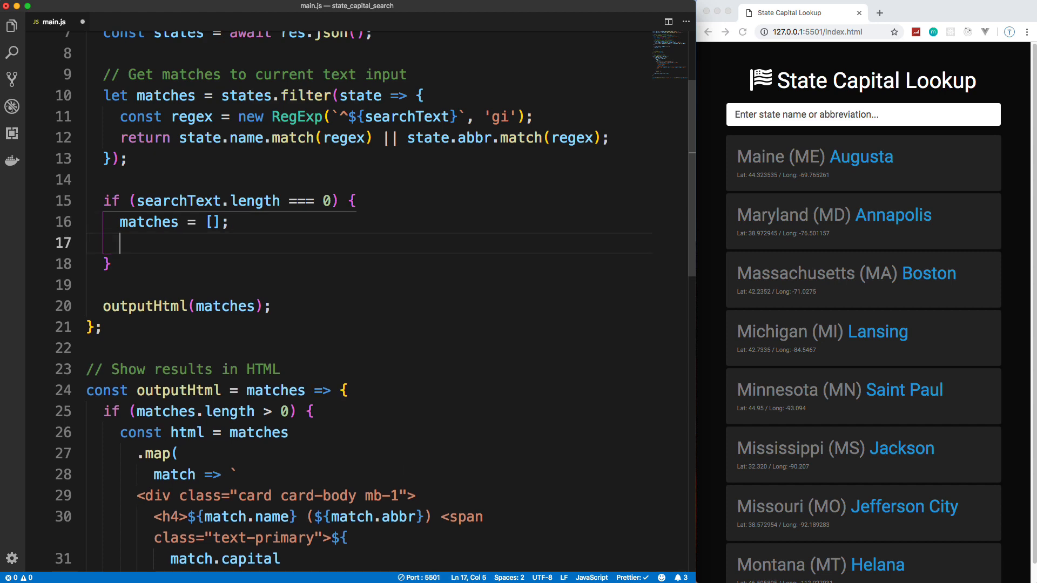
- Add matchList.innerHTML = ''; in the empty-search block and verify clearing the box removes cards
{"action": "type", "text": "matchList"}
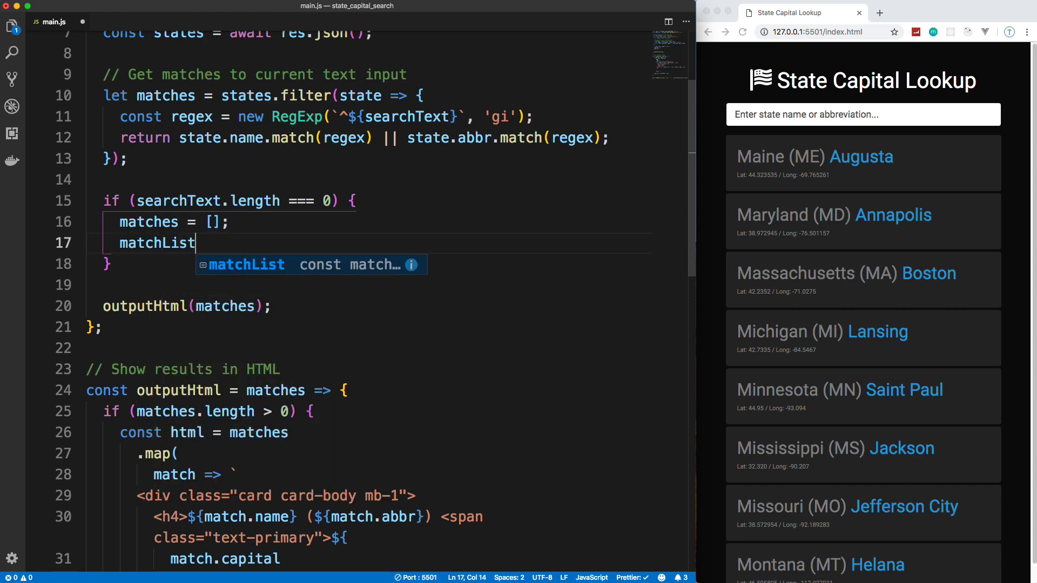
{"action": "type", "text": ".innerHTML = '';"}
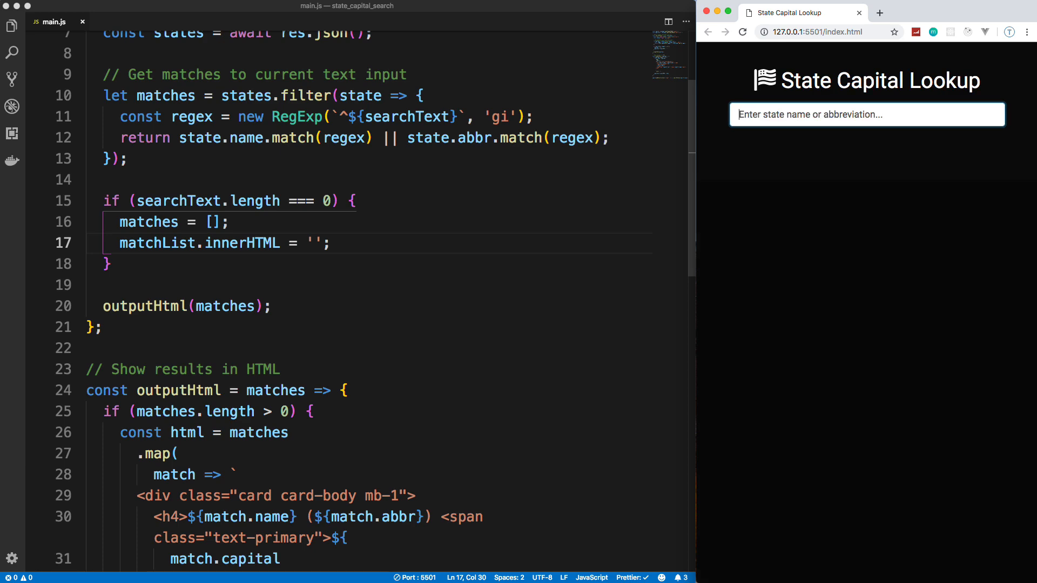
{"action": "scroll", "scroll_direction": "down", "scroll_amount": 3}
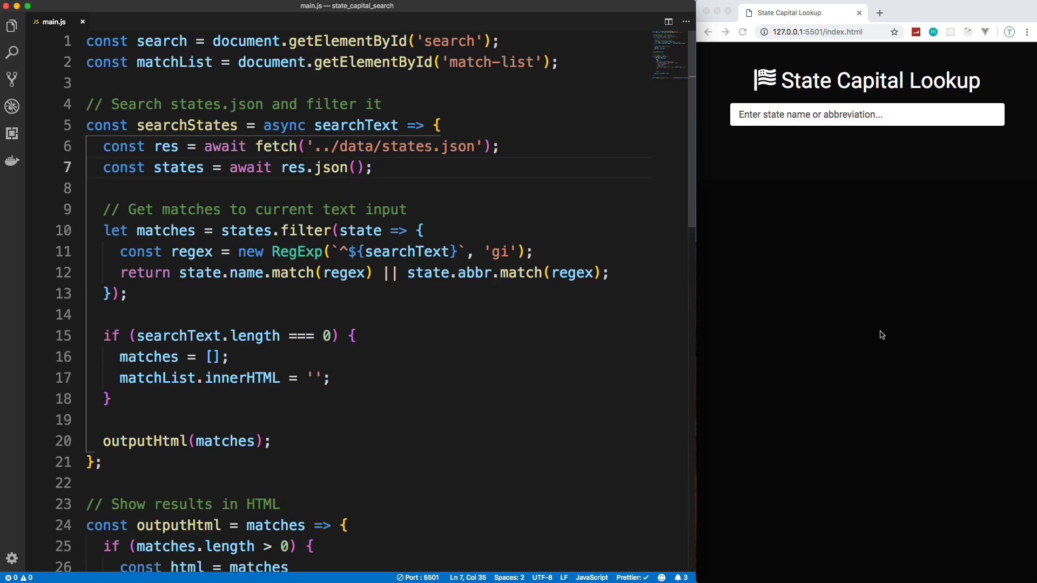
{"action": "mouse_move", "coordinate": [538, 155]}
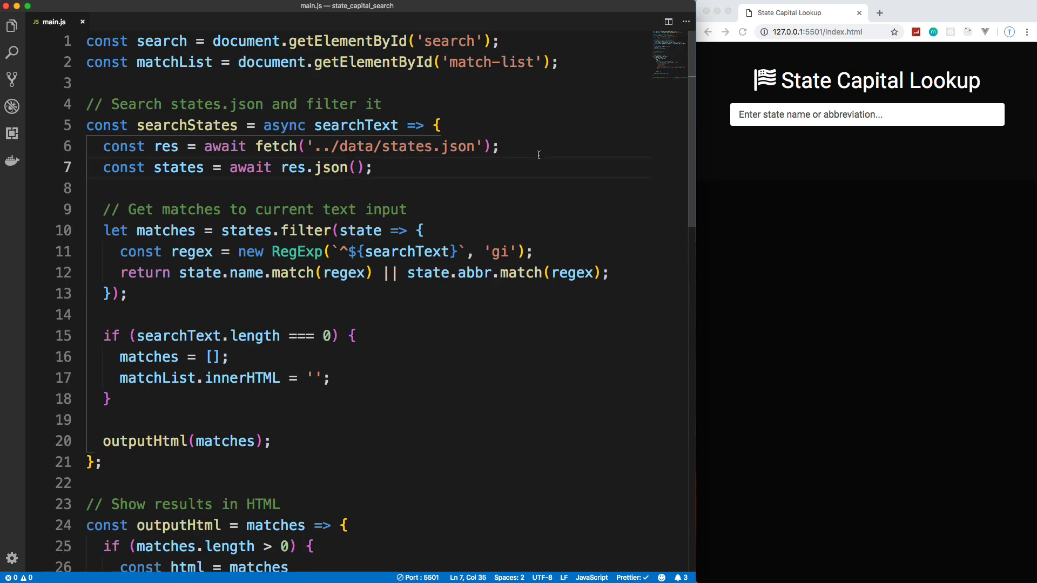
{"action": "mouse_move", "coordinate": [512, 193]}
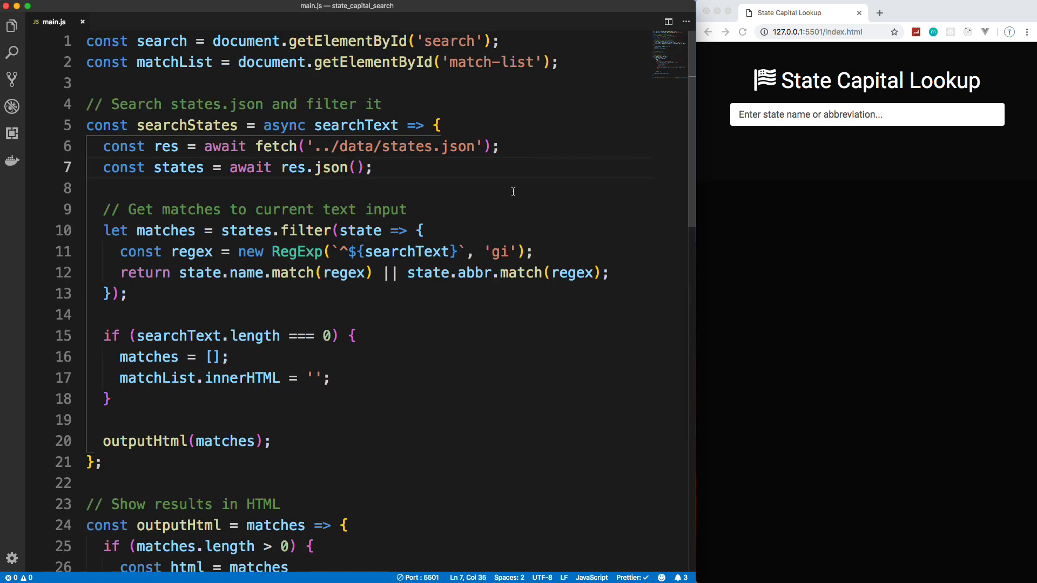